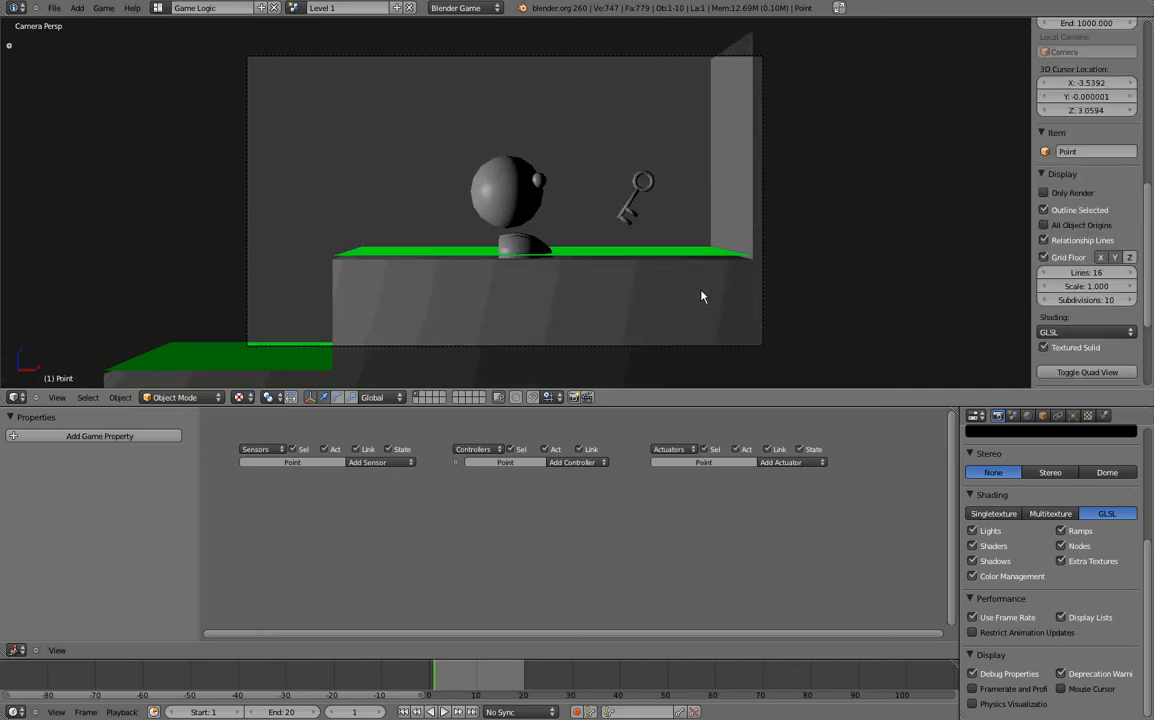
- Display the Blender 2.60 splash screen from the Info header logo
{"action": "left_click", "coordinate": [1087, 332]}
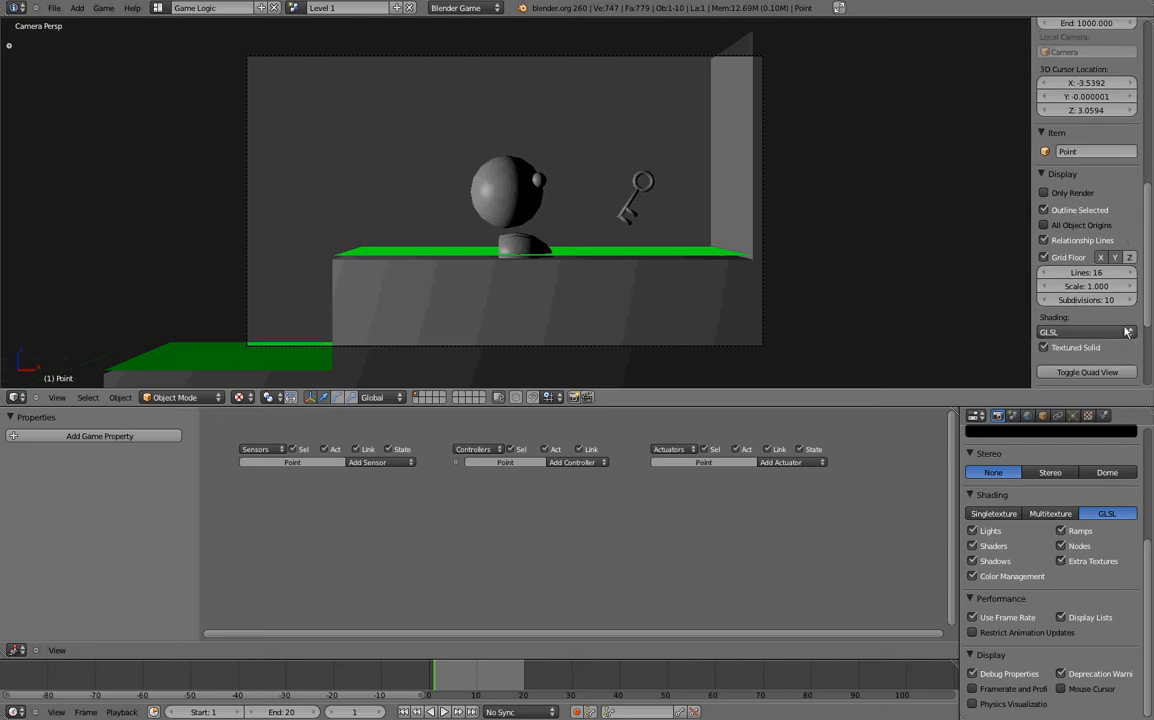
{"action": "mouse_move", "coordinate": [1124, 340]}
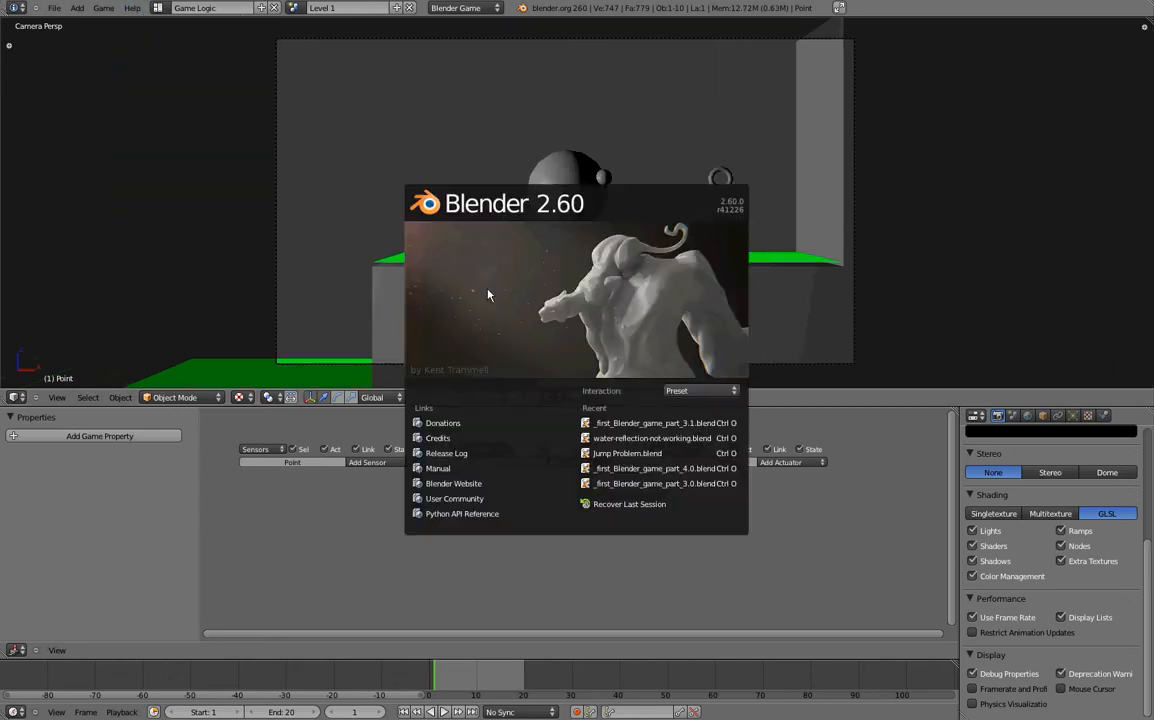
{"action": "mouse_move", "coordinate": [745, 221]}
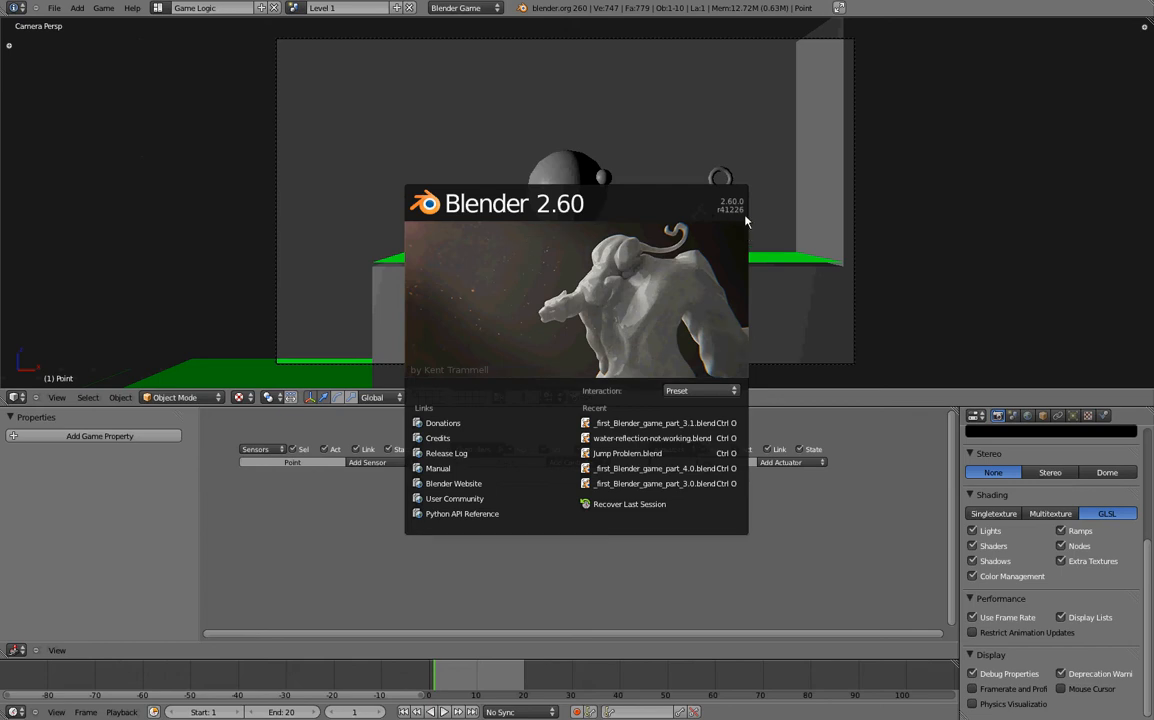
- Dismiss the splash, switch to the Intro scene and look through its camera
{"action": "left_click", "coordinate": [365, 140]}
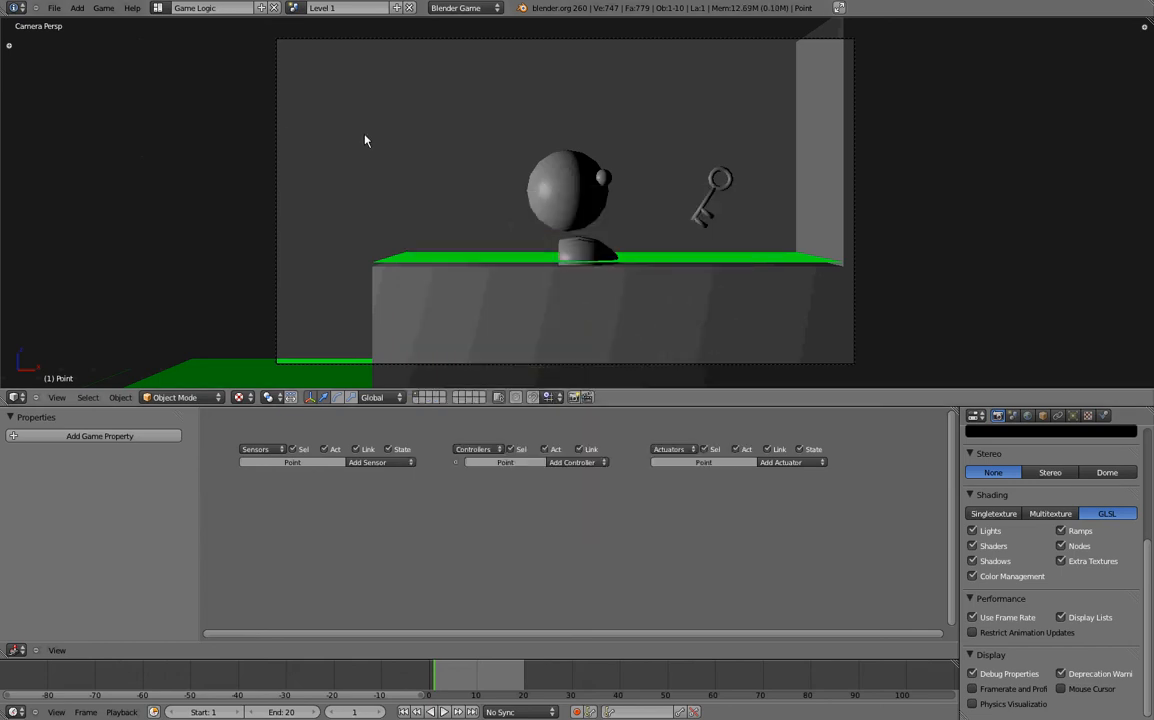
{"action": "mouse_move", "coordinate": [440, 178]}
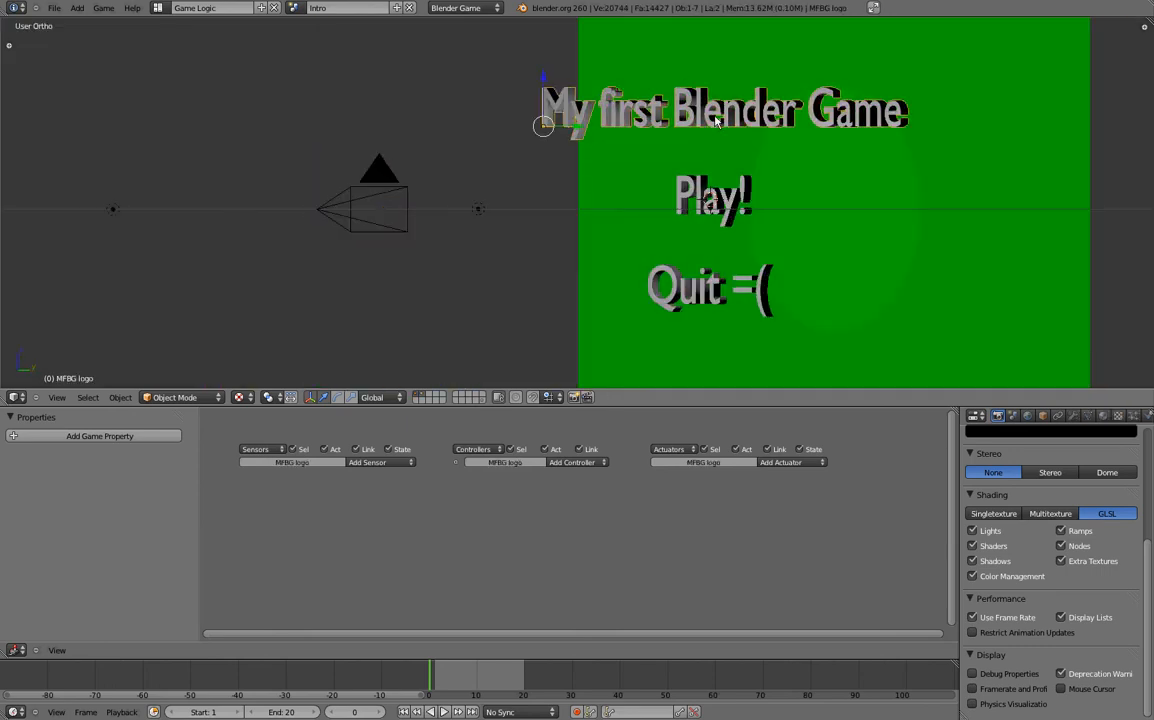
{"action": "left_click", "coordinate": [700, 288]}
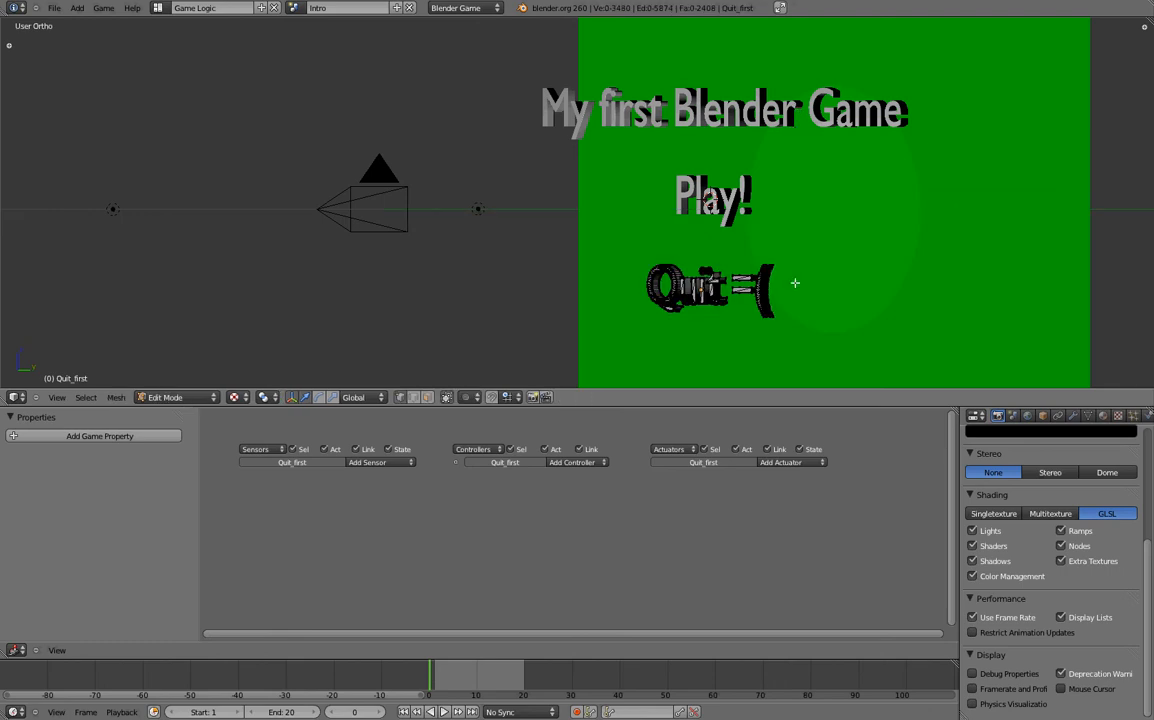
{"action": "left_click", "coordinate": [178, 397]}
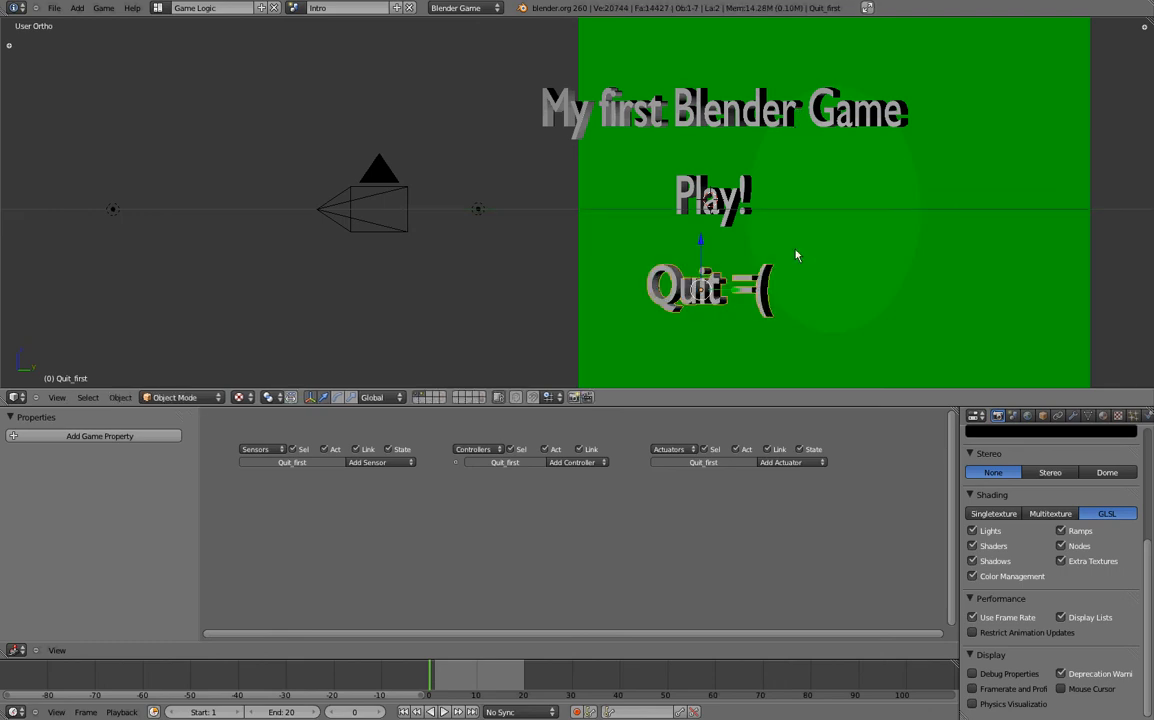
{"action": "mouse_move", "coordinate": [682, 271]}
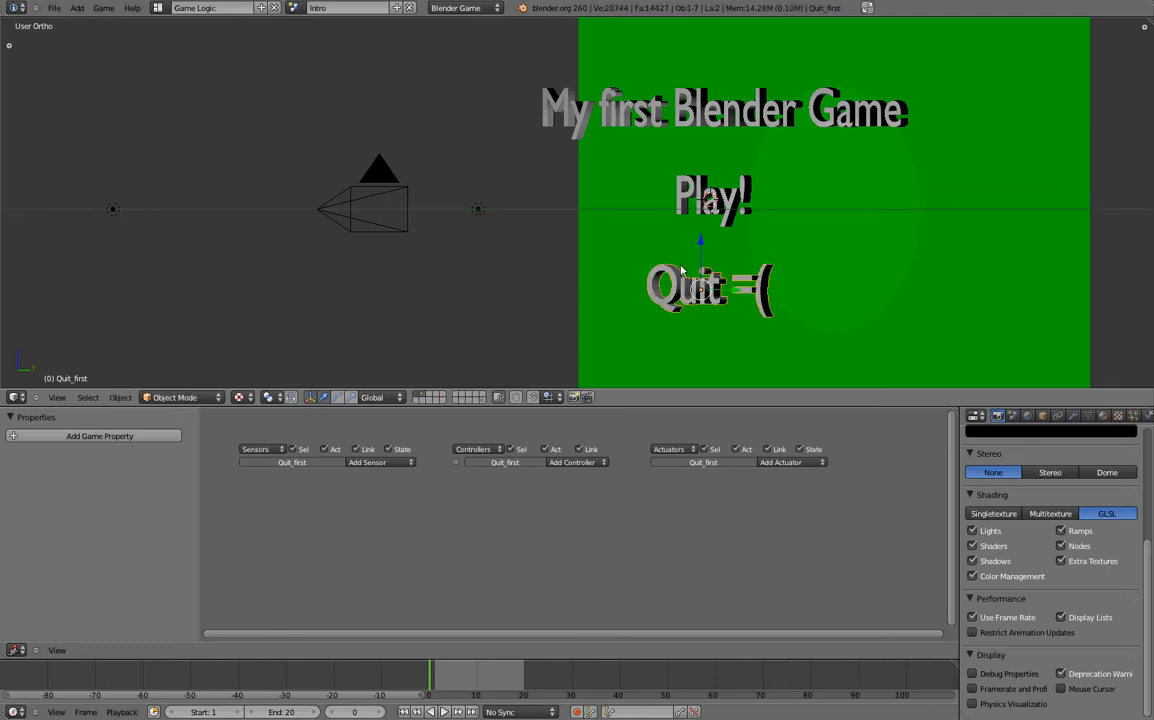
{"action": "mouse_move", "coordinate": [768, 166]}
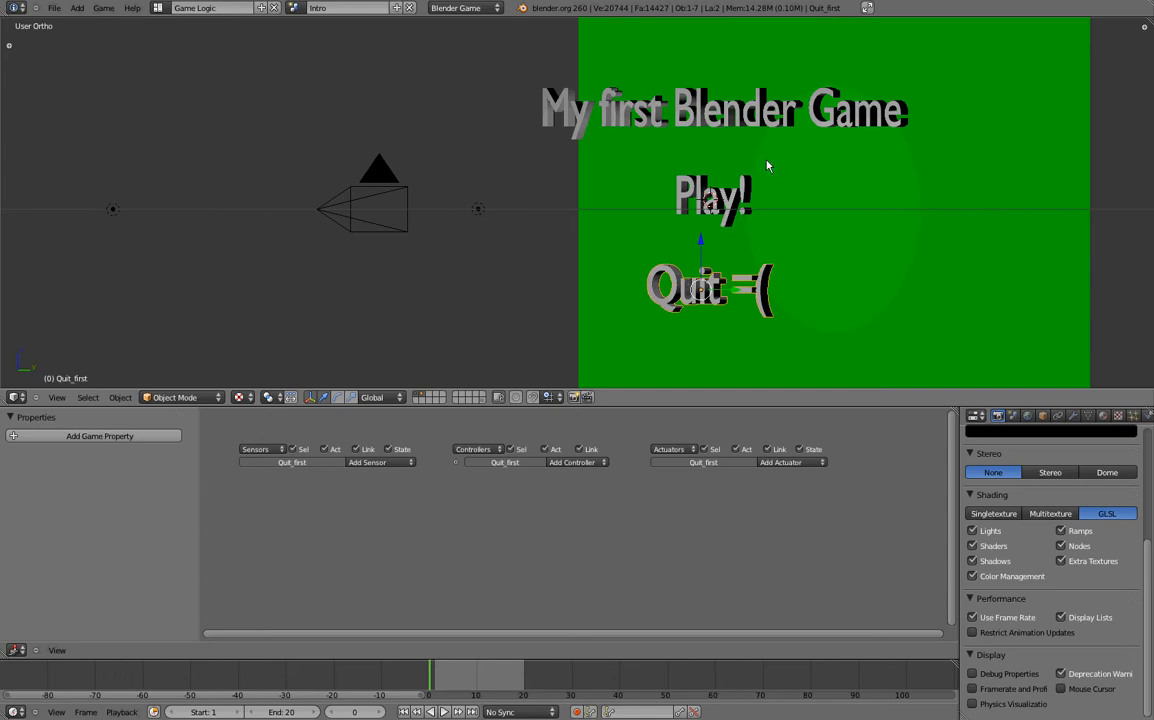
{"action": "left_click", "coordinate": [790, 208]}
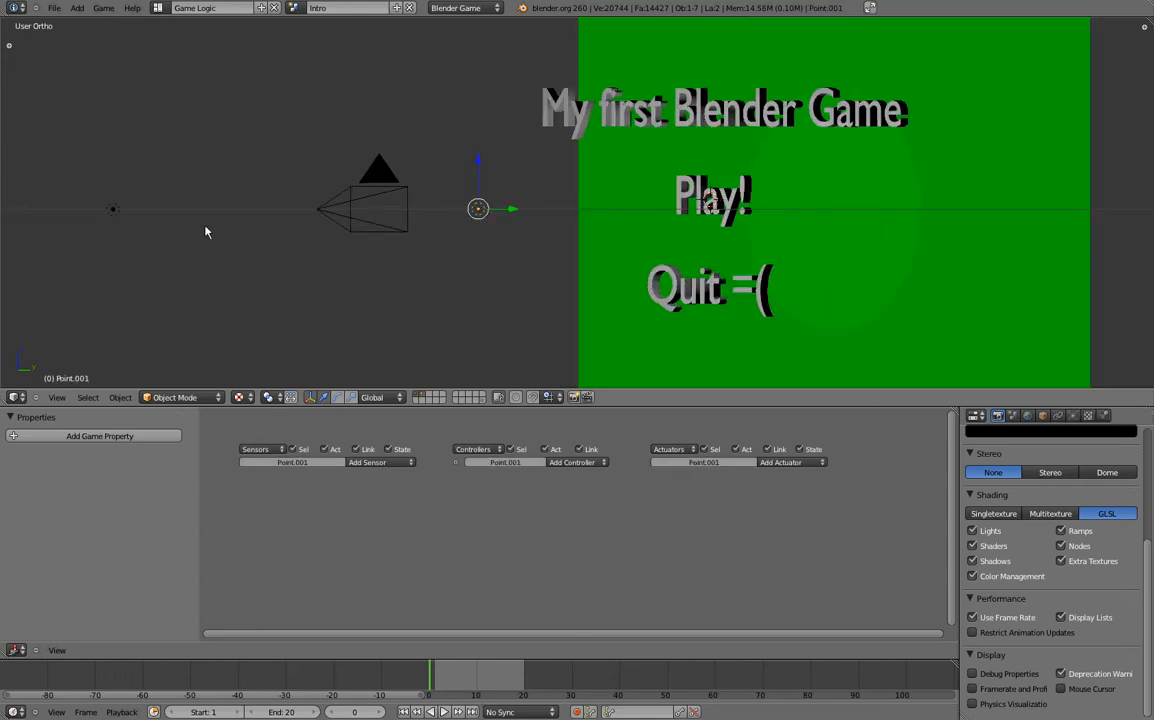
{"action": "left_click", "coordinate": [378, 195]}
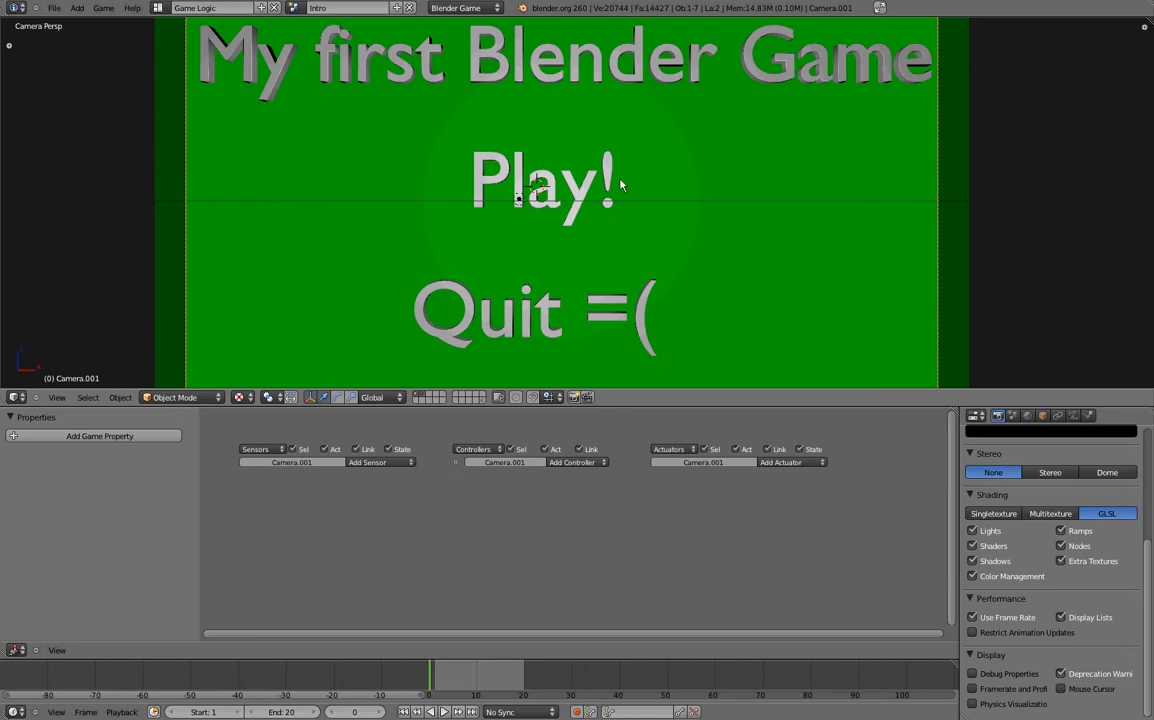
- Select the Play_first text object in the Intro camera view
{"action": "left_click", "coordinate": [545, 185]}
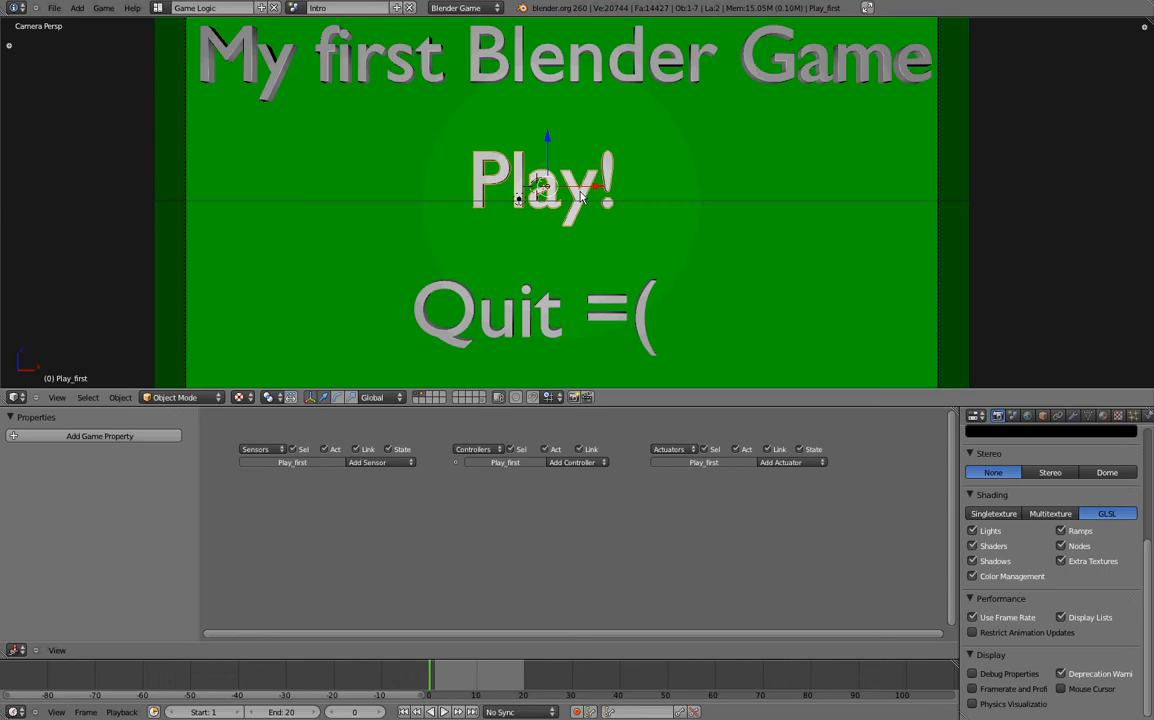
{"action": "mouse_move", "coordinate": [560, 162]}
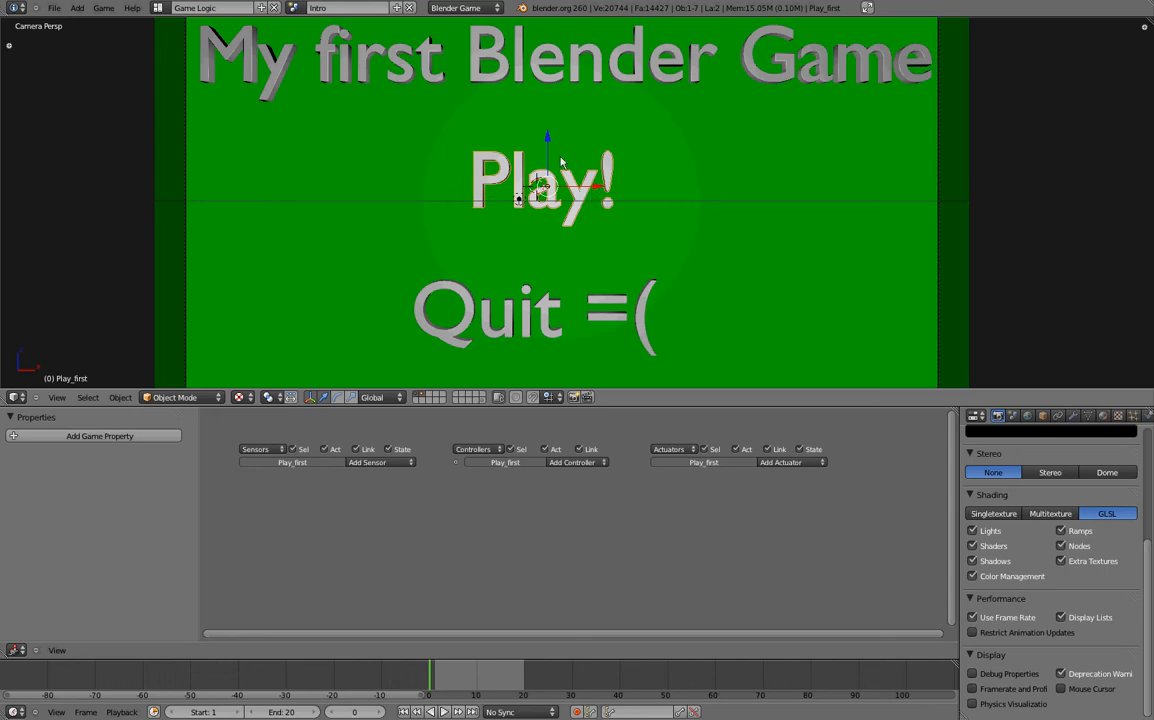
{"action": "mouse_move", "coordinate": [600, 172]}
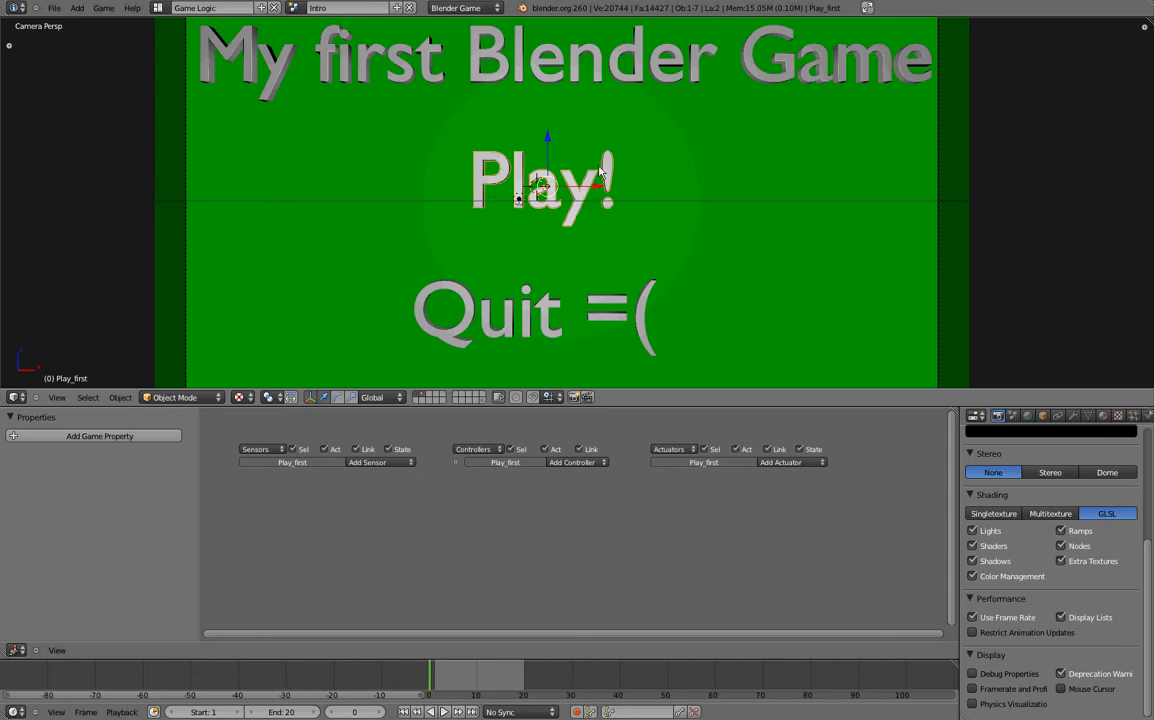
{"action": "mouse_move", "coordinate": [490, 210]}
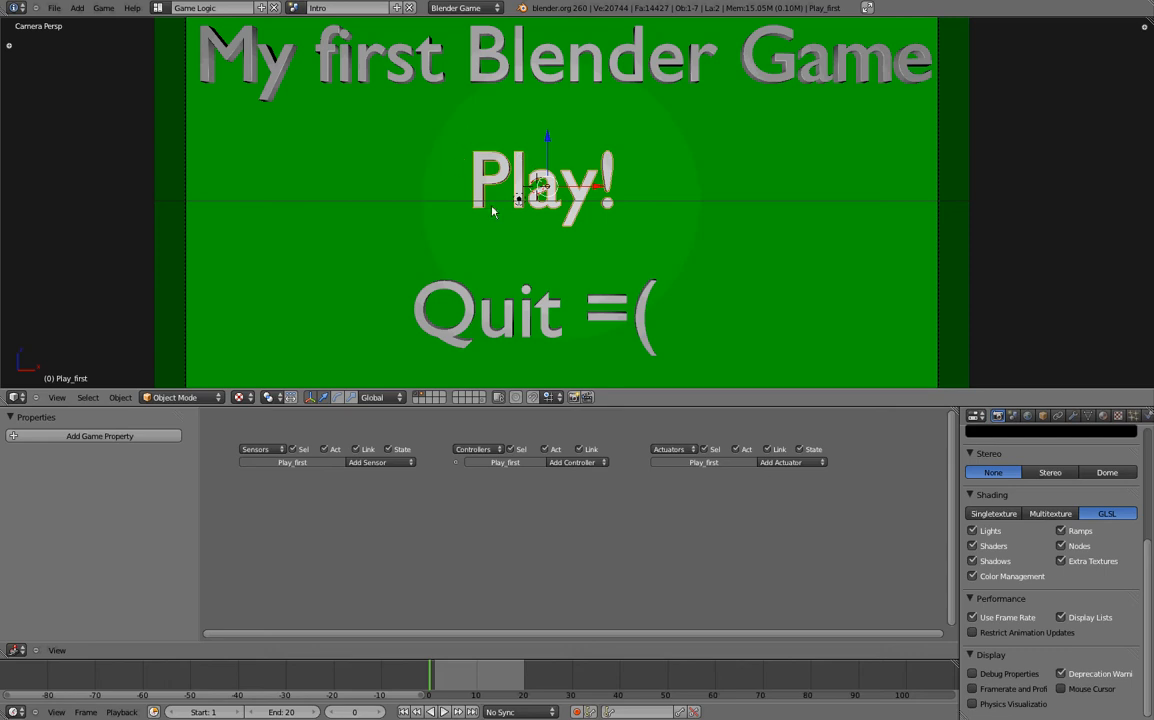
{"action": "mouse_move", "coordinate": [564, 234]}
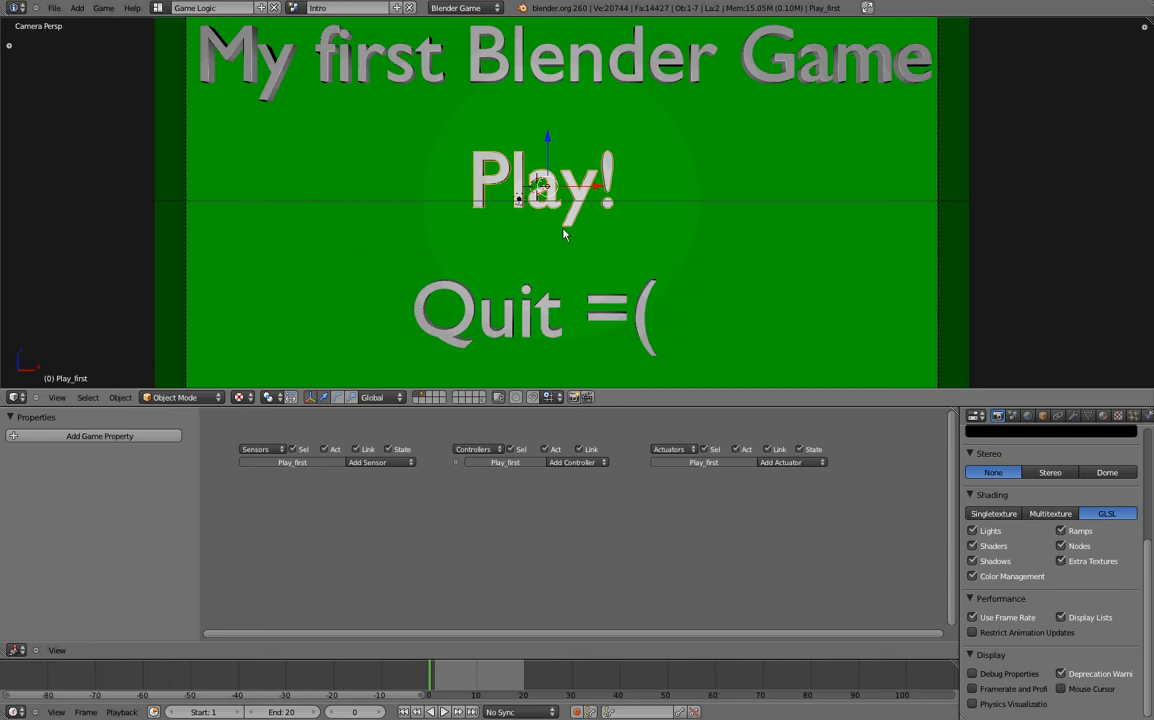
{"action": "mouse_move", "coordinate": [635, 212]}
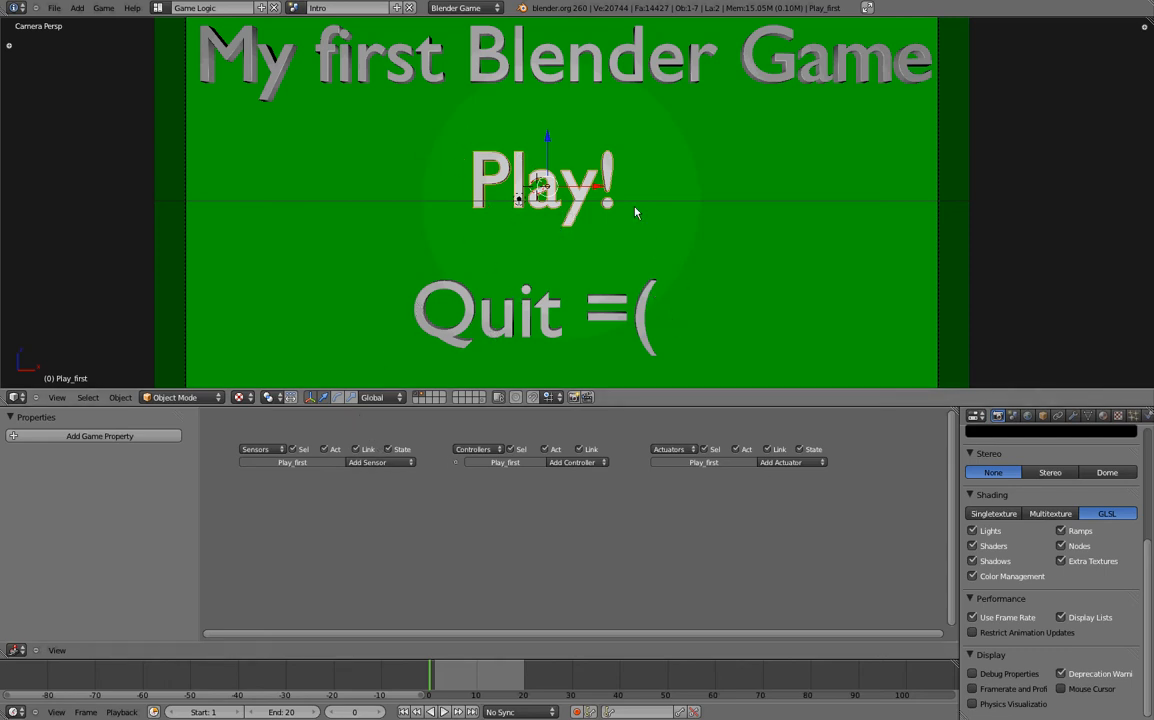
{"action": "mouse_move", "coordinate": [630, 160]}
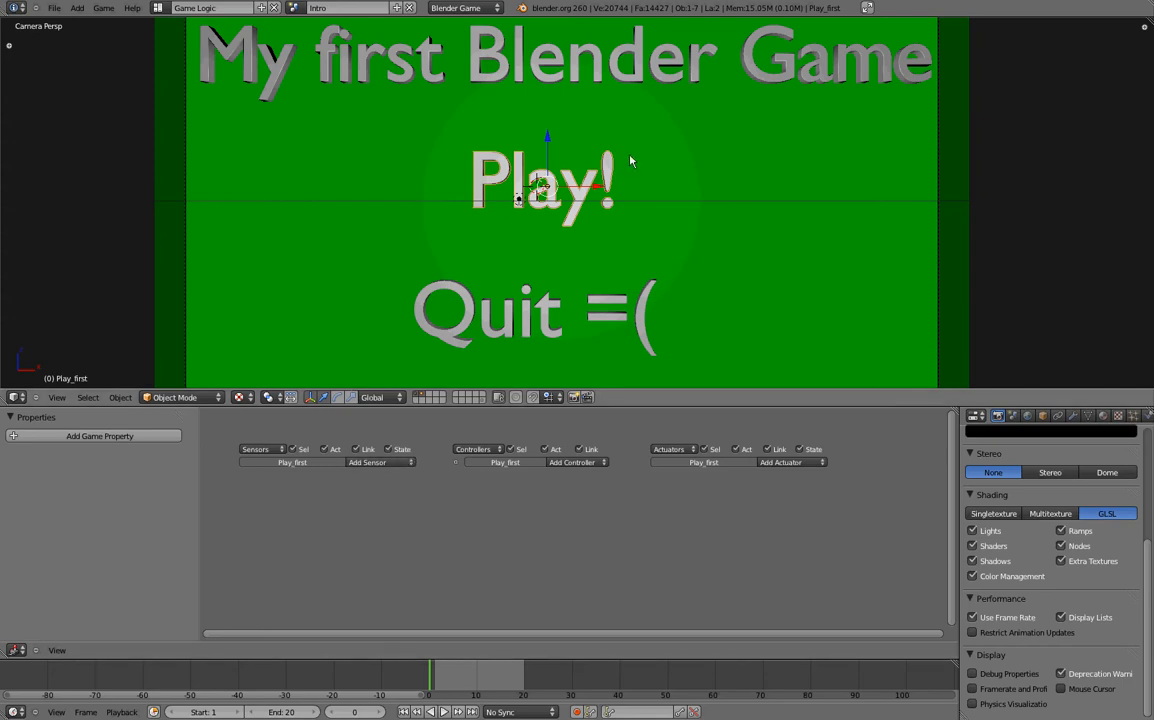
{"action": "mouse_move", "coordinate": [640, 200]}
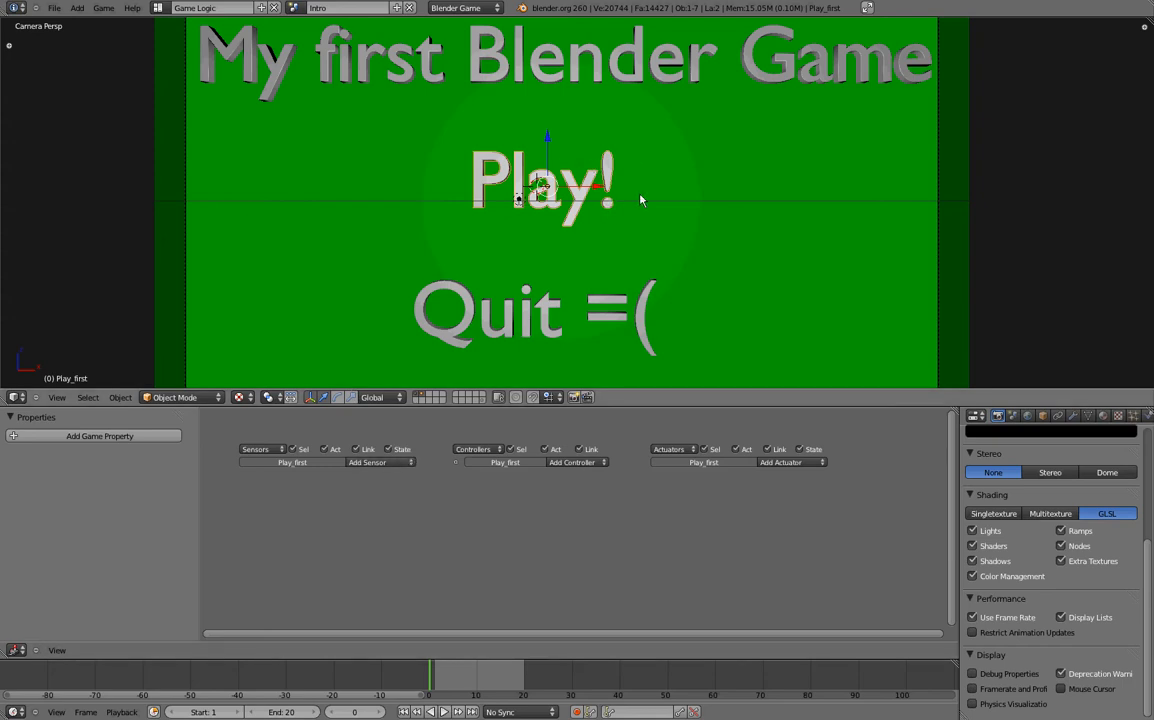
{"action": "mouse_move", "coordinate": [379, 157]}
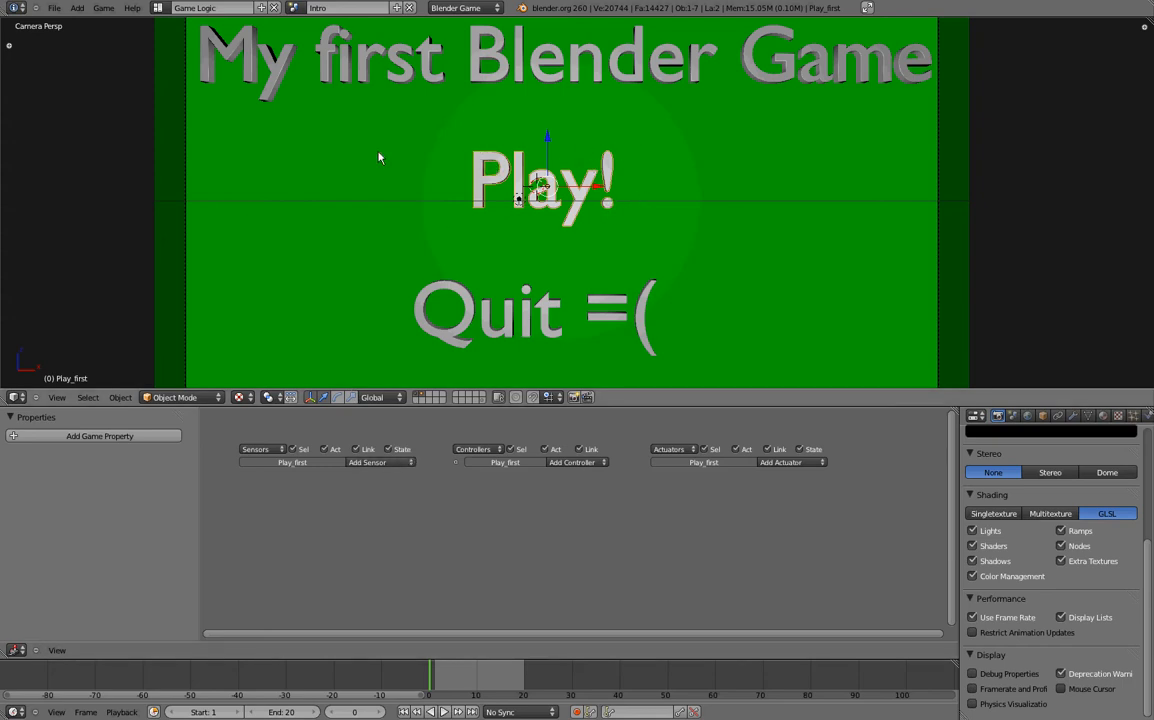
- Add a Mouse sensor, Action actuator and And controller to Play_first, then pick a mouse event
{"action": "left_click", "coordinate": [380, 462]}
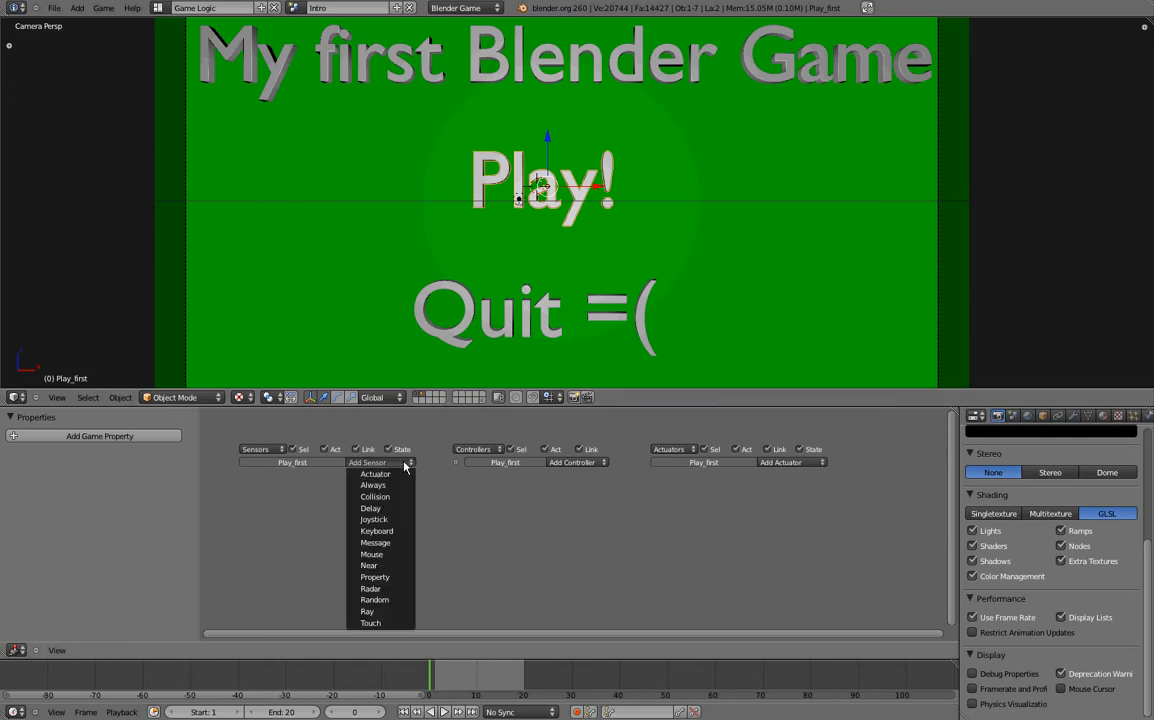
{"action": "left_click", "coordinate": [371, 554]}
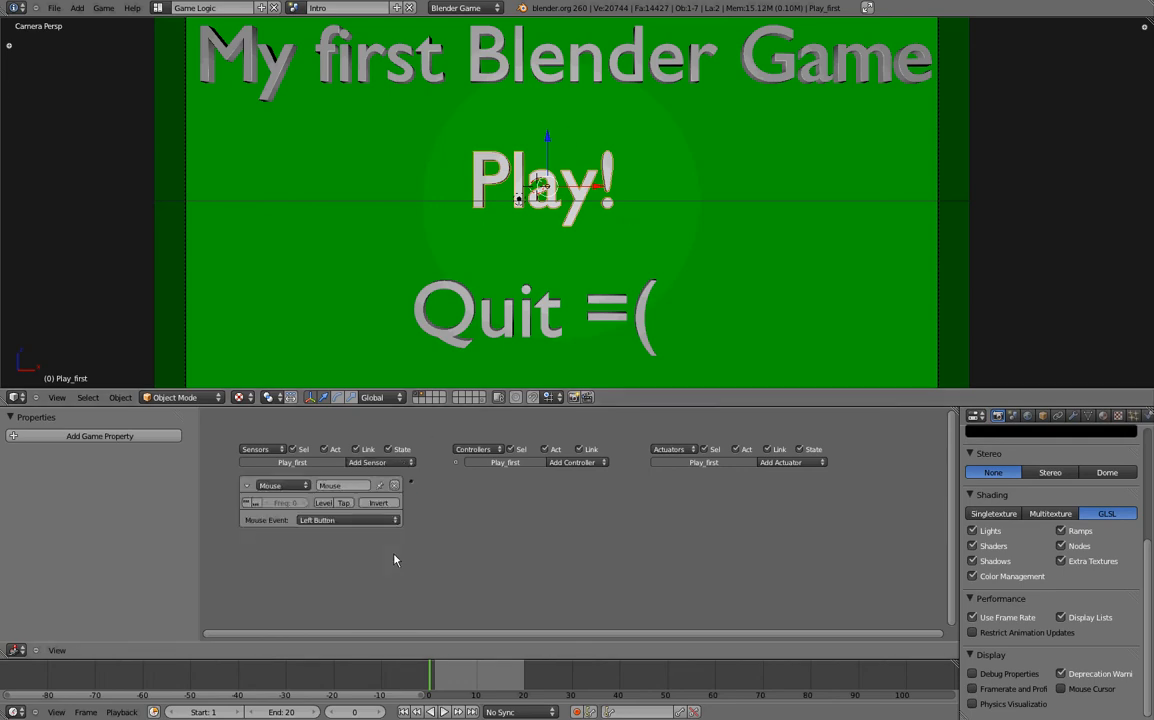
{"action": "left_click", "coordinate": [788, 462]}
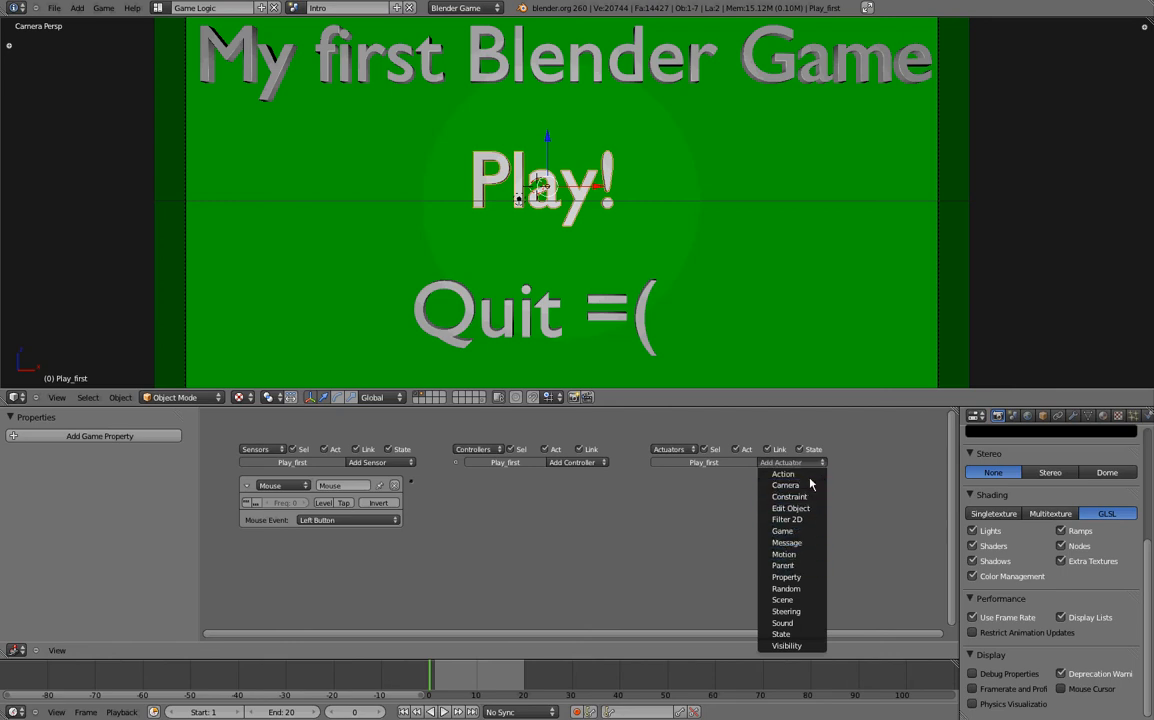
{"action": "left_click", "coordinate": [783, 474]}
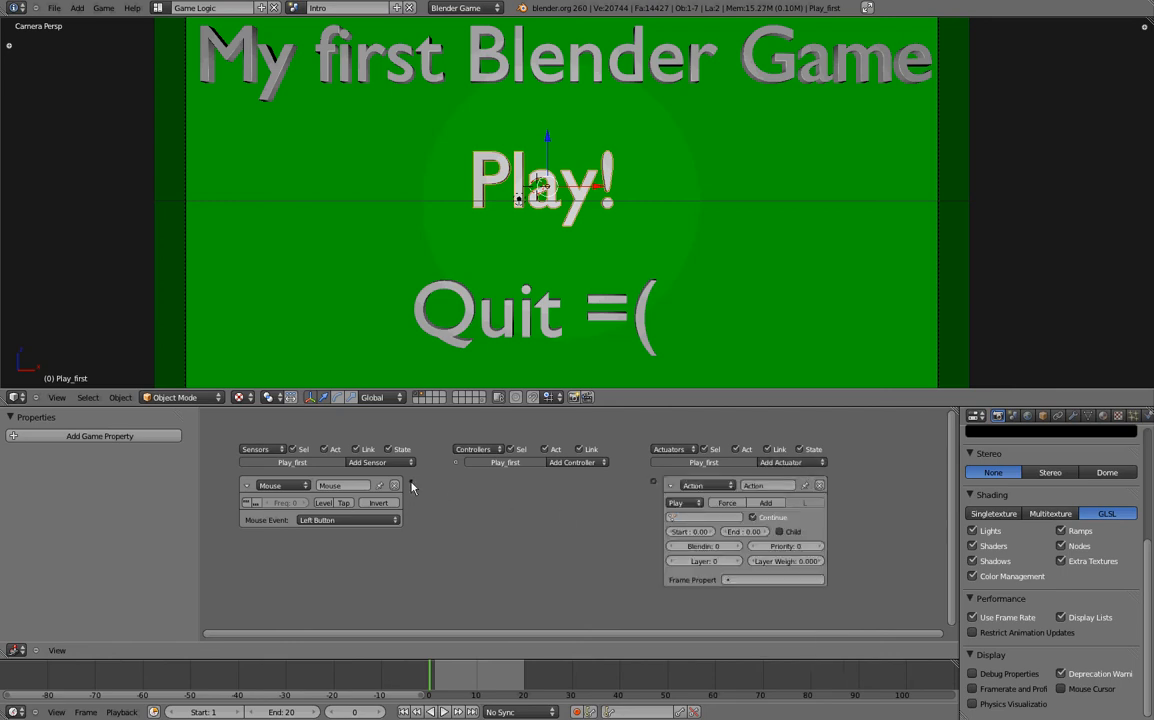
{"action": "left_click", "coordinate": [575, 461]}
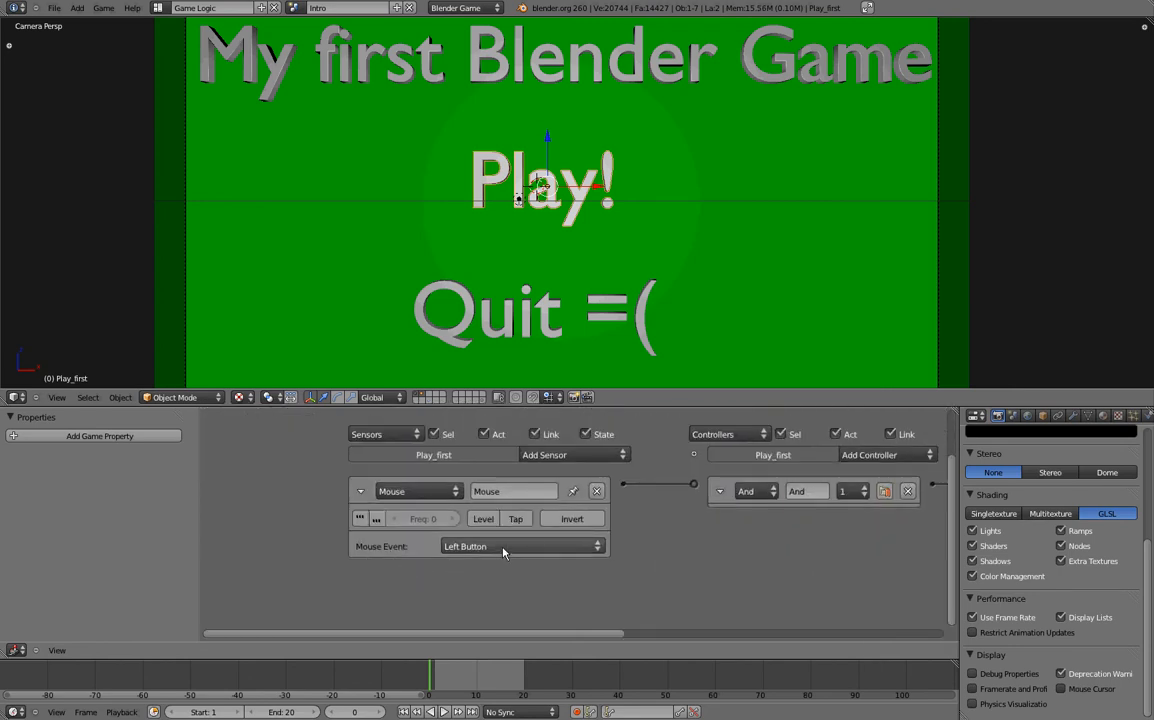
{"action": "left_click", "coordinate": [520, 546]}
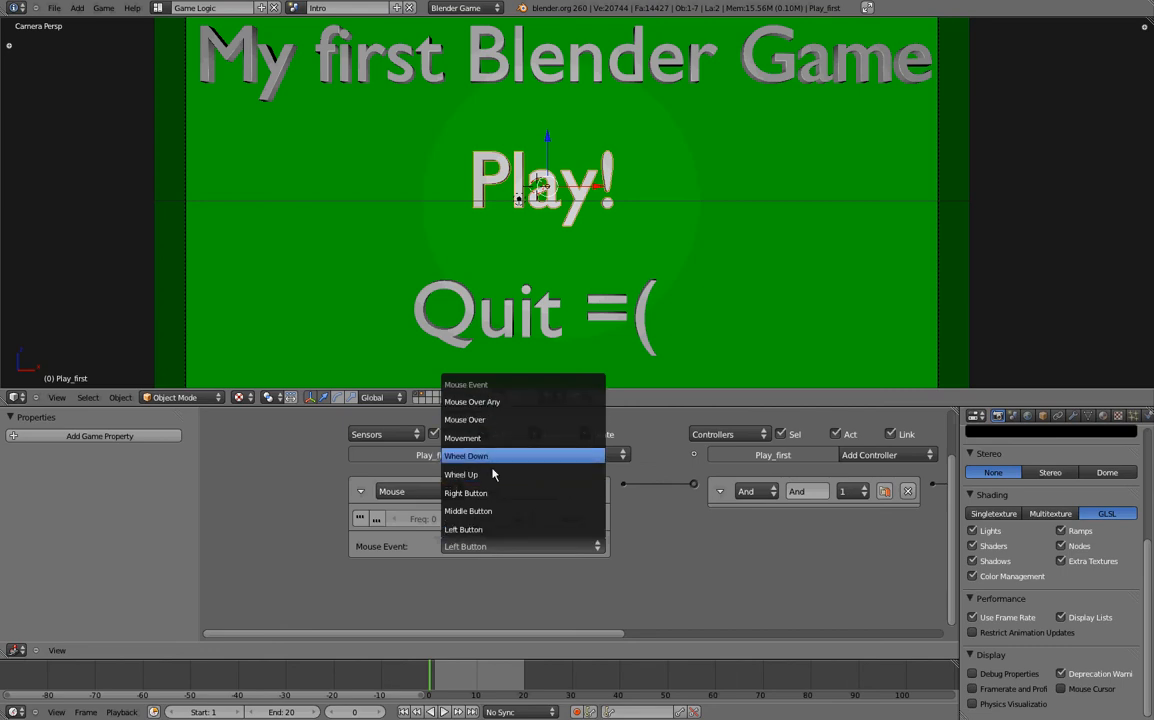
{"action": "mouse_move", "coordinate": [503, 492]}
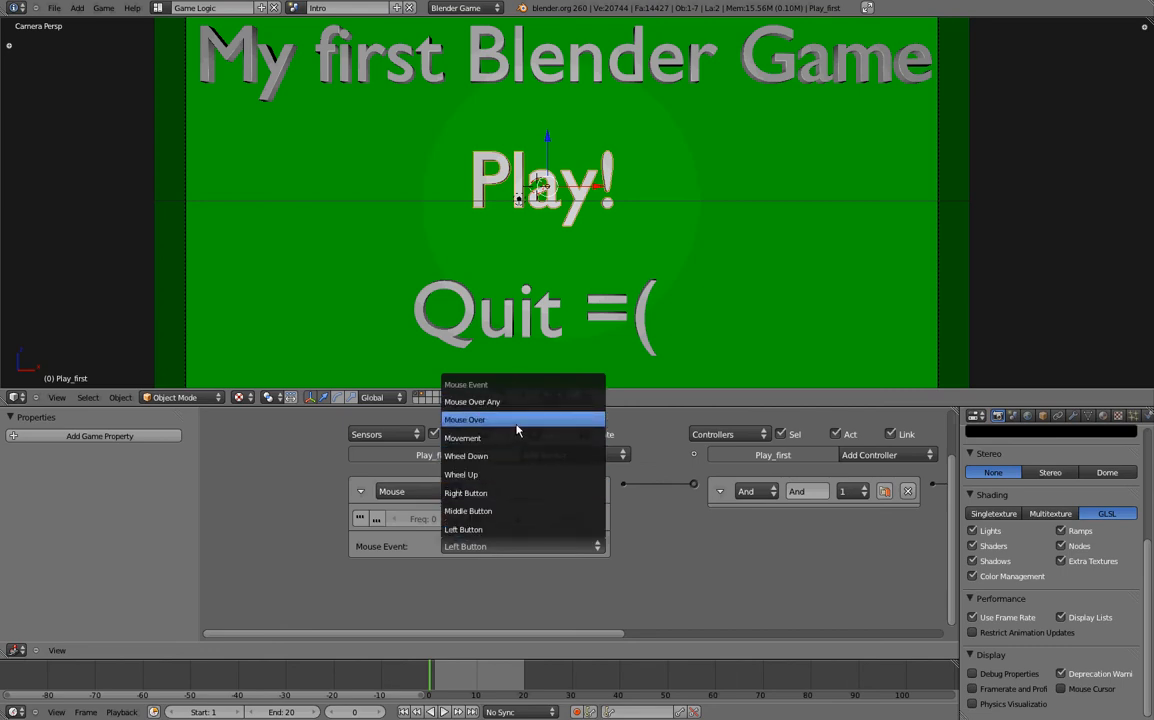
- Set the sensor to mouse-over and the actuator to Text_Action, frames 0–20, Flipper mode
{"action": "left_click", "coordinate": [465, 419]}
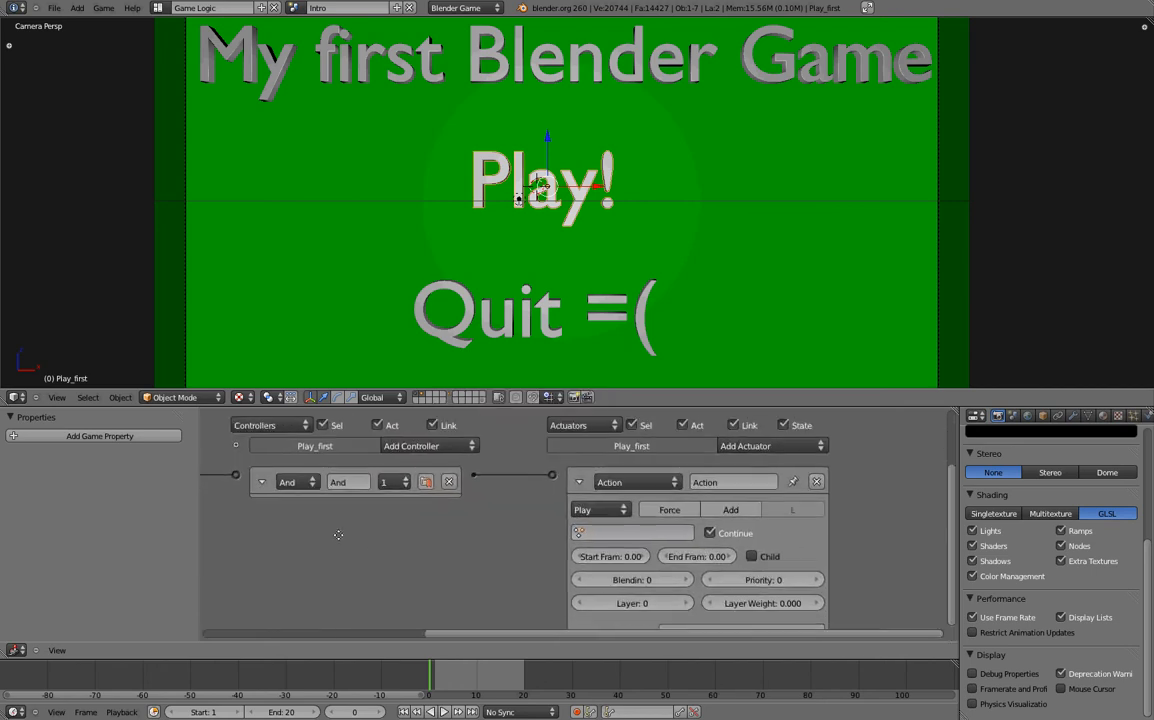
{"action": "left_click", "coordinate": [632, 532]}
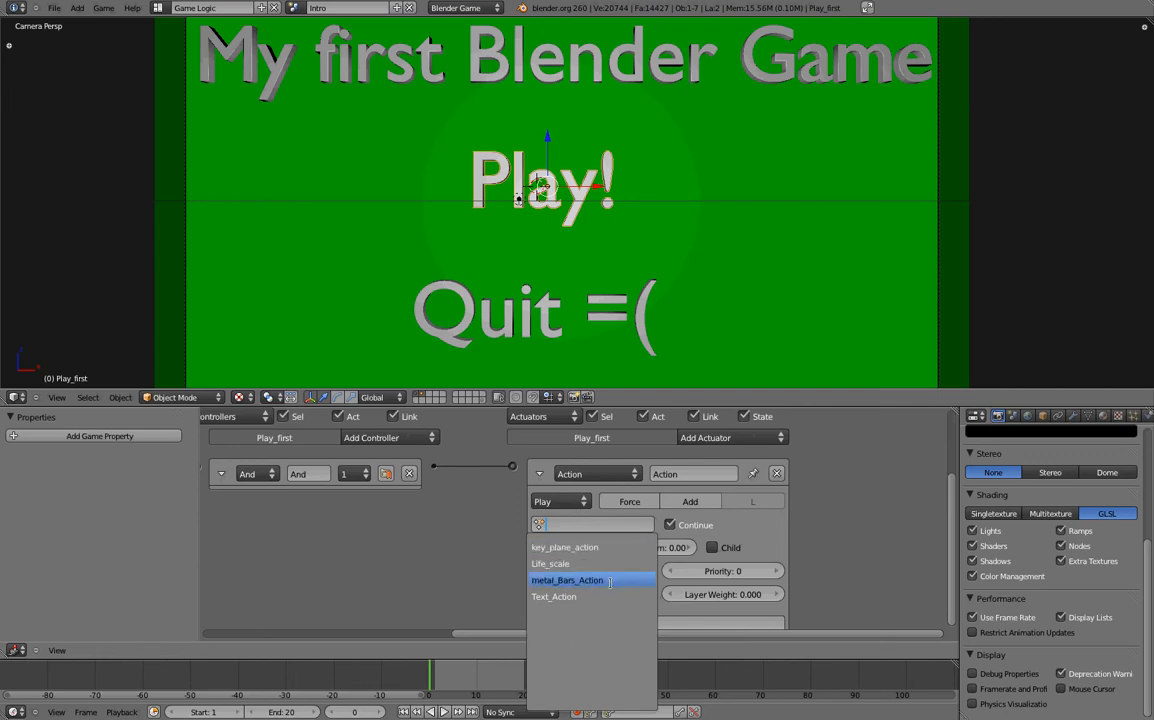
{"action": "left_click", "coordinate": [554, 596]}
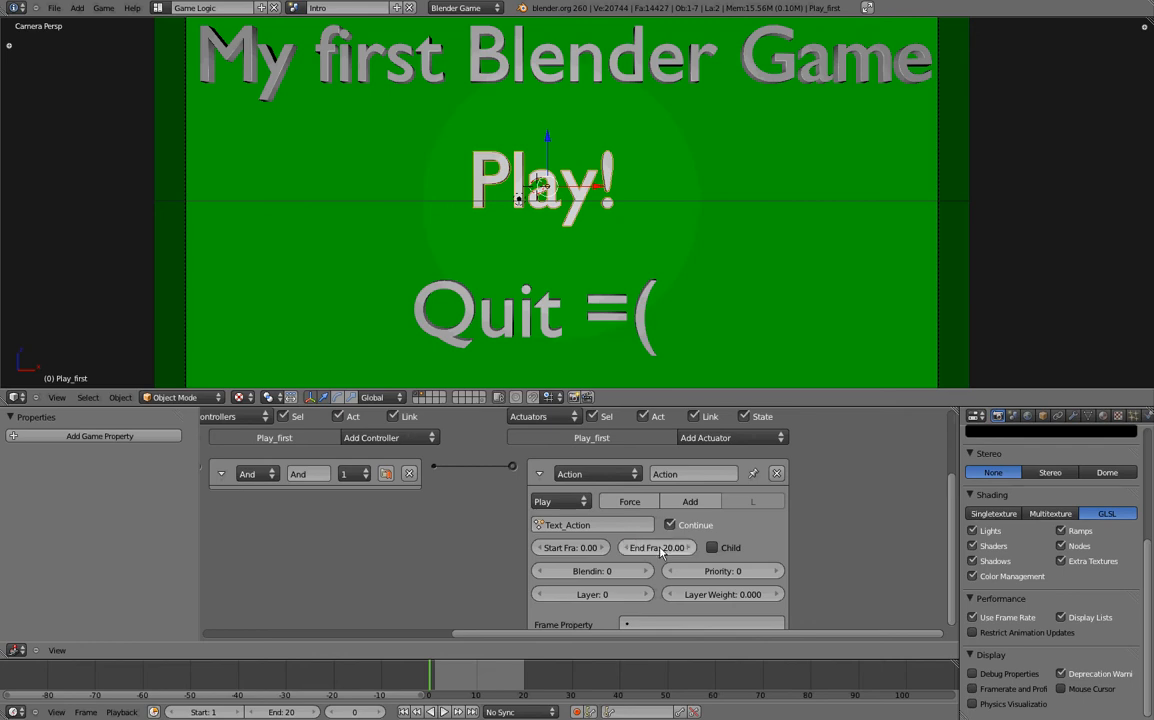
{"action": "left_click", "coordinate": [560, 501]}
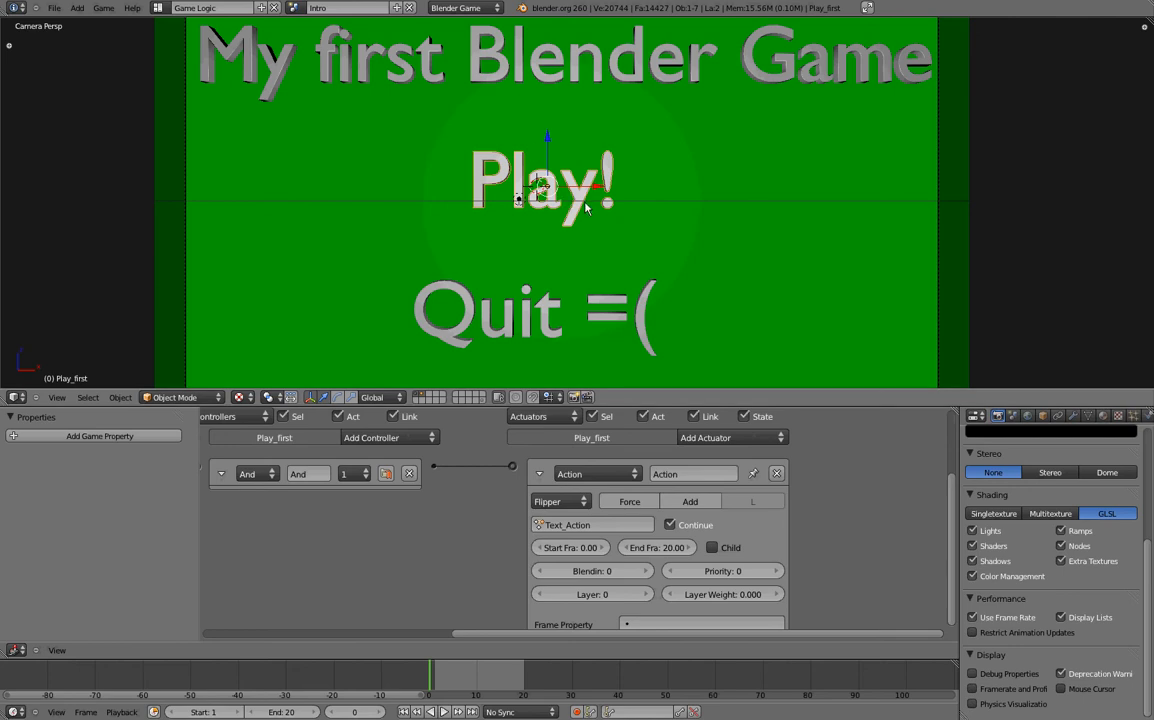
{"action": "mouse_move", "coordinate": [583, 203]}
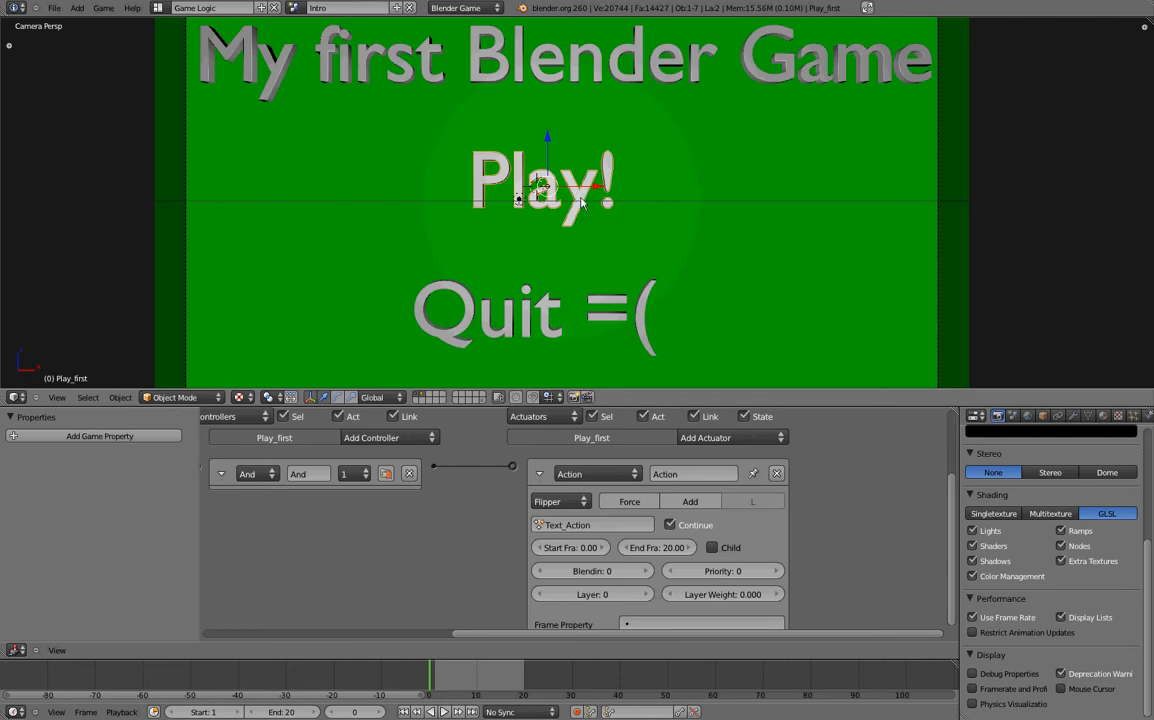
{"action": "mouse_move", "coordinate": [595, 200]}
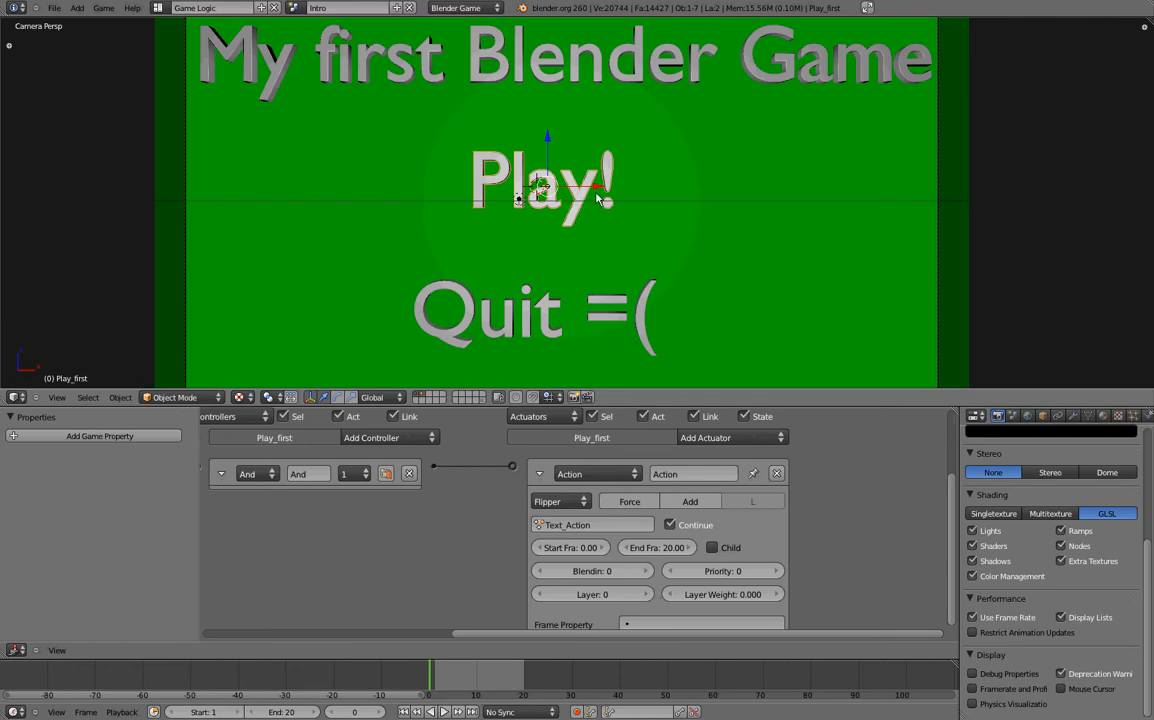
{"action": "mouse_move", "coordinate": [660, 187]}
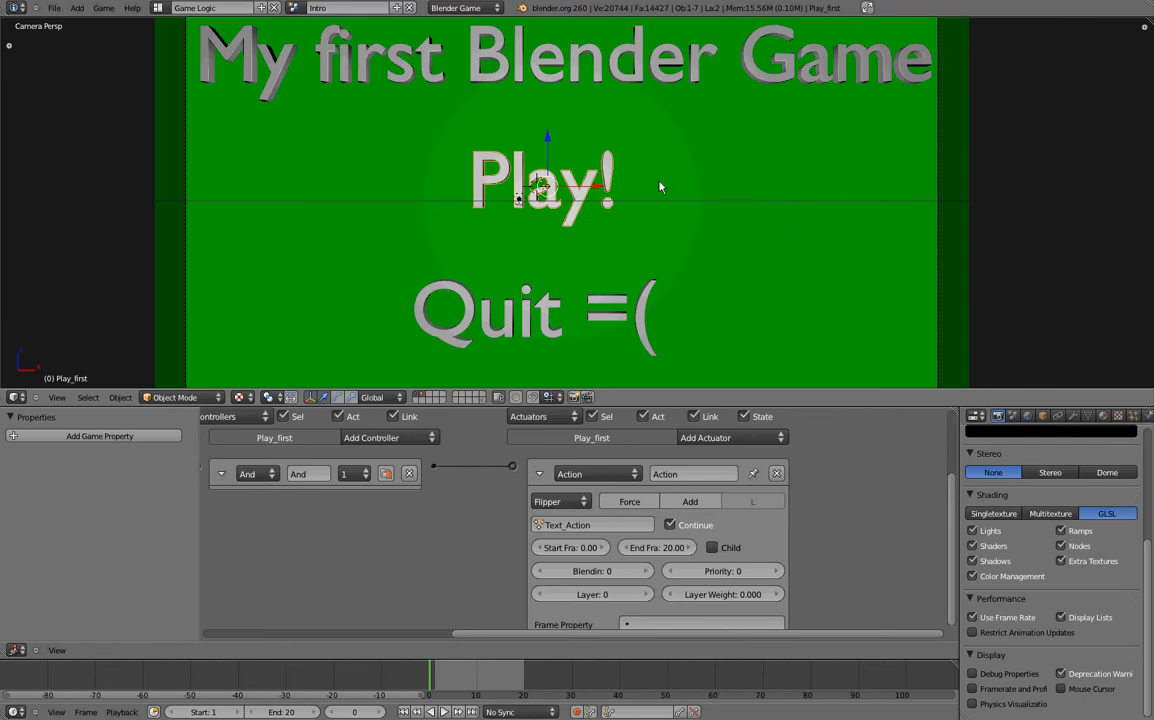
{"action": "mouse_move", "coordinate": [605, 498]}
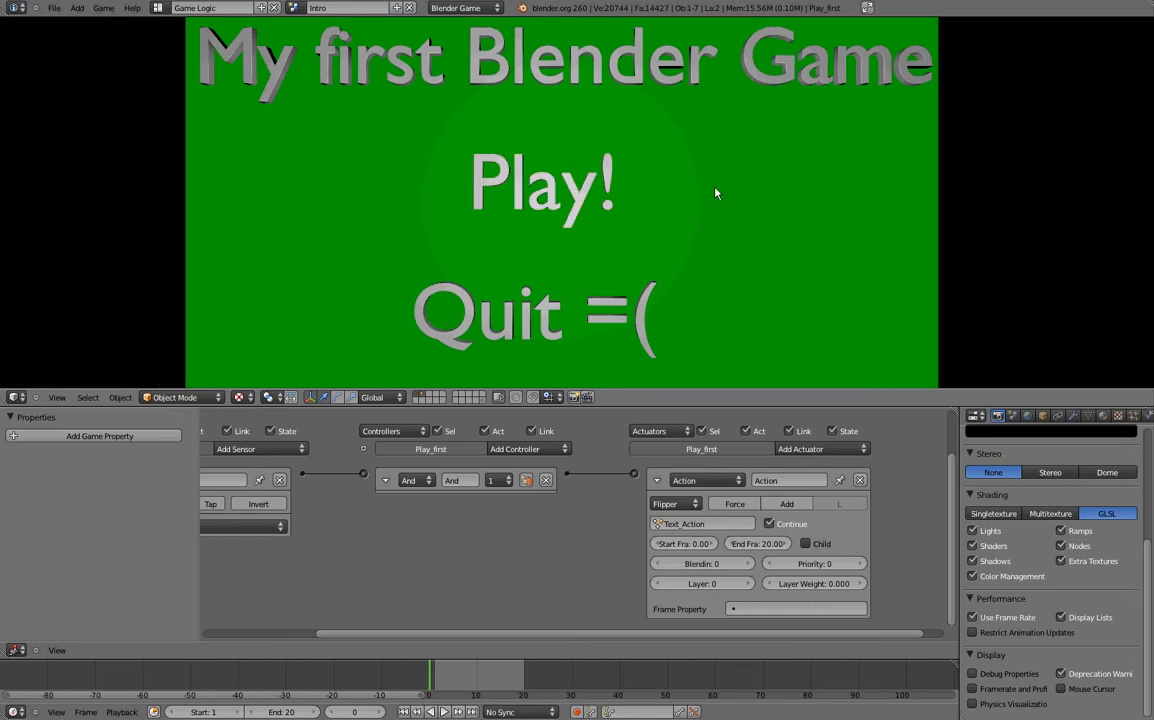
{"action": "mouse_move", "coordinate": [470, 283]}
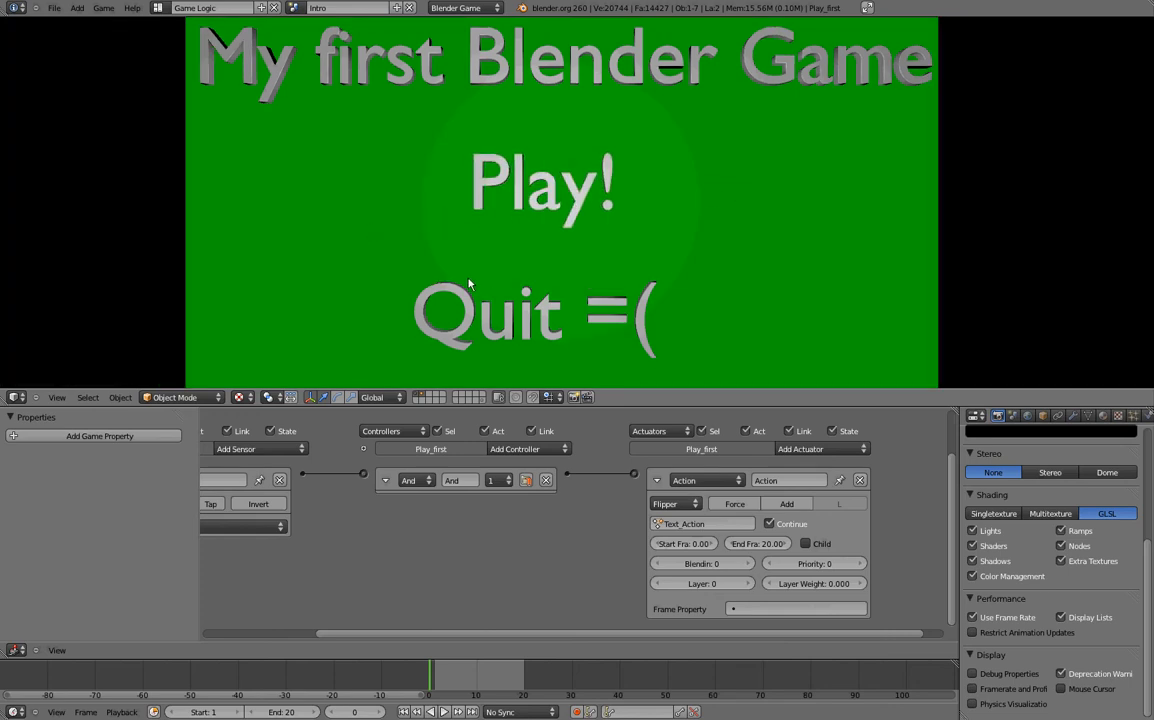
{"action": "mouse_move", "coordinate": [682, 202]}
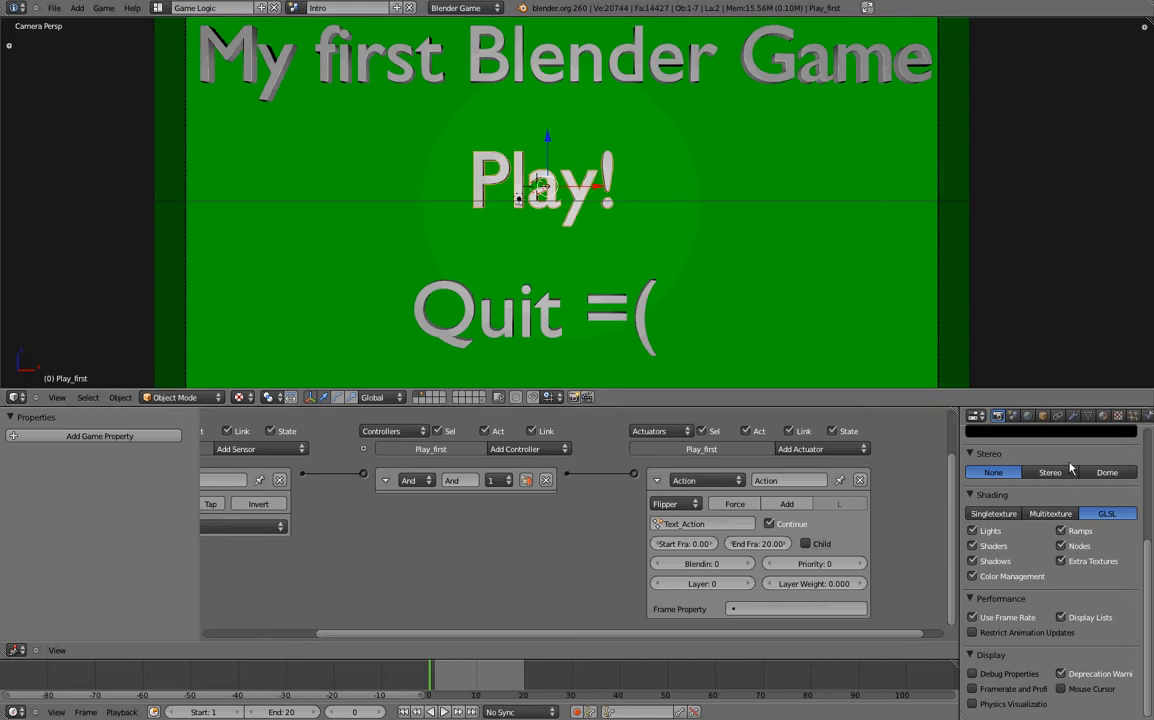
{"action": "mouse_move", "coordinate": [1070, 470]}
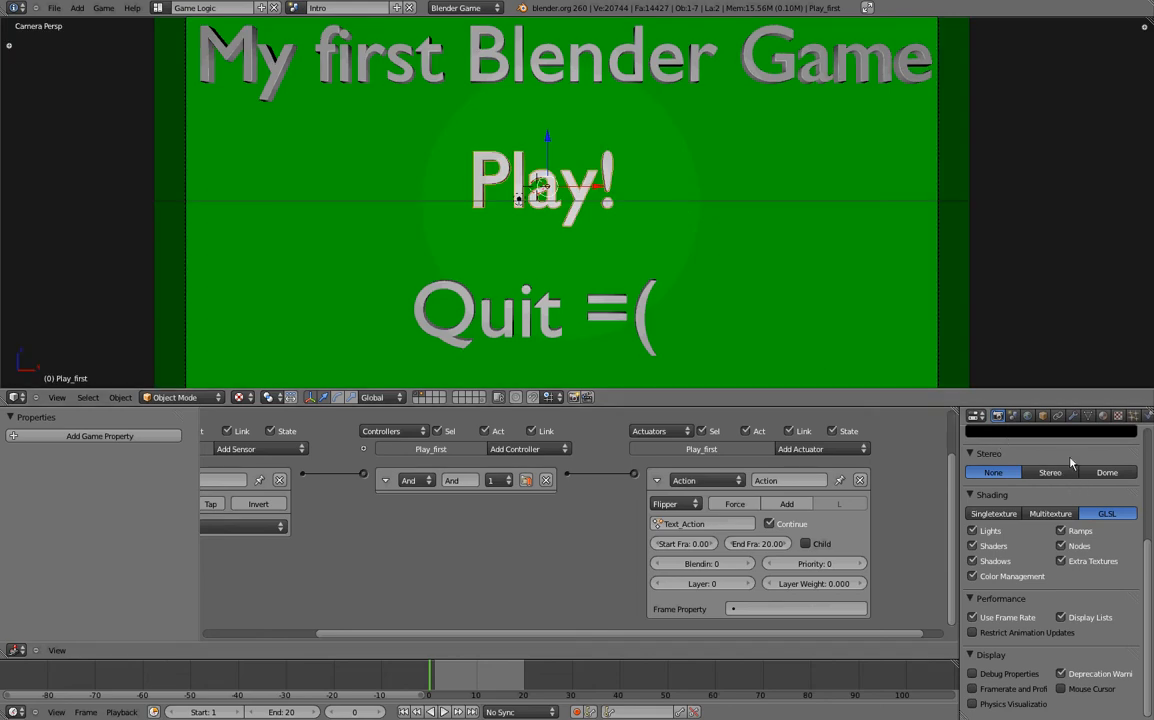
{"action": "mouse_move", "coordinate": [967, 660]}
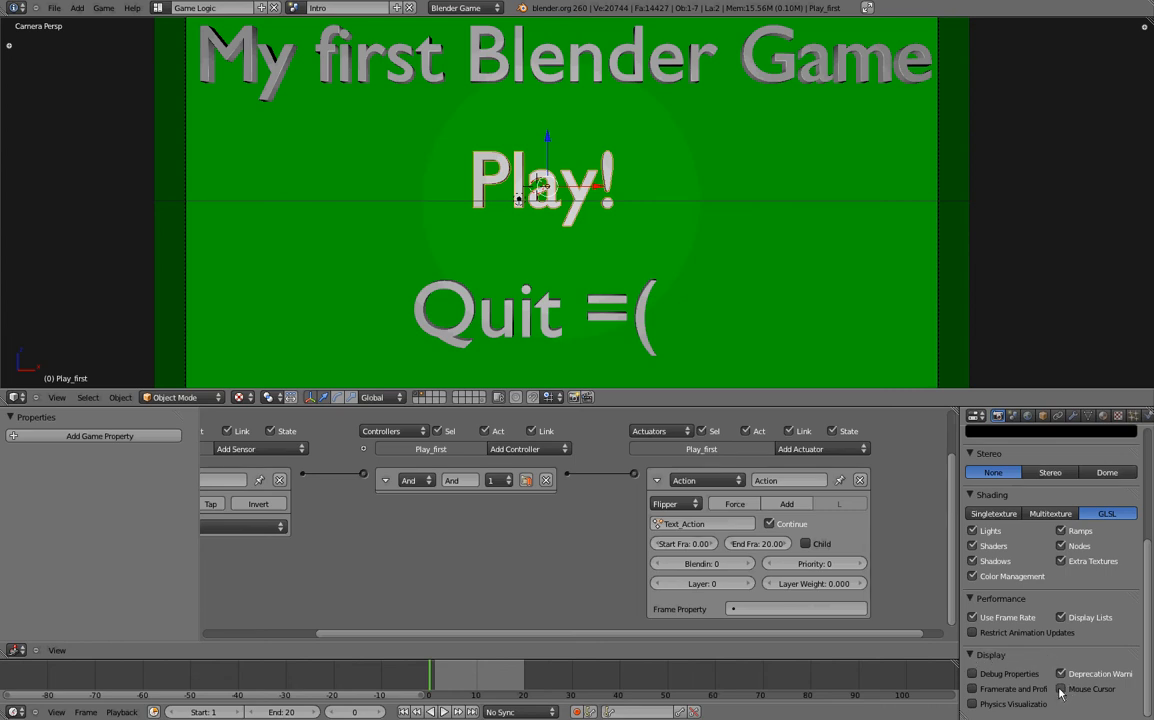
{"action": "mouse_move", "coordinate": [1061, 689]}
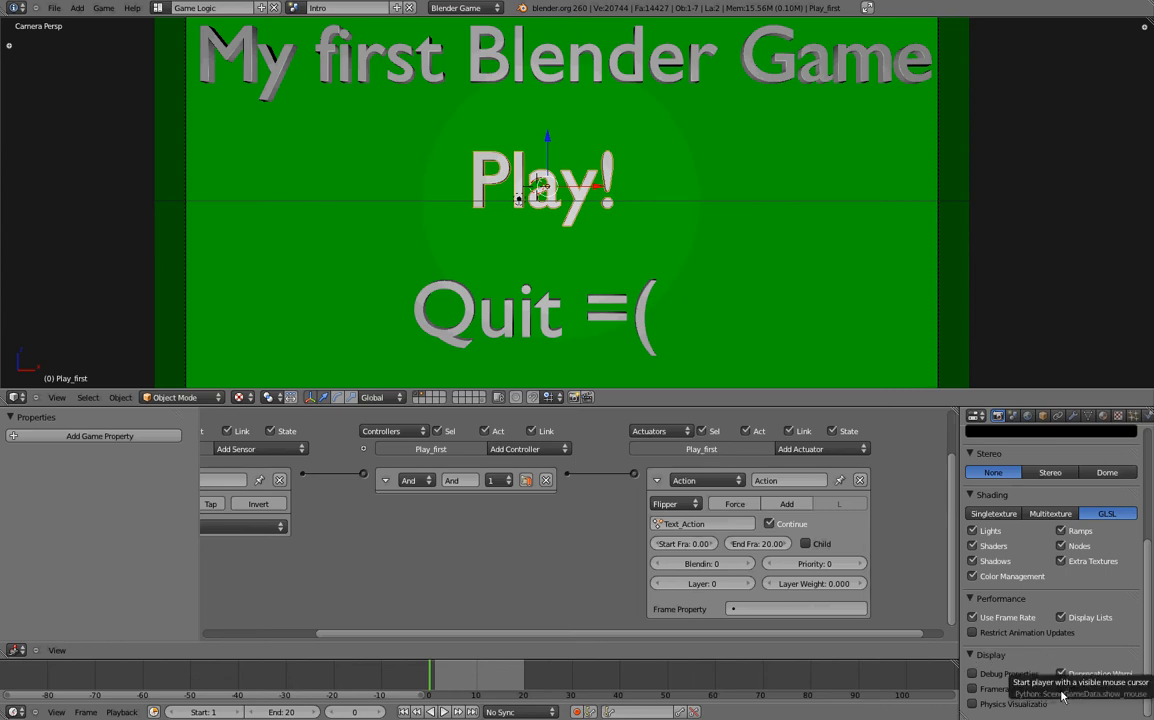
{"action": "mouse_move", "coordinate": [778, 221]}
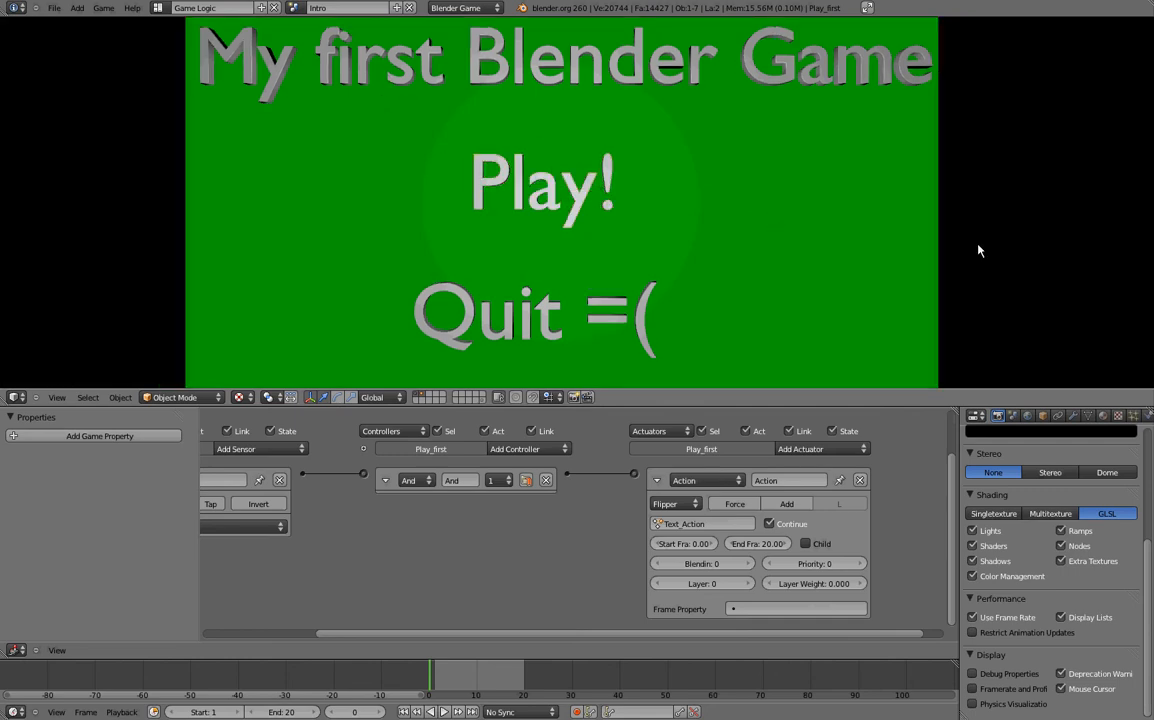
{"action": "mouse_move", "coordinate": [728, 251]}
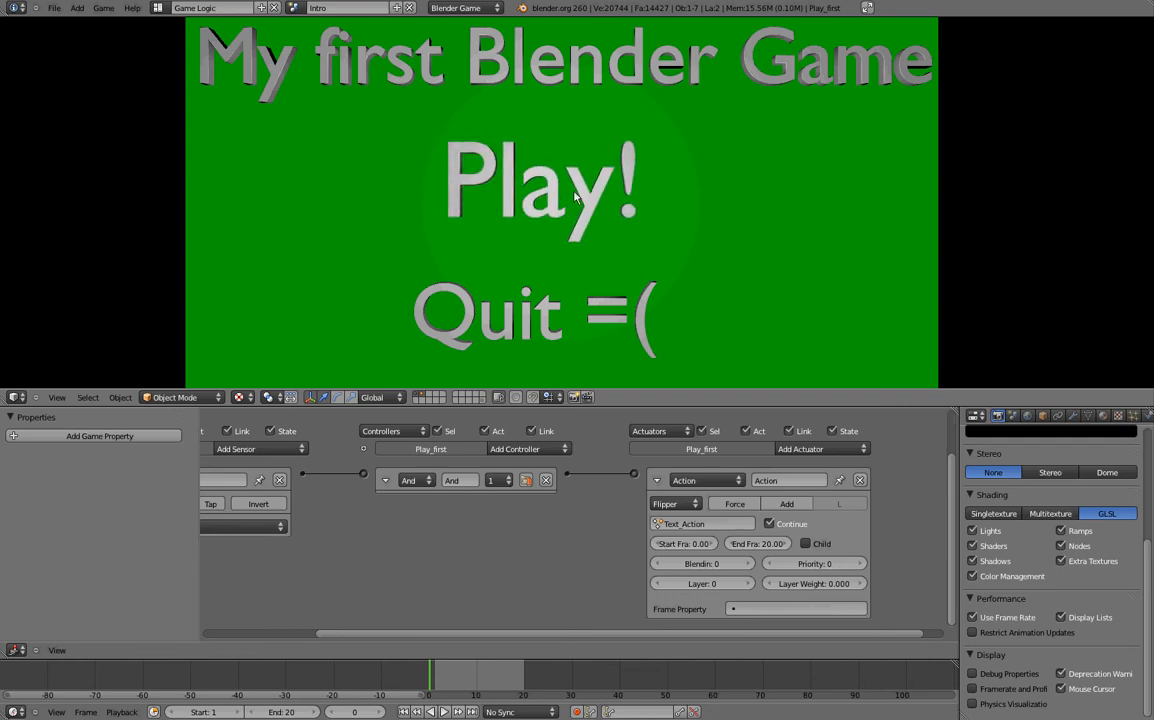
{"action": "mouse_move", "coordinate": [727, 286]}
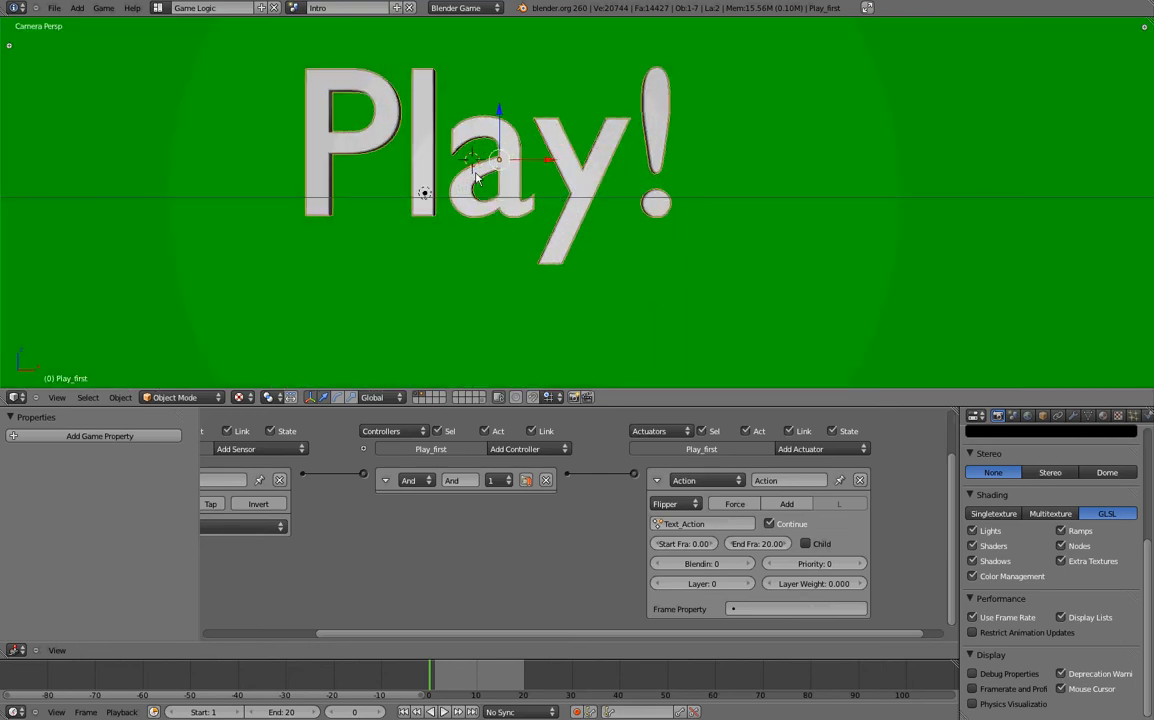
{"action": "mouse_move", "coordinate": [347, 467]}
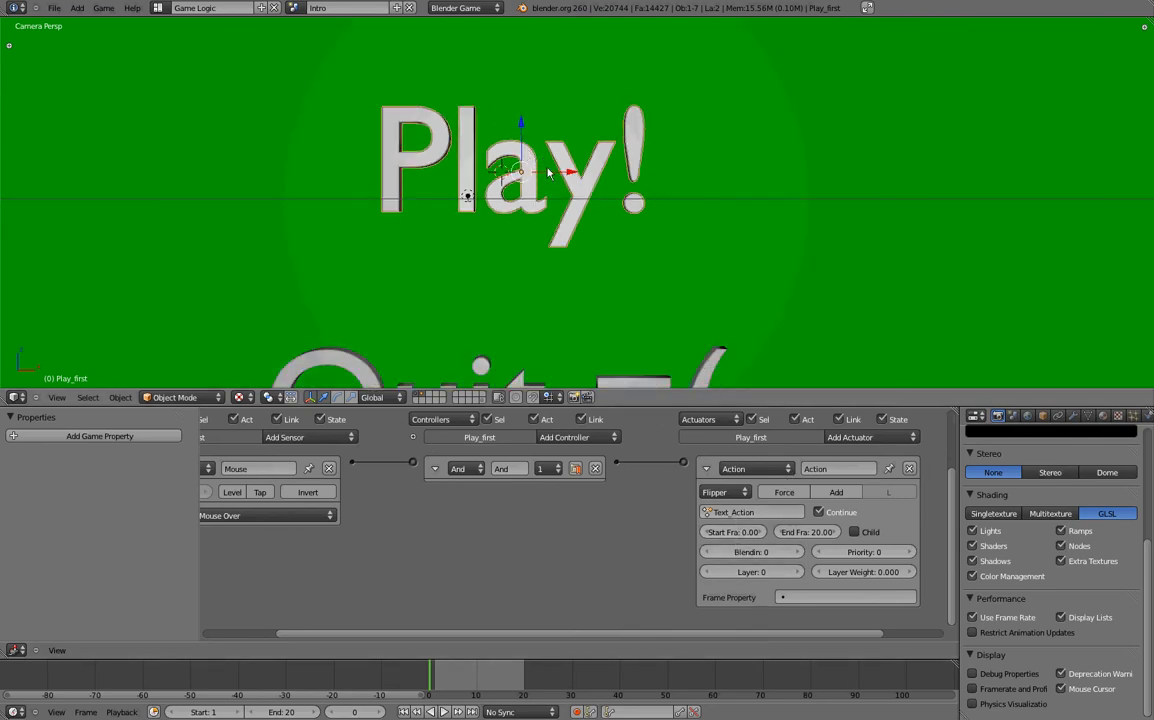
{"action": "mouse_move", "coordinate": [750, 243]}
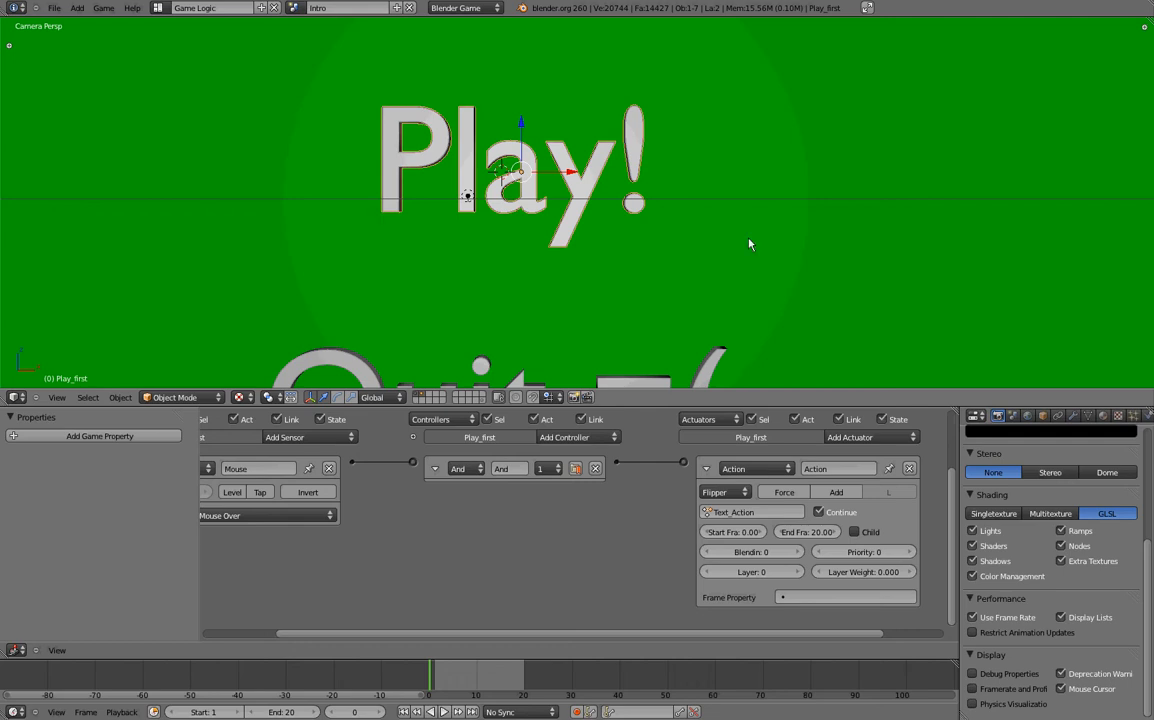
{"action": "mouse_move", "coordinate": [655, 85]}
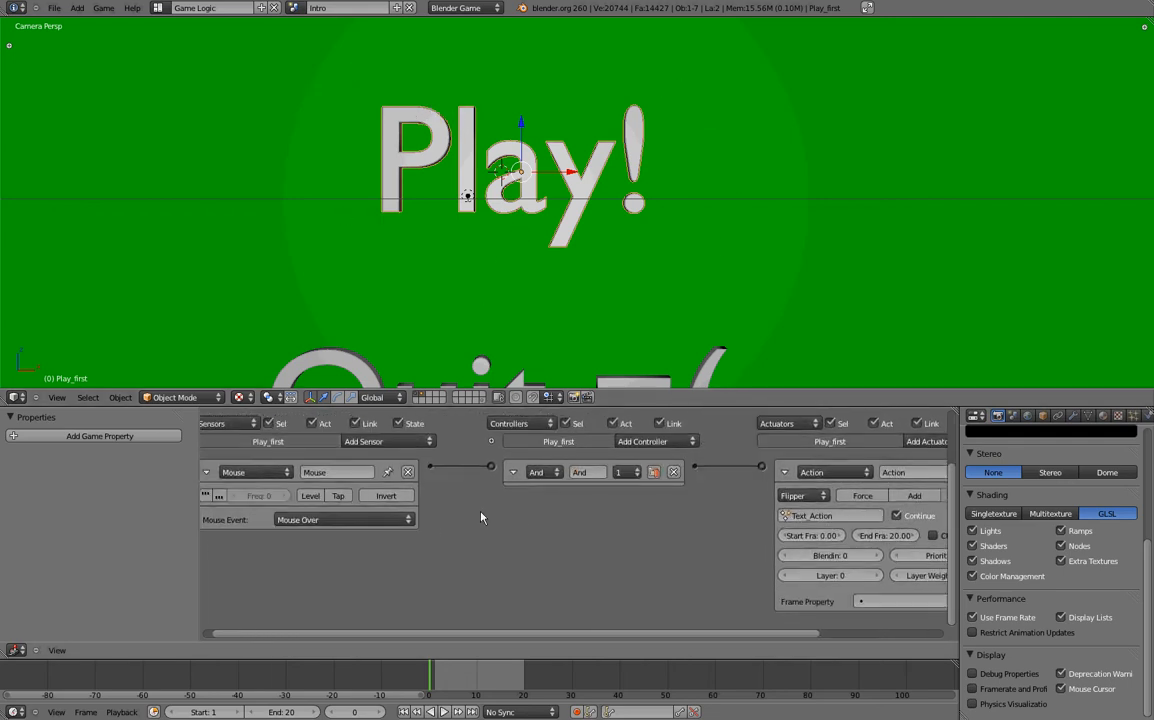
{"action": "mouse_move", "coordinate": [588, 180]}
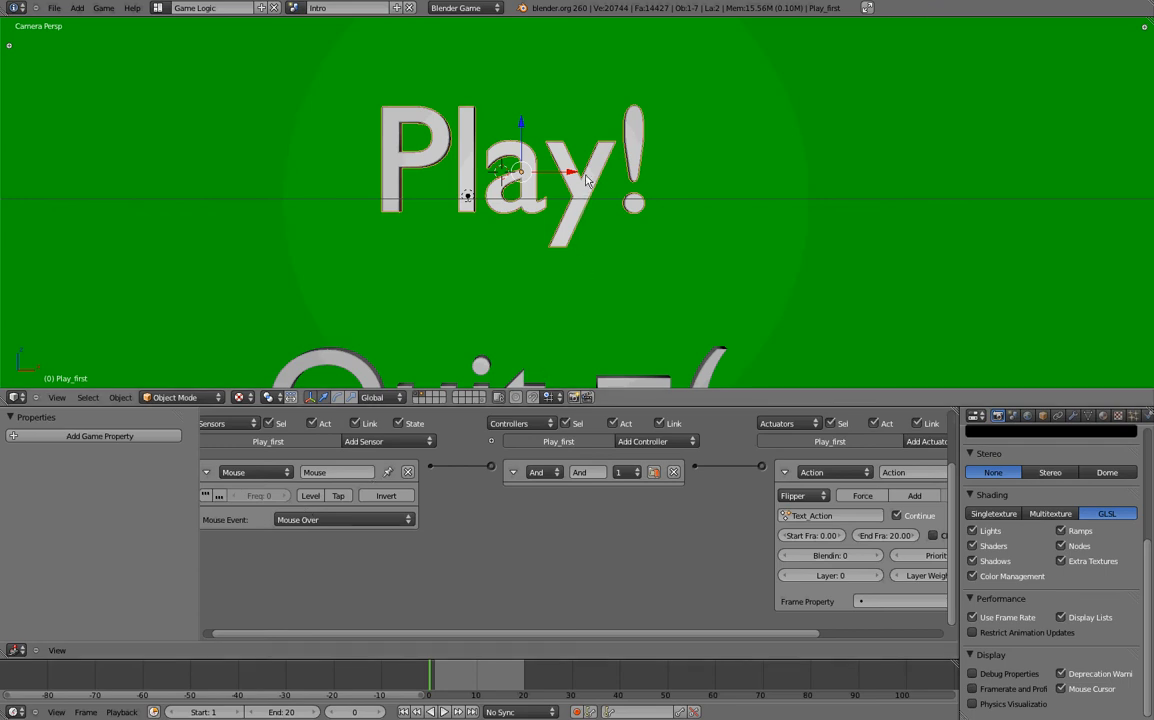
- Enter Edit Mode on Play_first and add a plane to its mesh
{"action": "left_click", "coordinate": [175, 397]}
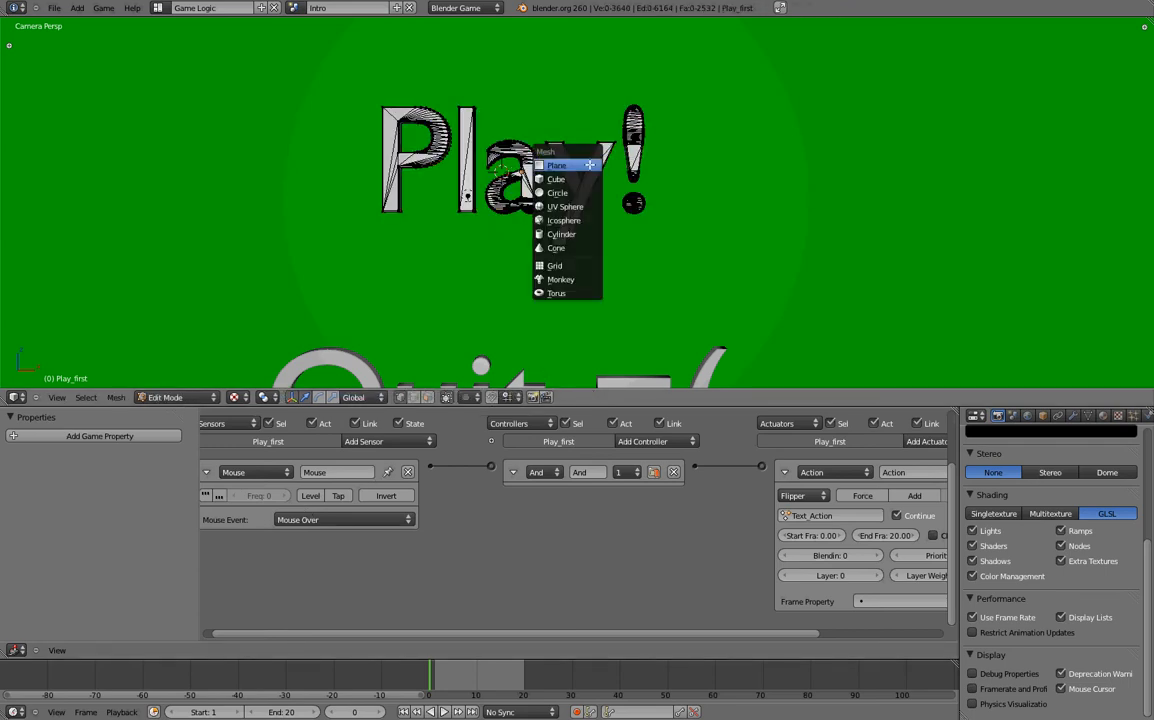
{"action": "left_click", "coordinate": [557, 165]}
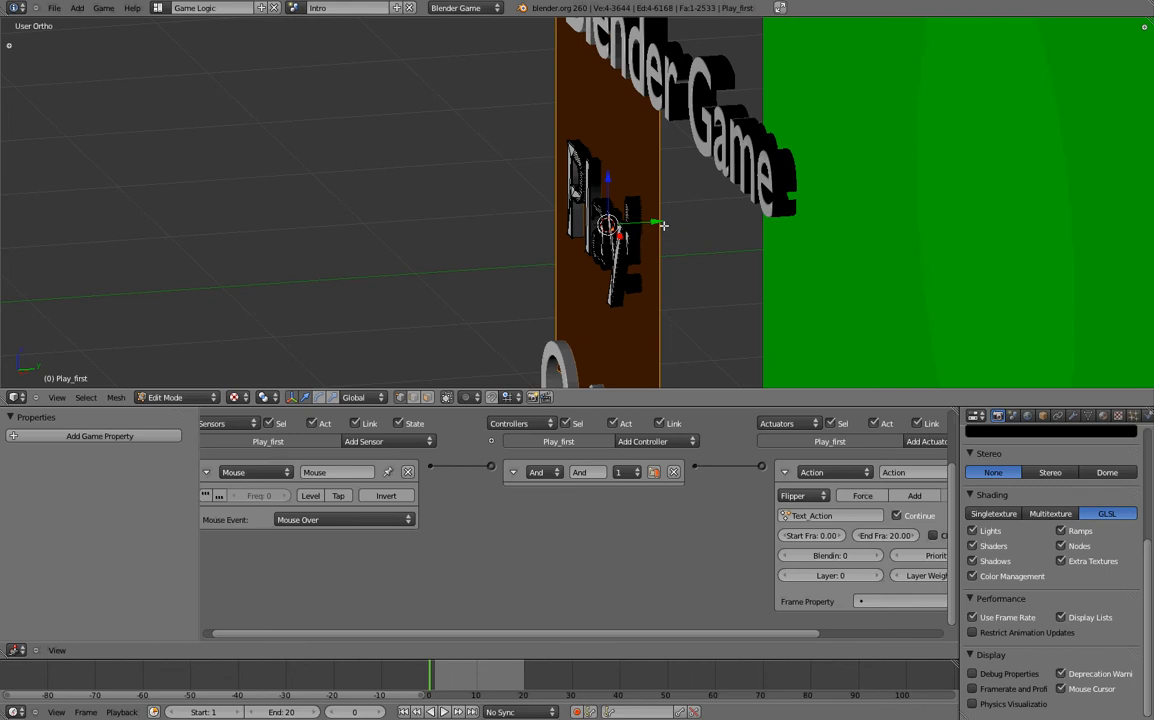
{"action": "mouse_move", "coordinate": [709, 227]}
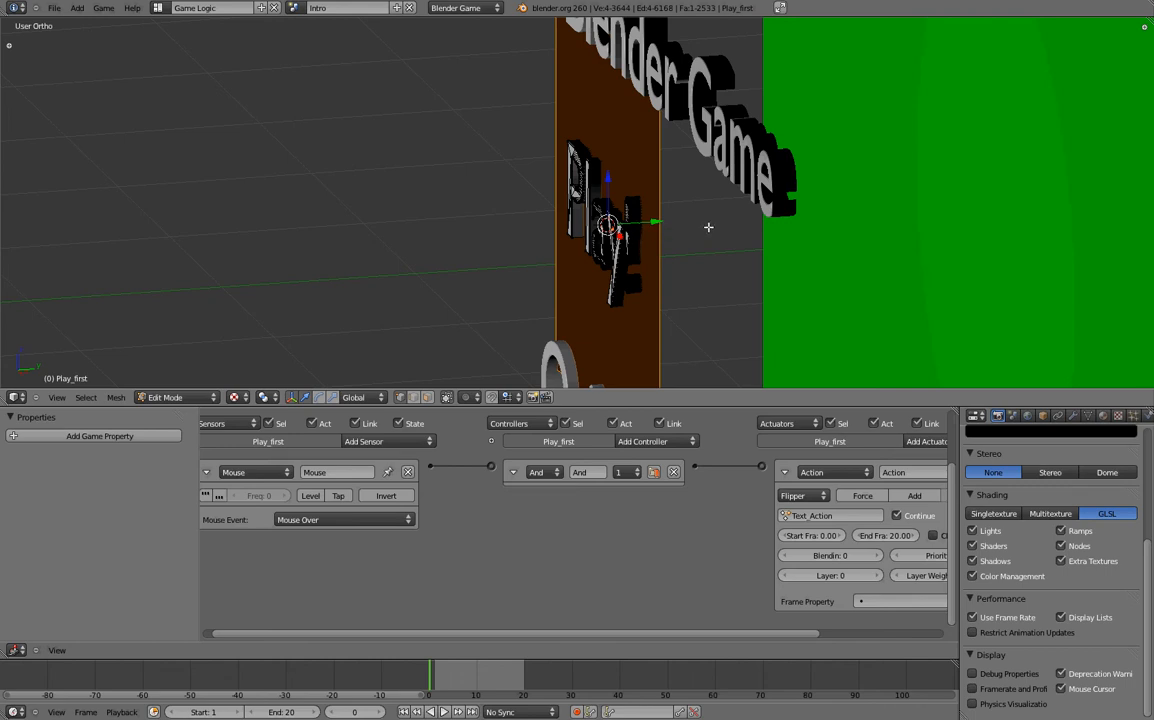
{"action": "mouse_move", "coordinate": [700, 219]}
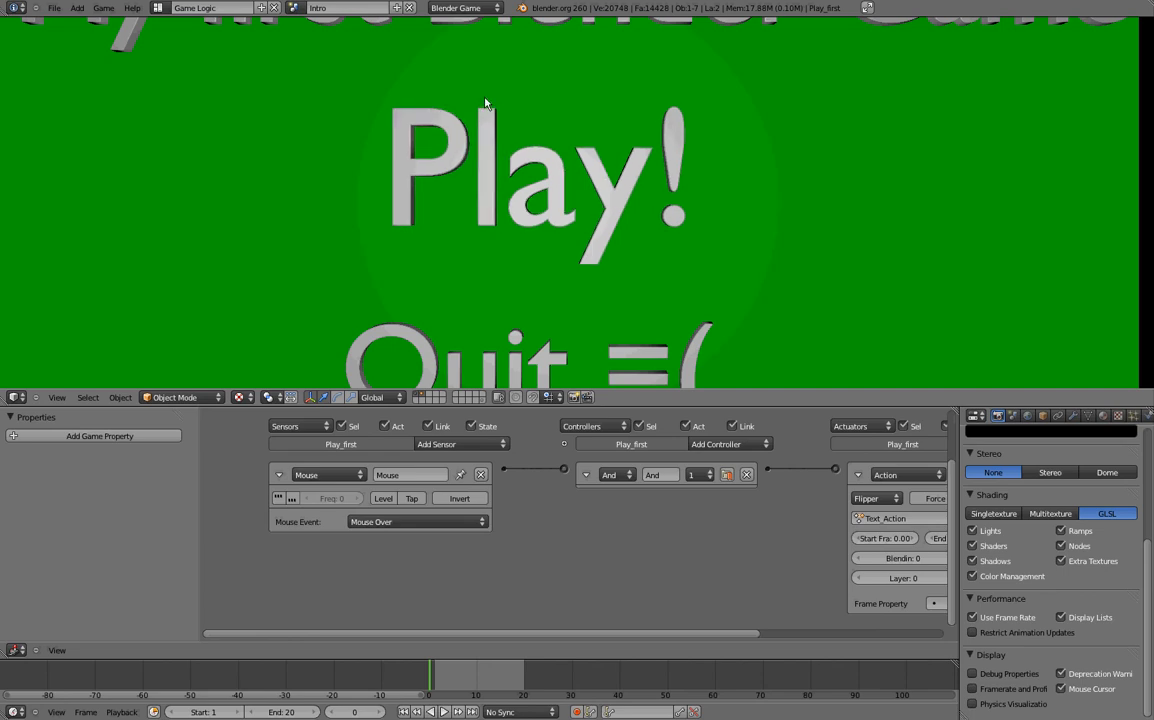
- Select the Play! text object to edit its sensors
{"action": "left_click", "coordinate": [524, 175]}
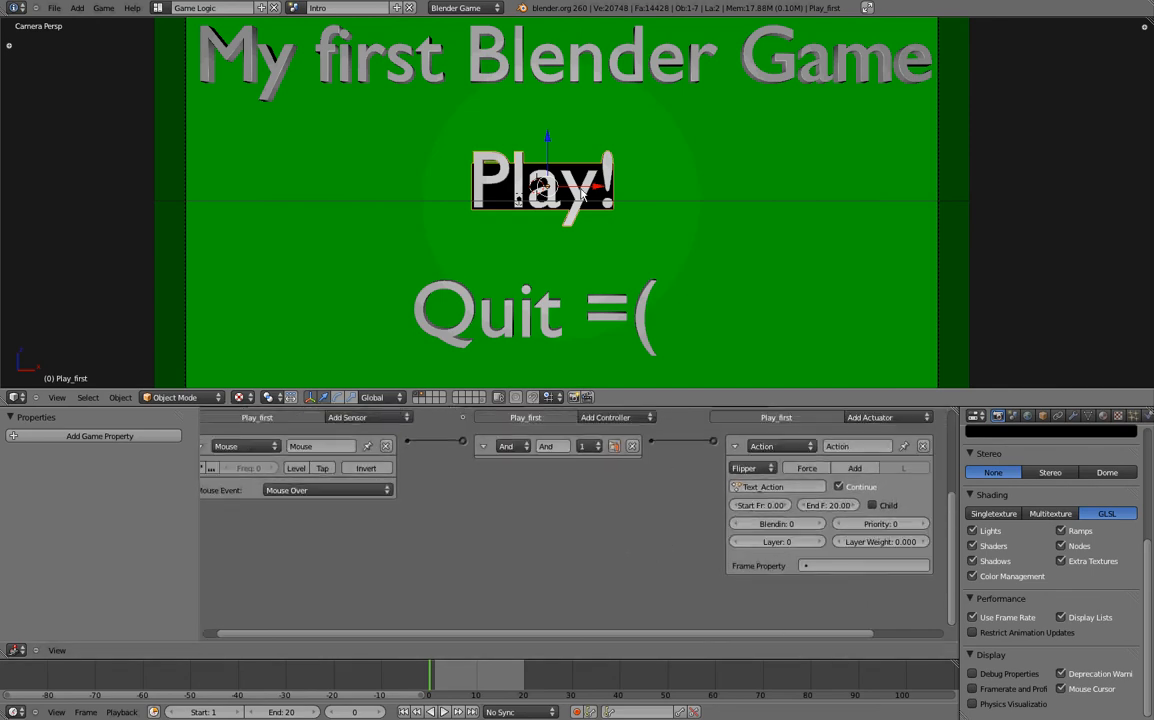
{"action": "mouse_move", "coordinate": [392, 430]}
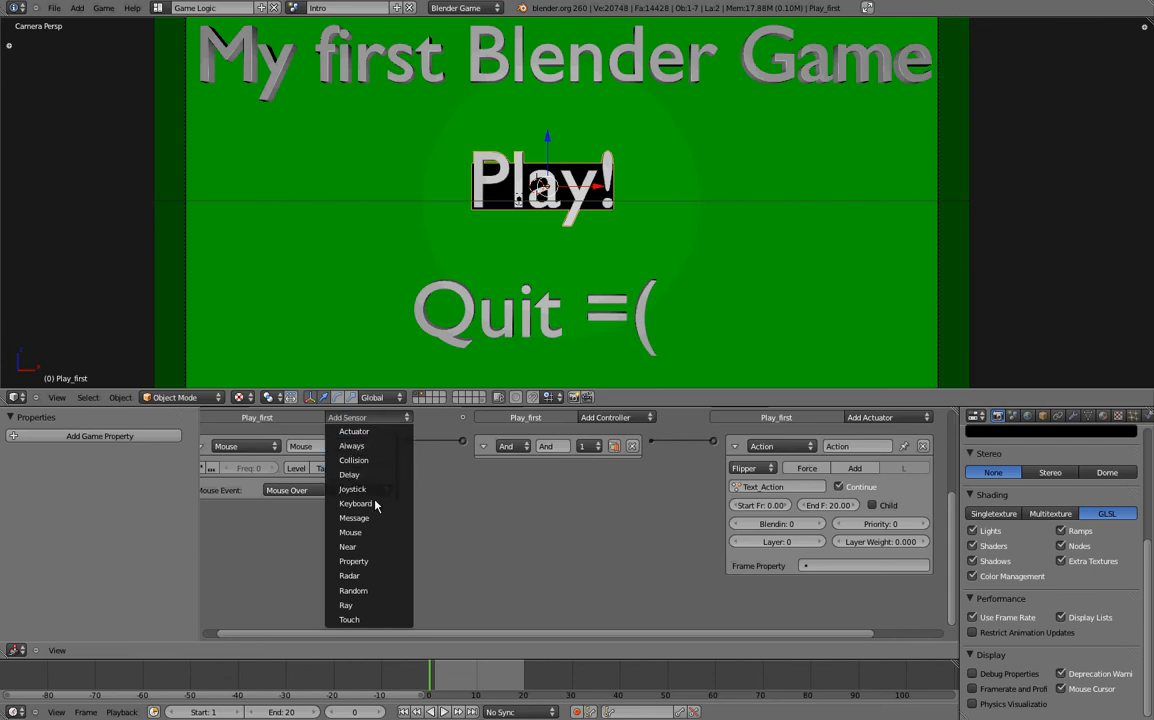
- Add a second Mouse sensor and a Scene actuator in Set Scene mode targeting Level 1
{"action": "left_click", "coordinate": [350, 531]}
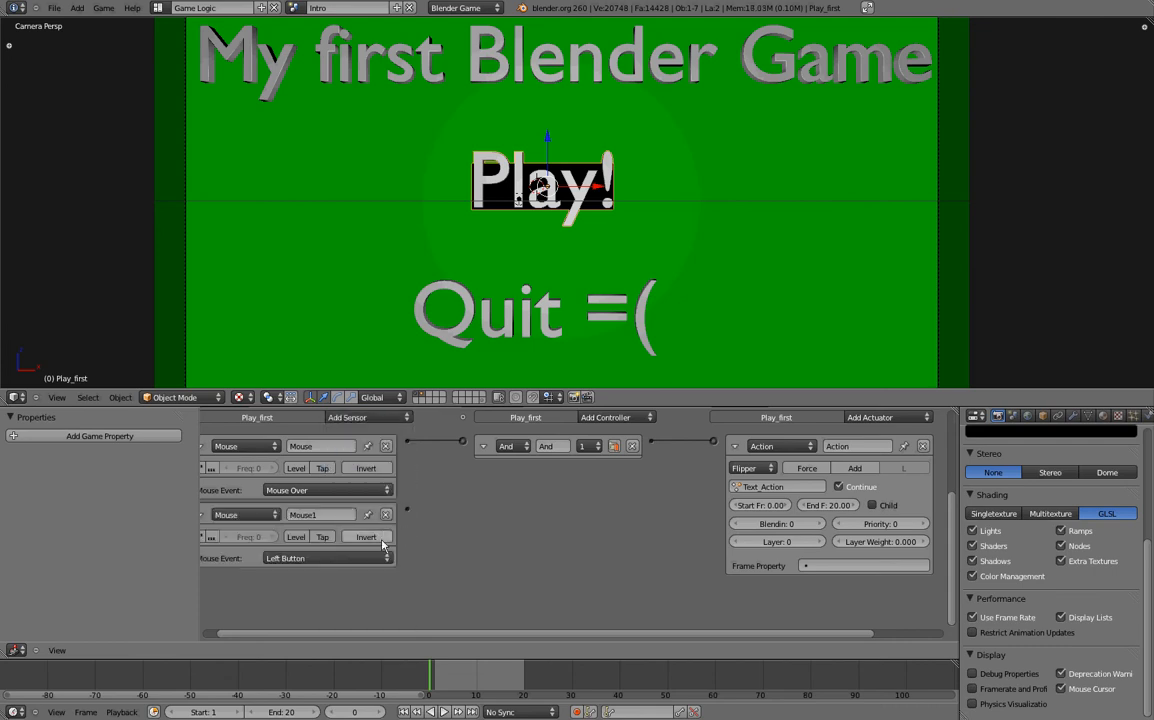
{"action": "mouse_move", "coordinate": [324, 560]}
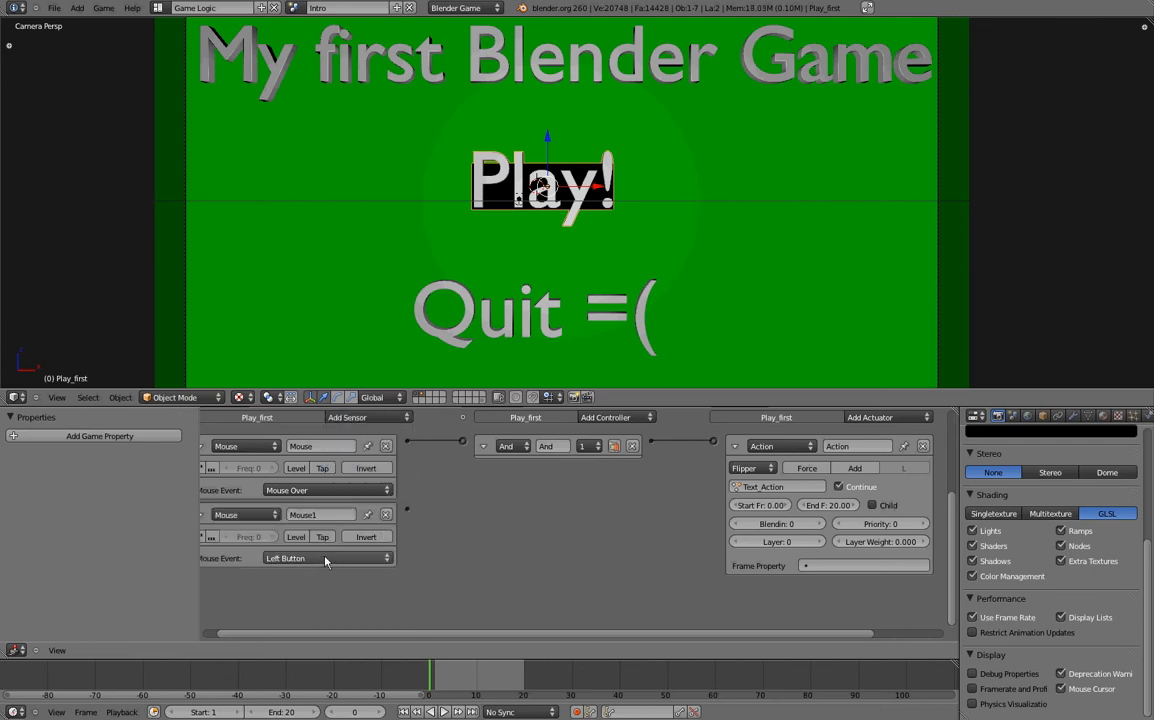
{"action": "left_click", "coordinate": [885, 417]}
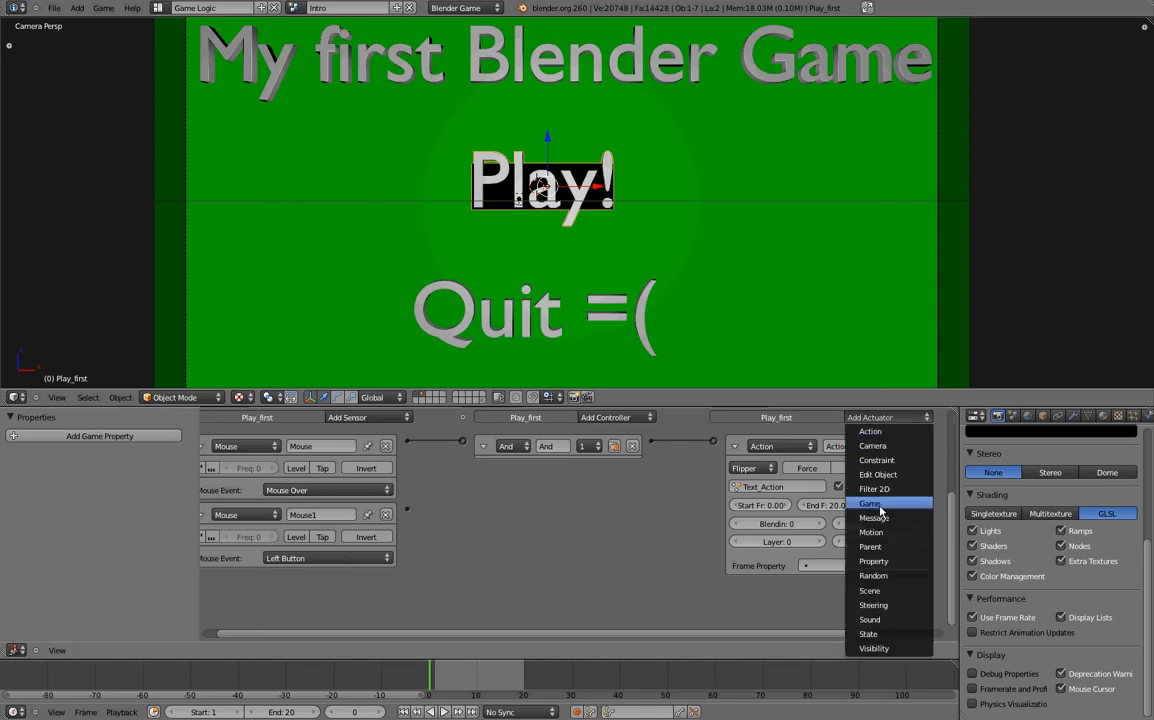
{"action": "mouse_move", "coordinate": [888, 590]}
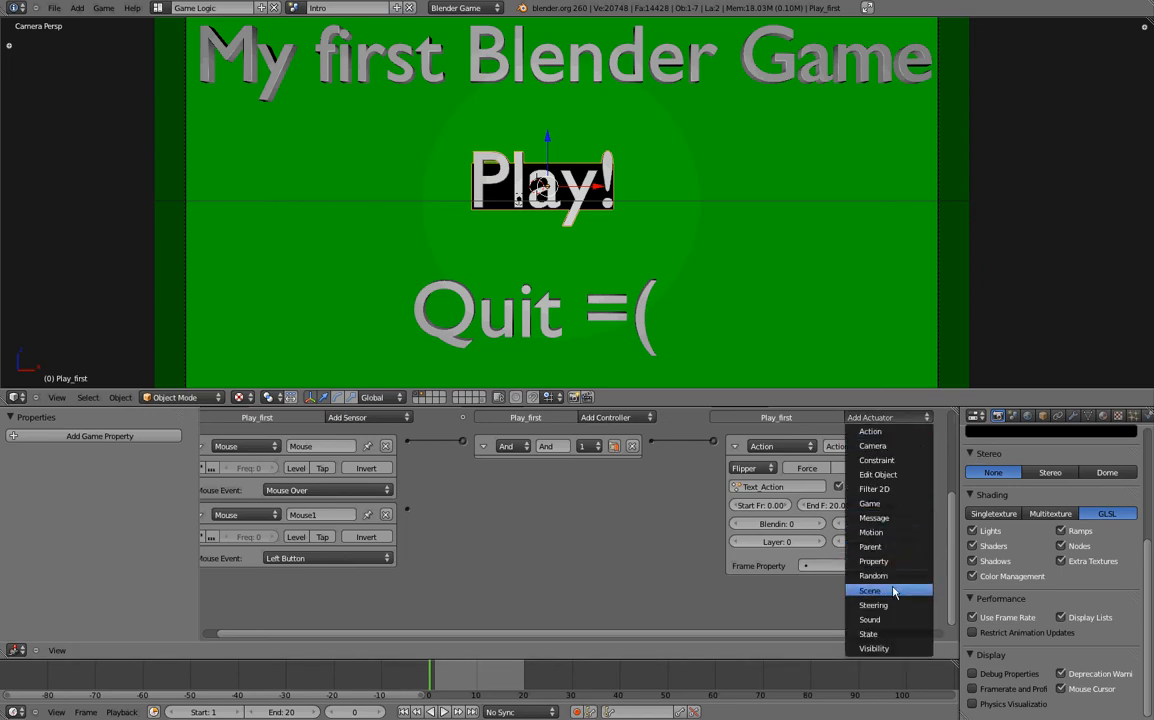
{"action": "left_click", "coordinate": [869, 590]}
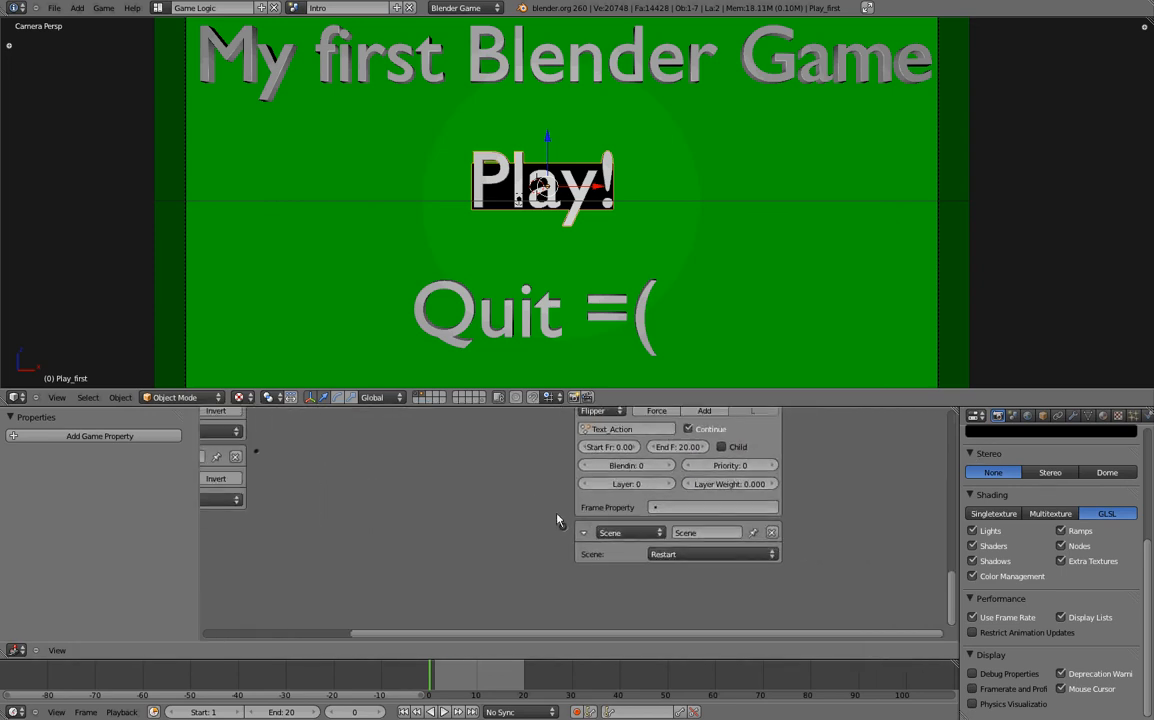
{"action": "left_click", "coordinate": [710, 554]}
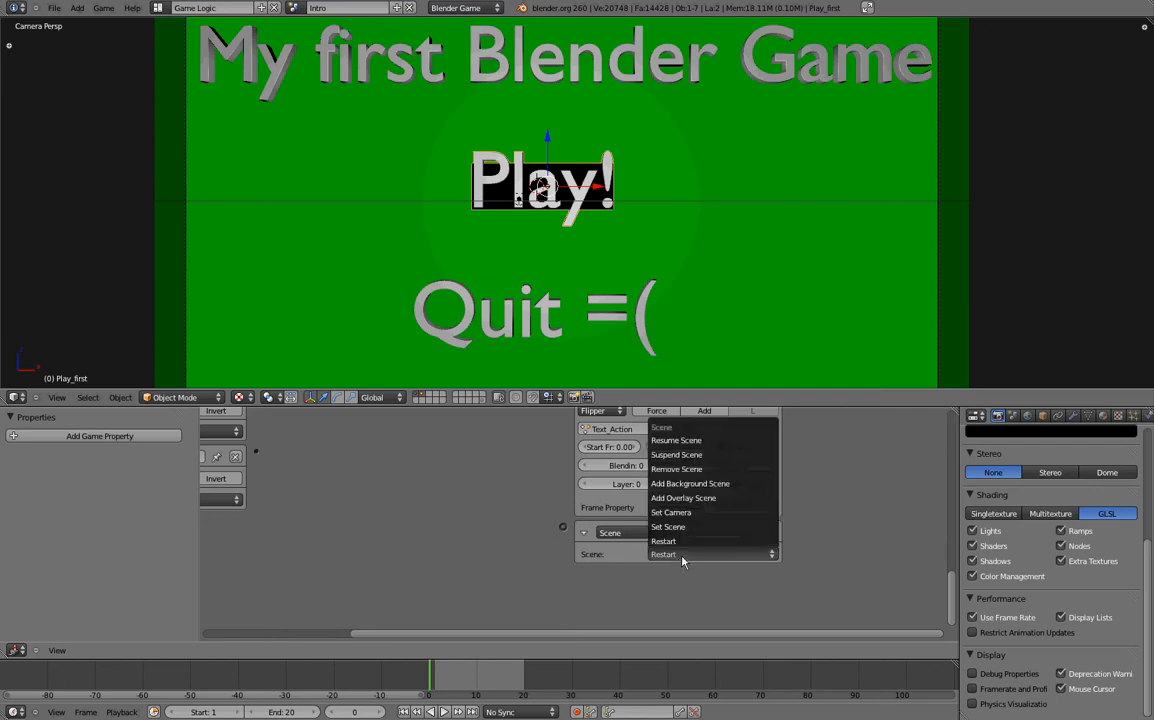
{"action": "left_click", "coordinate": [668, 526]}
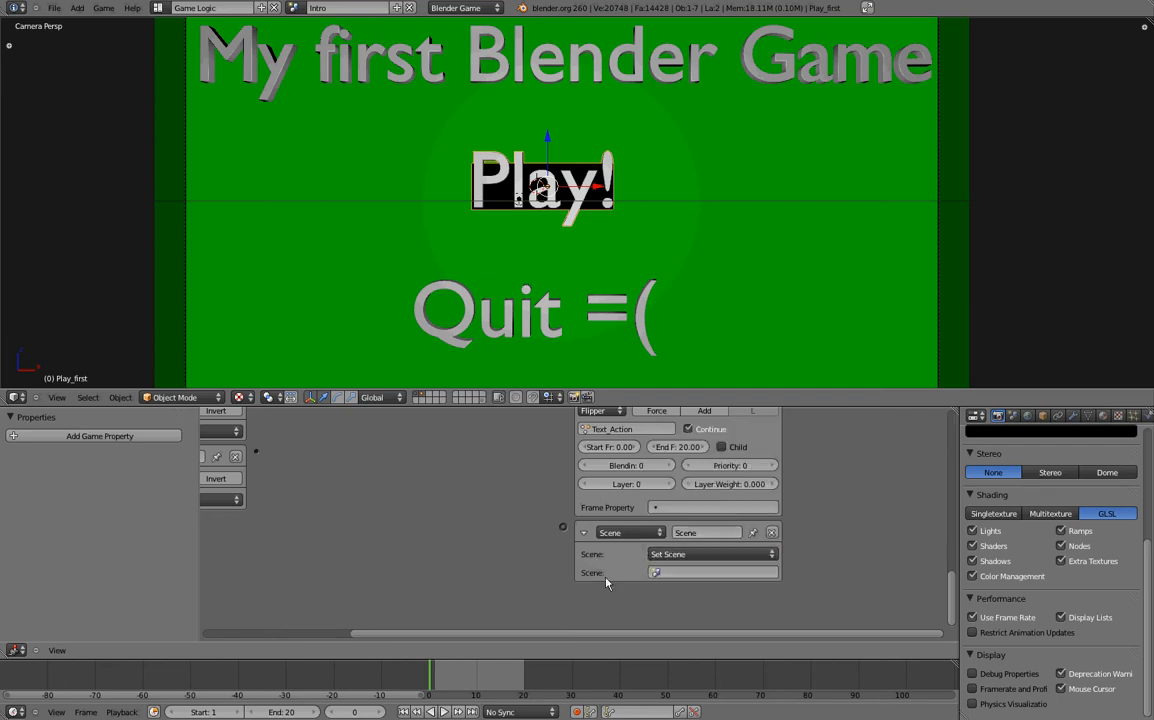
{"action": "left_click", "coordinate": [712, 572]}
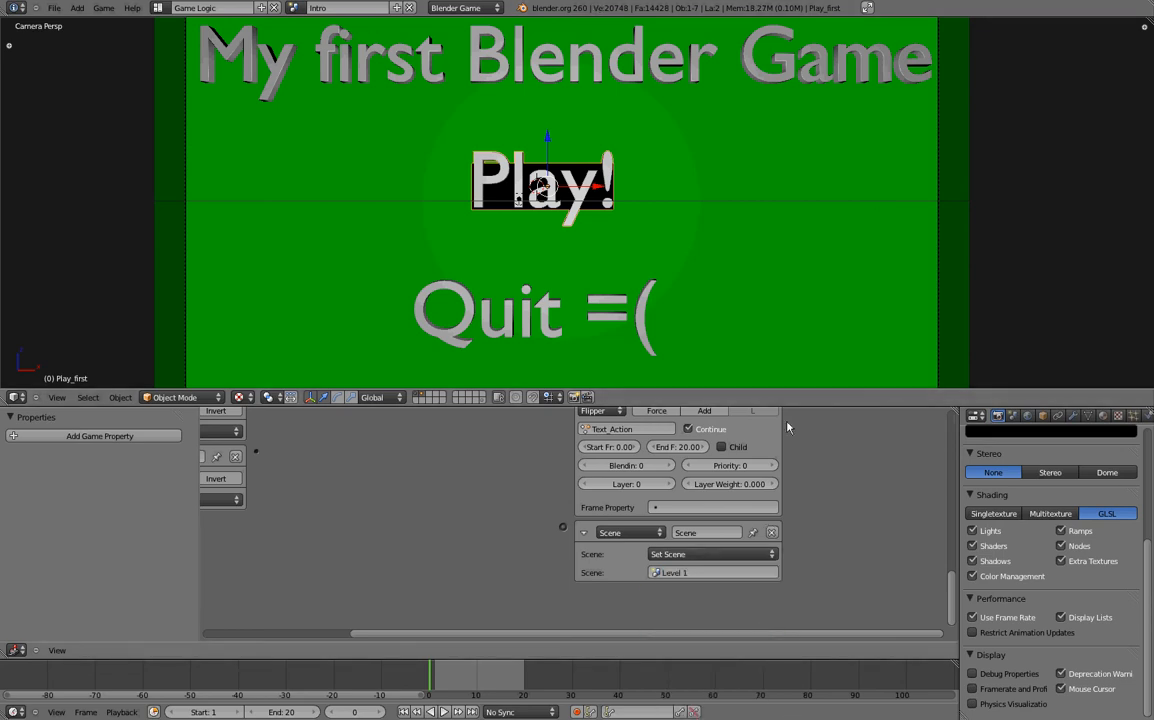
{"action": "mouse_move", "coordinate": [728, 585]}
{"action": "type", "text": "= Level 1"}
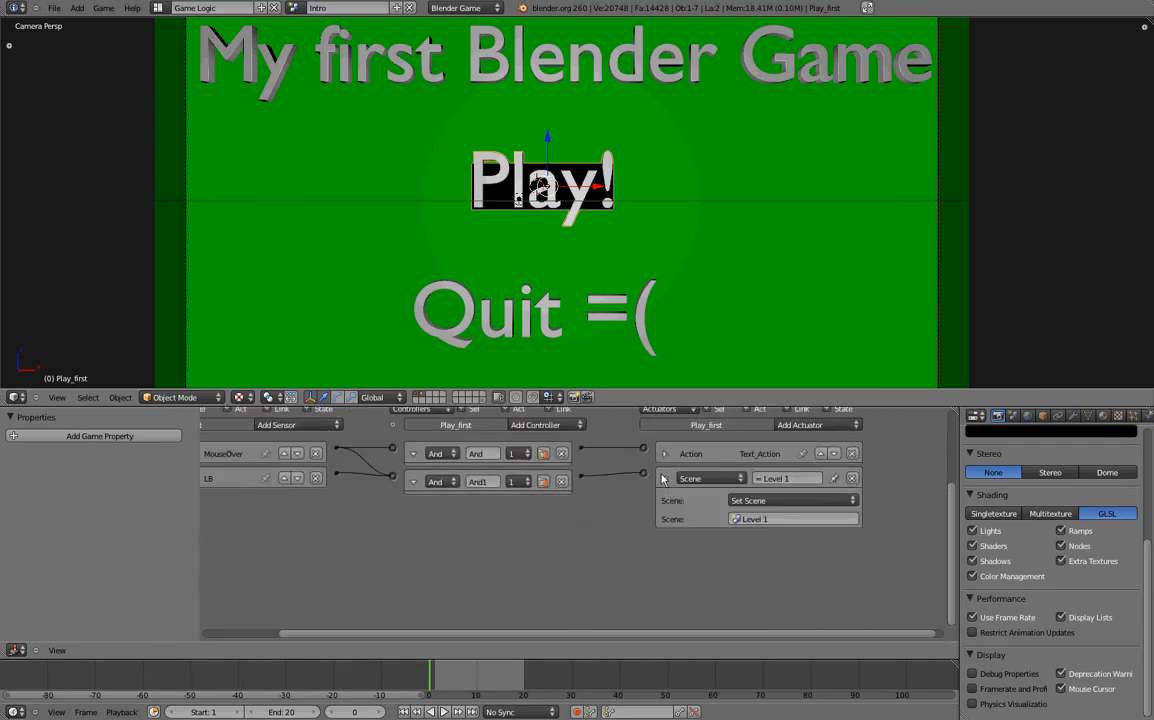
- Select the Quit text object to show its empty Logic Editor
{"action": "left_click", "coordinate": [515, 315]}
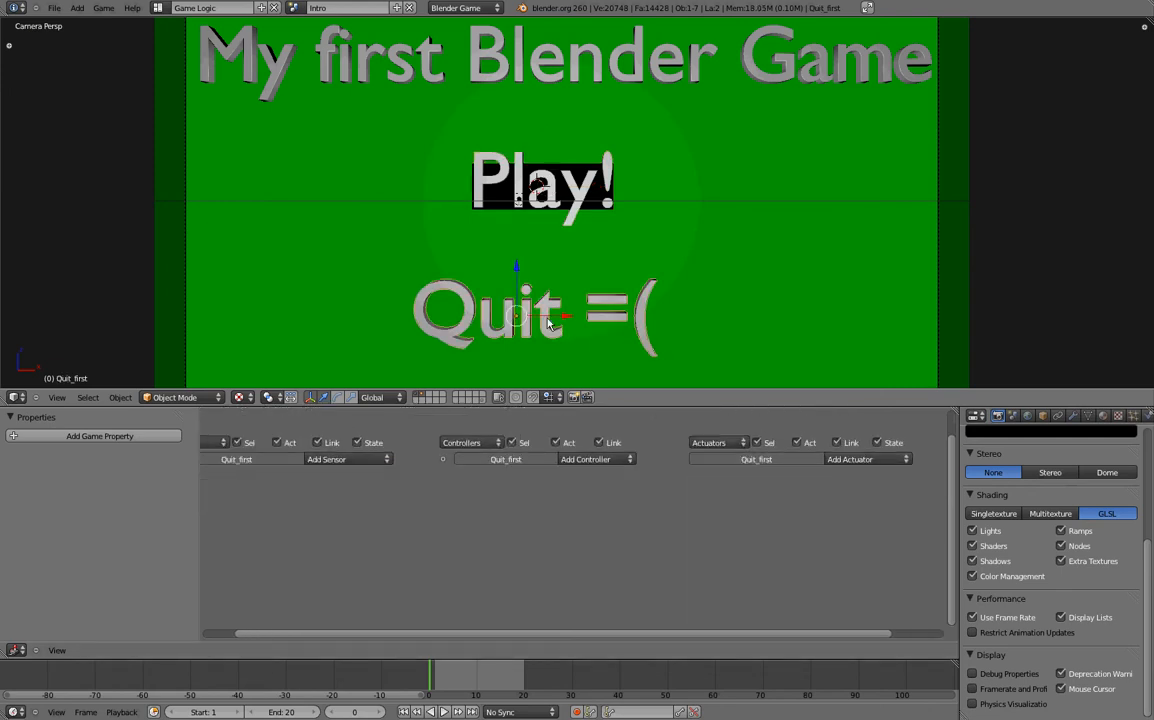
{"action": "mouse_move", "coordinate": [483, 313]}
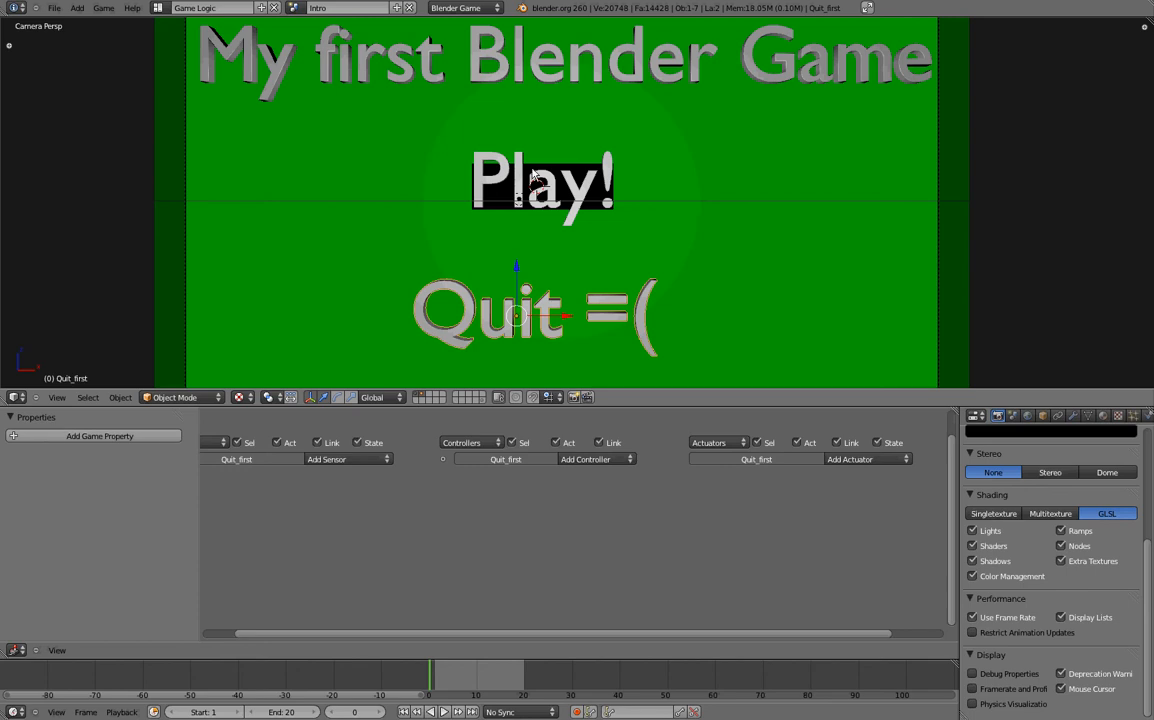
- Copy Play_first's logic bricks onto Quit_first with Copy Logic Bricks, then reselect Quit
{"action": "left_click", "coordinate": [542, 182]}
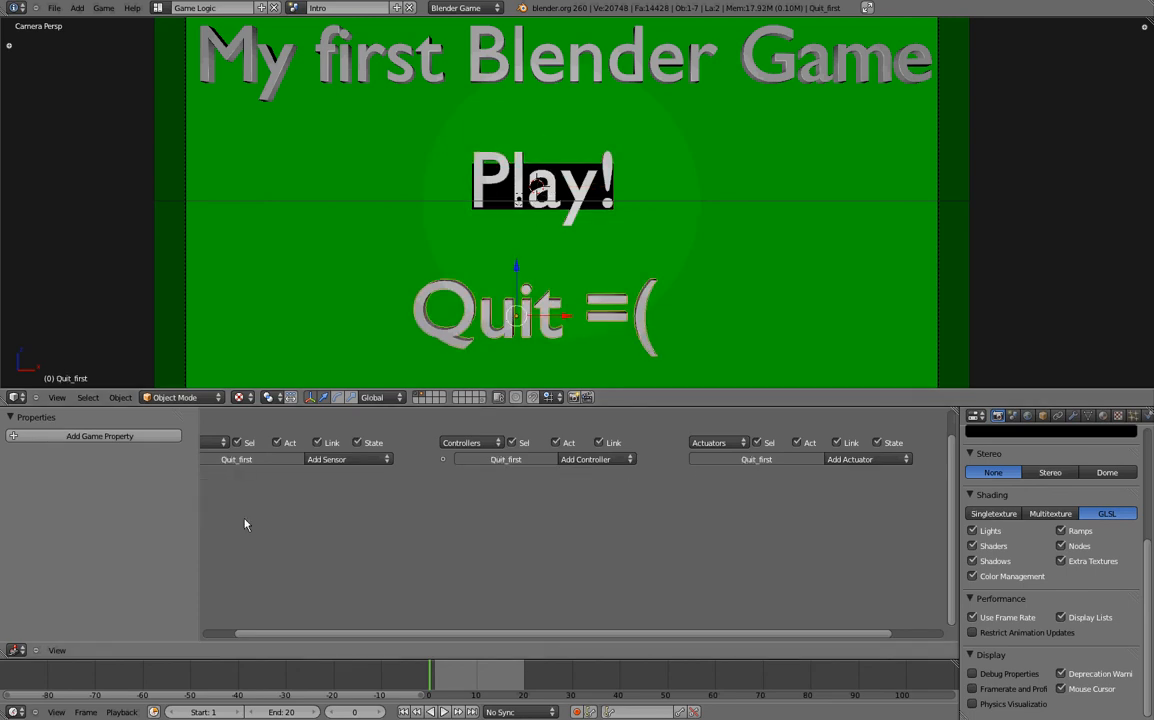
{"action": "mouse_move", "coordinate": [781, 483]}
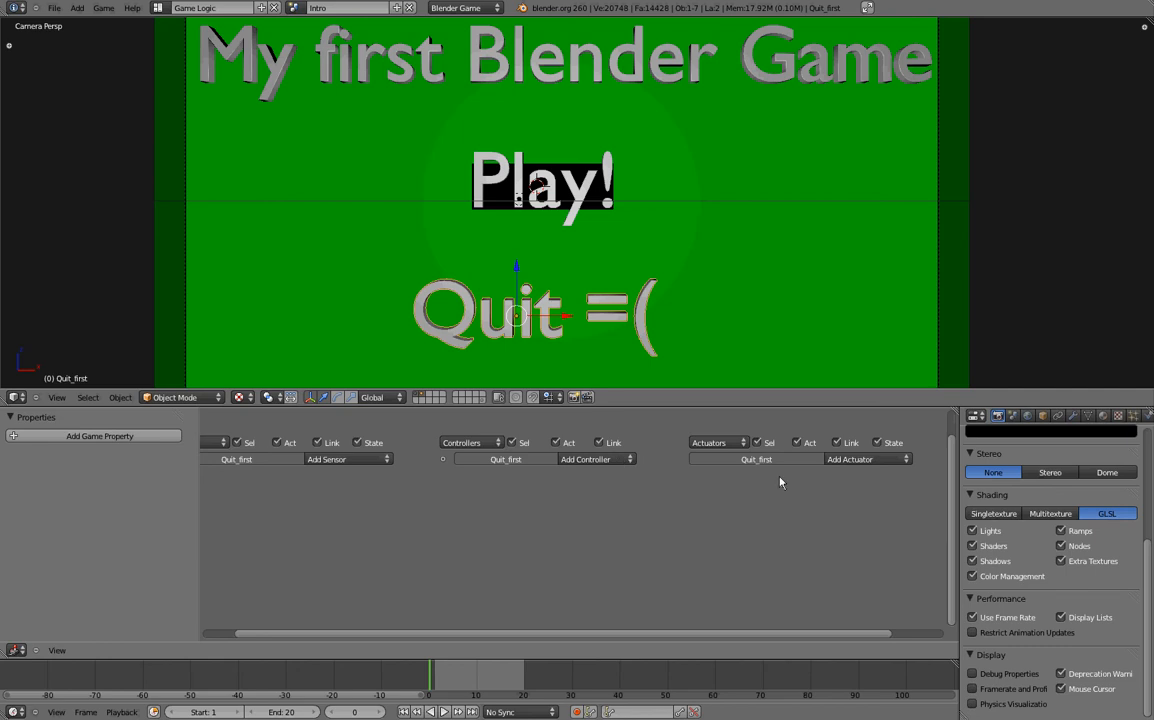
{"action": "mouse_move", "coordinate": [525, 311]}
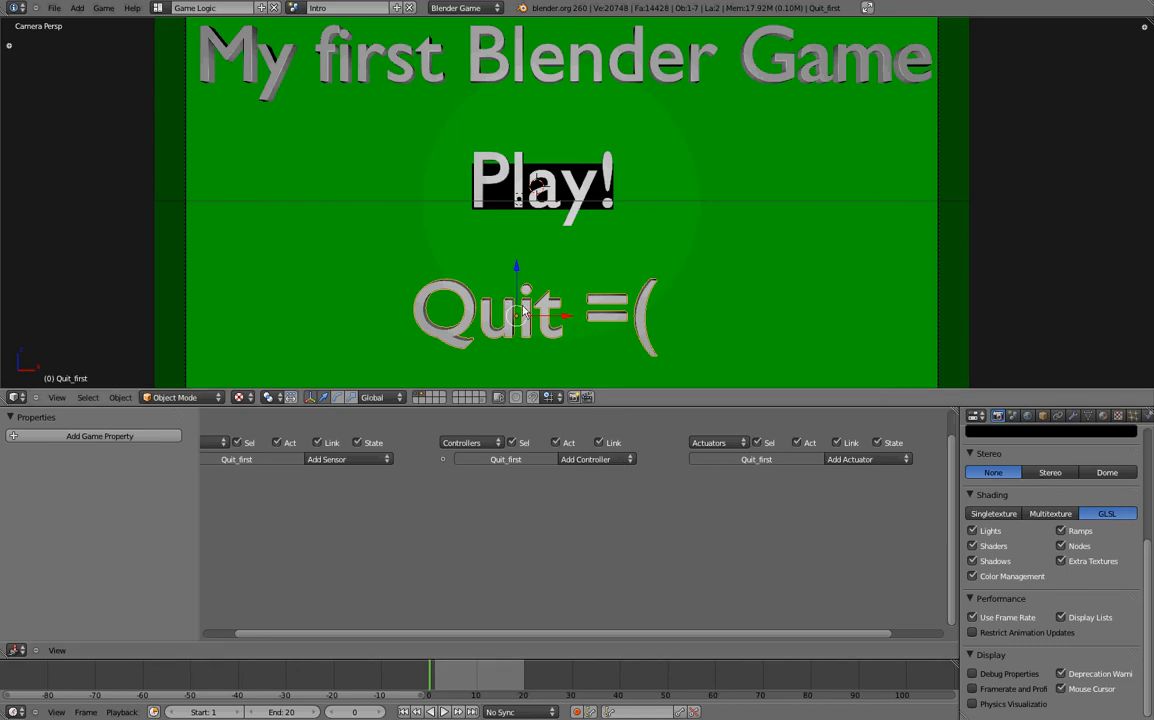
{"action": "mouse_move", "coordinate": [592, 170]}
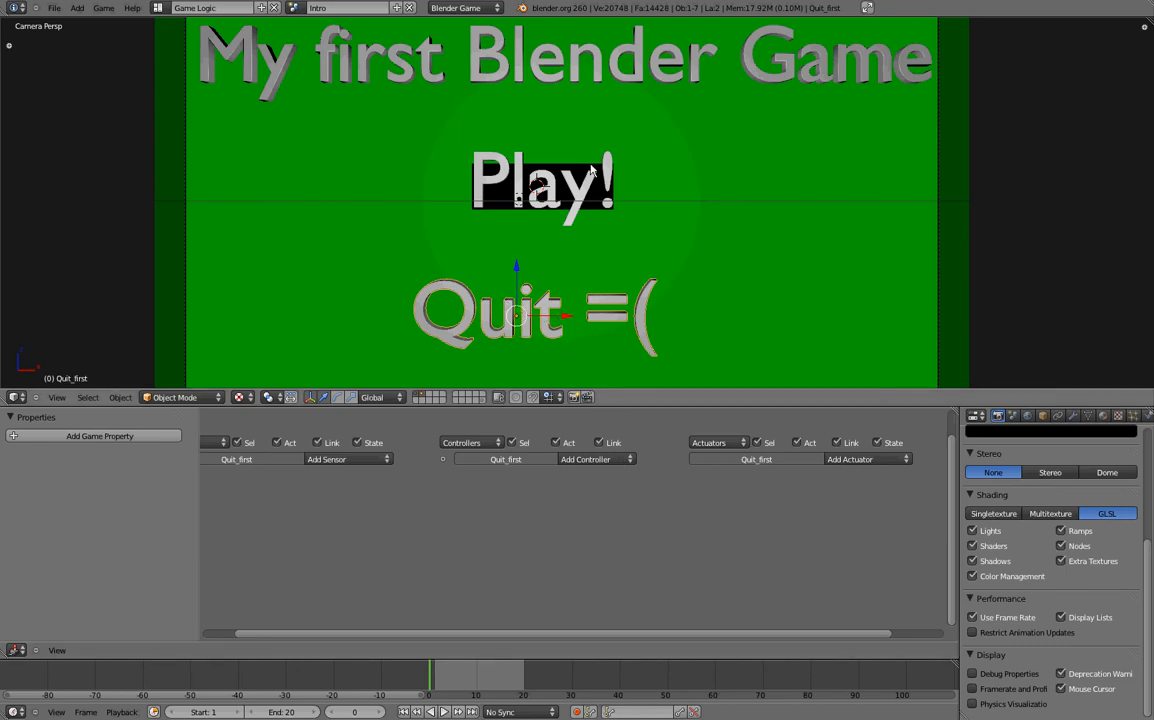
{"action": "left_click", "coordinate": [542, 183]}
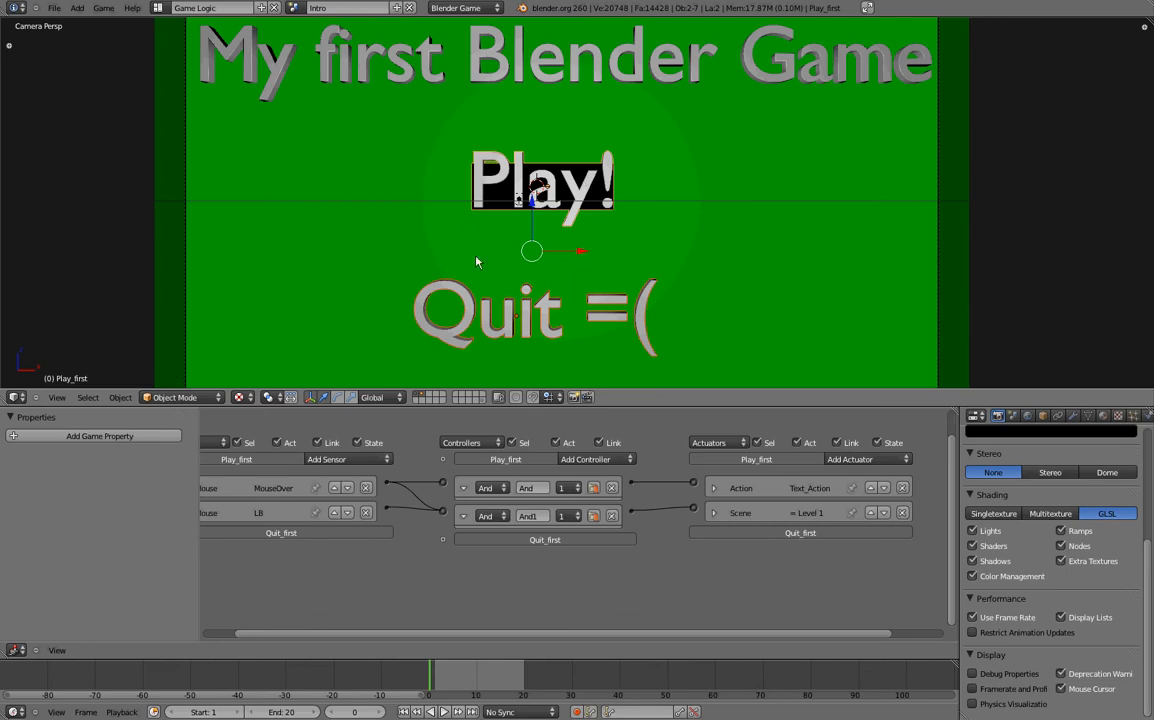
{"action": "mouse_move", "coordinate": [547, 170]}
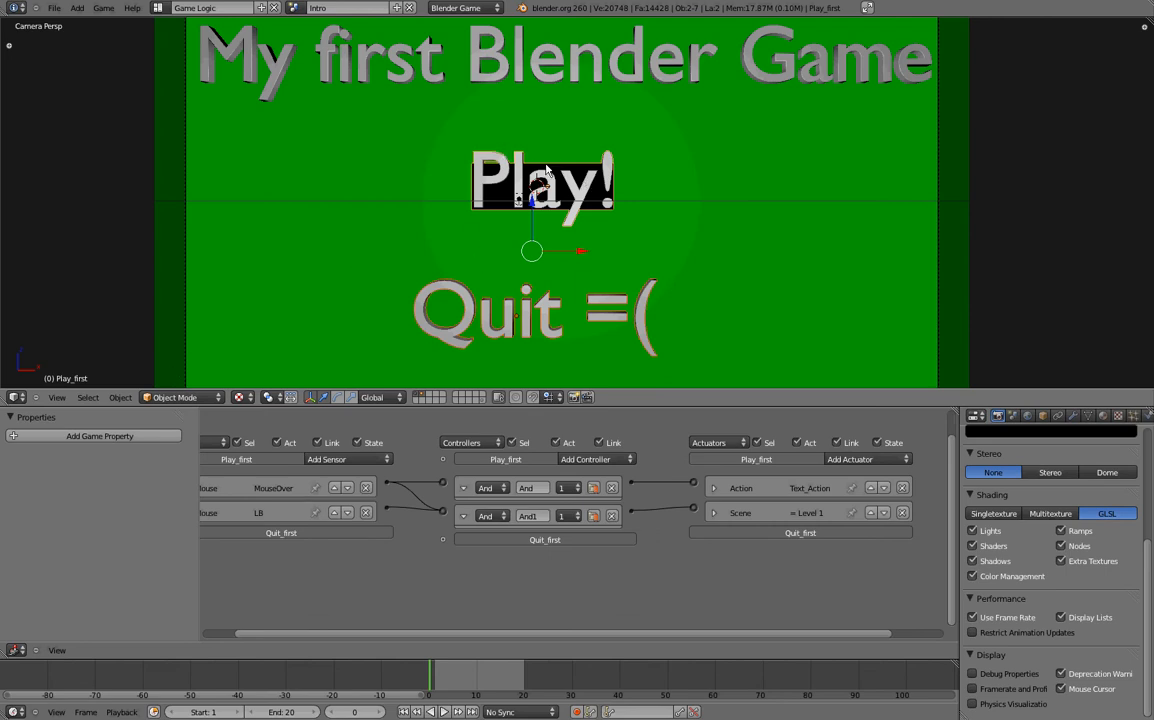
{"action": "mouse_move", "coordinate": [543, 128]}
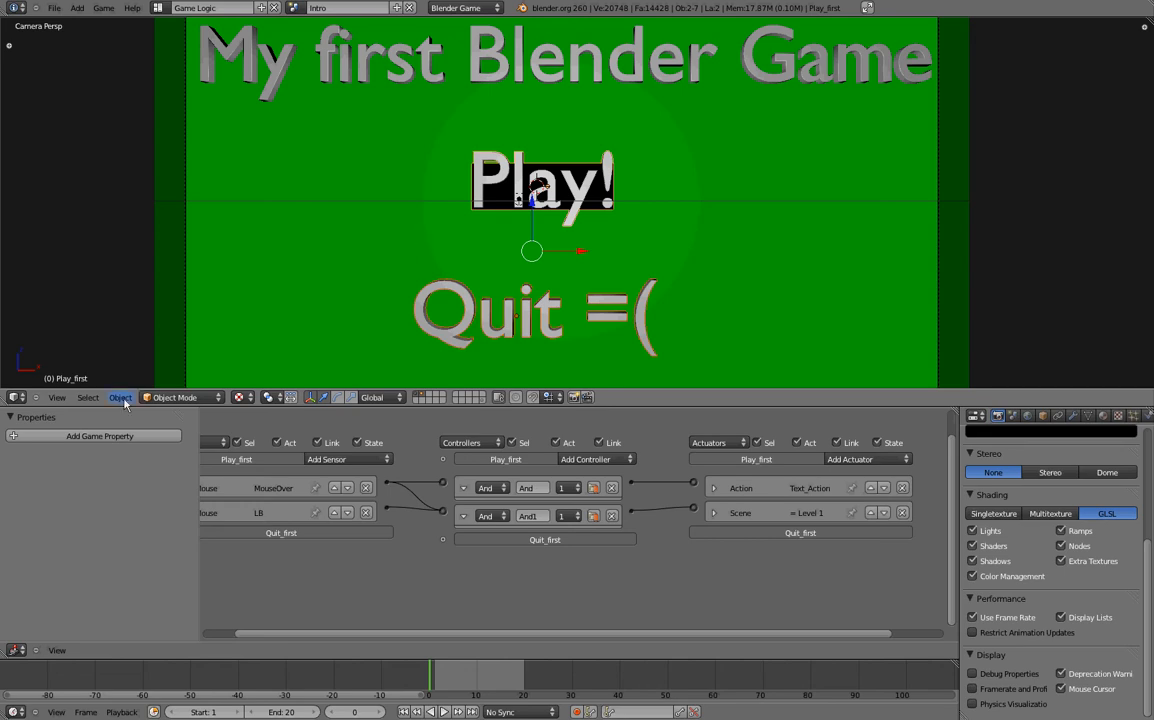
{"action": "left_click", "coordinate": [120, 397]}
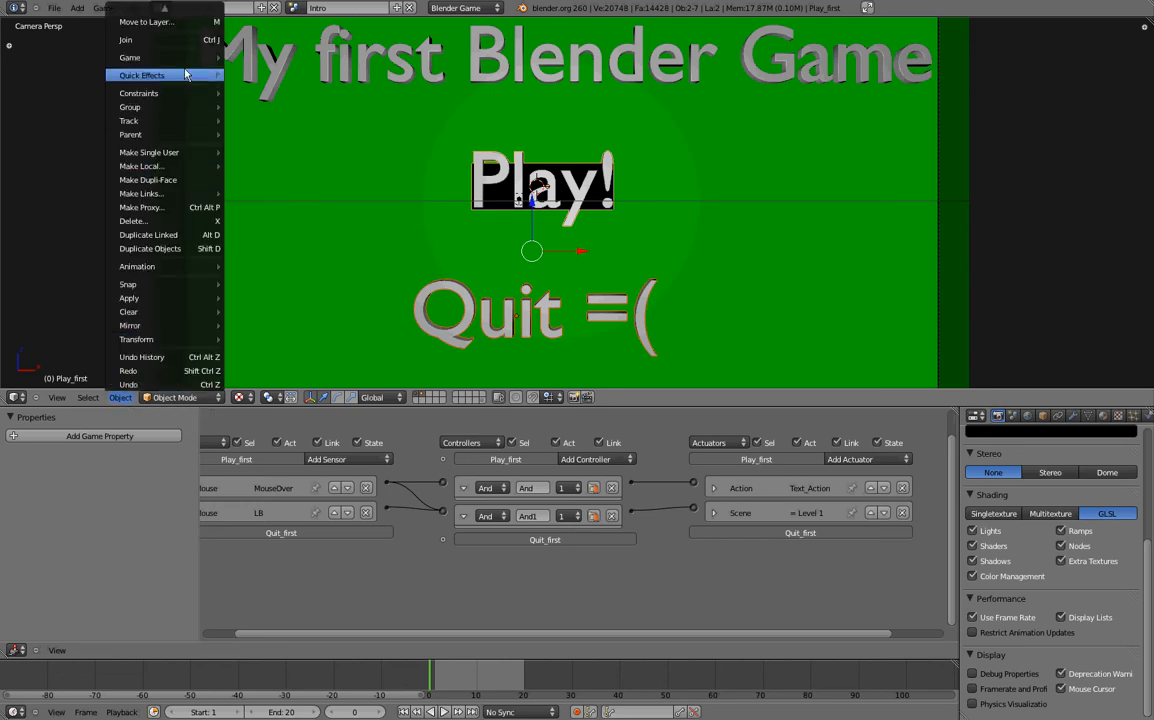
{"action": "mouse_move", "coordinate": [129, 57]}
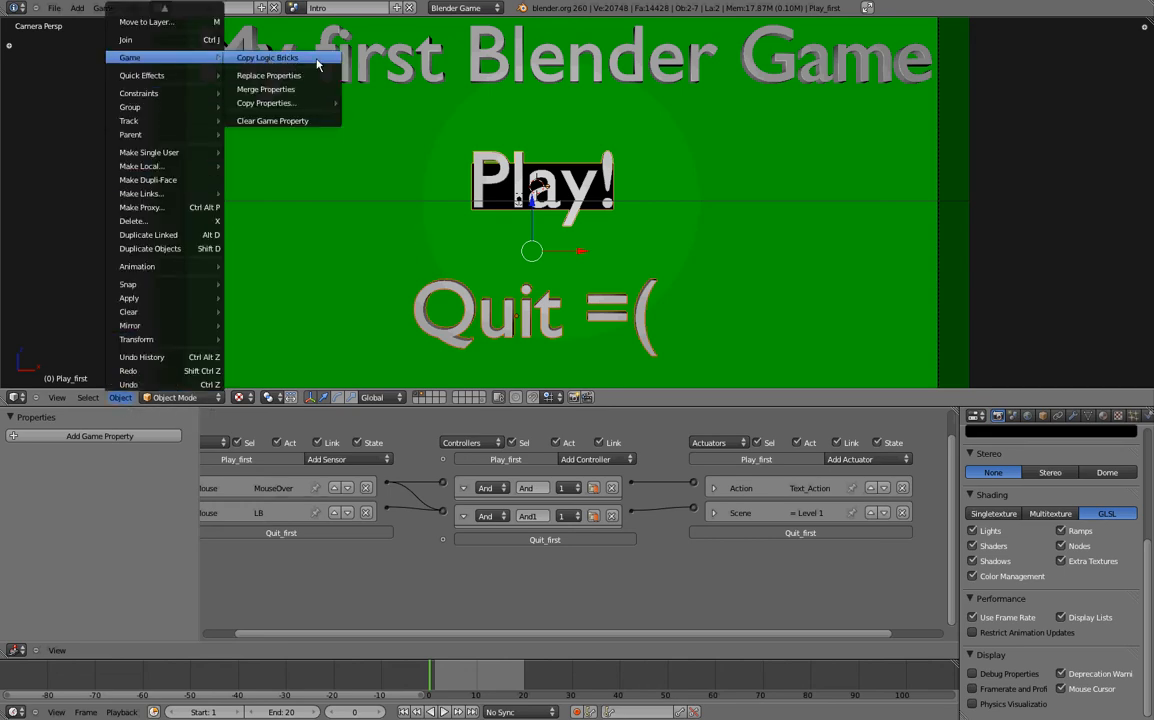
{"action": "left_click", "coordinate": [267, 57]}
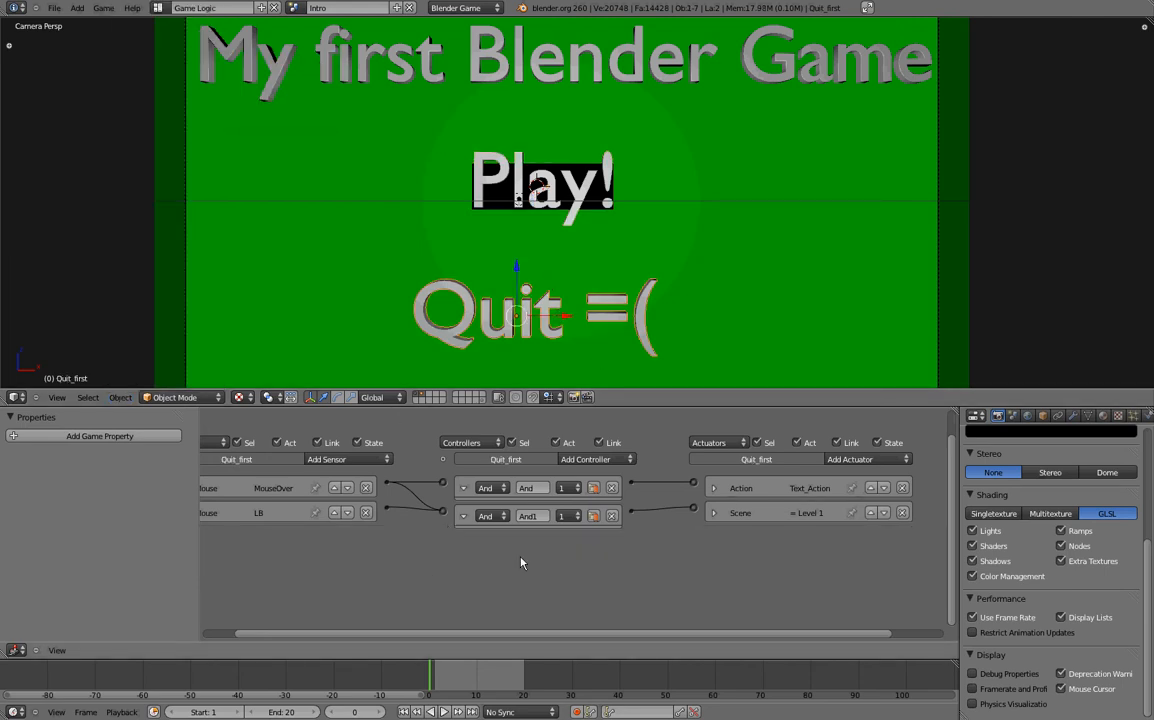
{"action": "left_click", "coordinate": [543, 180]}
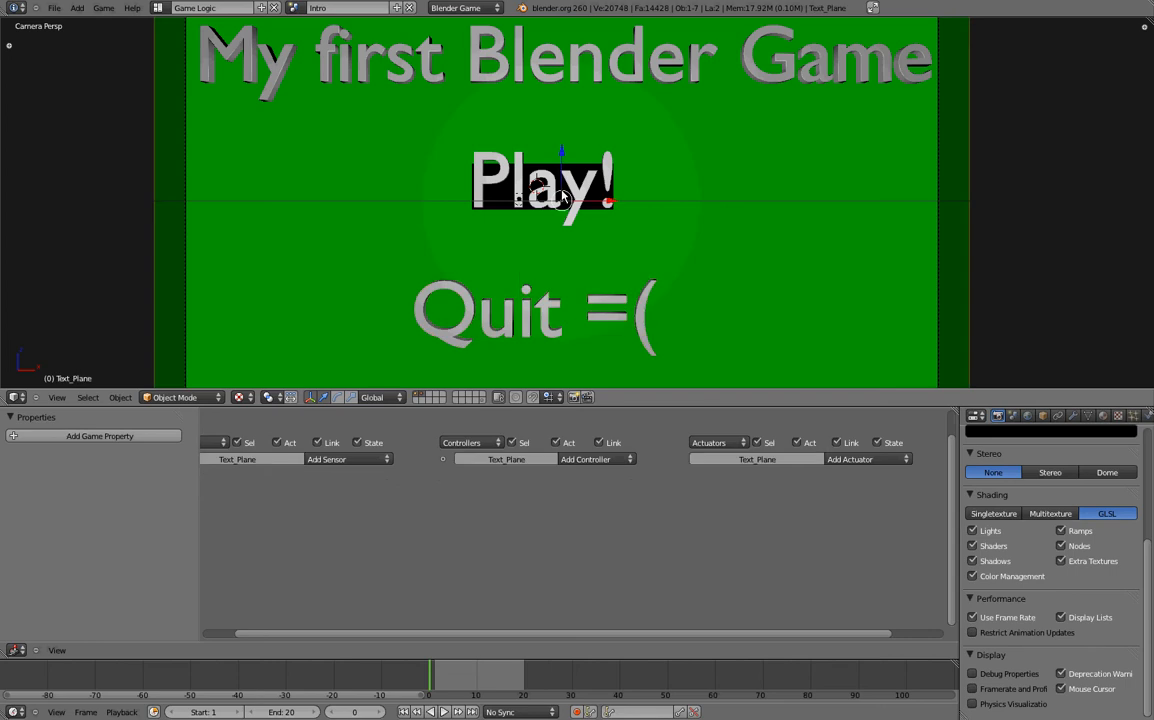
{"action": "left_click", "coordinate": [490, 310]}
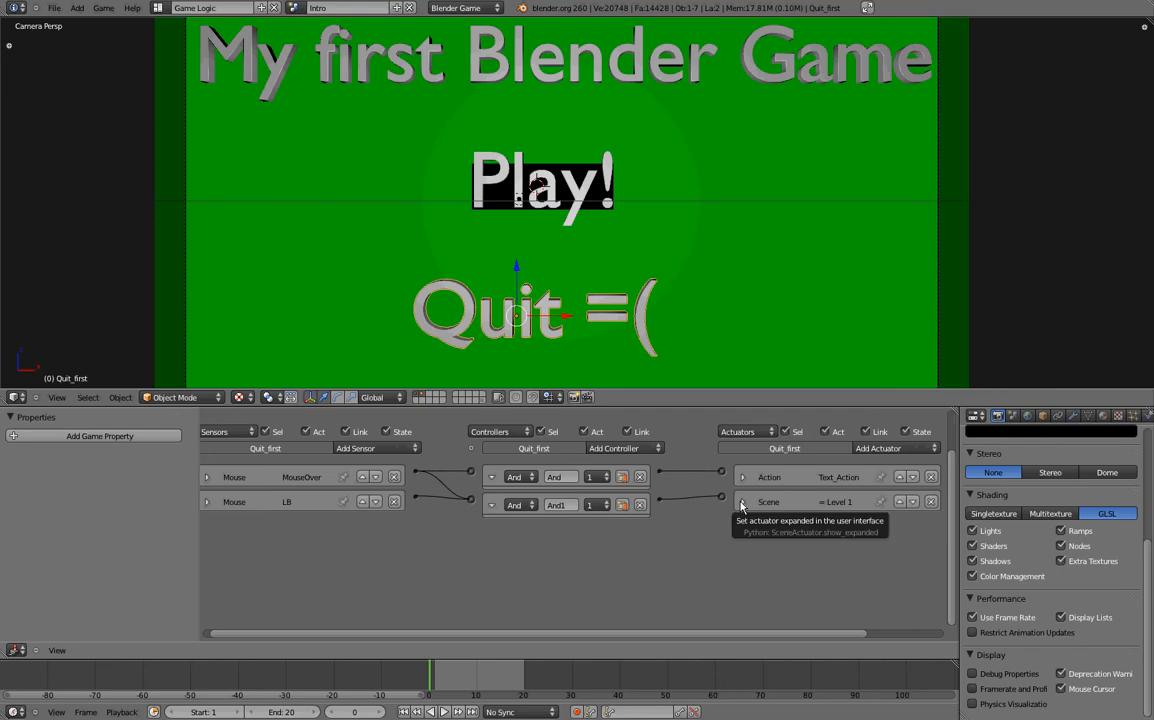
- Convert the copied actuator into a Game actuator that quits the game
{"action": "left_click", "coordinate": [743, 501]}
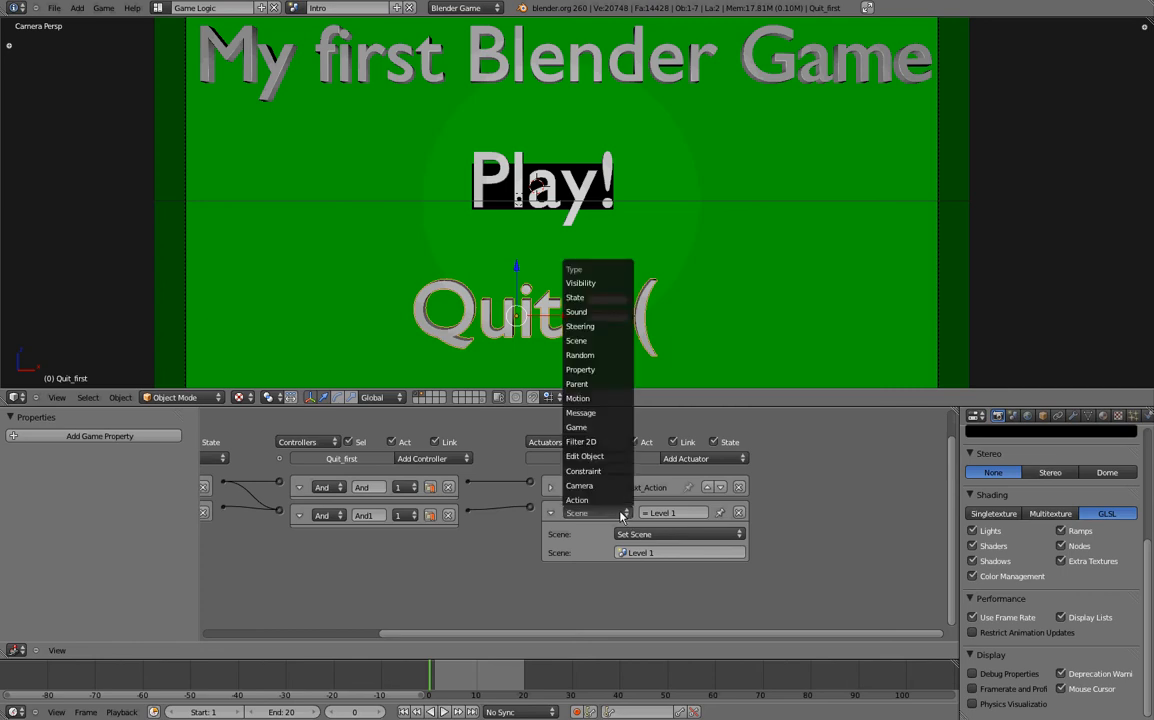
{"action": "left_click", "coordinate": [576, 427]}
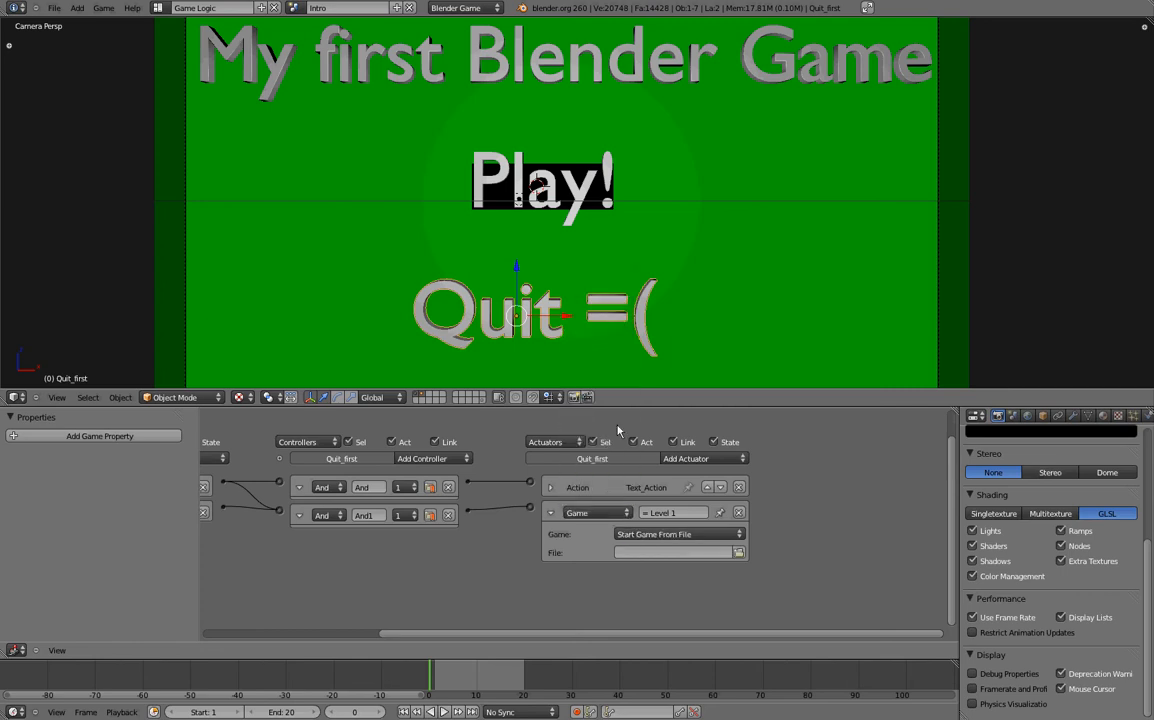
{"action": "left_click", "coordinate": [680, 534]}
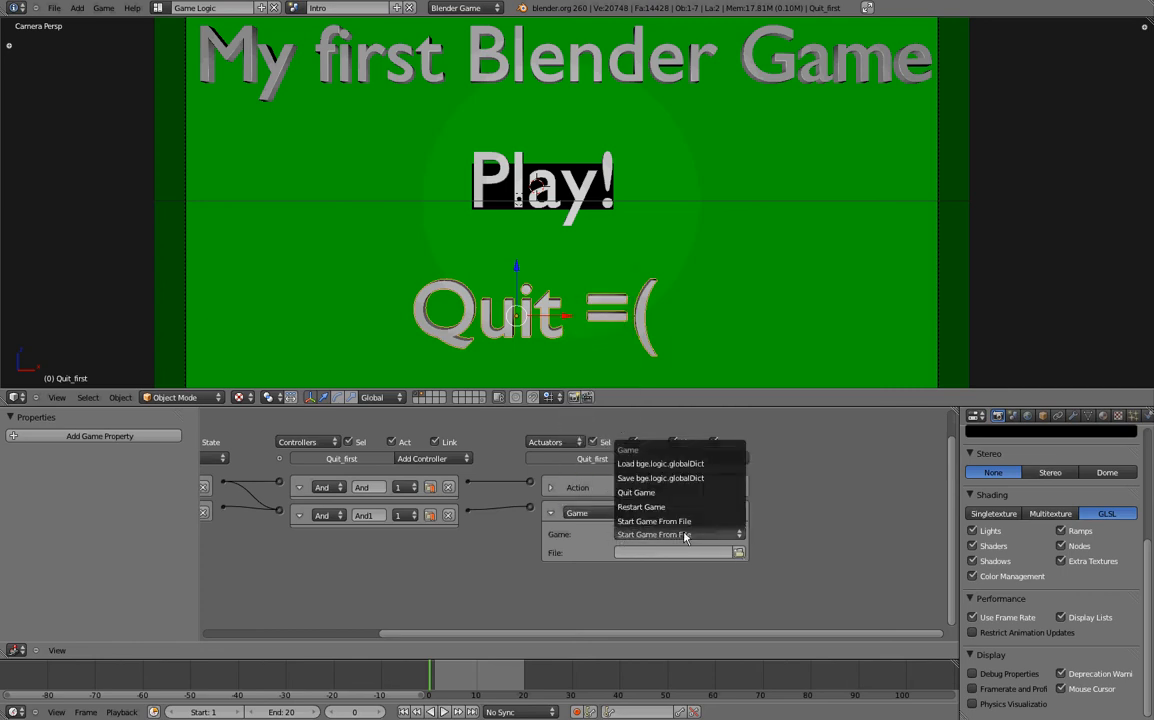
{"action": "mouse_move", "coordinate": [636, 492]}
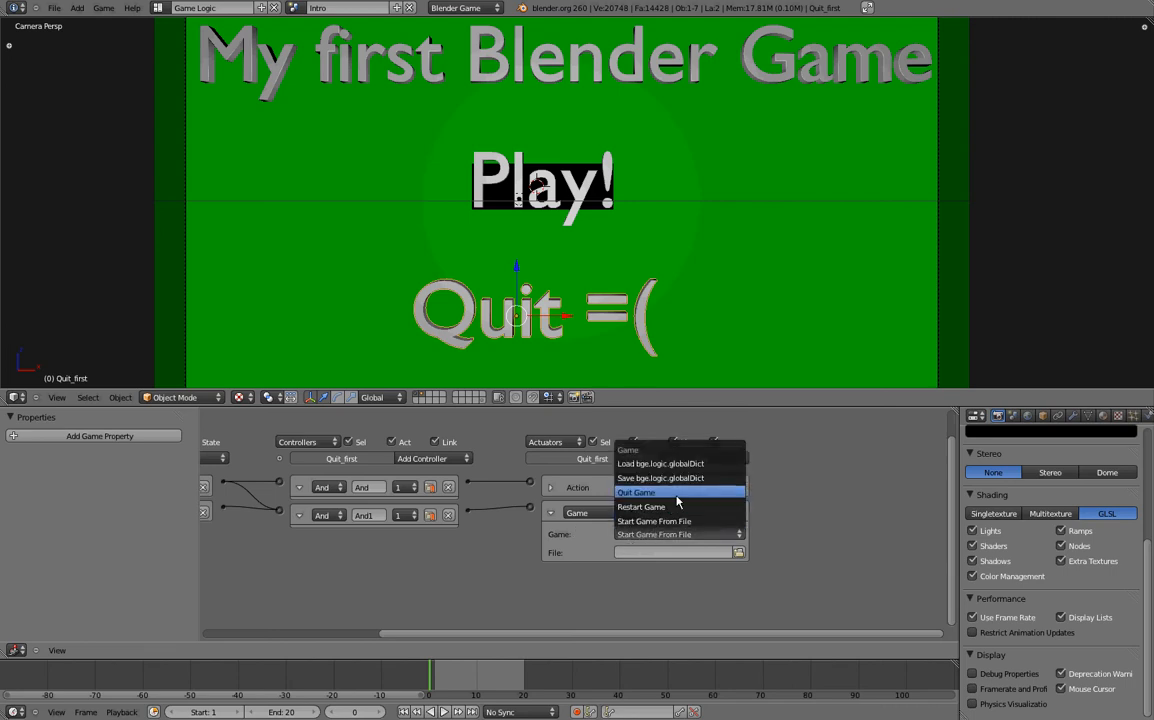
{"action": "left_click", "coordinate": [637, 492]}
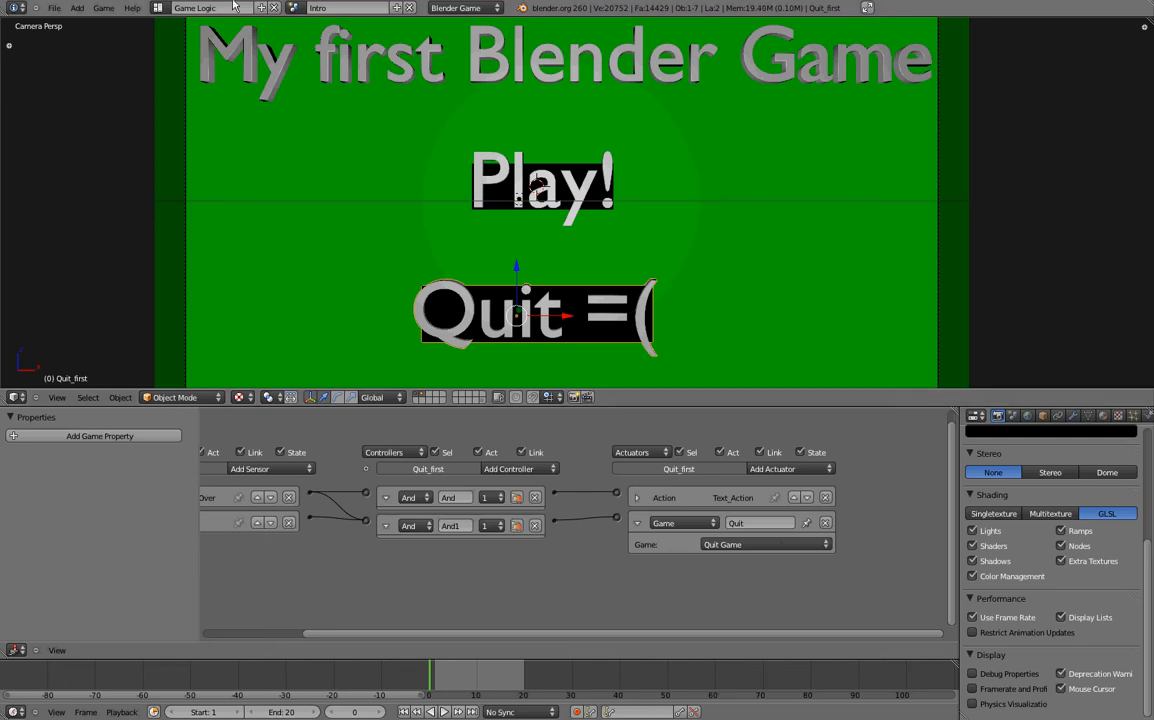
- View the Game over scene, then Level completed, and bring up the scene list
{"action": "left_click", "coordinate": [345, 8]}
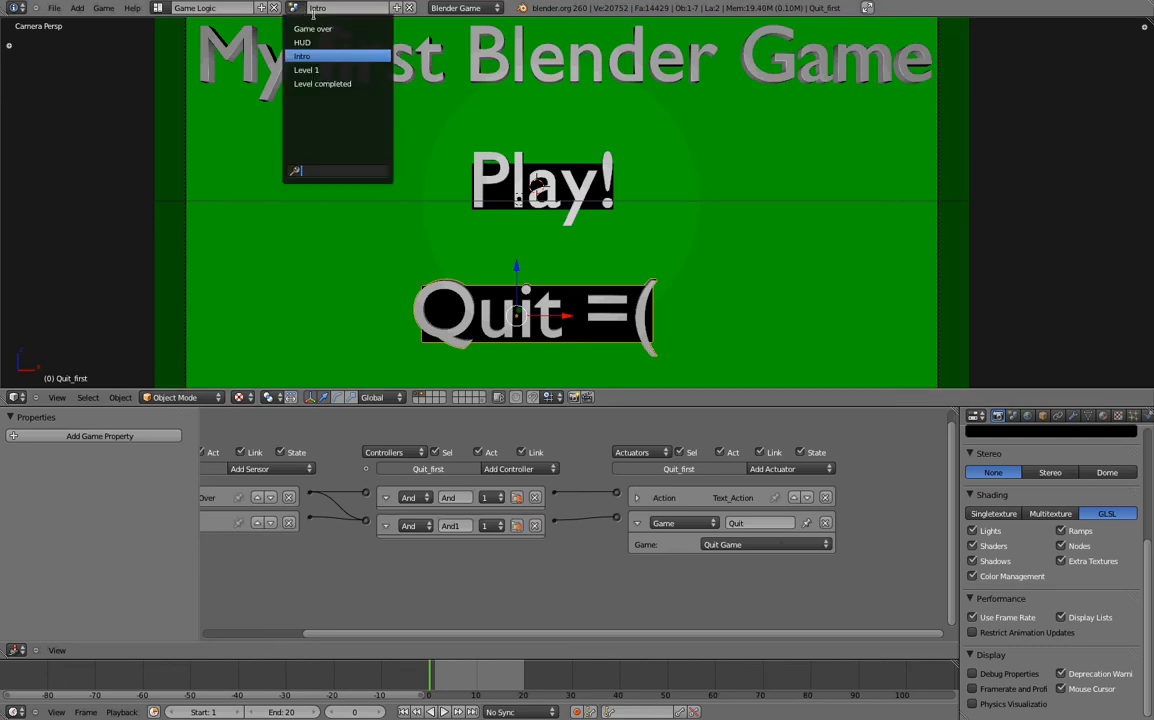
{"action": "left_click", "coordinate": [313, 28]}
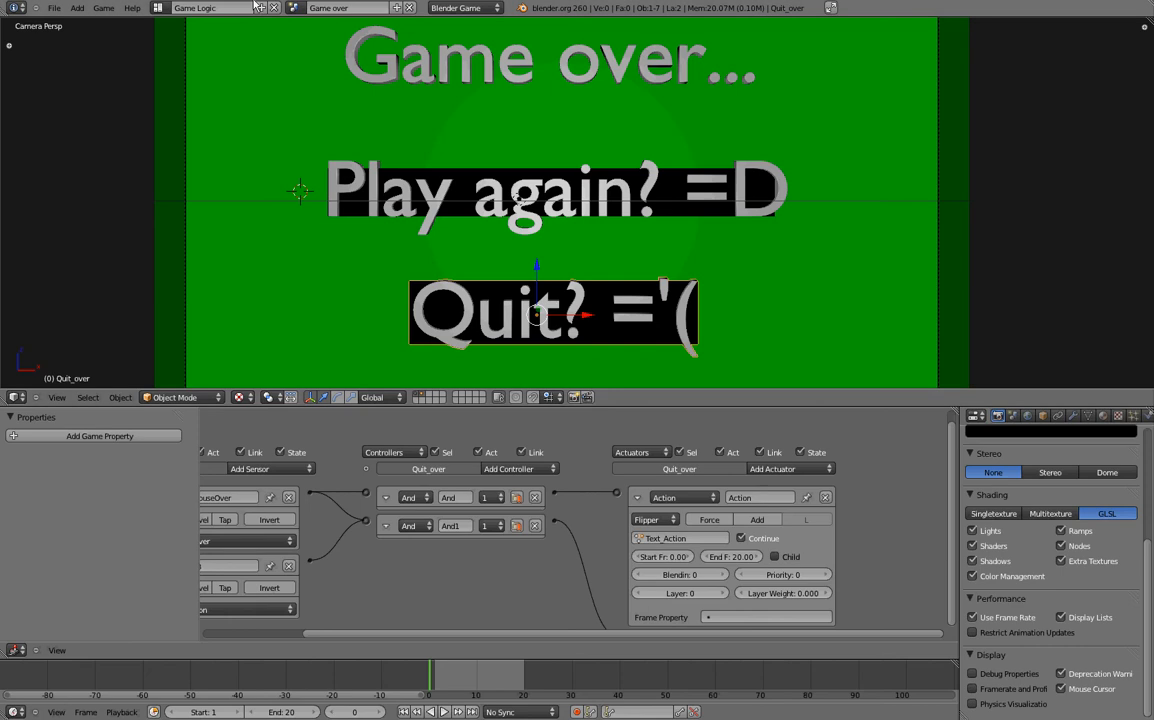
{"action": "left_click", "coordinate": [340, 8]}
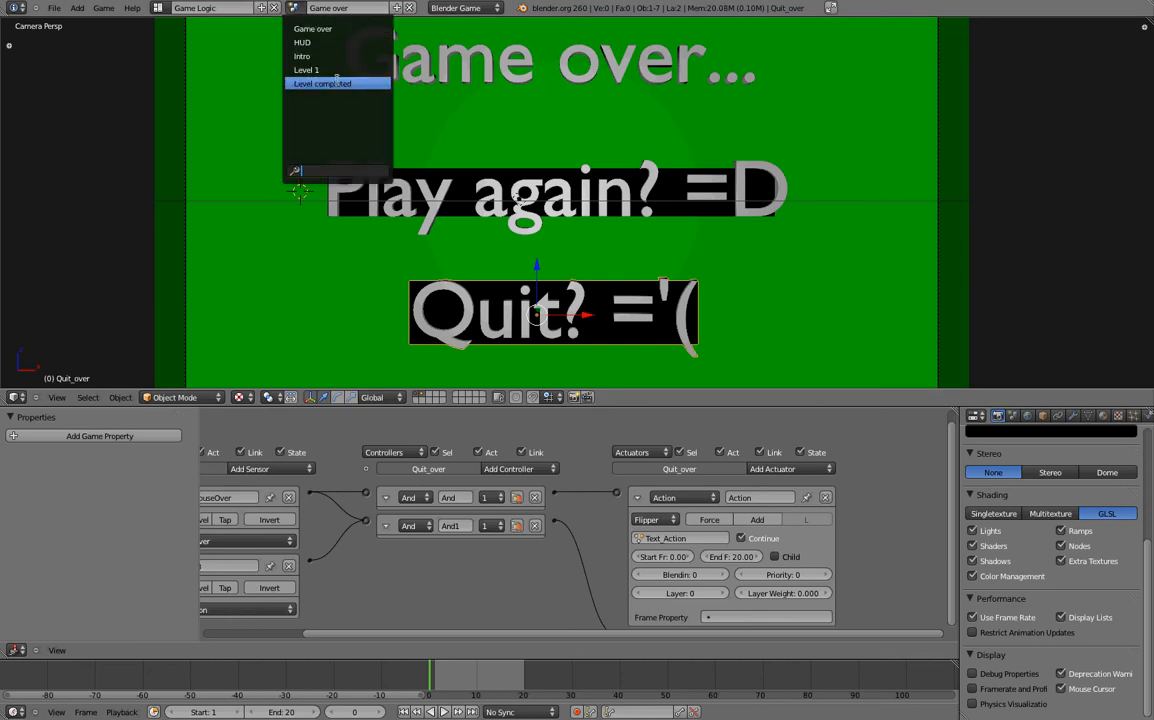
{"action": "left_click", "coordinate": [322, 83]}
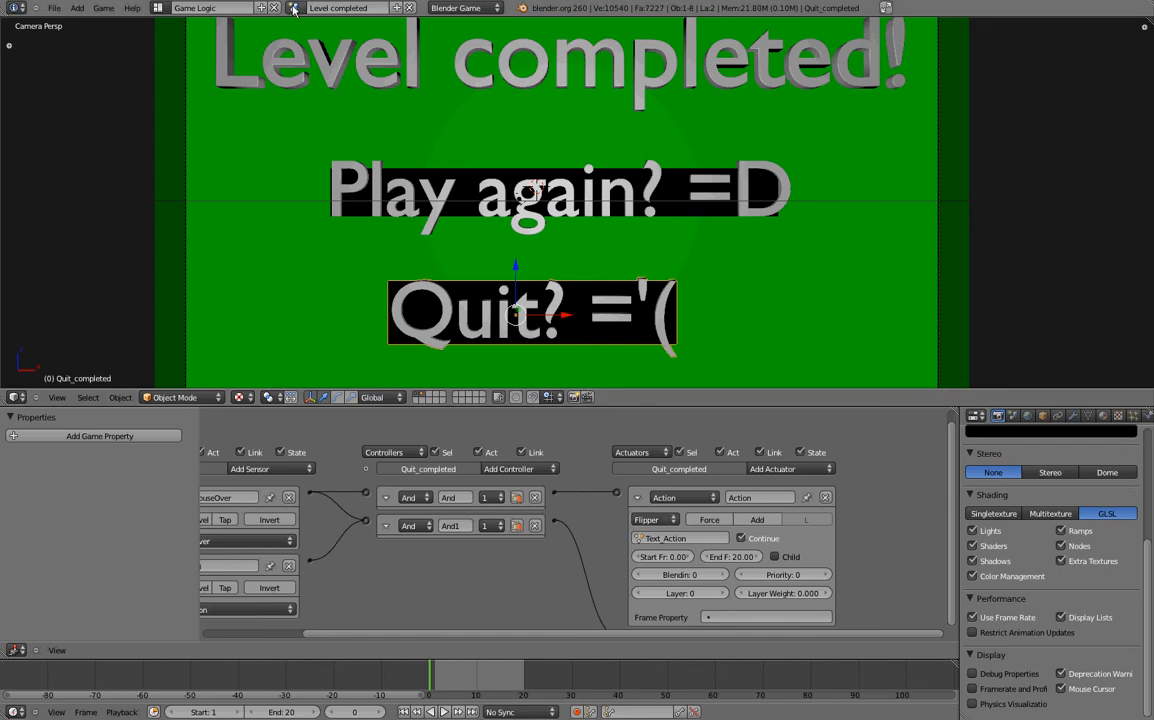
{"action": "mouse_move", "coordinate": [425, 203]}
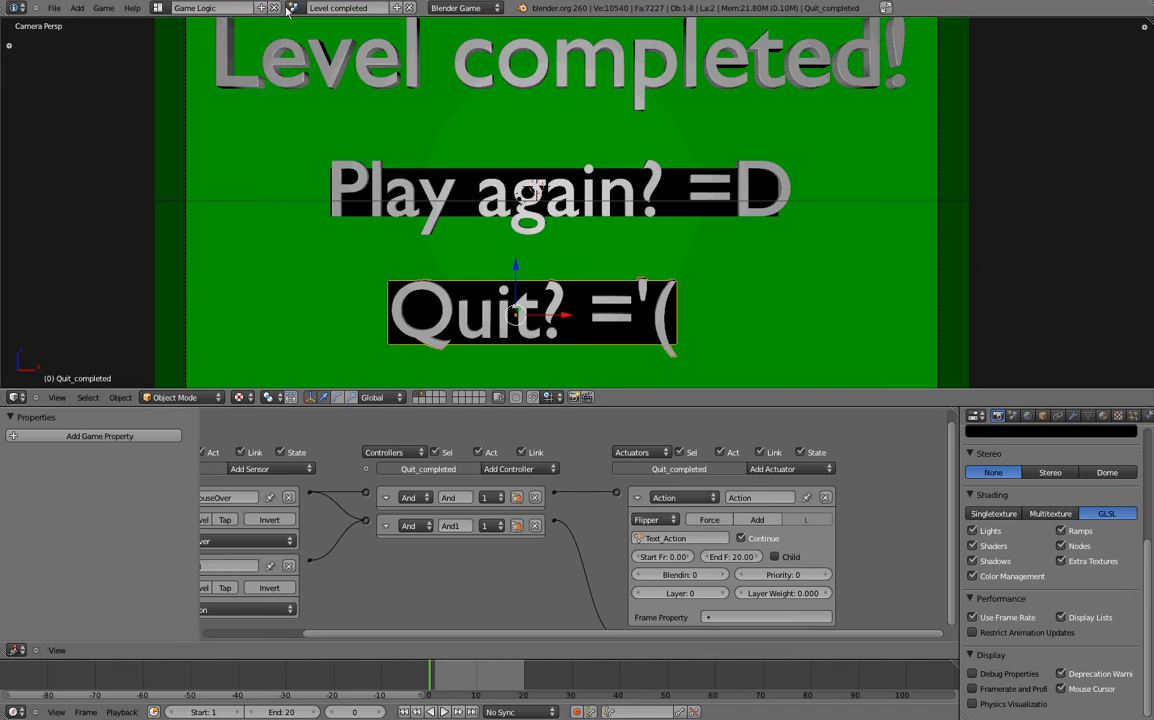
{"action": "mouse_move", "coordinate": [295, 8]}
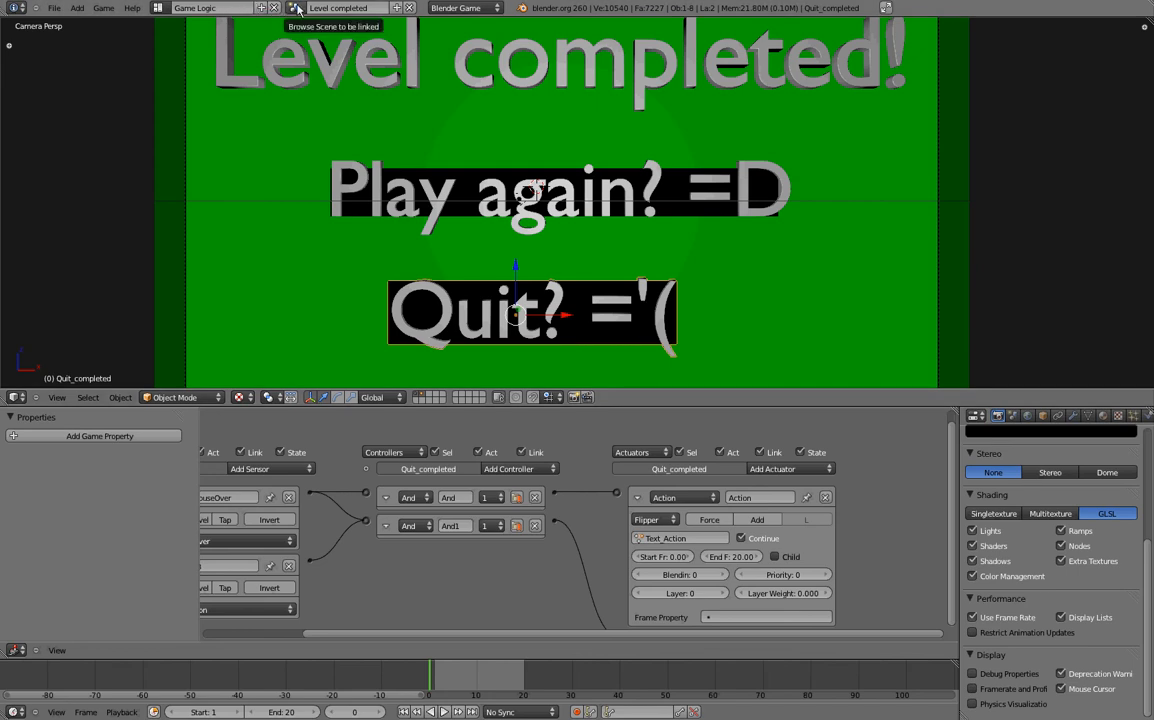
{"action": "left_click", "coordinate": [295, 8]}
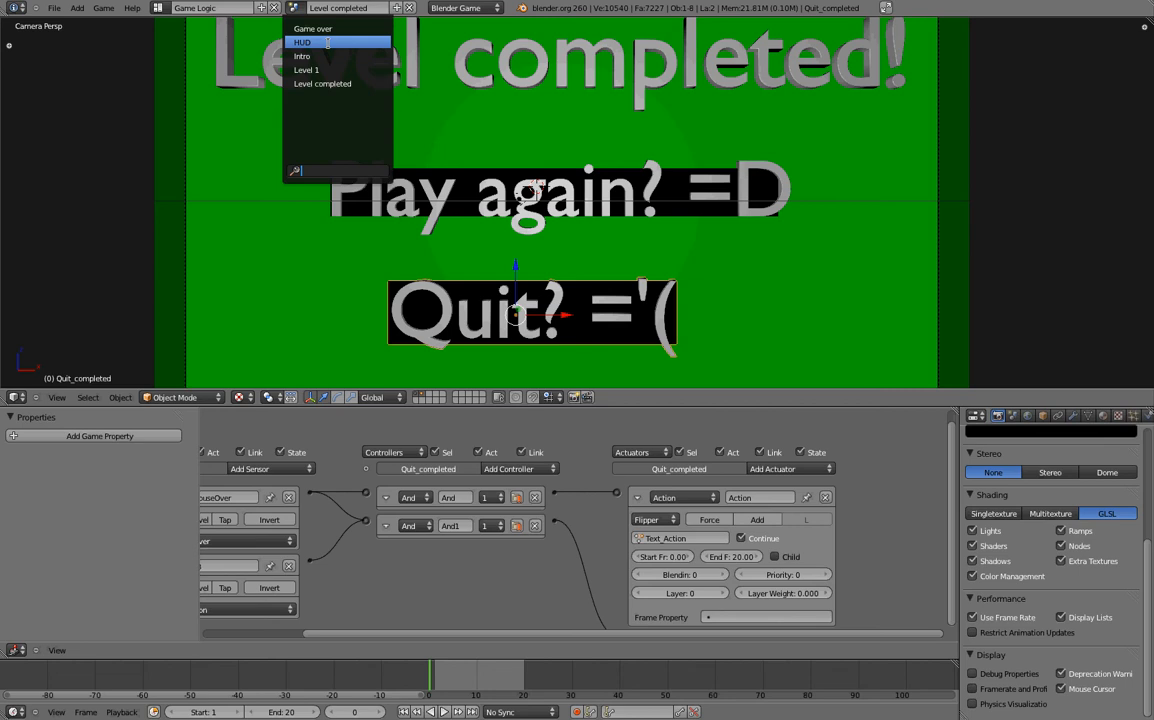
- Switch to the HUD scene and move the green and red planes above the black backdrop
{"action": "left_click", "coordinate": [303, 42]}
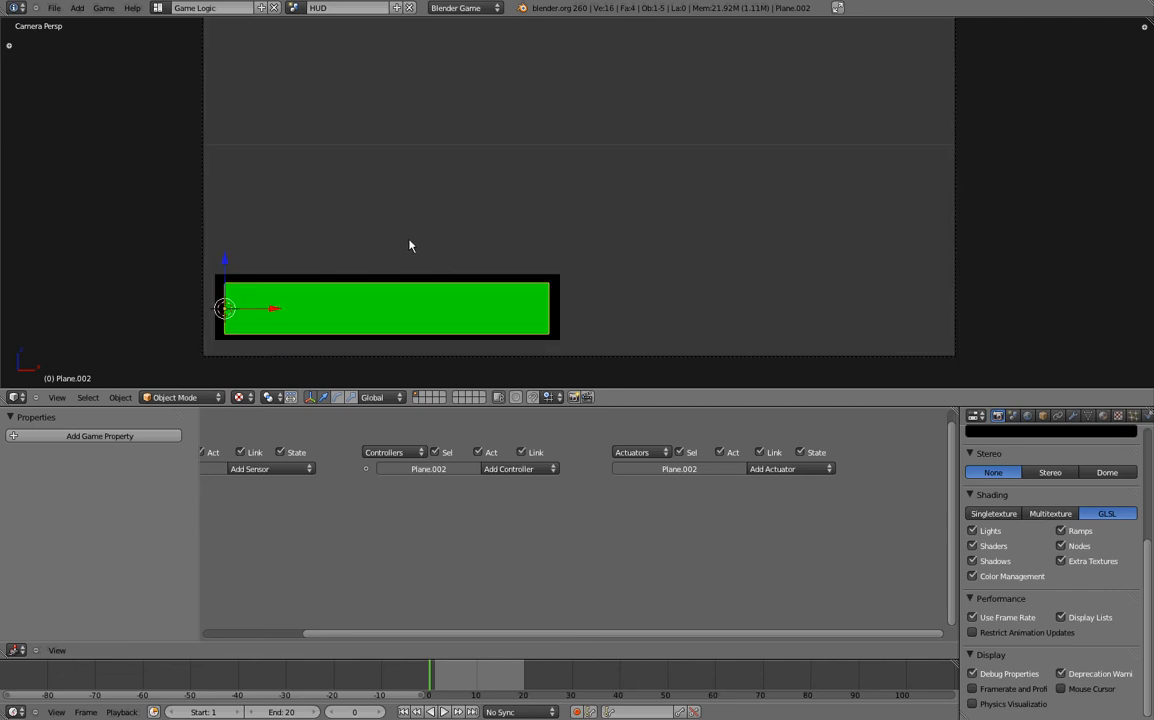
{"action": "mouse_move", "coordinate": [224, 281]}
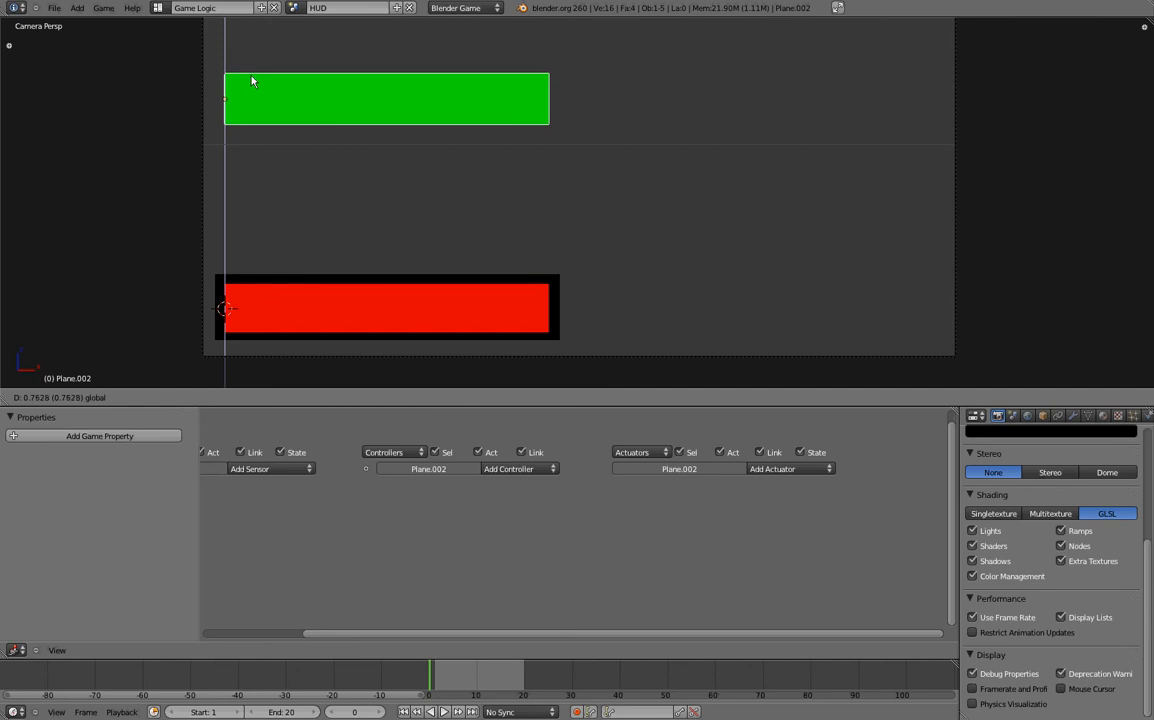
{"action": "left_click", "coordinate": [387, 307]}
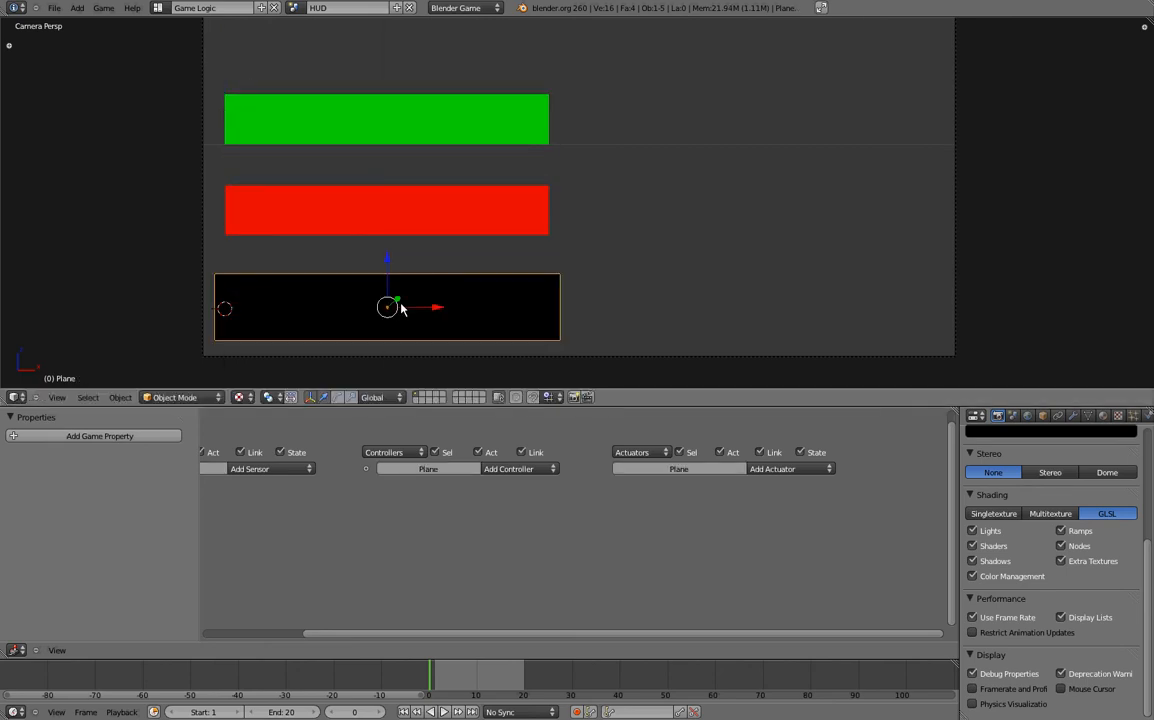
{"action": "left_click", "coordinate": [386, 118]}
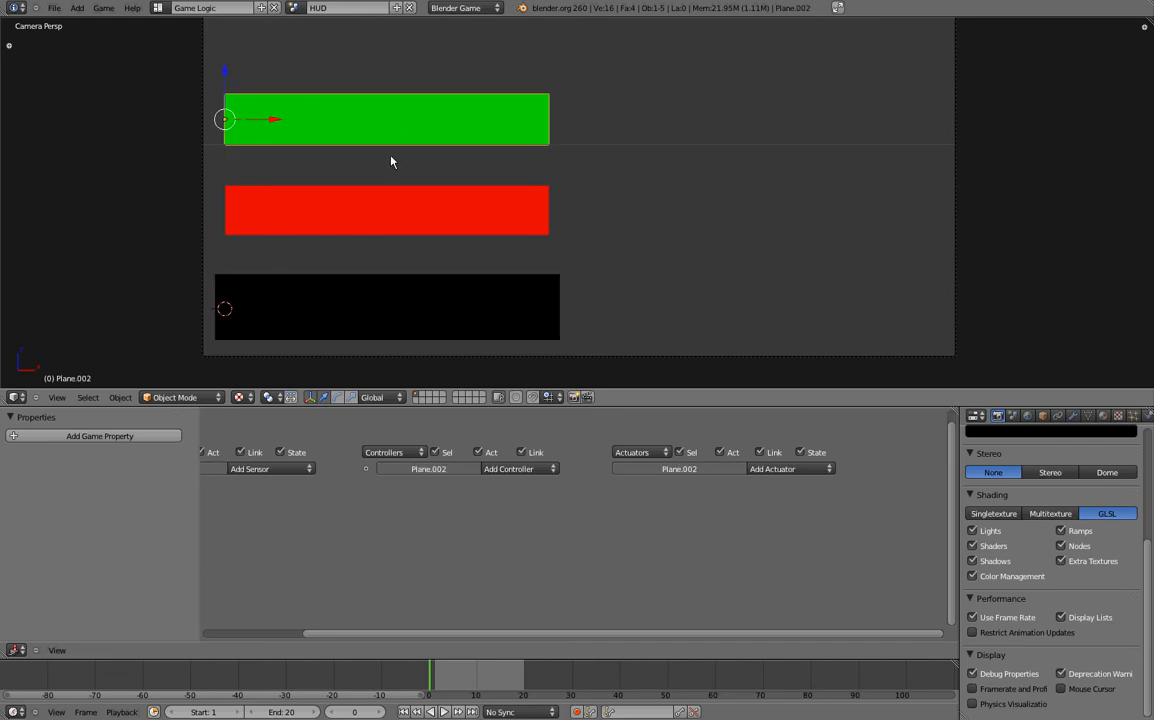
{"action": "left_click", "coordinate": [387, 307]}
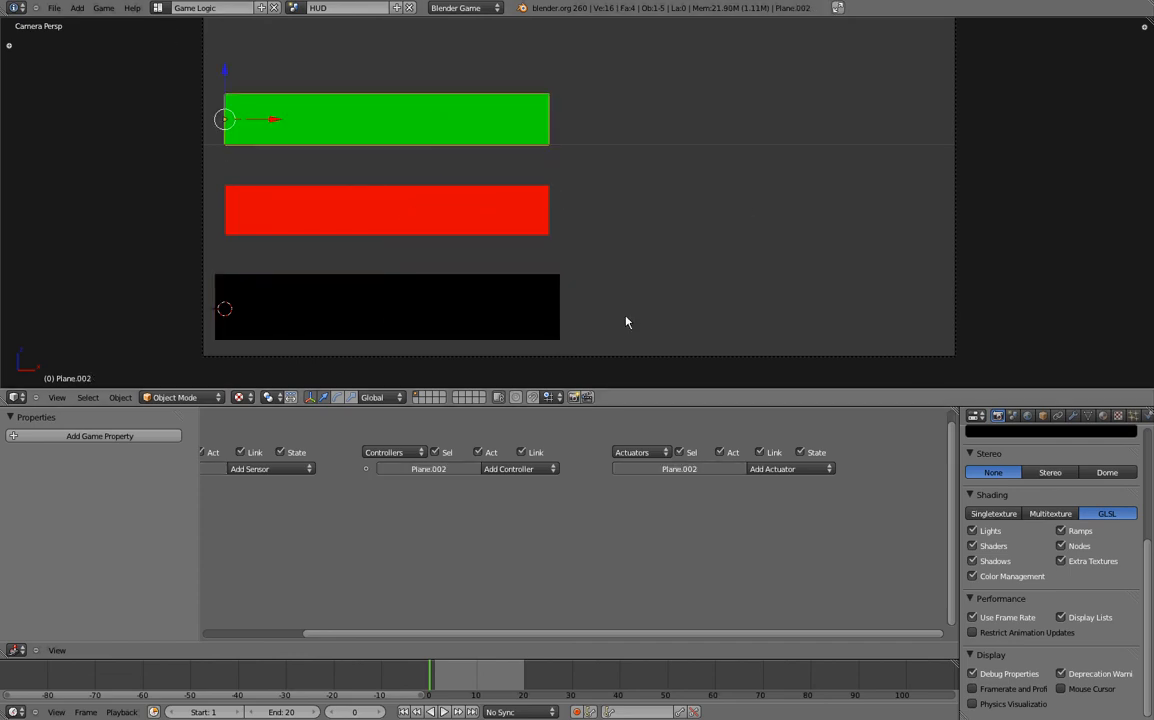
{"action": "mouse_move", "coordinate": [345, 205]}
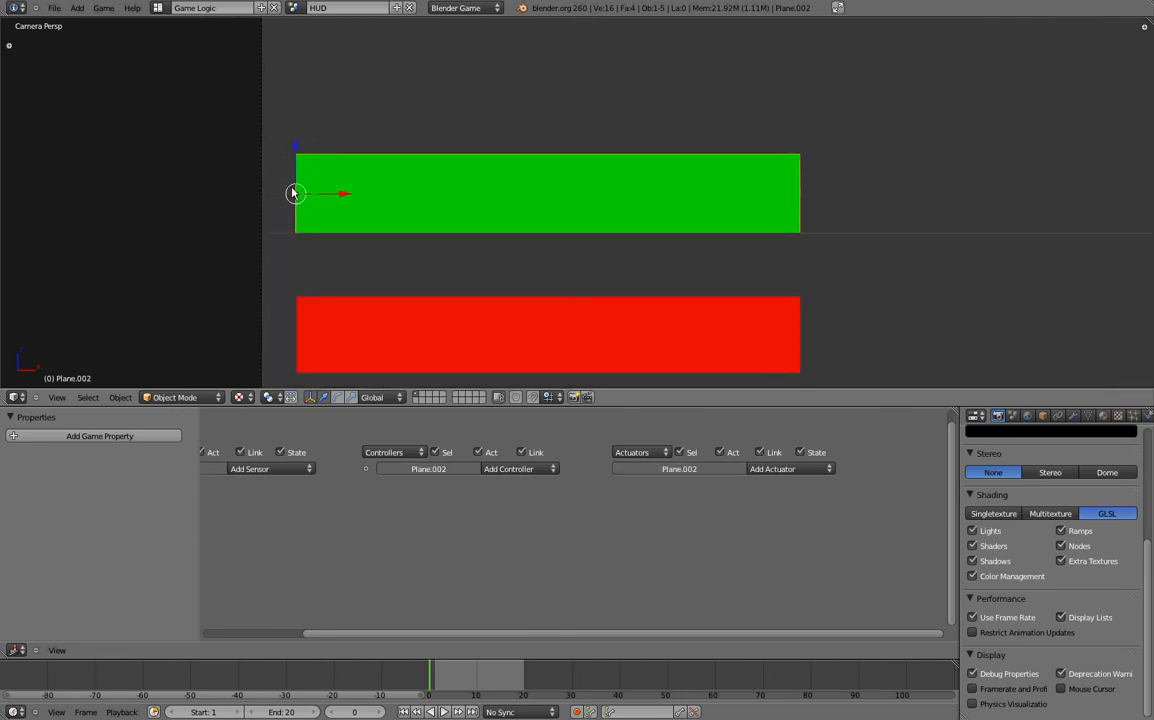
{"action": "mouse_move", "coordinate": [640, 205]}
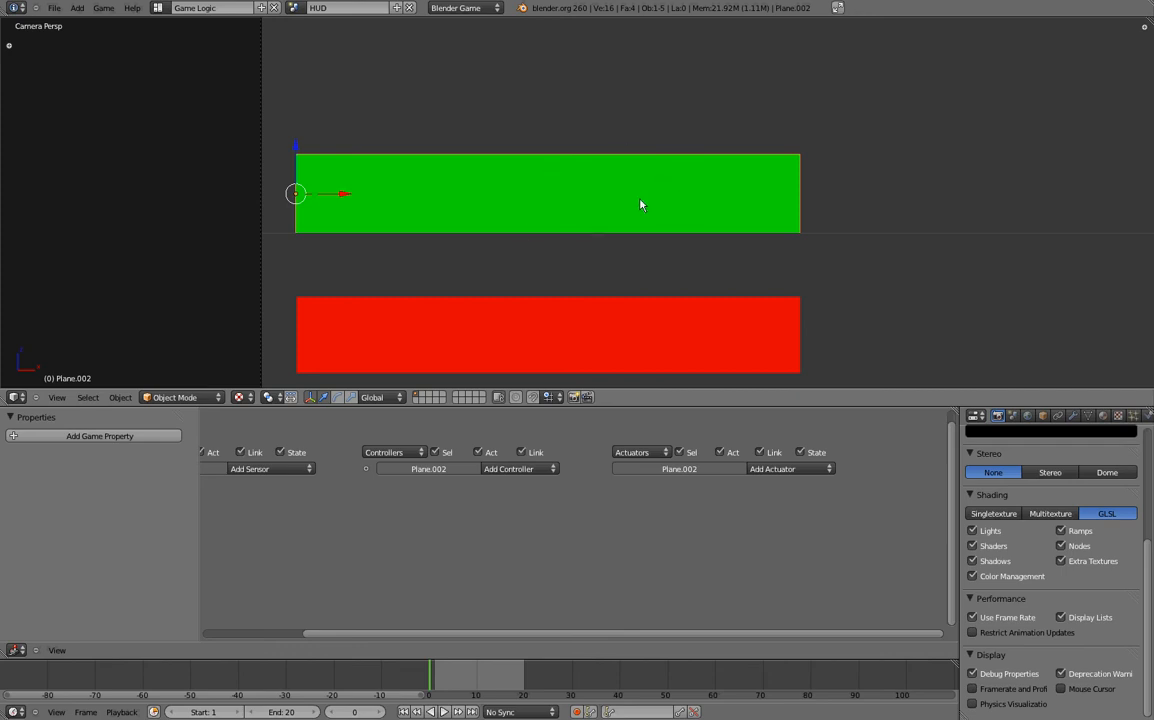
{"action": "mouse_move", "coordinate": [815, 203]}
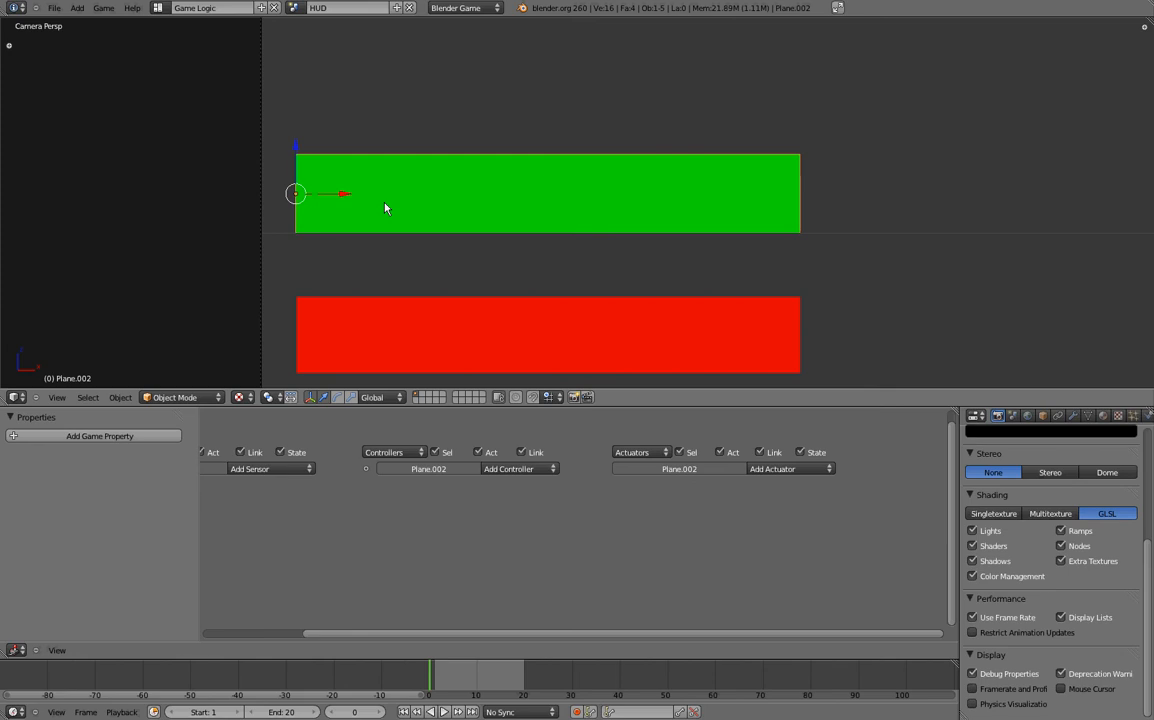
- Snap the cursor to the green bar's left vertices and set its origin there
{"action": "key", "text": "Tab"}
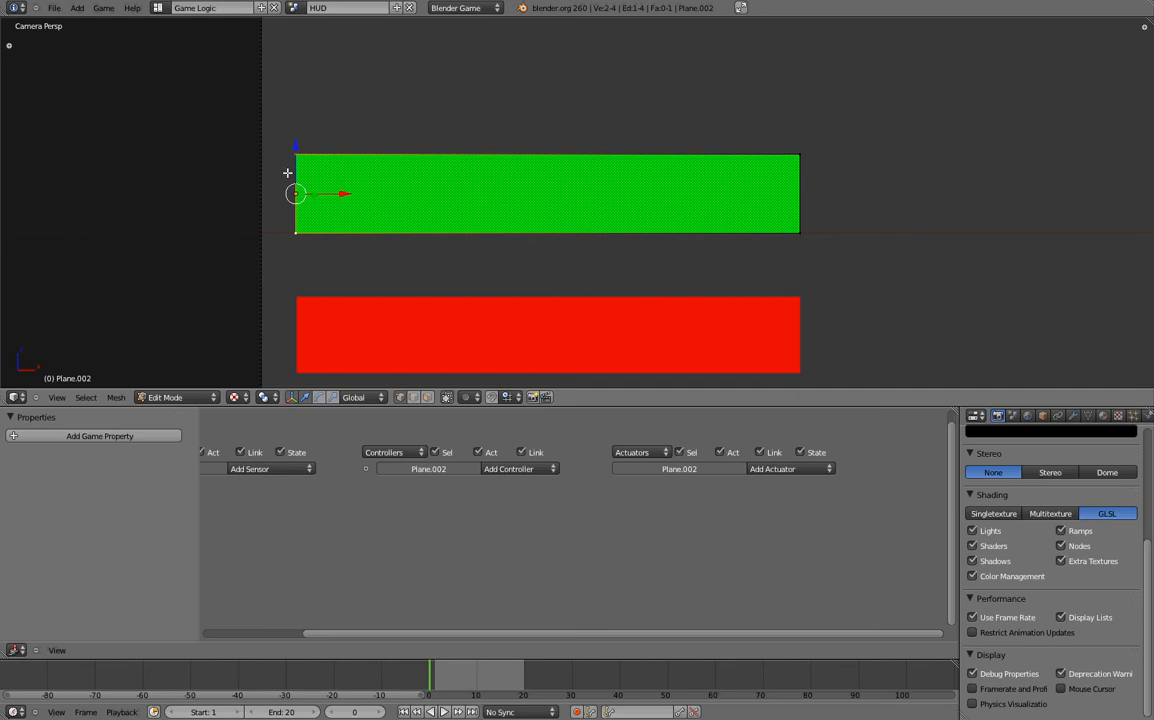
{"action": "mouse_move", "coordinate": [325, 156]}
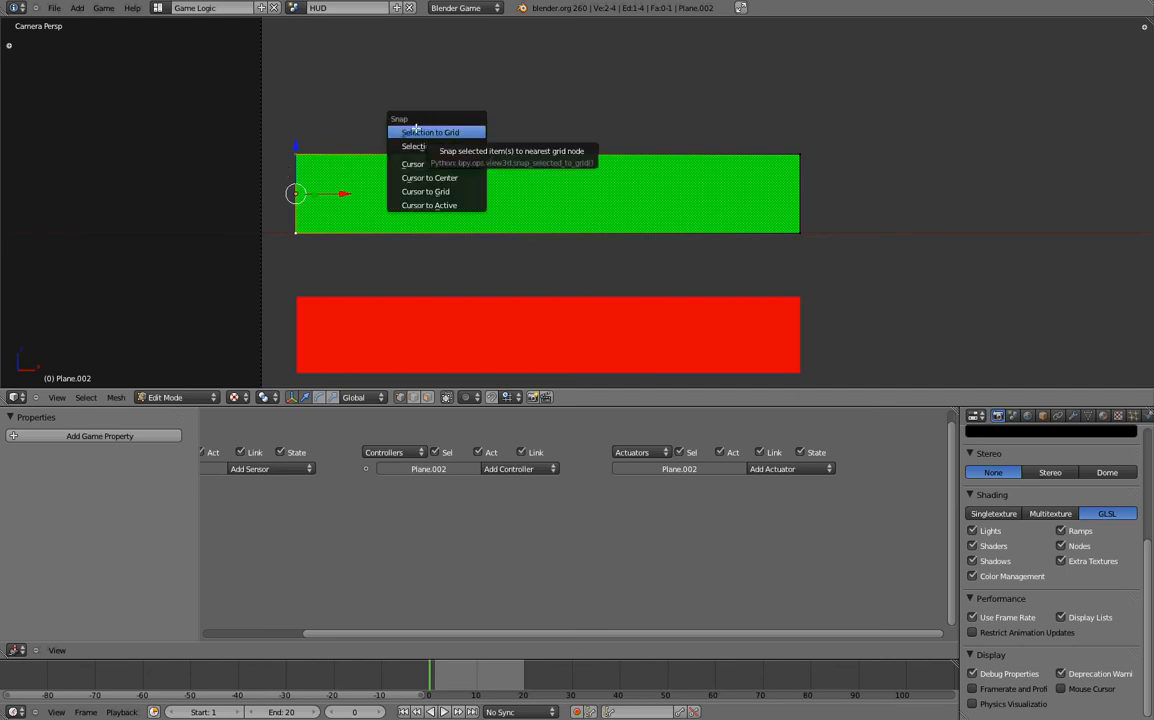
{"action": "mouse_move", "coordinate": [434, 163]}
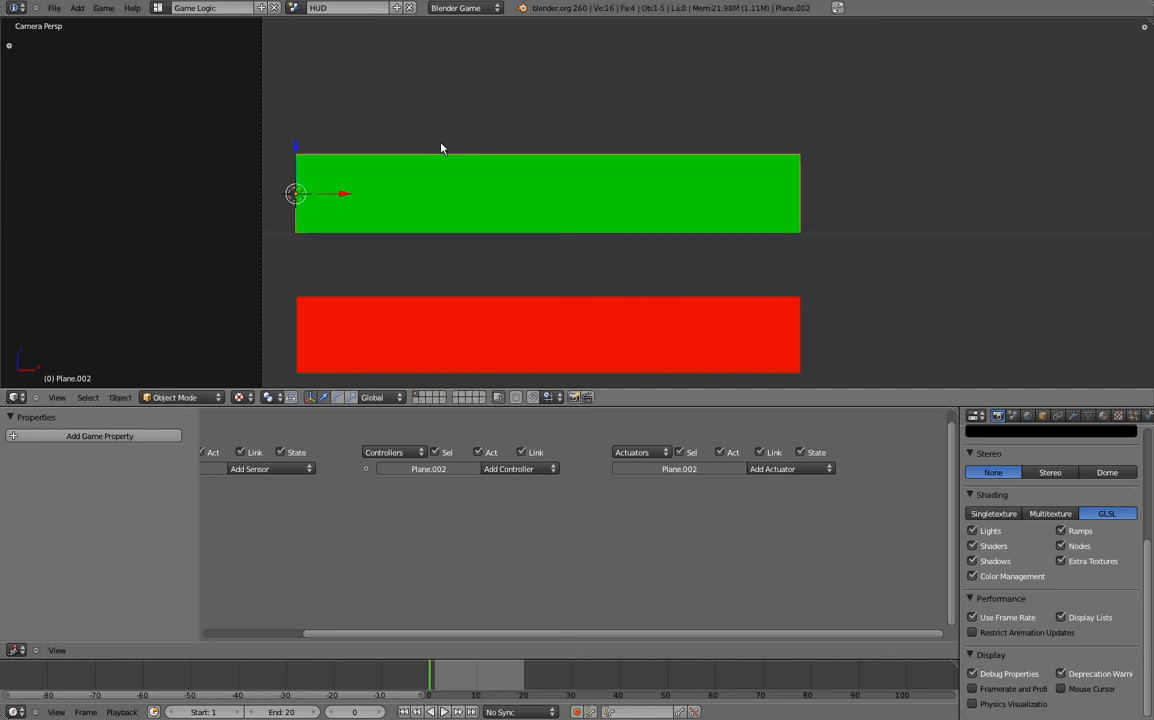
{"action": "mouse_move", "coordinate": [473, 170]}
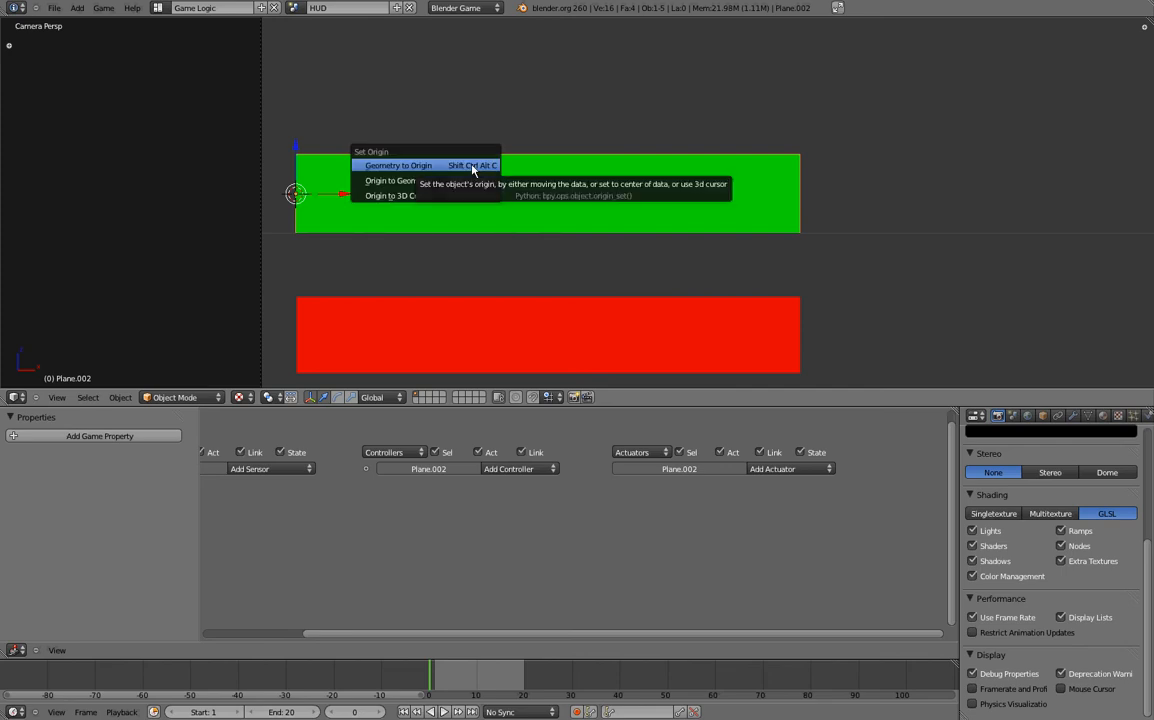
{"action": "mouse_move", "coordinate": [417, 165]}
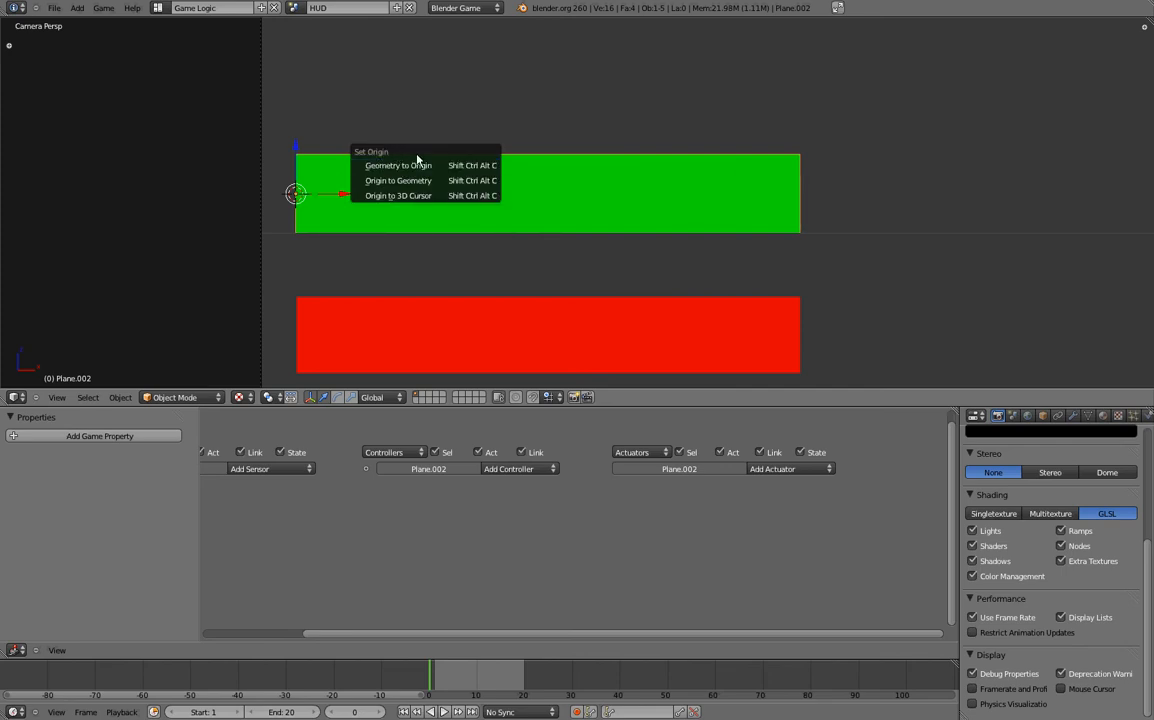
{"action": "mouse_move", "coordinate": [398, 195]}
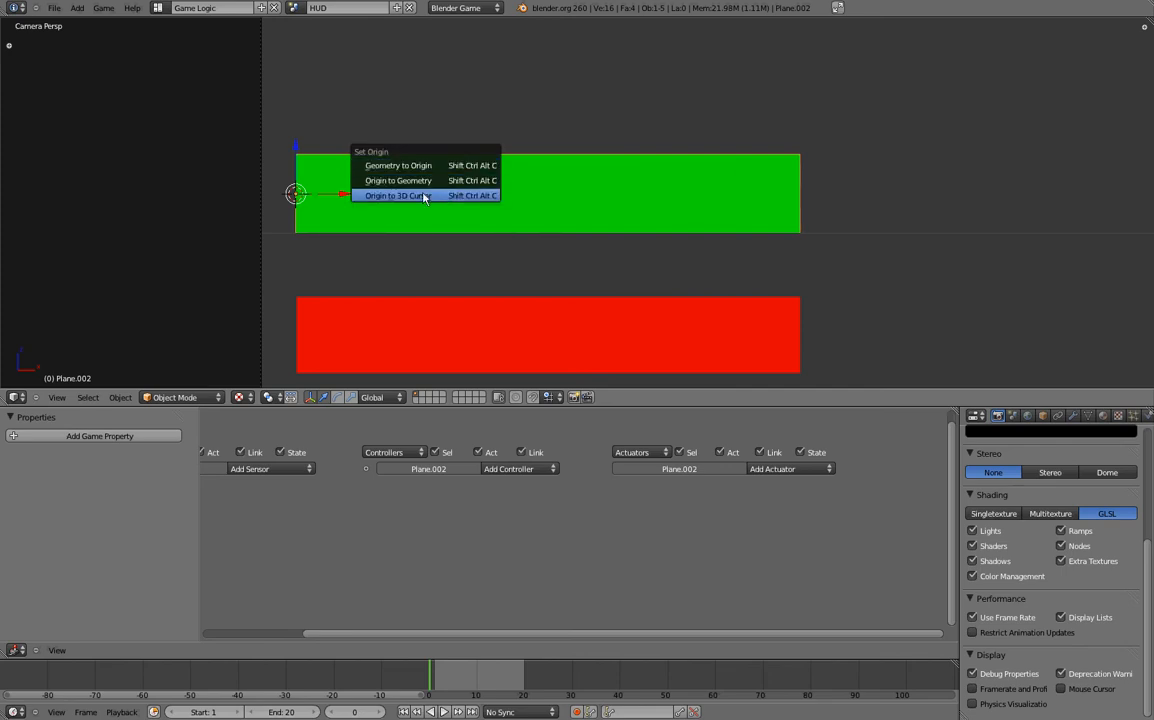
{"action": "left_click", "coordinate": [395, 195]}
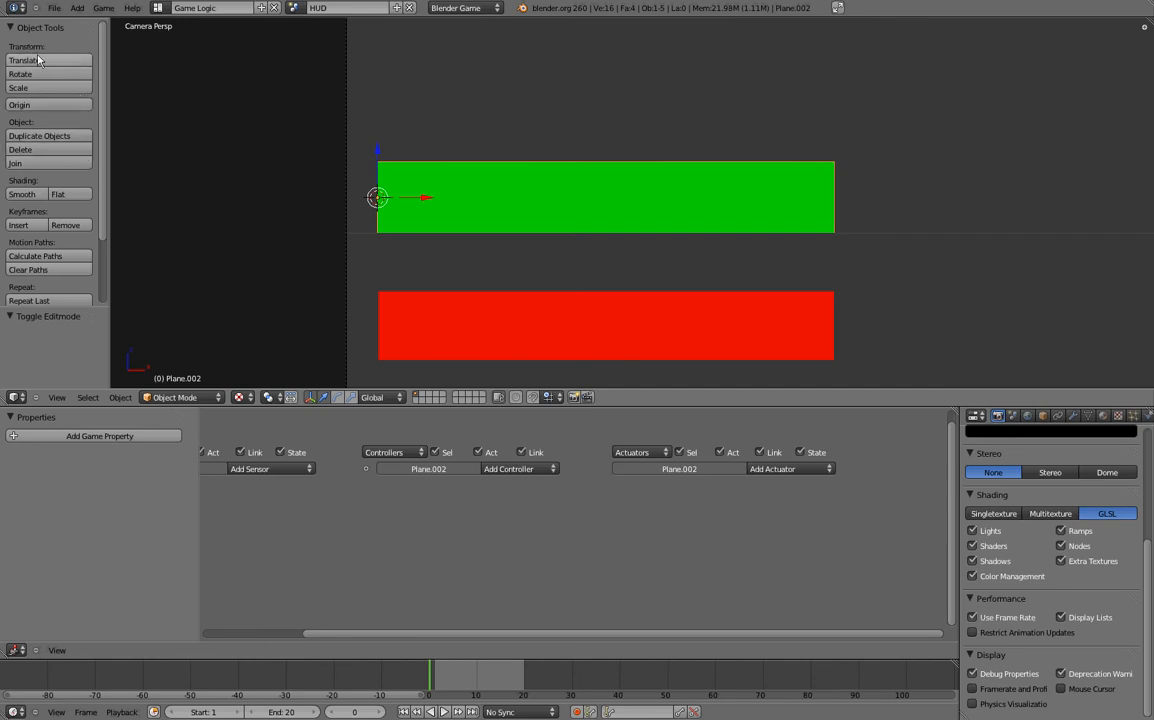
{"action": "mouse_move", "coordinate": [37, 120]}
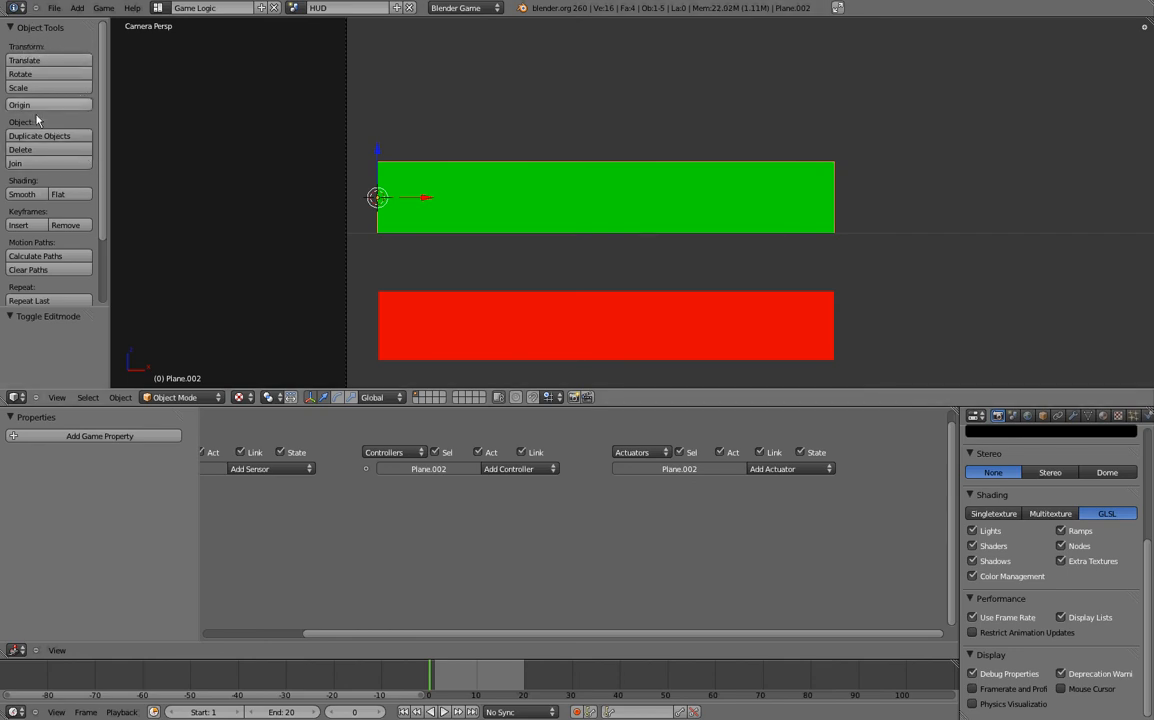
{"action": "scroll", "scroll_direction": "down", "scroll_amount": 3}
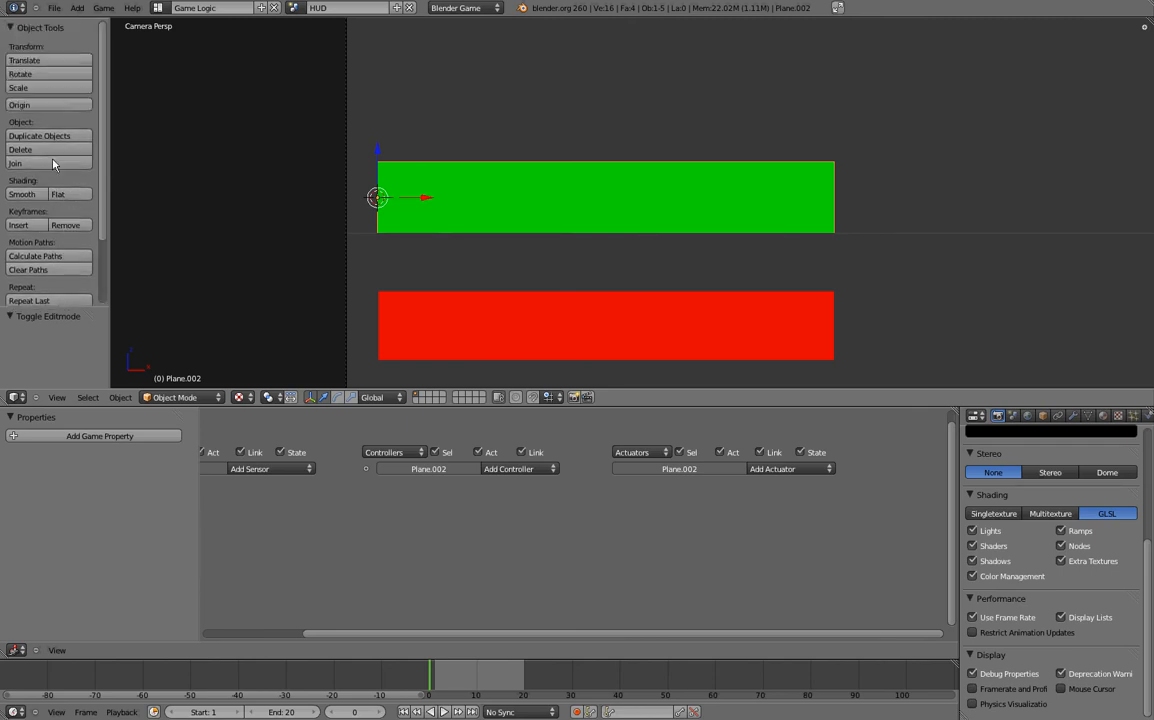
{"action": "left_click", "coordinate": [19, 104]}
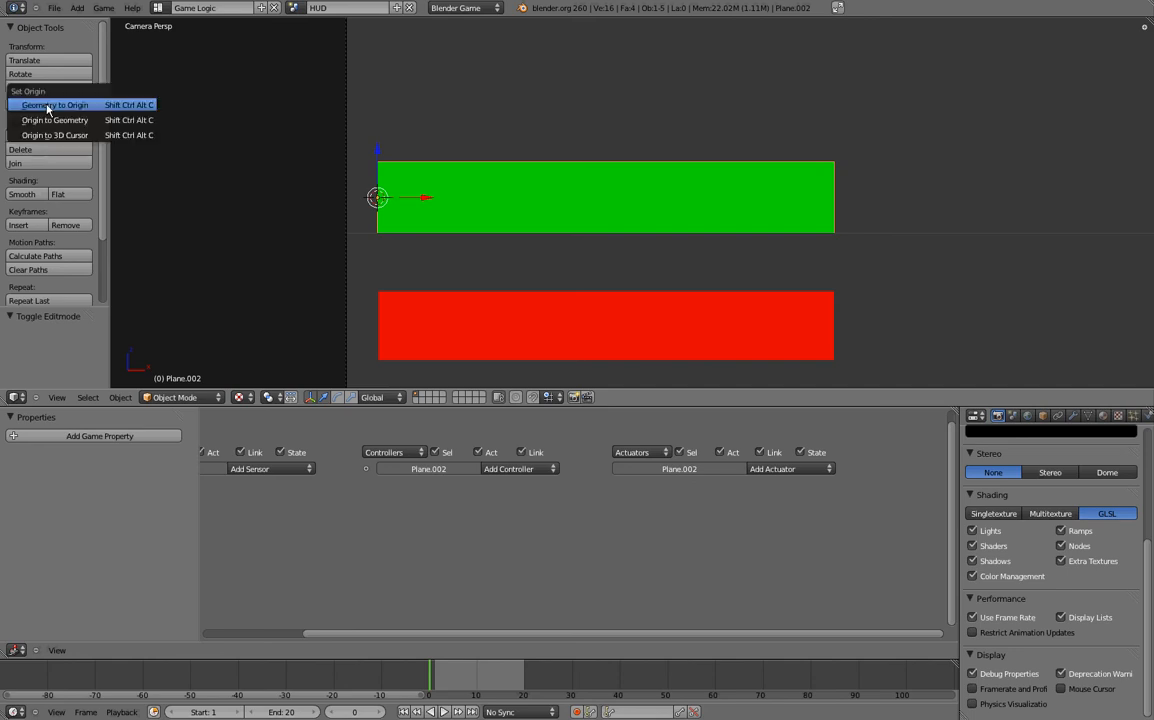
{"action": "mouse_move", "coordinate": [55, 120]}
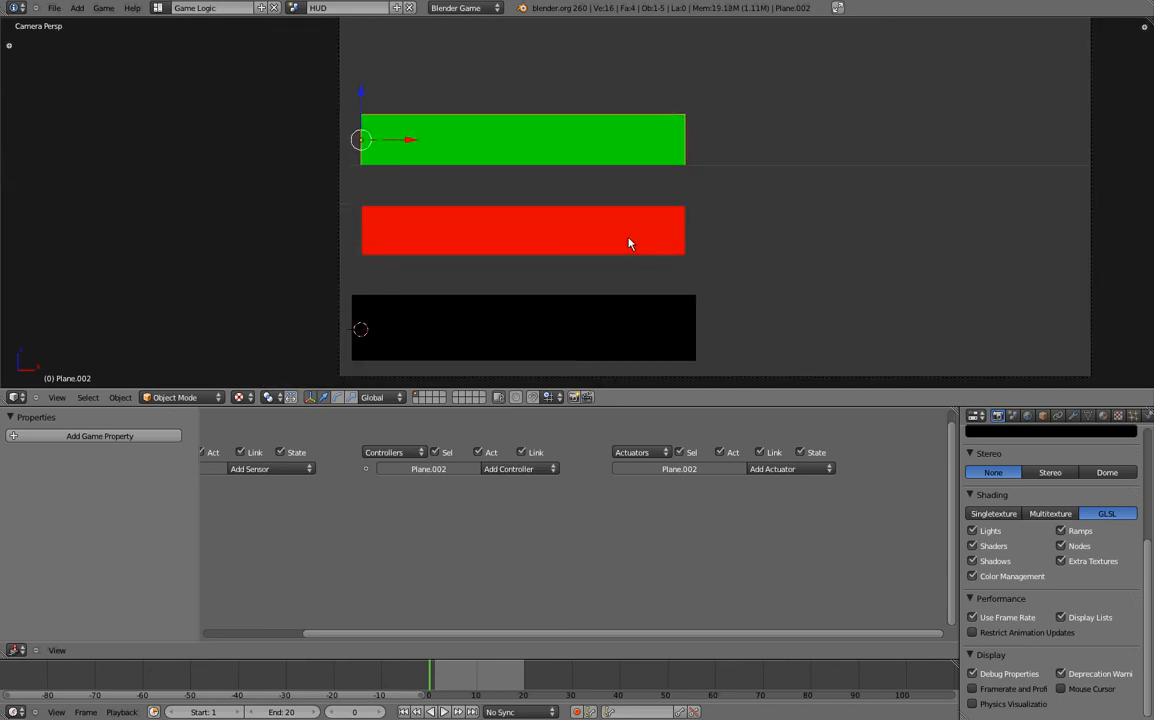
{"action": "left_click", "coordinate": [523, 230]}
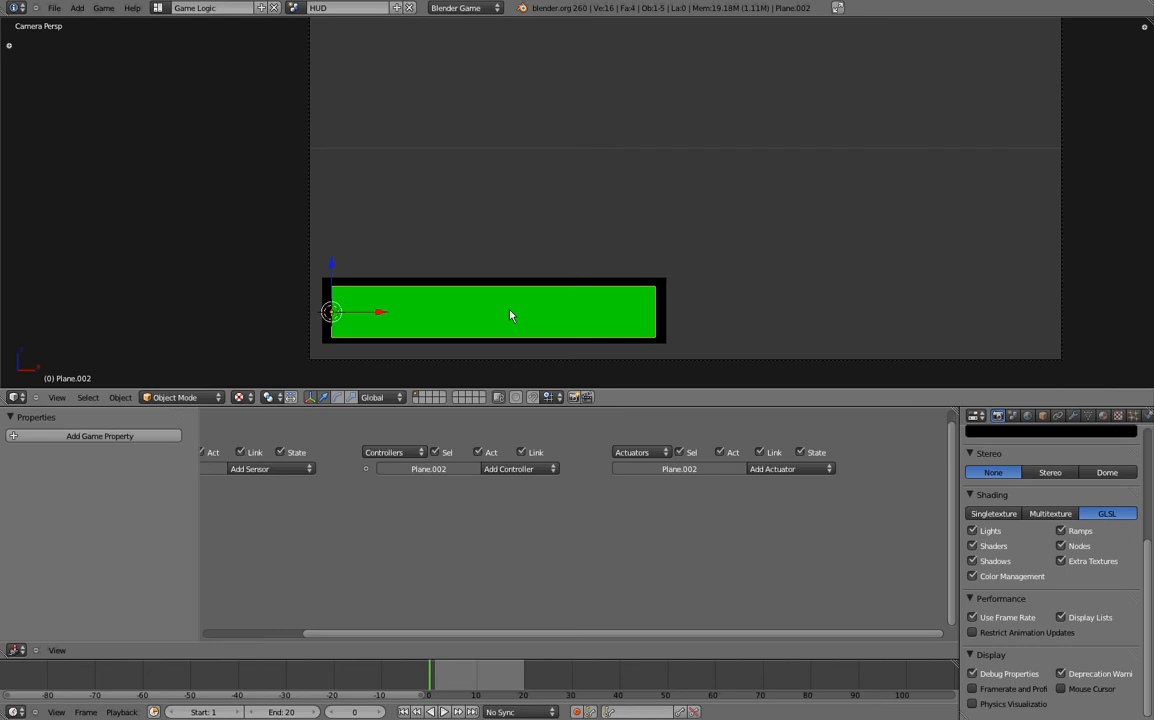
{"action": "mouse_move", "coordinate": [506, 518]}
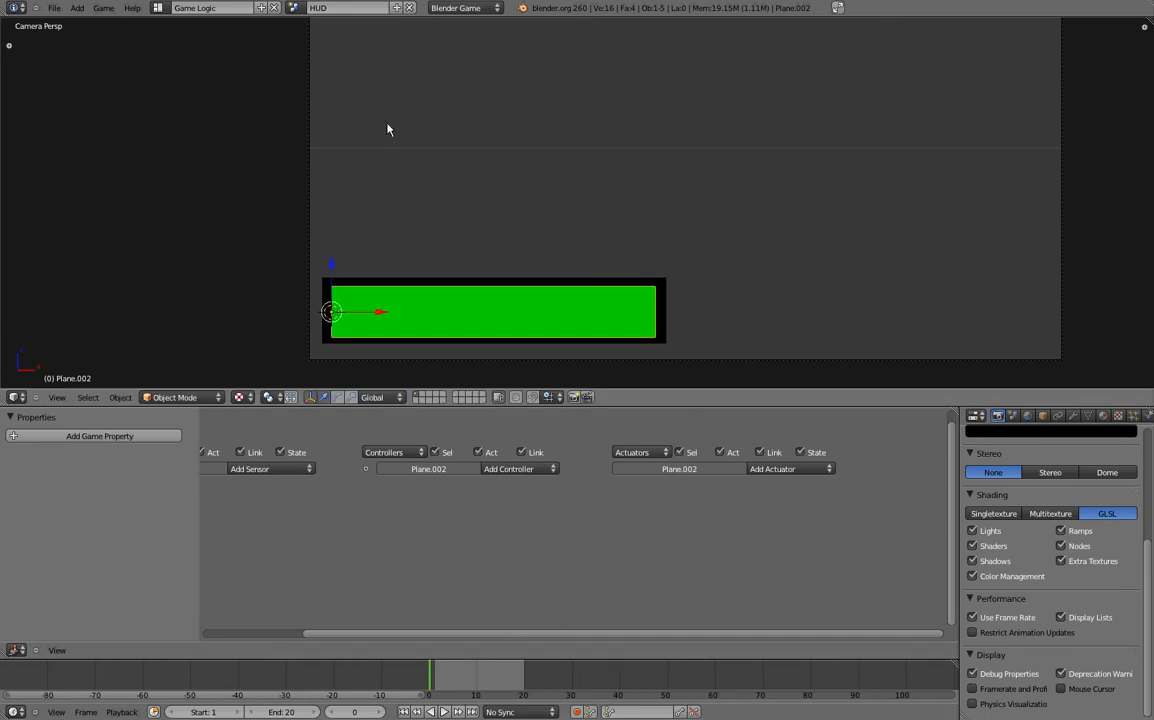
{"action": "mouse_move", "coordinate": [668, 314]}
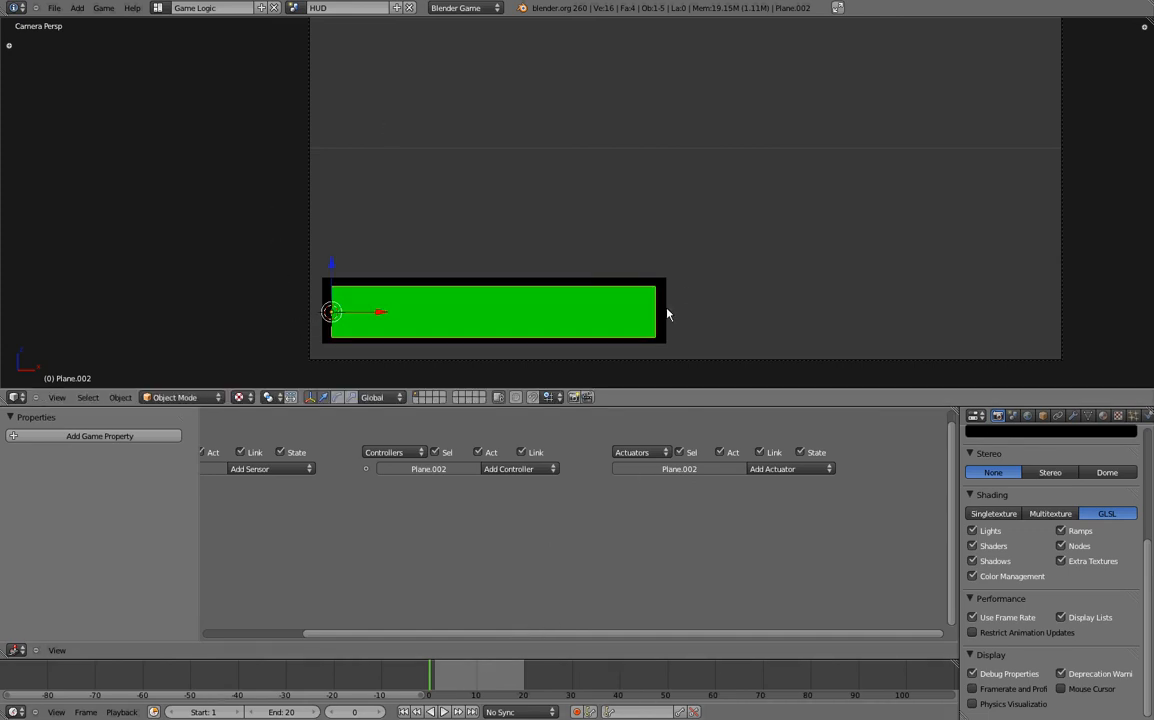
{"action": "mouse_move", "coordinate": [449, 349]}
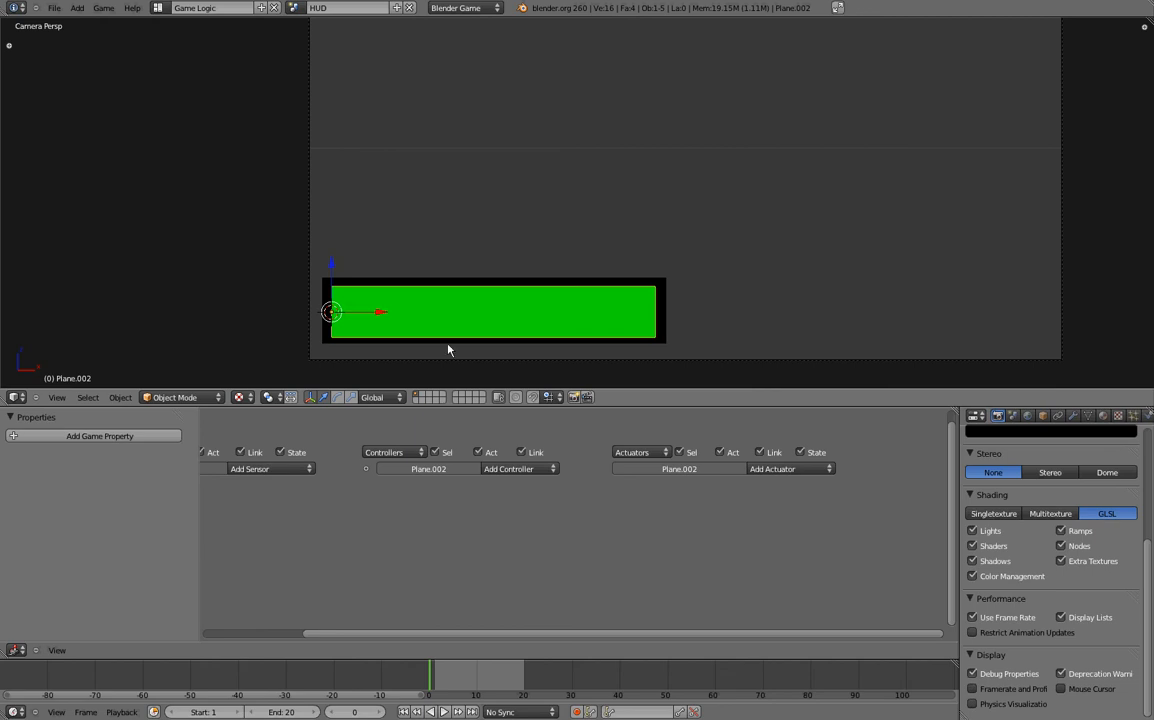
{"action": "mouse_move", "coordinate": [638, 333]}
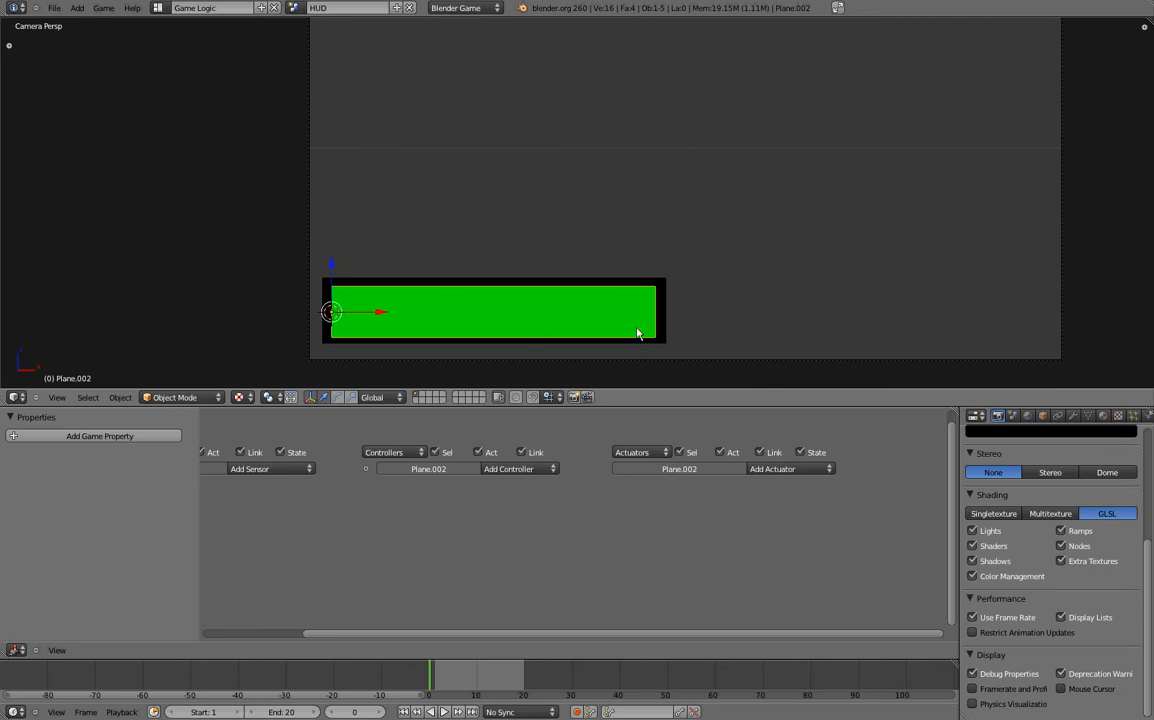
{"action": "mouse_move", "coordinate": [421, 319]}
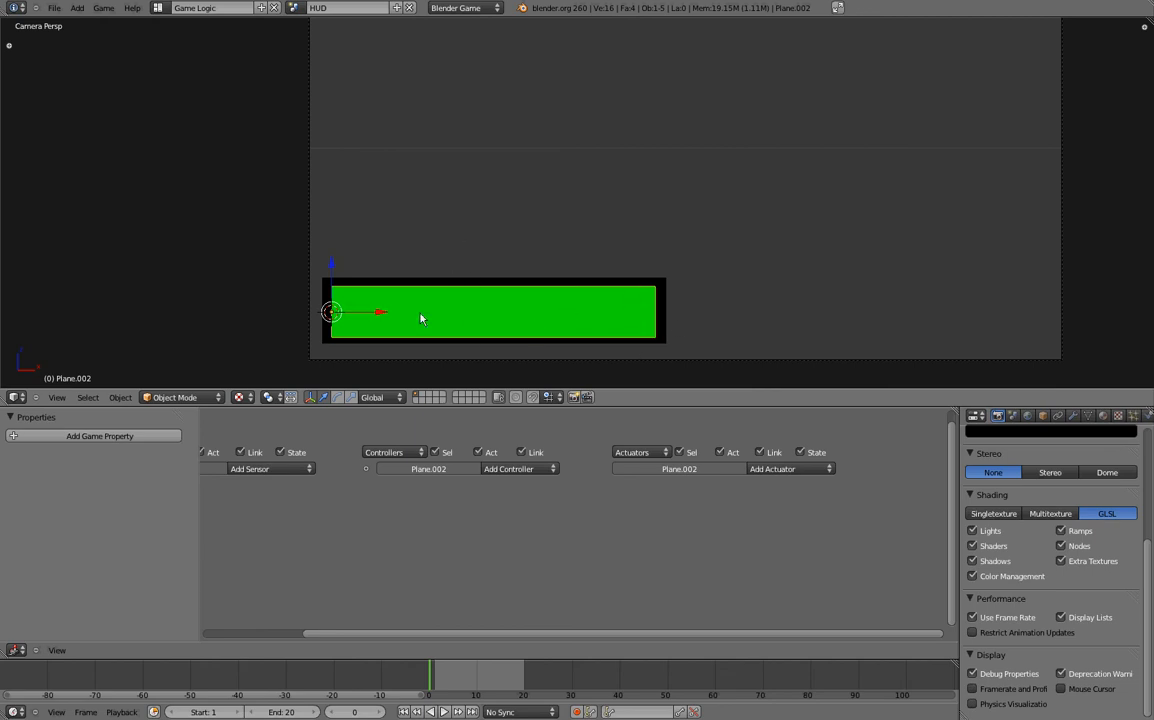
{"action": "mouse_move", "coordinate": [673, 331]}
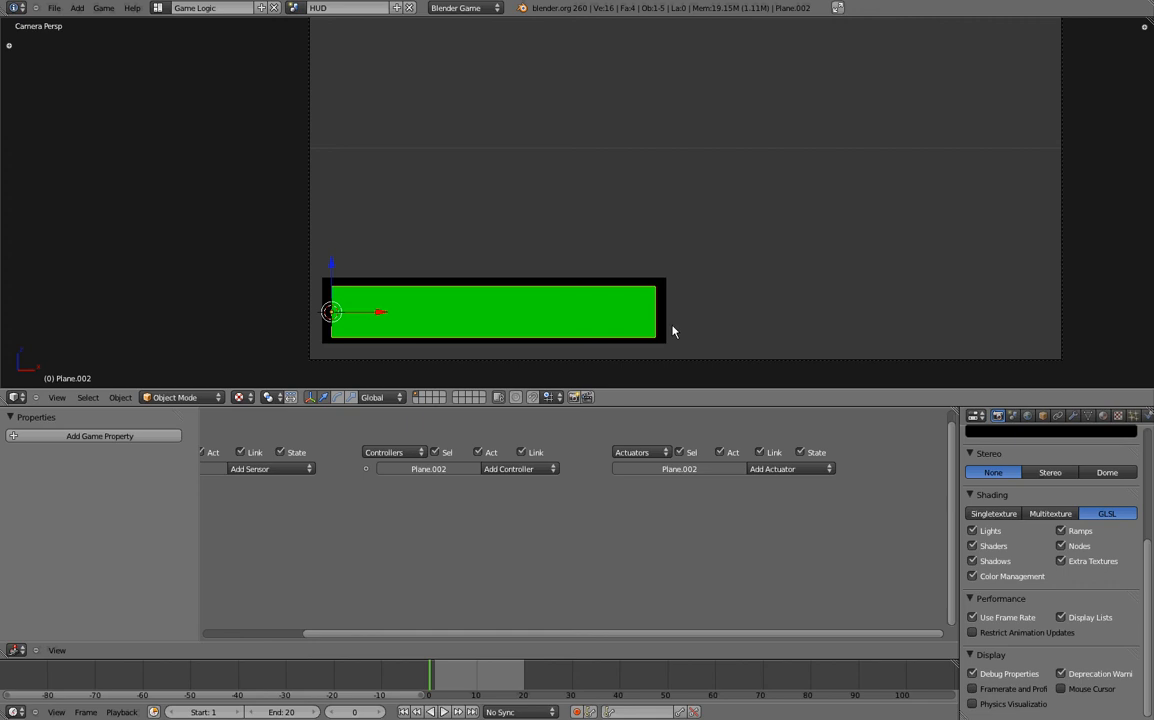
{"action": "mouse_move", "coordinate": [528, 310]}
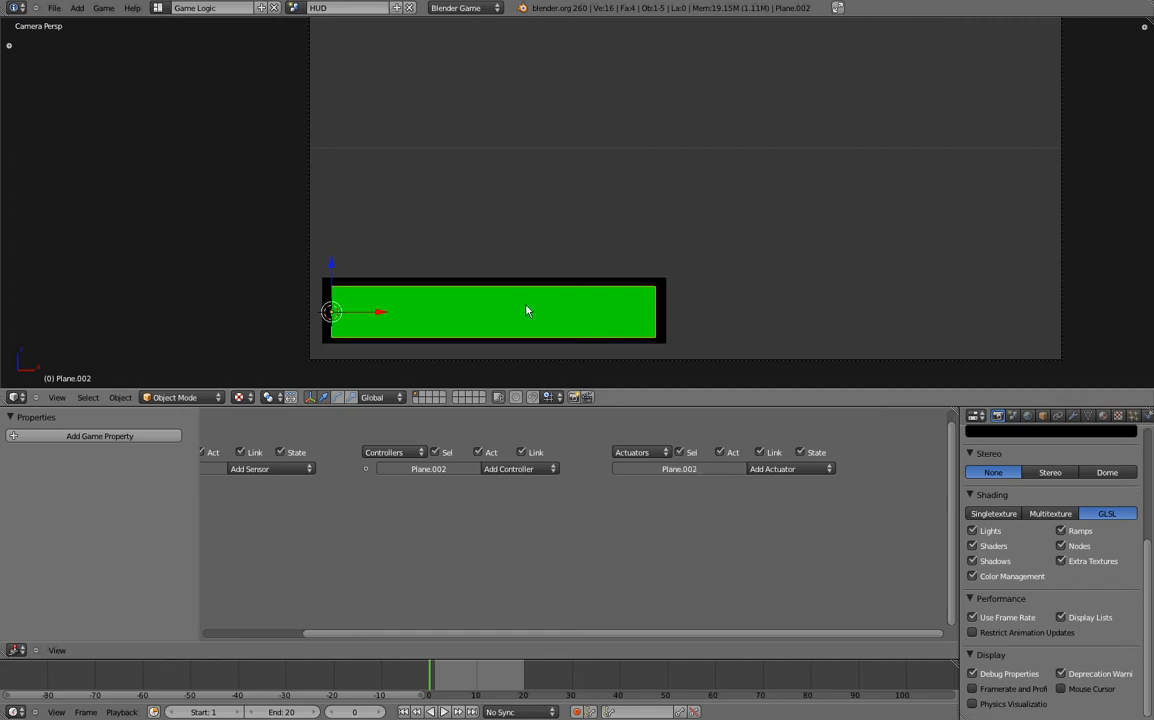
{"action": "mouse_move", "coordinate": [80, 475]}
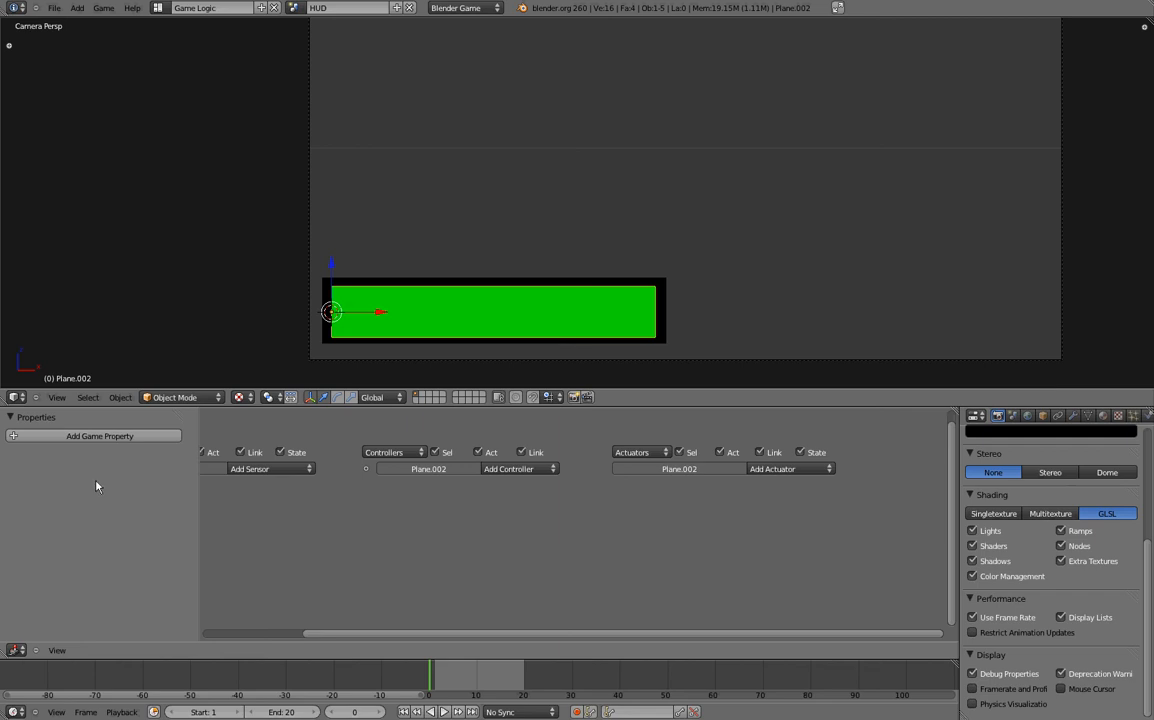
{"action": "mouse_move", "coordinate": [112, 415]}
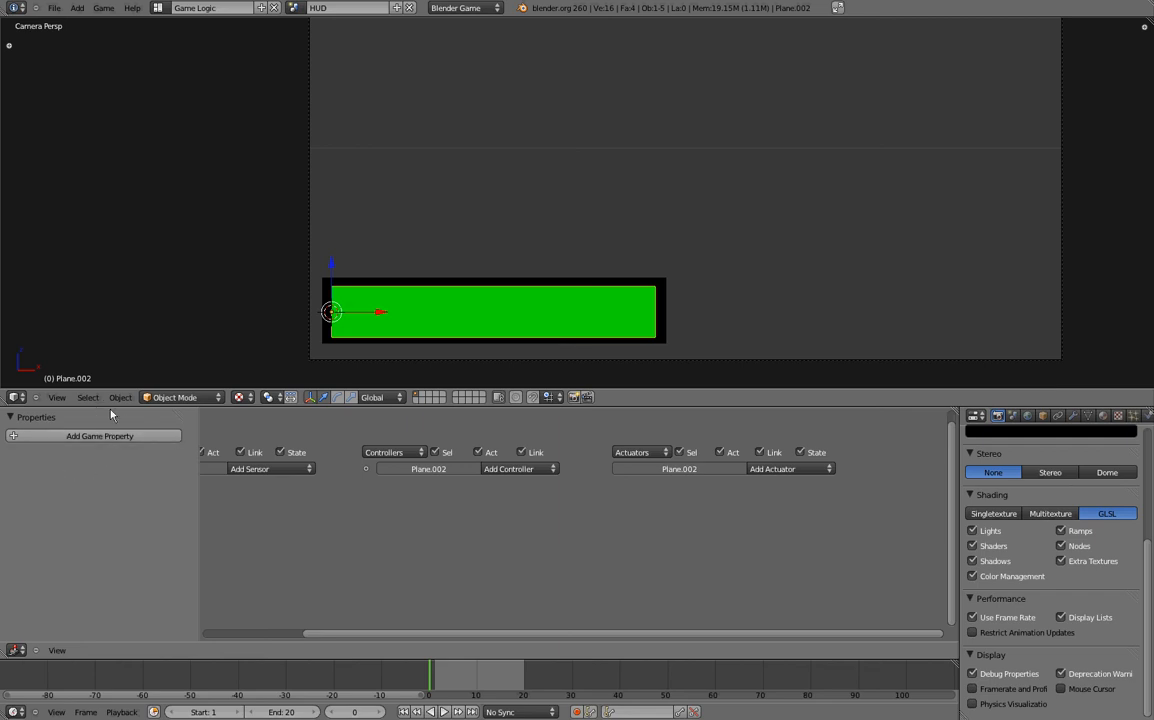
{"action": "mouse_move", "coordinate": [67, 483]}
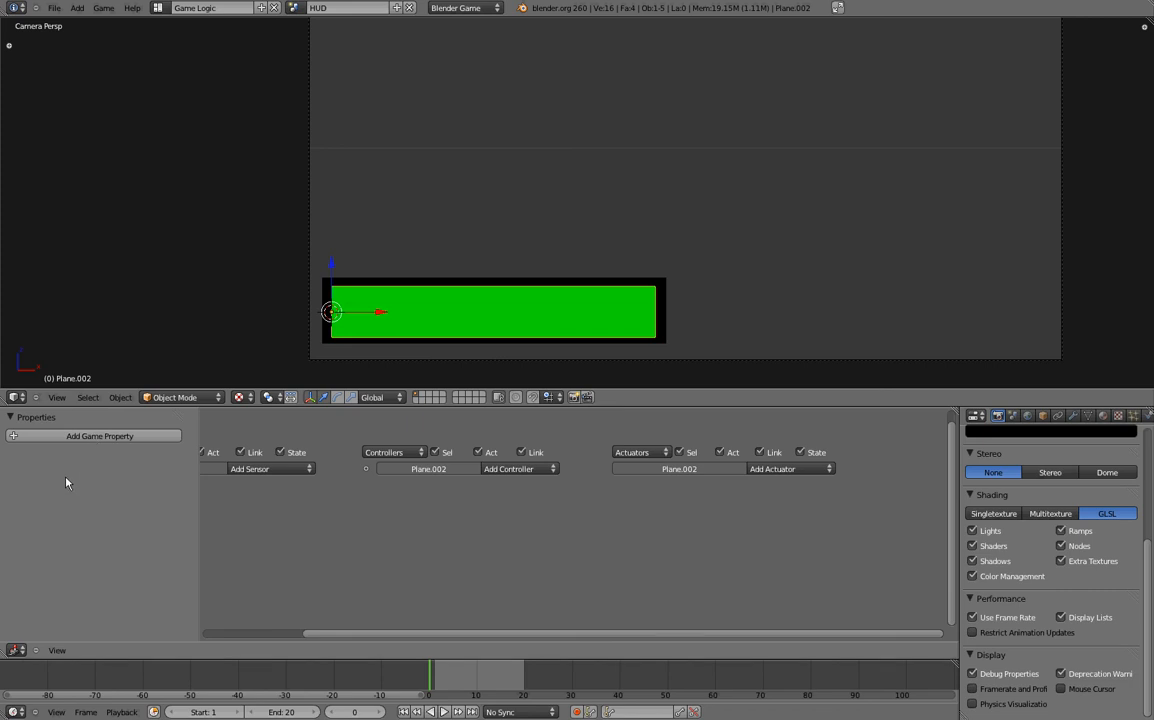
{"action": "mouse_move", "coordinate": [693, 508]}
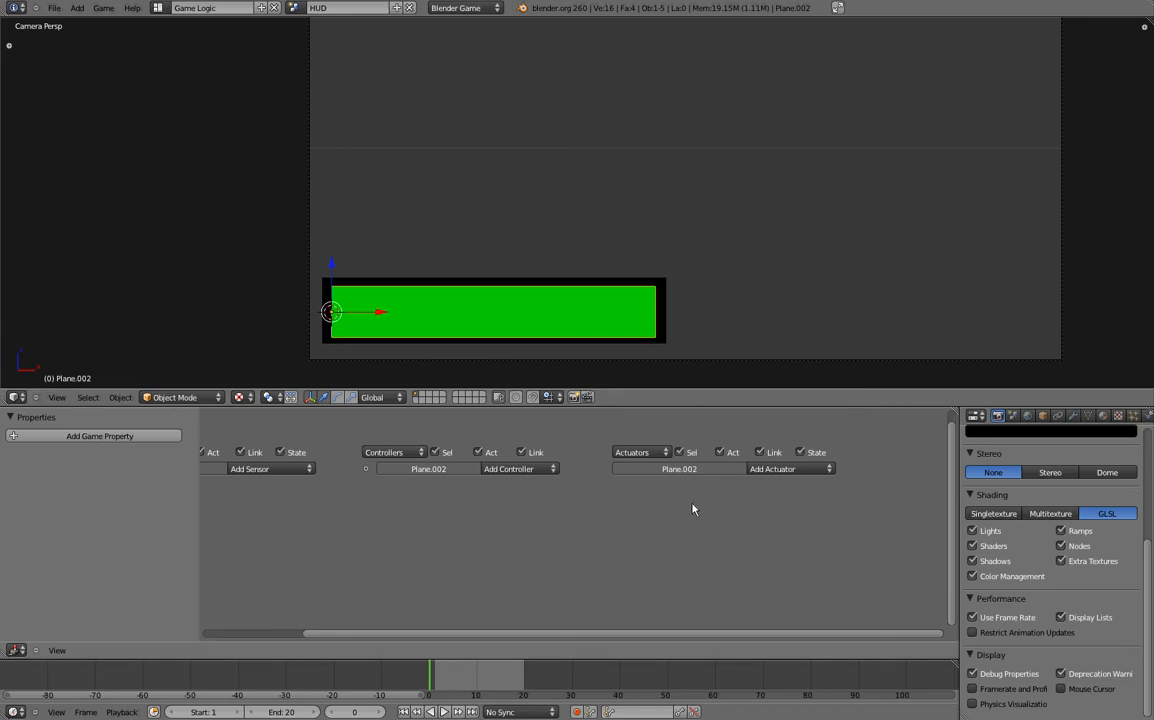
{"action": "mouse_move", "coordinate": [543, 318]}
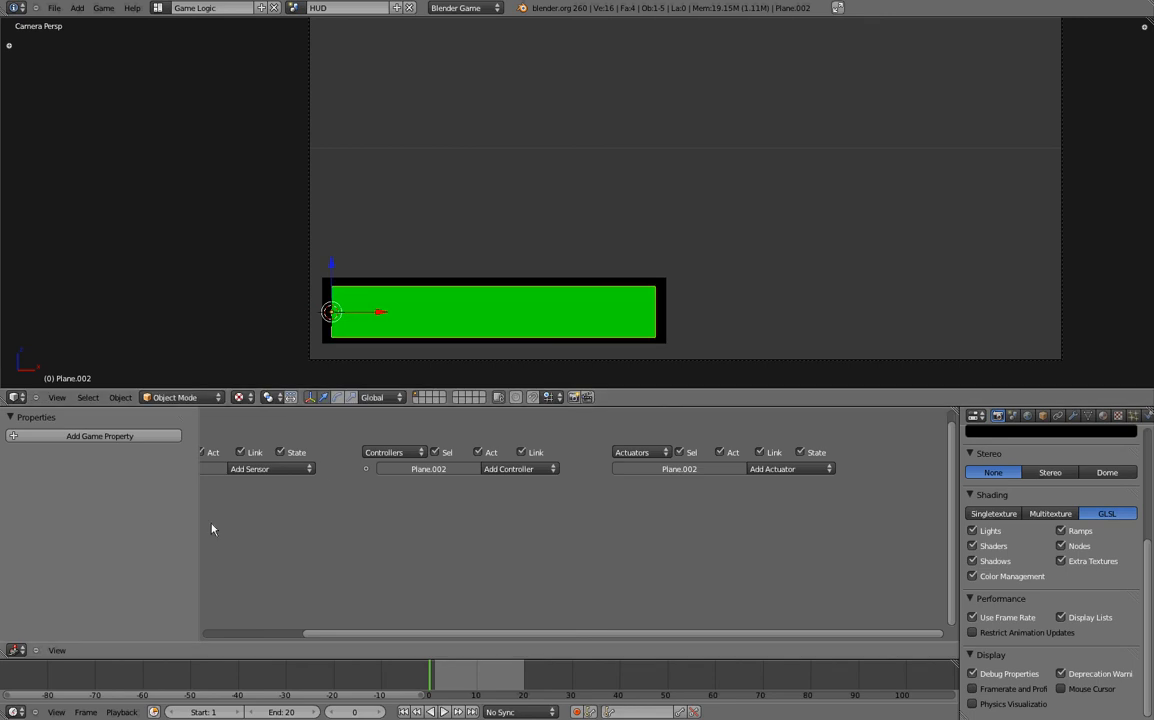
{"action": "mouse_move", "coordinate": [44, 450]}
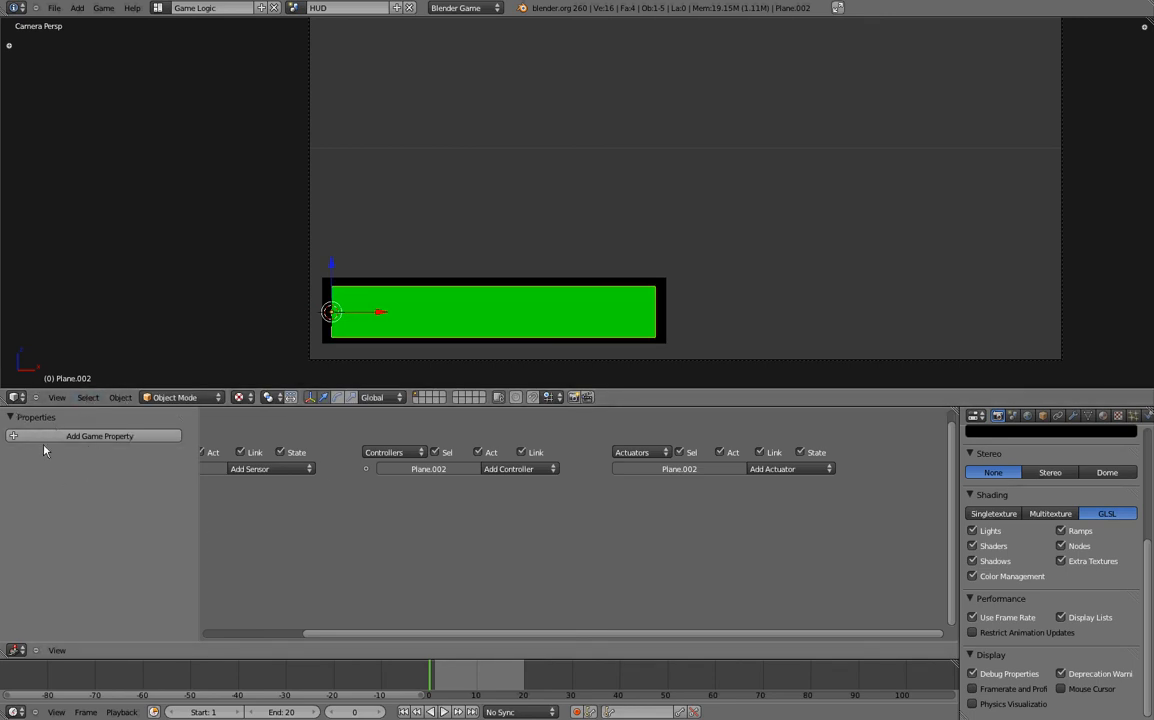
{"action": "mouse_move", "coordinate": [929, 540]}
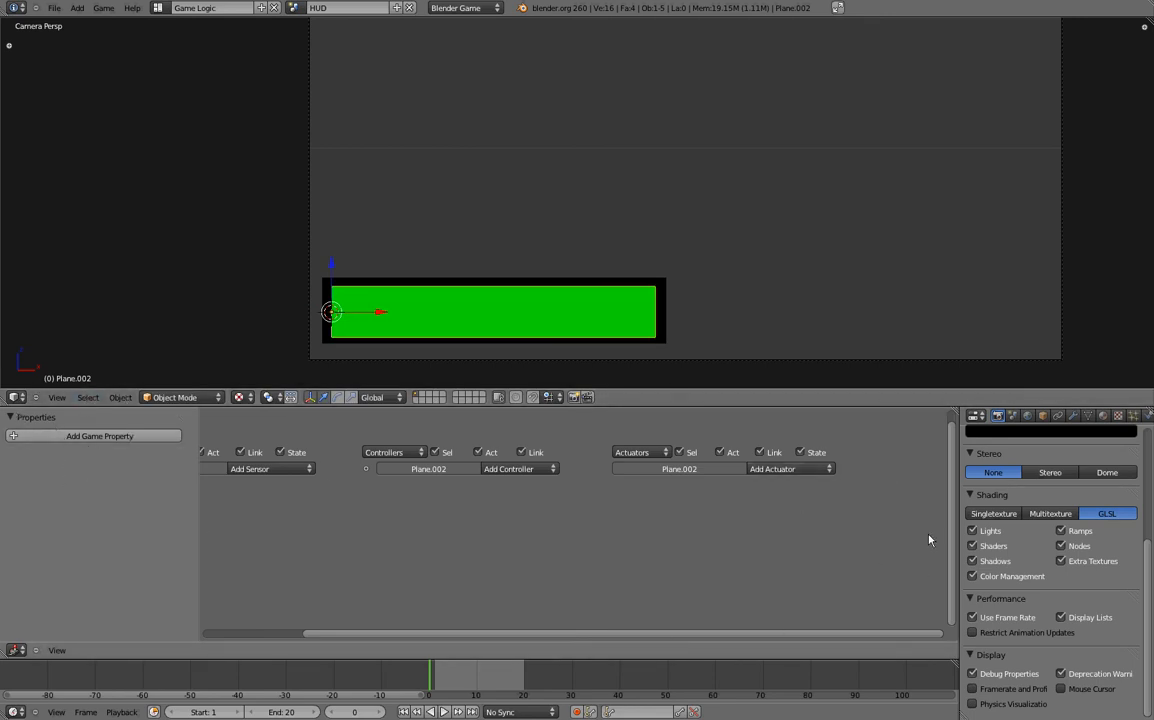
{"action": "mouse_move", "coordinate": [820, 302]}
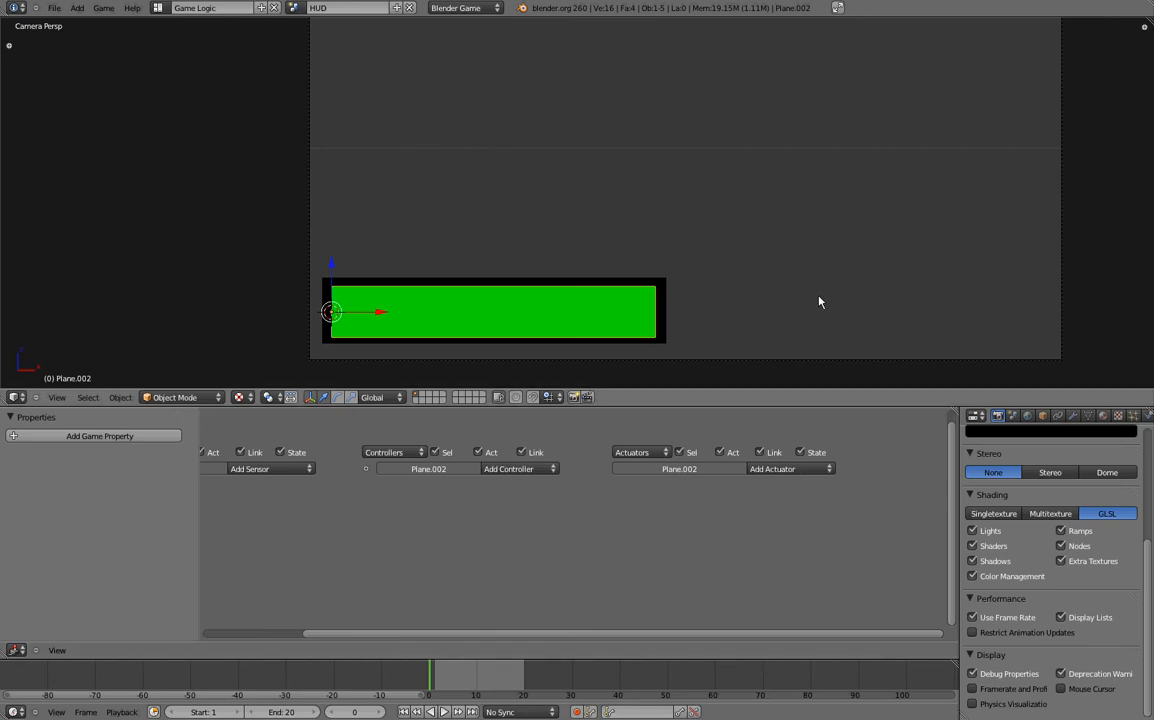
{"action": "left_click_drag", "start_coordinate": [380, 311], "coordinate": [443, 328]}
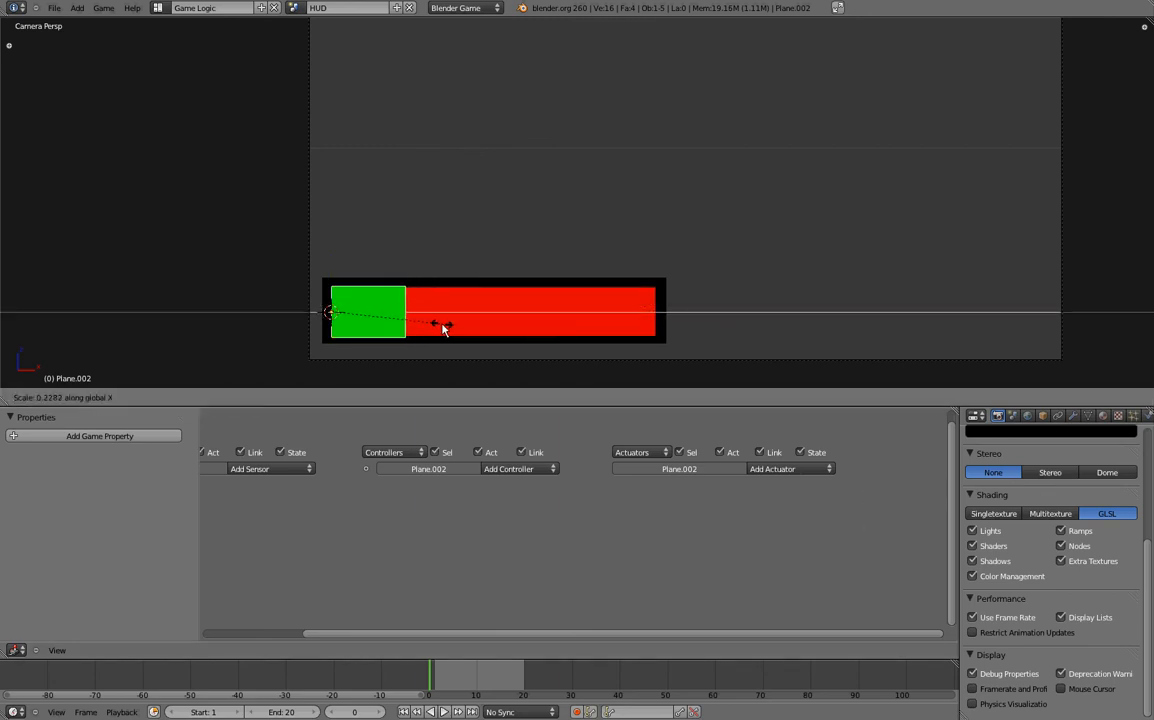
{"action": "mouse_move", "coordinate": [445, 325]}
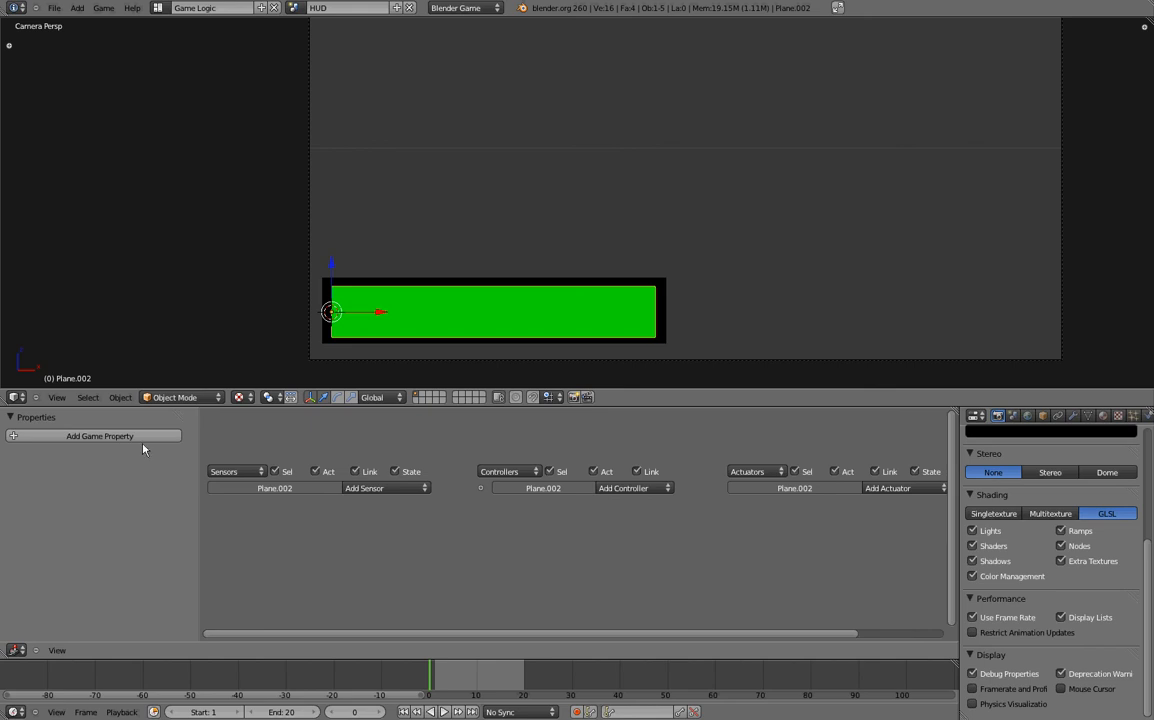
{"action": "mouse_move", "coordinate": [140, 436]}
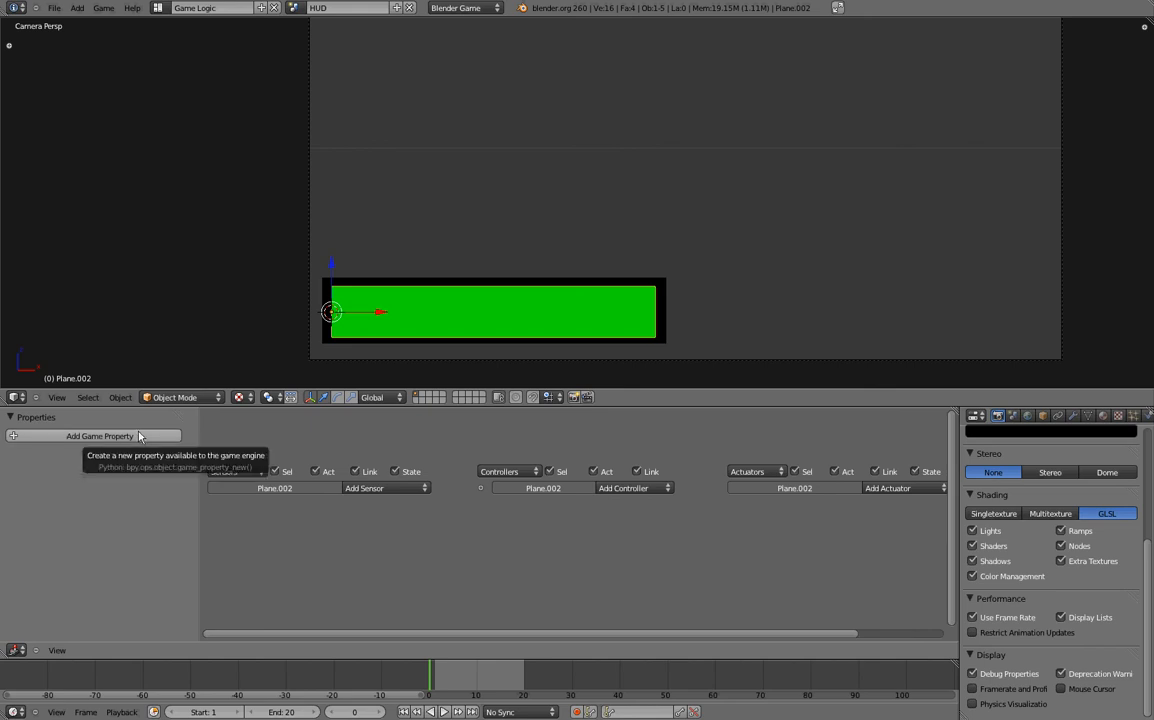
- Add a new game property to the green health bar
{"action": "left_click", "coordinate": [99, 435]}
{"action": "type", "text": "life"}
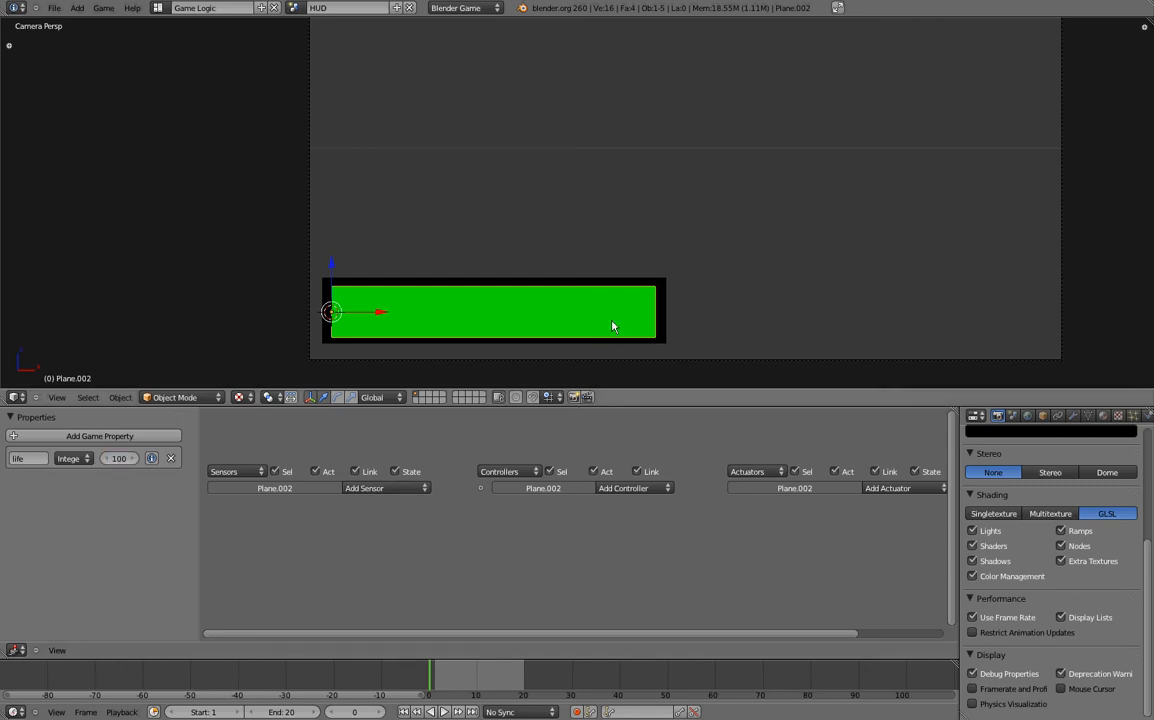
{"action": "mouse_move", "coordinate": [135, 353]}
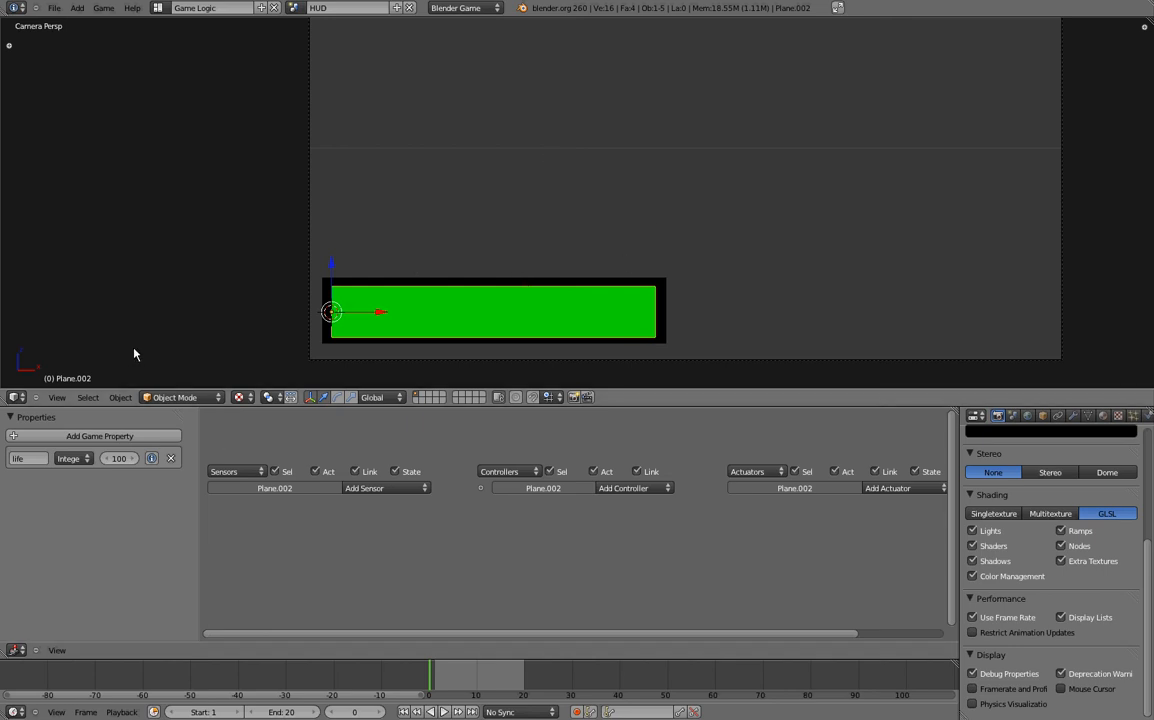
{"action": "mouse_move", "coordinate": [99, 480]}
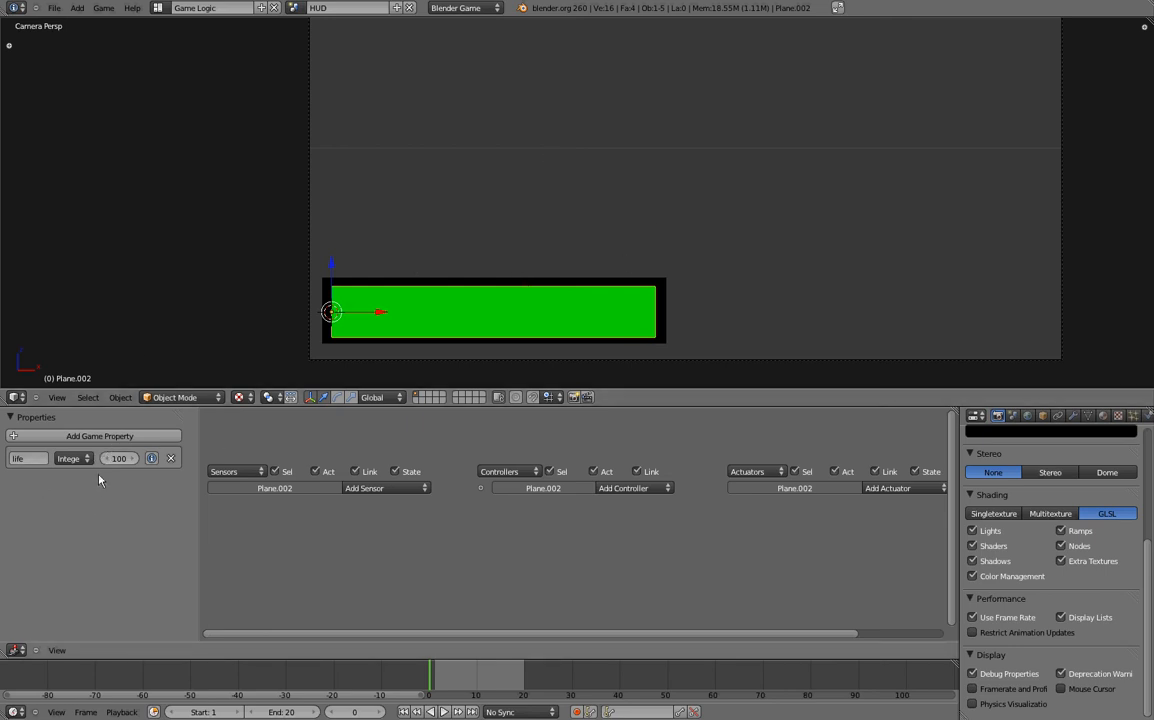
- Add a Property sensor to the bar and choose its evaluation type
{"action": "left_click", "coordinate": [385, 488]}
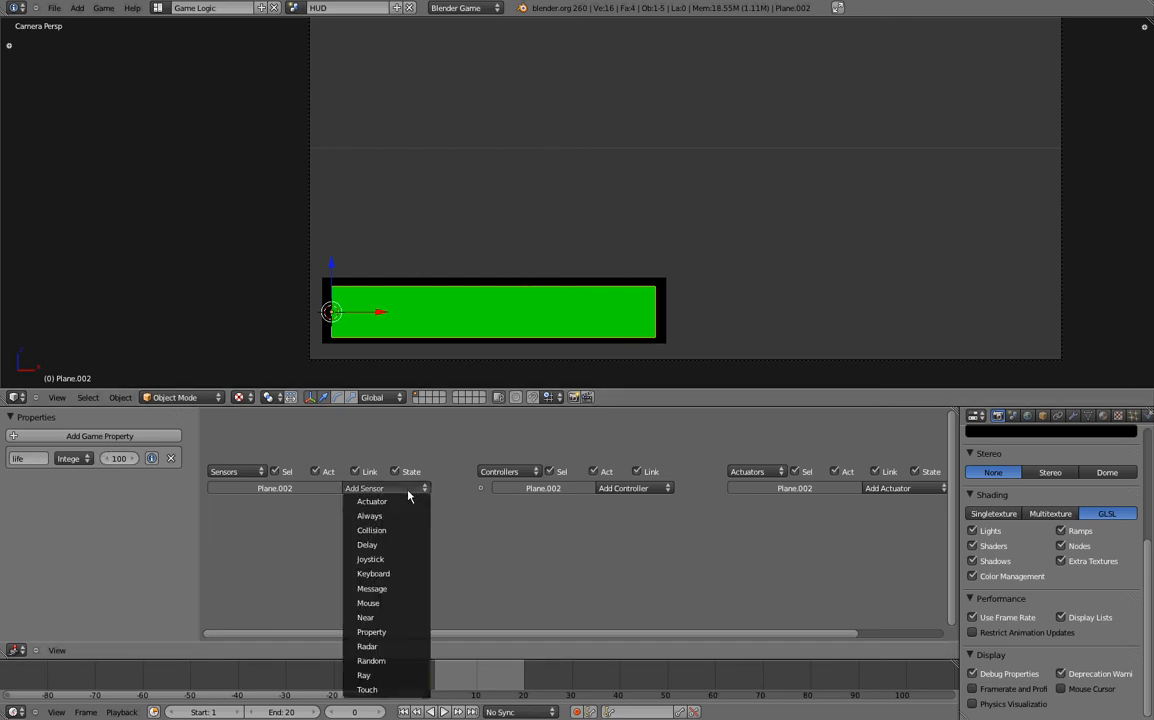
{"action": "mouse_move", "coordinate": [380, 515]}
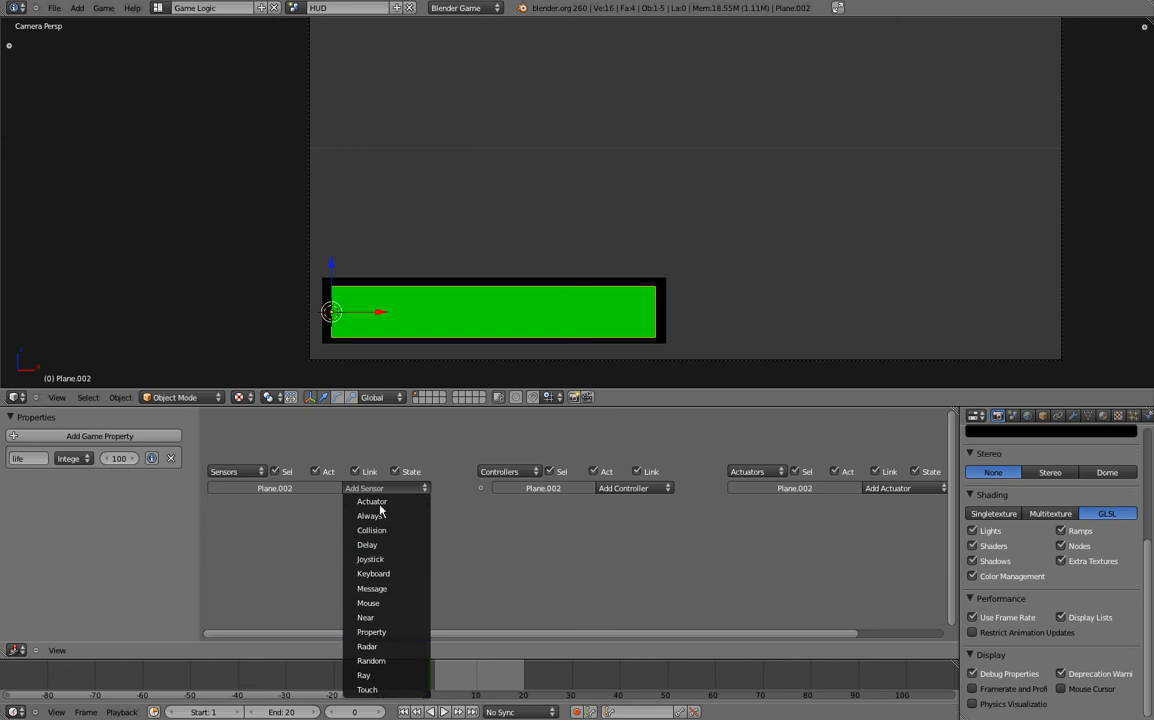
{"action": "mouse_move", "coordinate": [374, 573]}
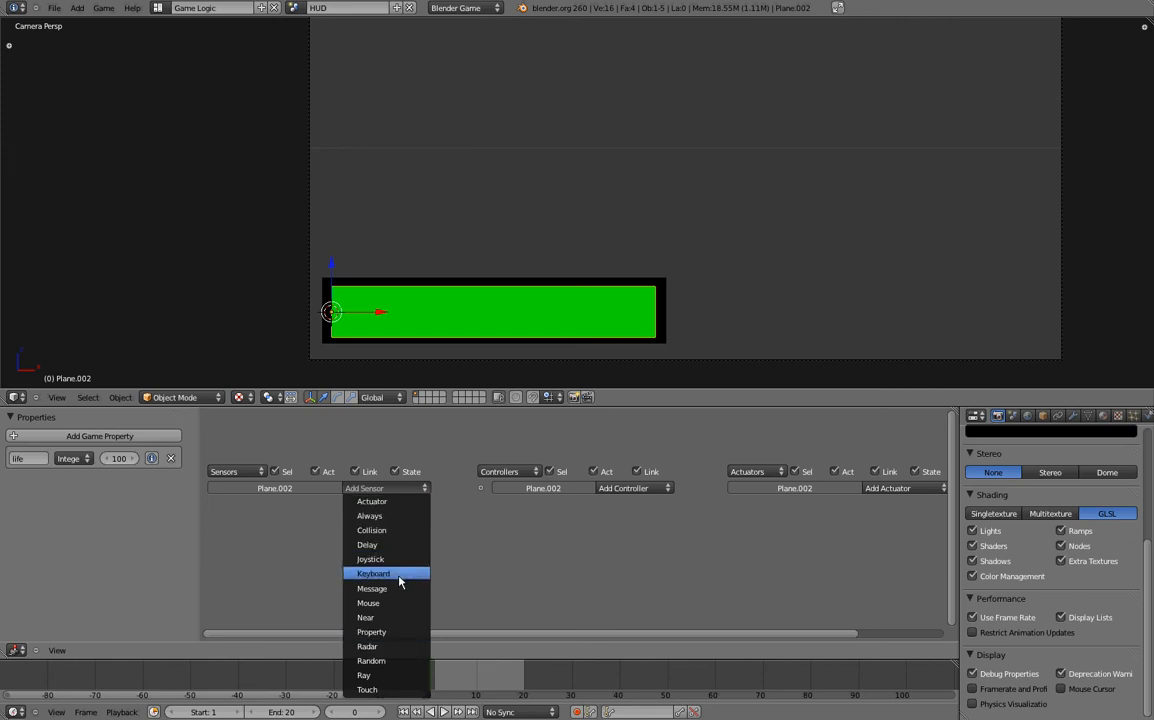
{"action": "mouse_move", "coordinate": [400, 544]}
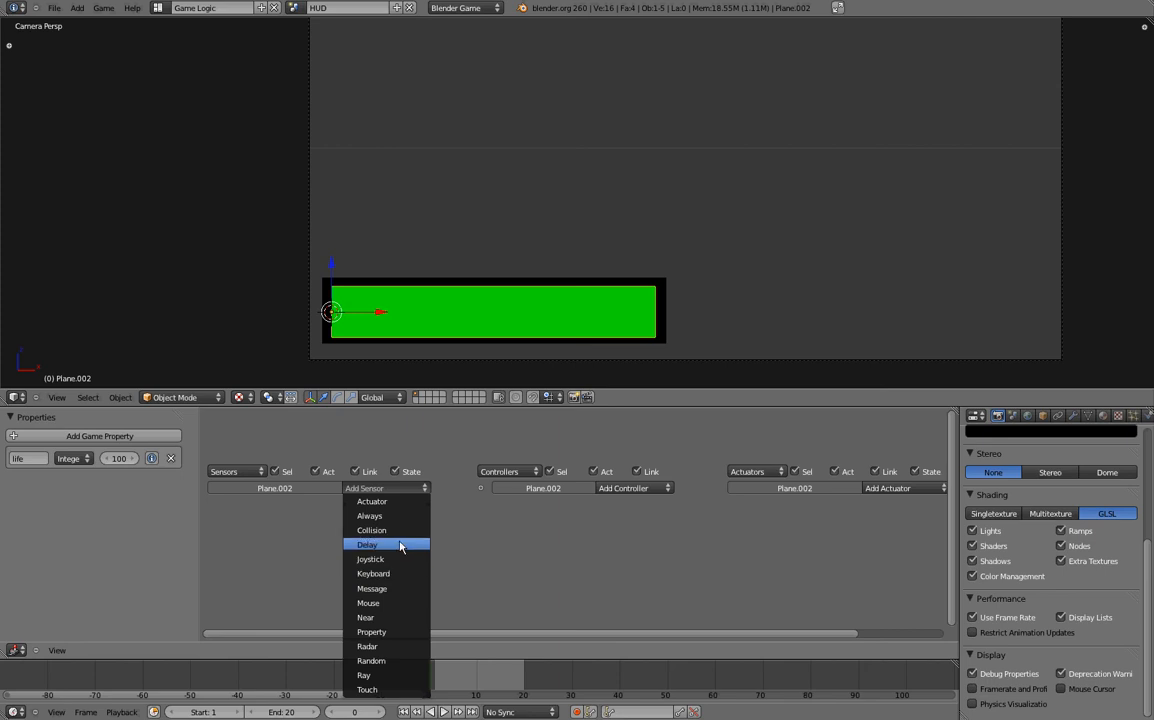
{"action": "mouse_move", "coordinate": [385, 631]}
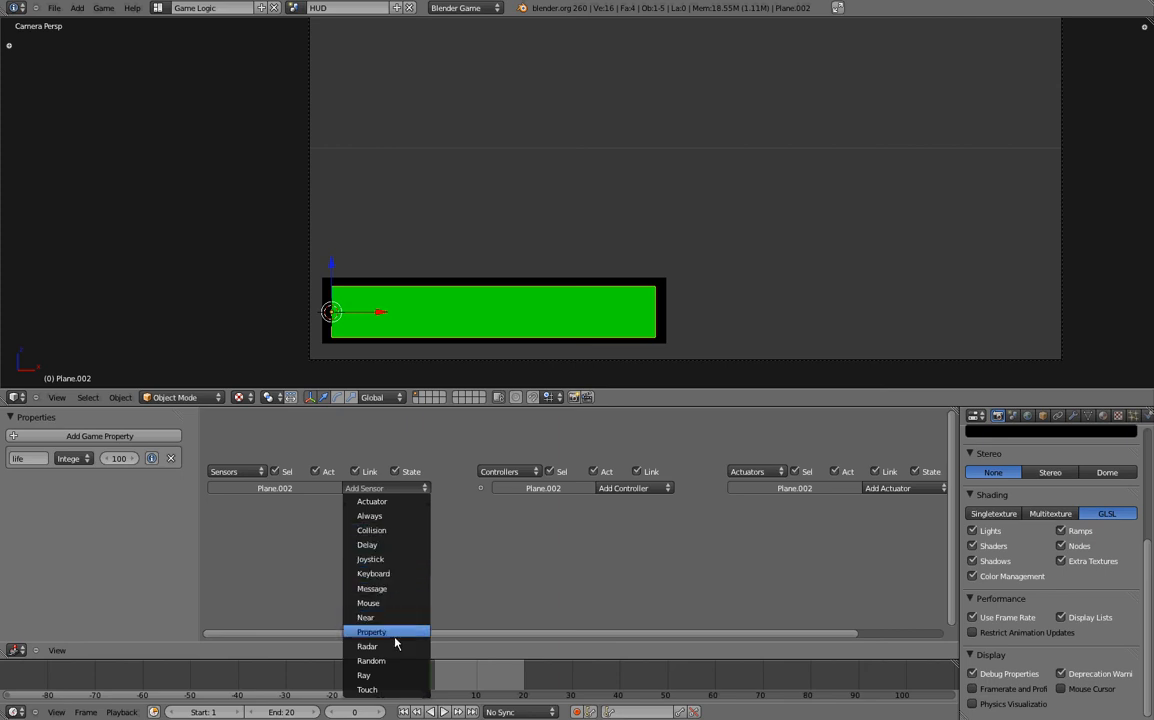
{"action": "left_click", "coordinate": [371, 631]}
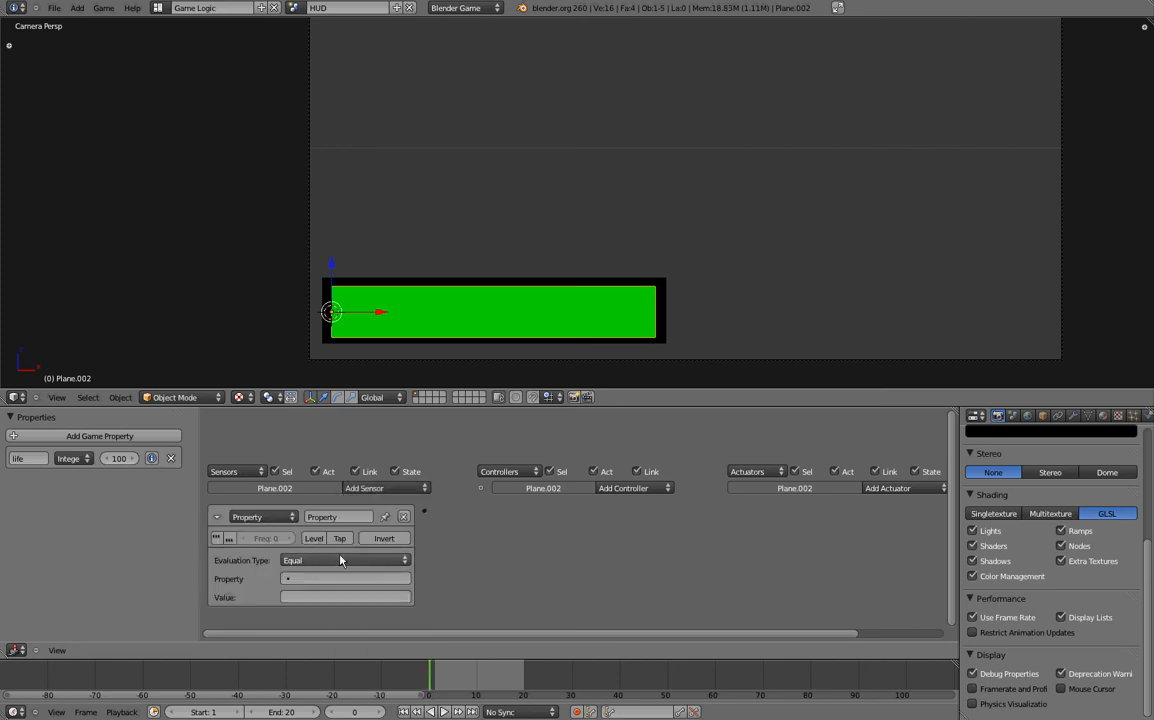
{"action": "left_click", "coordinate": [345, 560]}
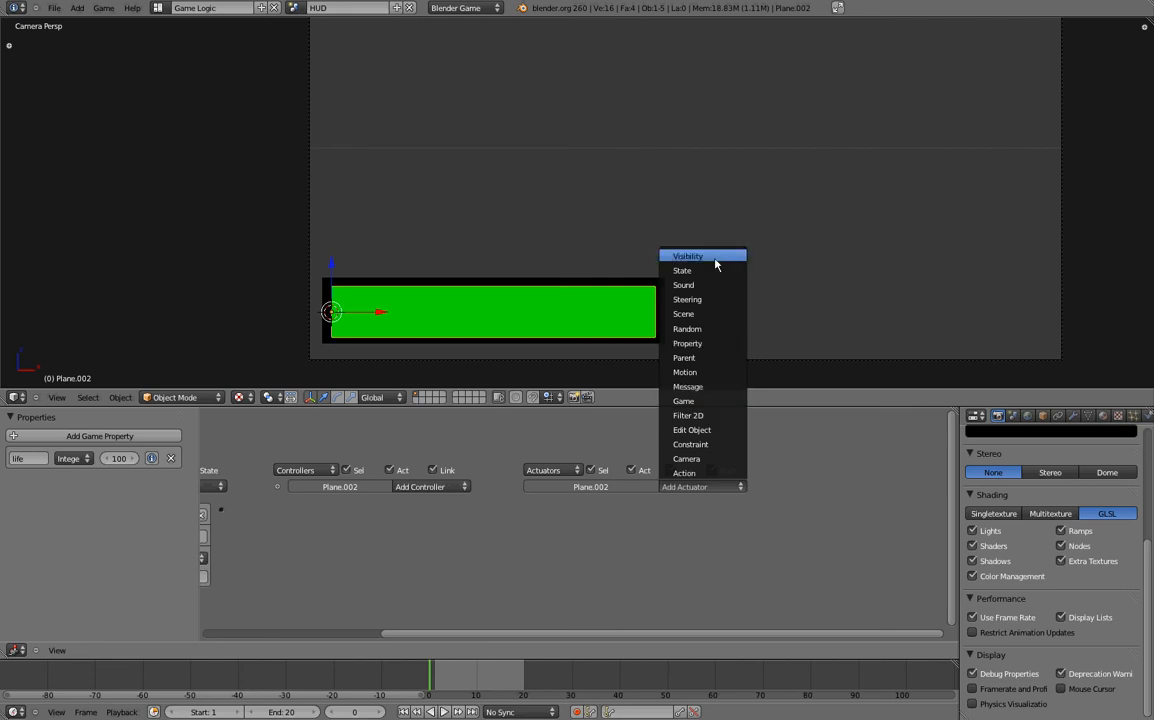
{"action": "mouse_move", "coordinate": [719, 291]}
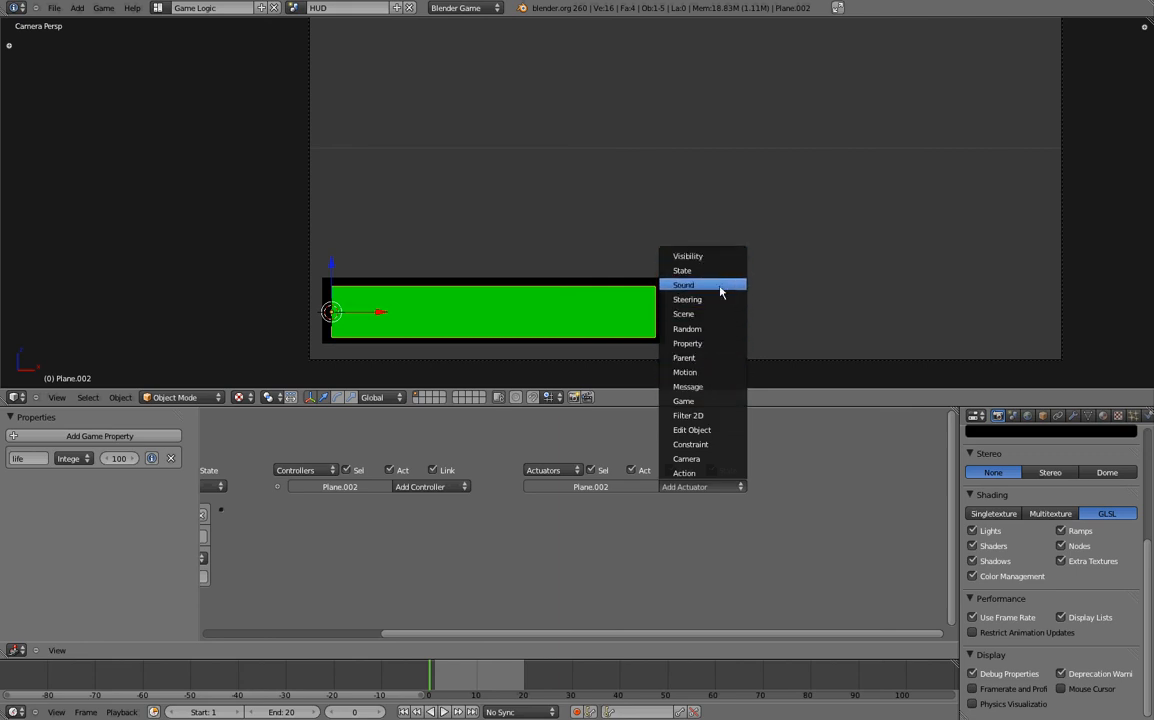
- Add an Action actuator playing Life_scale in Property mode
{"action": "left_click", "coordinate": [684, 472]}
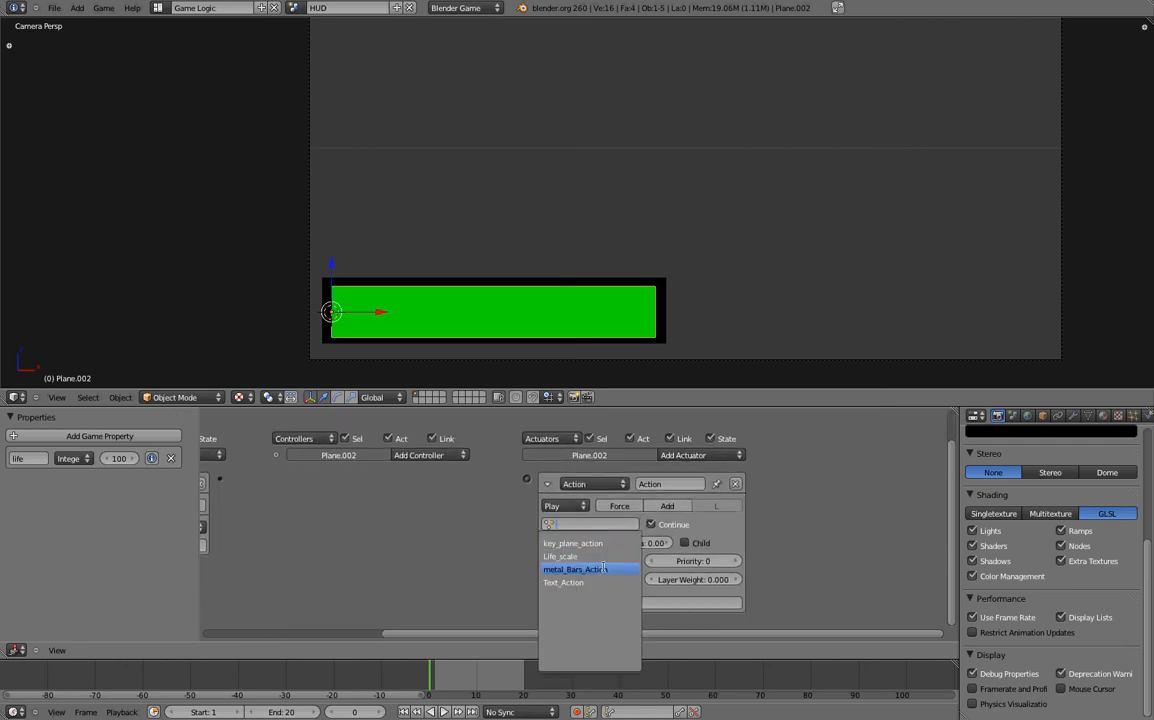
{"action": "left_click", "coordinate": [561, 556]}
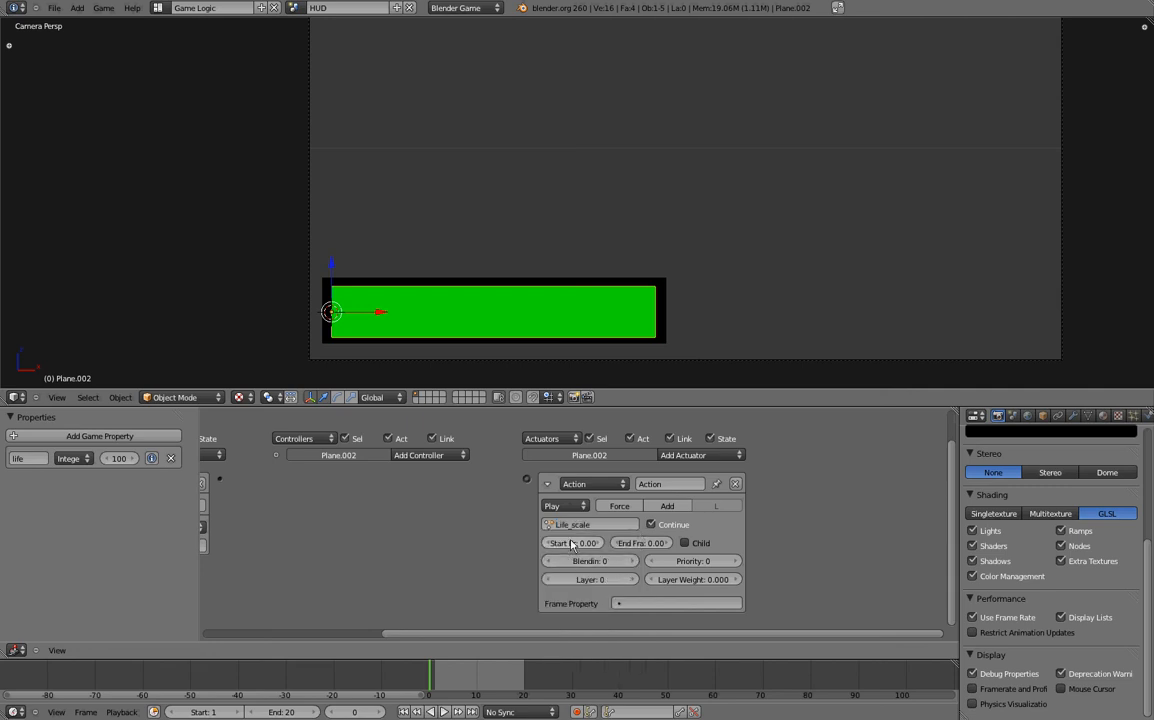
{"action": "left_click", "coordinate": [563, 505]}
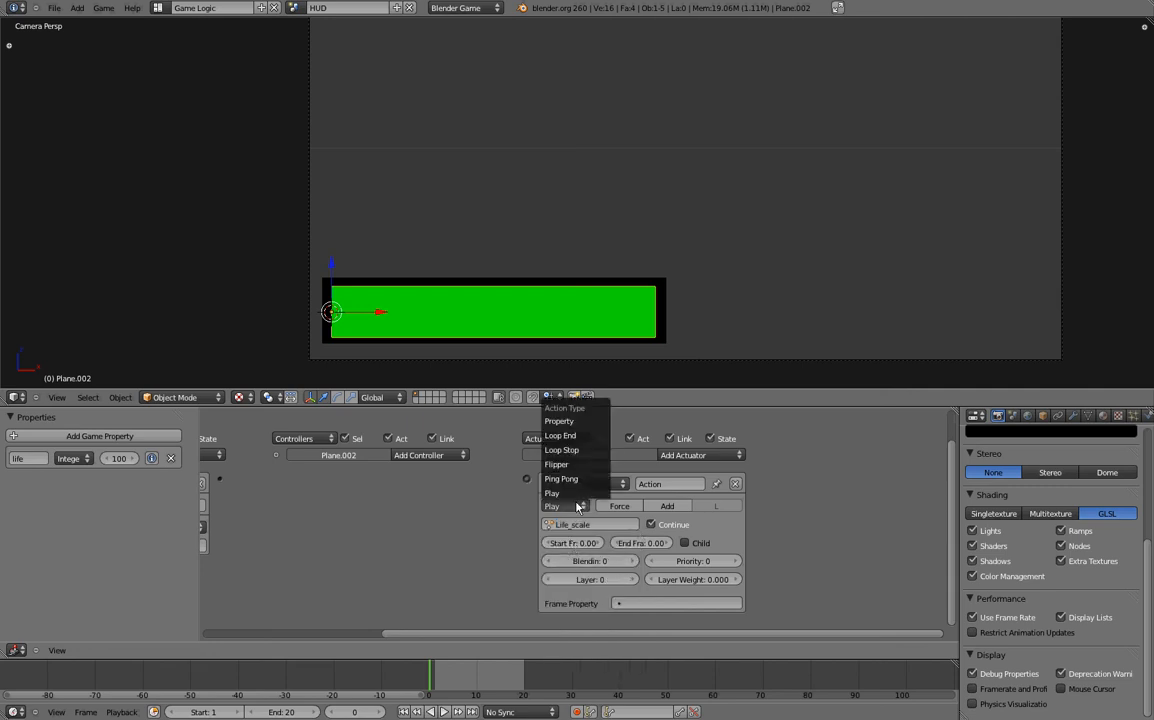
{"action": "left_click", "coordinate": [559, 421]}
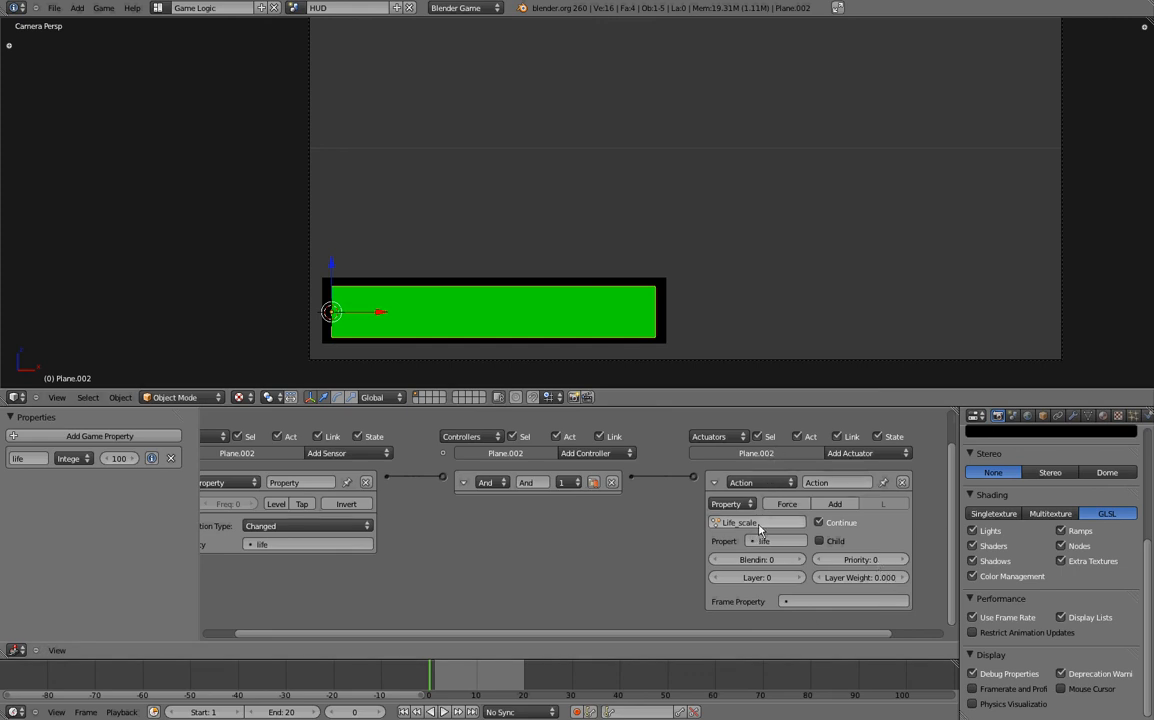
{"action": "mouse_move", "coordinate": [480, 543]}
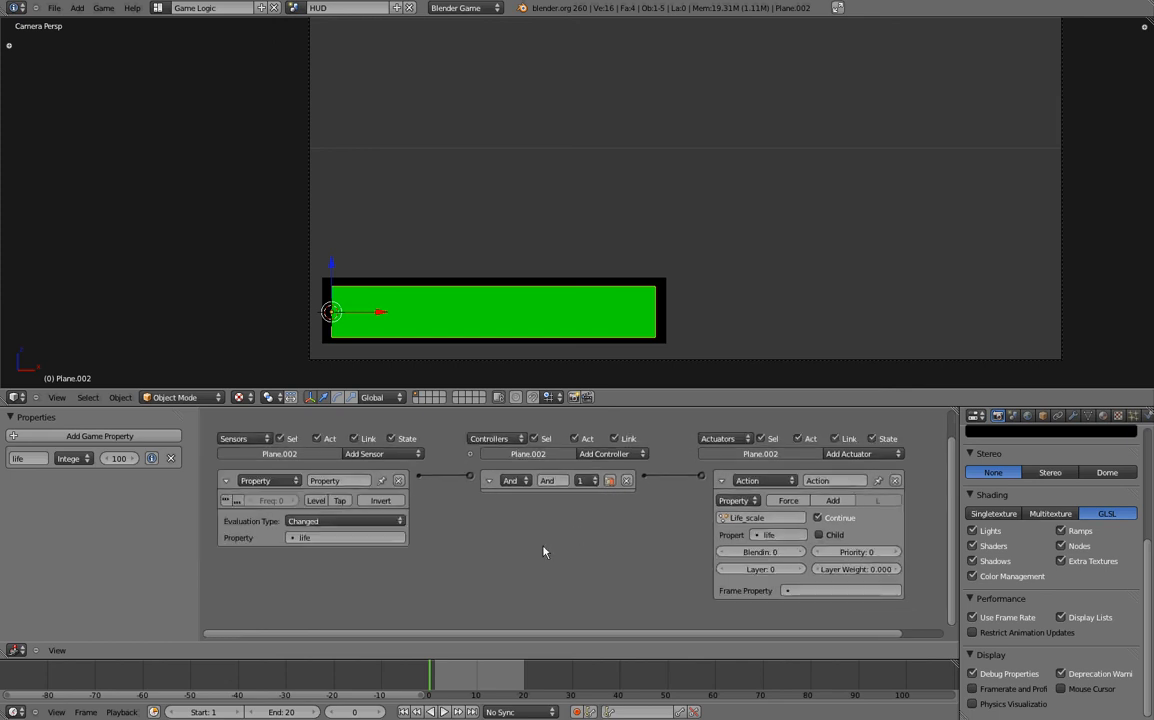
{"action": "mouse_move", "coordinate": [240, 473]}
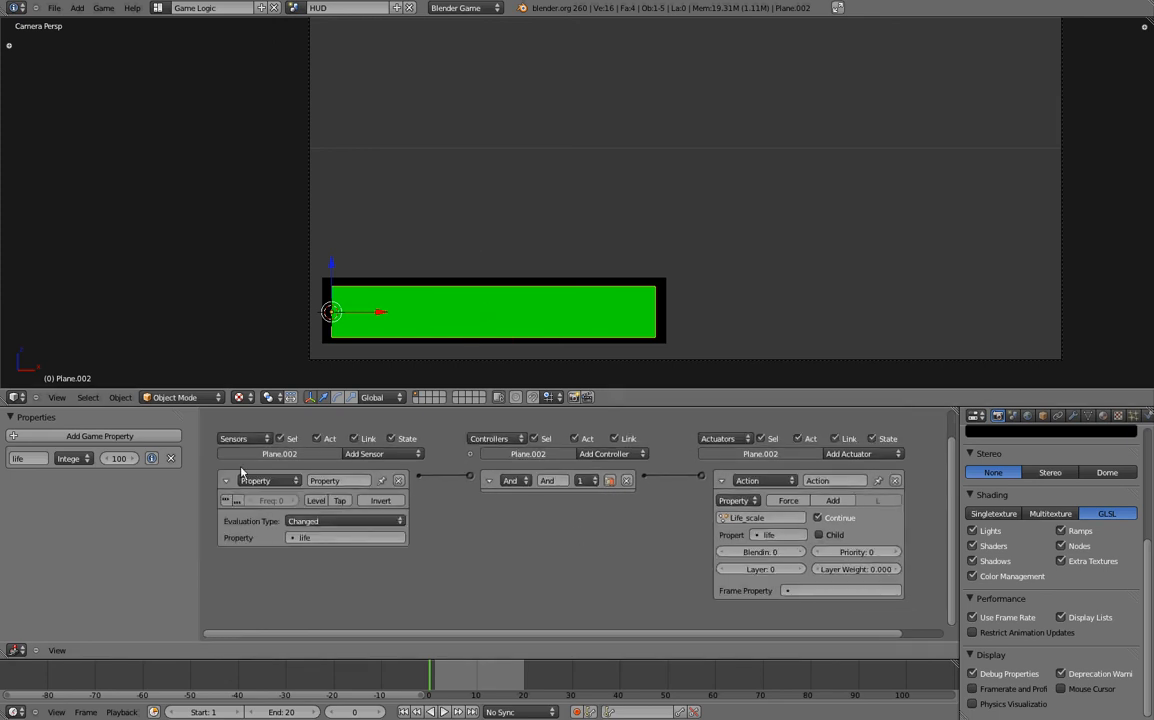
{"action": "mouse_move", "coordinate": [398, 497]}
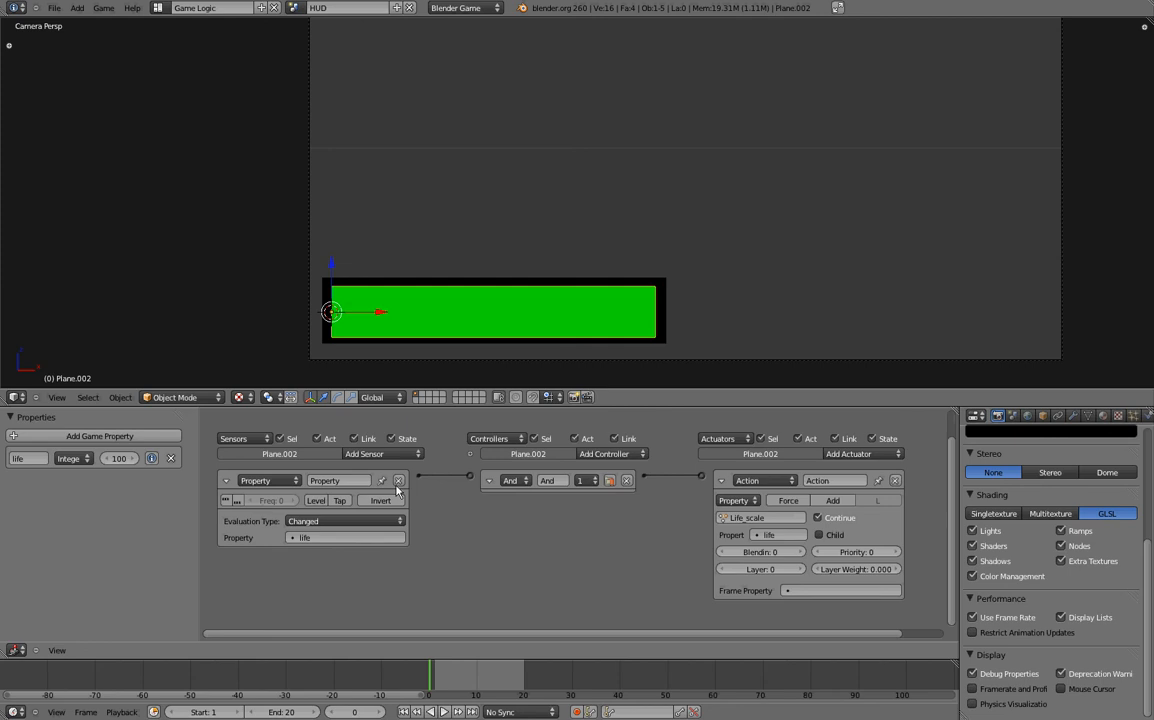
{"action": "mouse_move", "coordinate": [460, 533]}
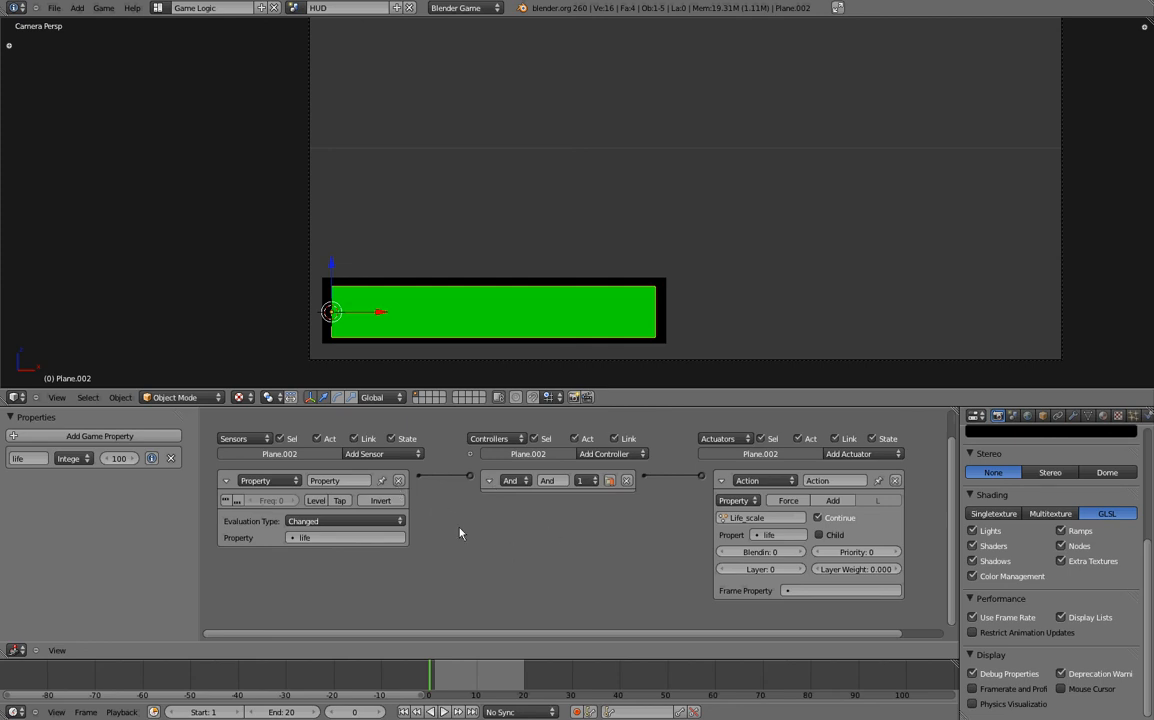
{"action": "mouse_move", "coordinate": [418, 465]}
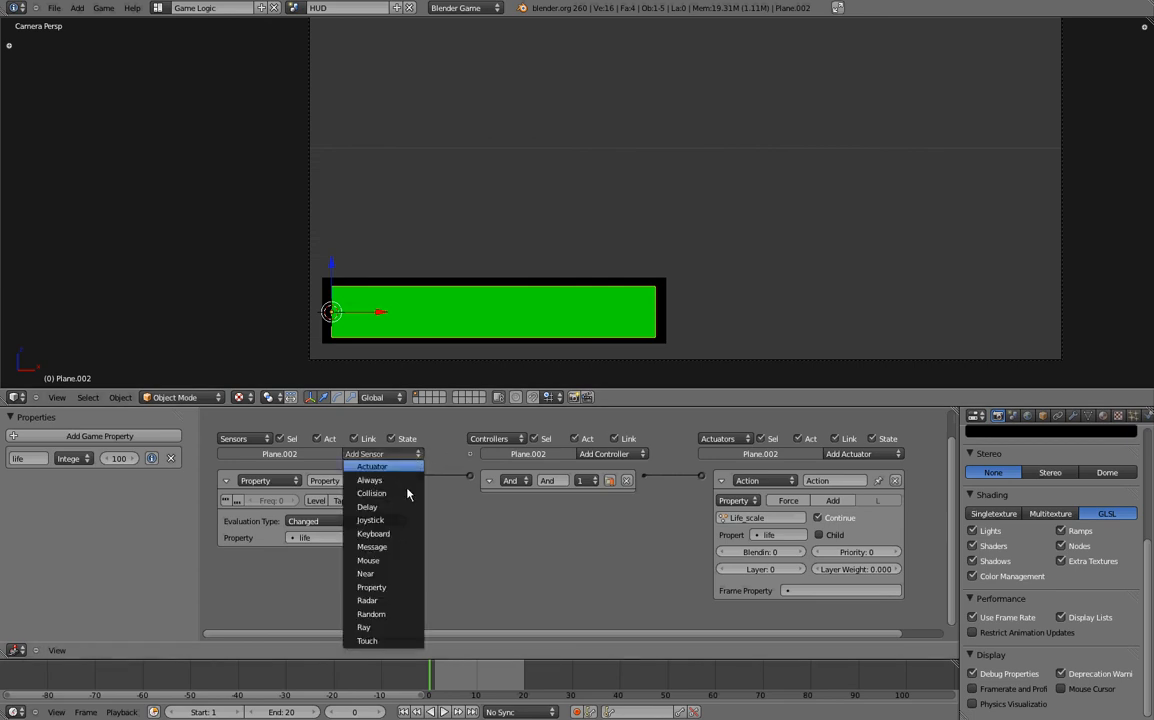
- Add a Message sensor with subject -30
{"action": "left_click", "coordinate": [371, 587]}
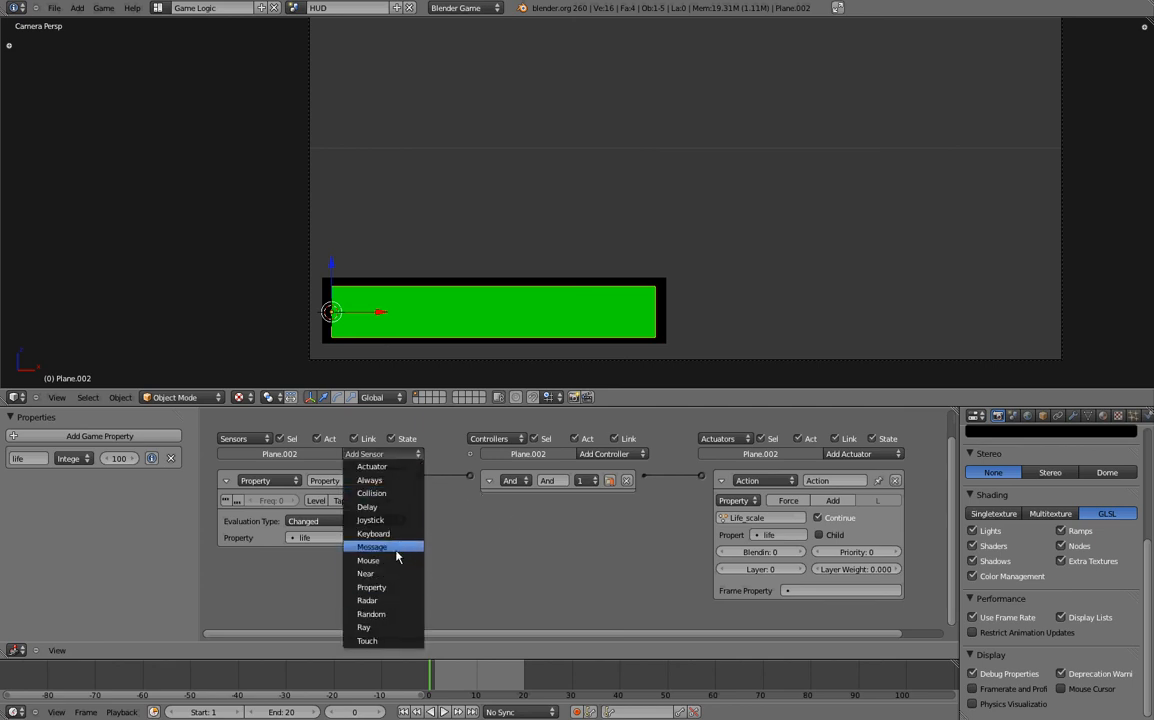
{"action": "left_click", "coordinate": [372, 547]}
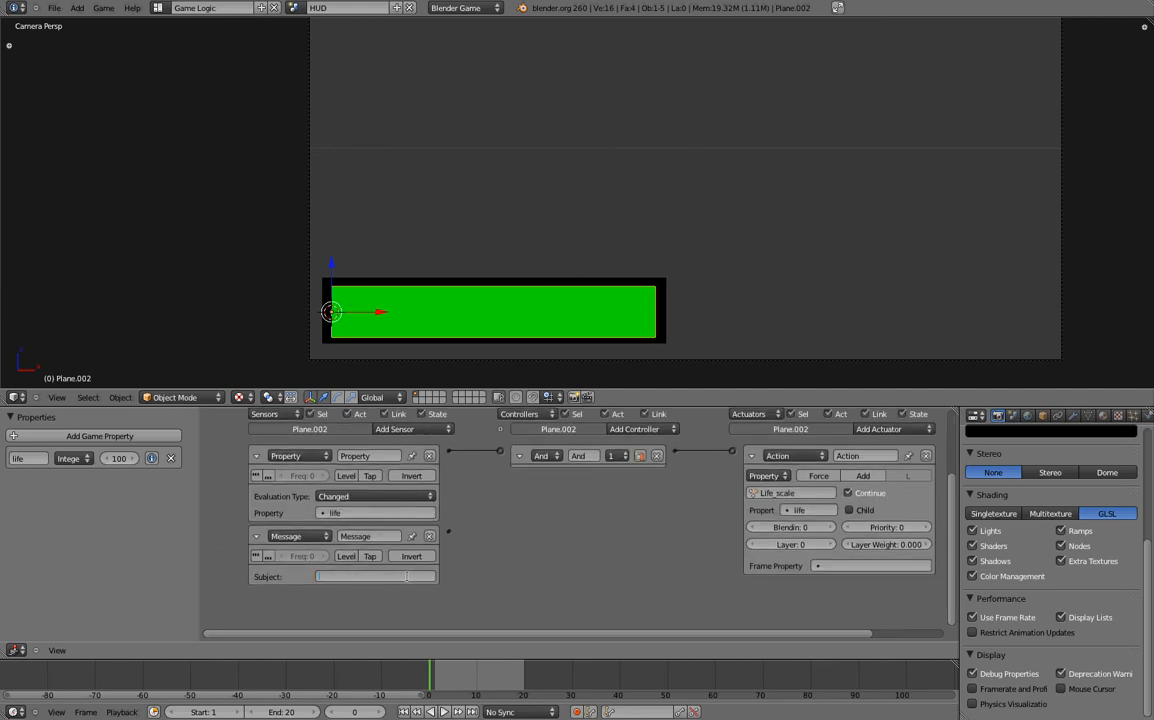
{"action": "type", "text": "-30"}
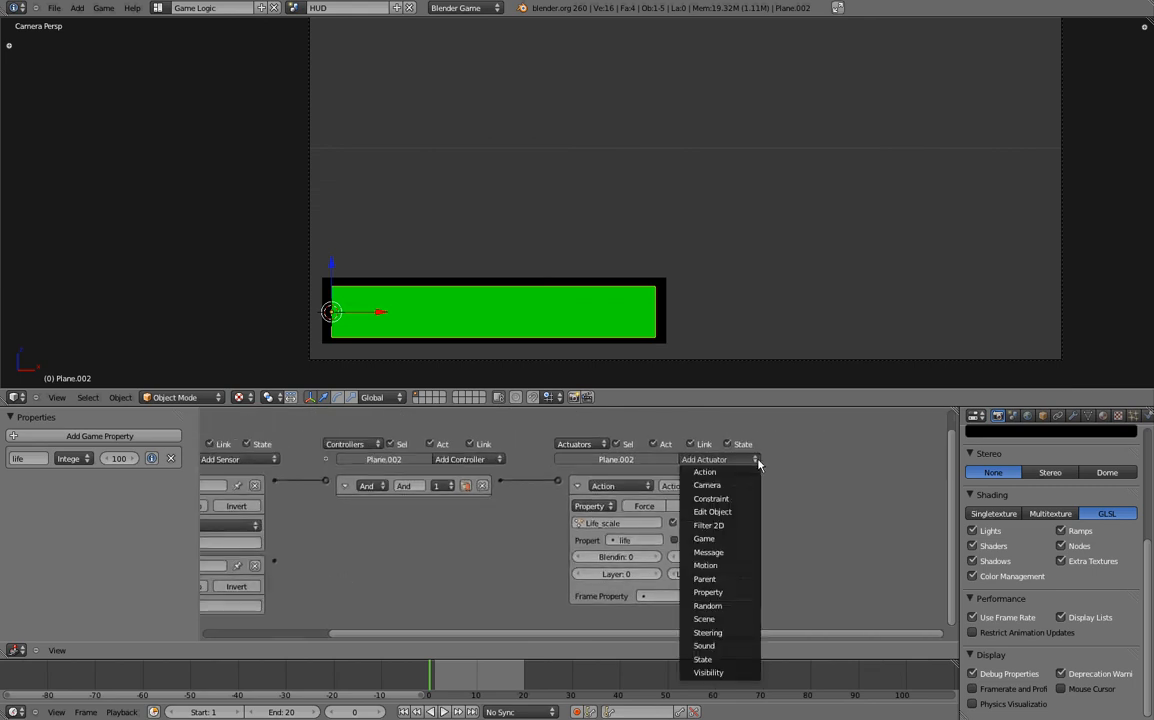
{"action": "mouse_move", "coordinate": [745, 497]}
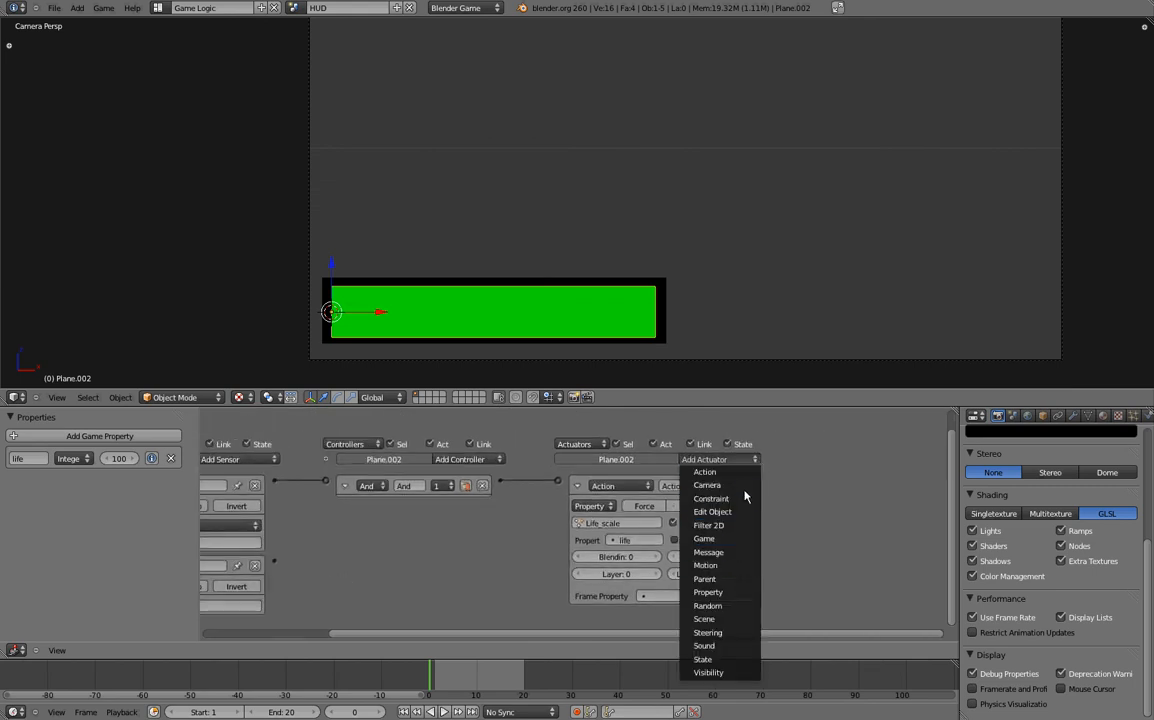
{"action": "mouse_move", "coordinate": [708, 592]}
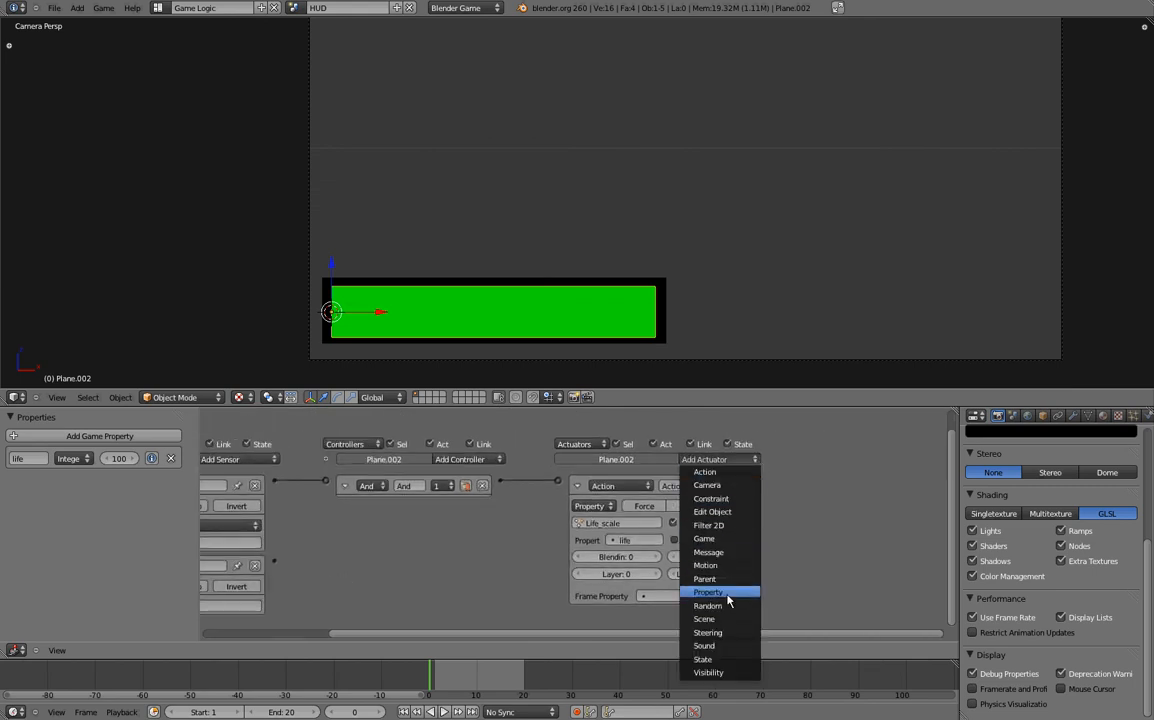
- Add a Property actuator in Add mode that adds -30 to life
{"action": "left_click", "coordinate": [708, 592]}
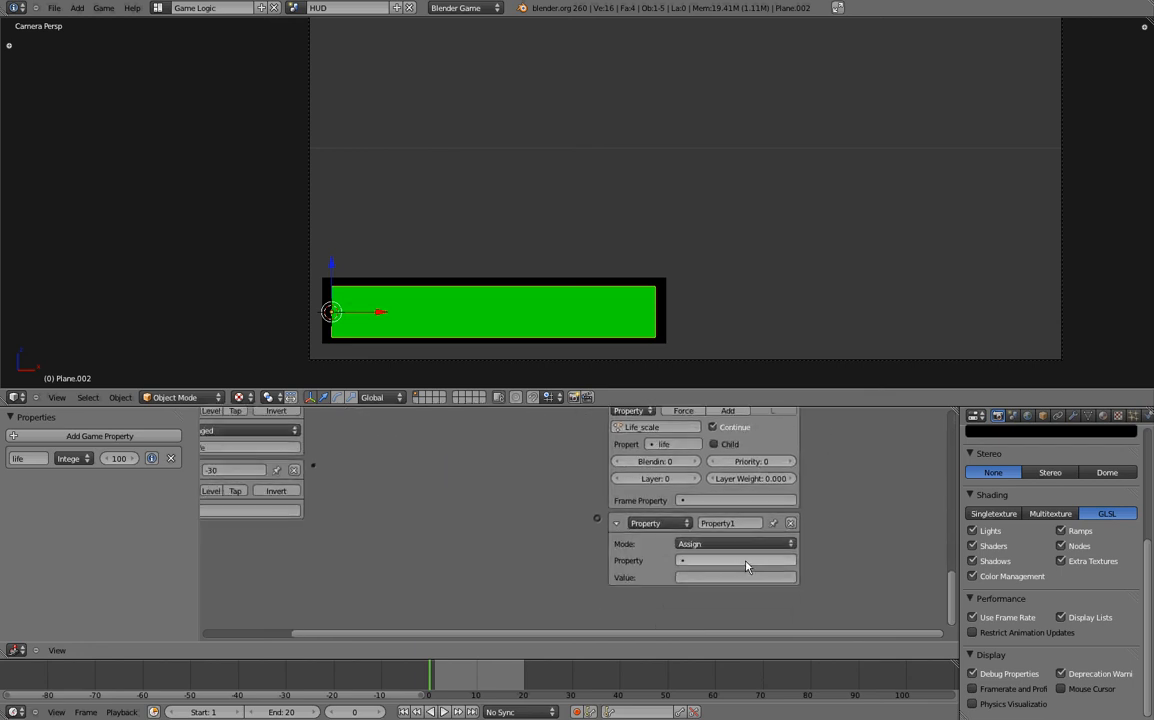
{"action": "left_click", "coordinate": [734, 543]}
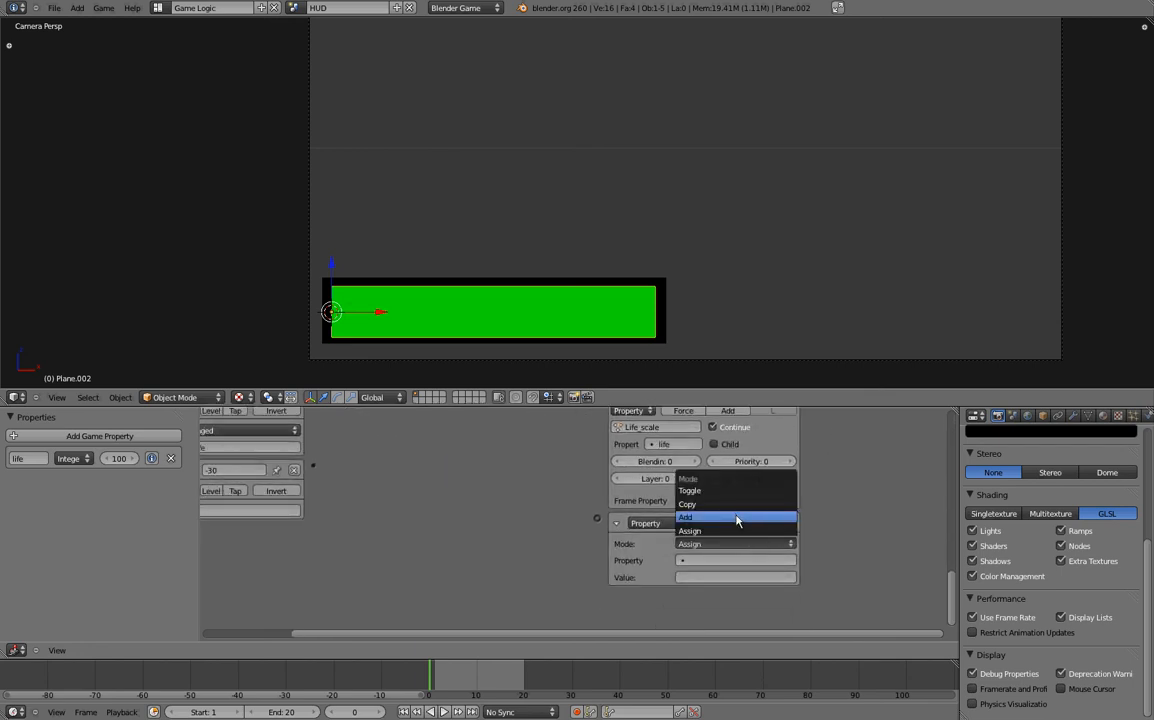
{"action": "left_click", "coordinate": [686, 517]}
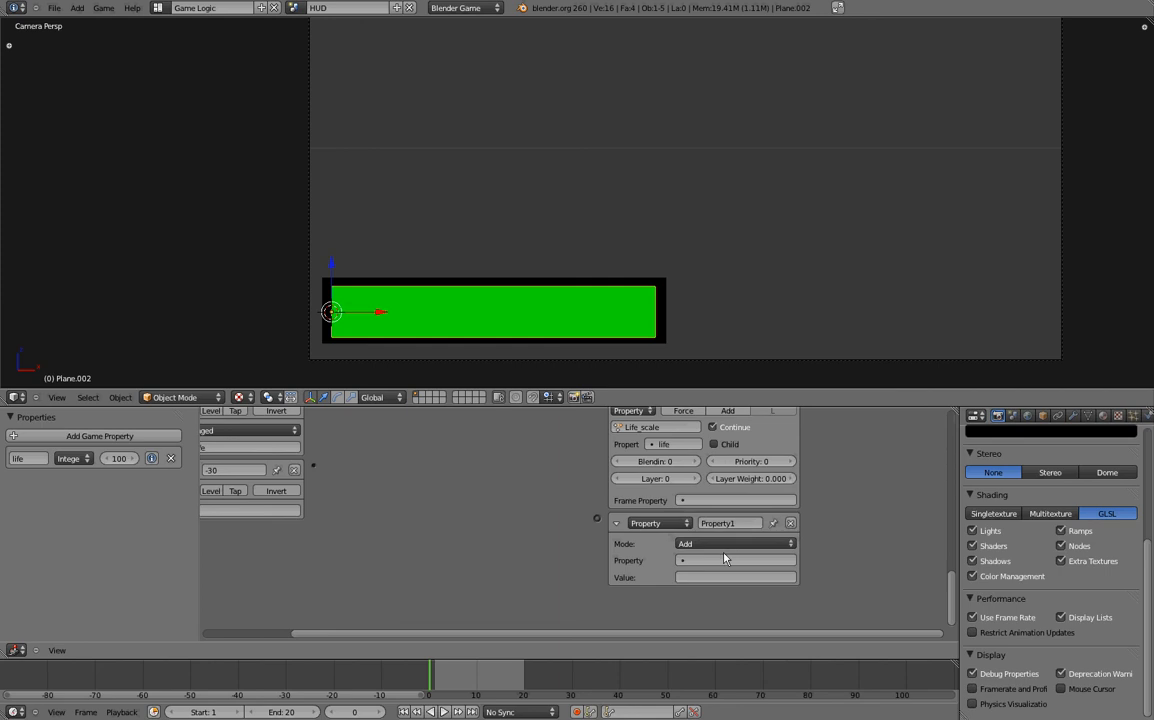
{"action": "left_click", "coordinate": [735, 560]}
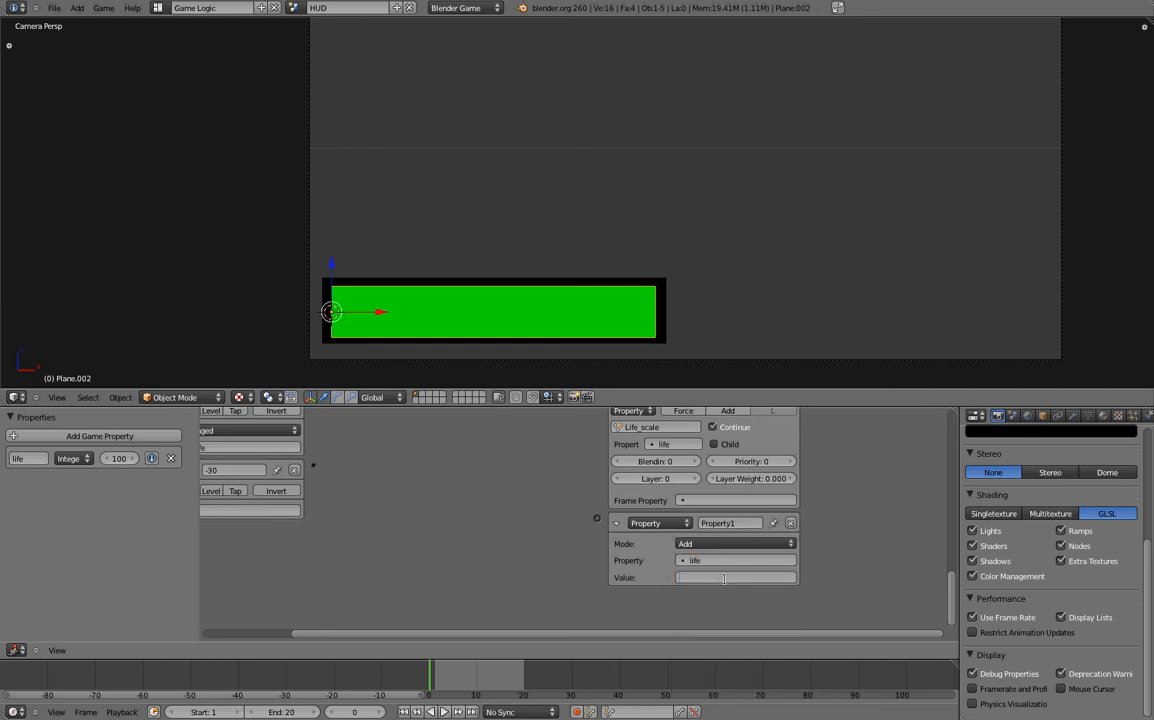
{"action": "type", "text": "-30"}
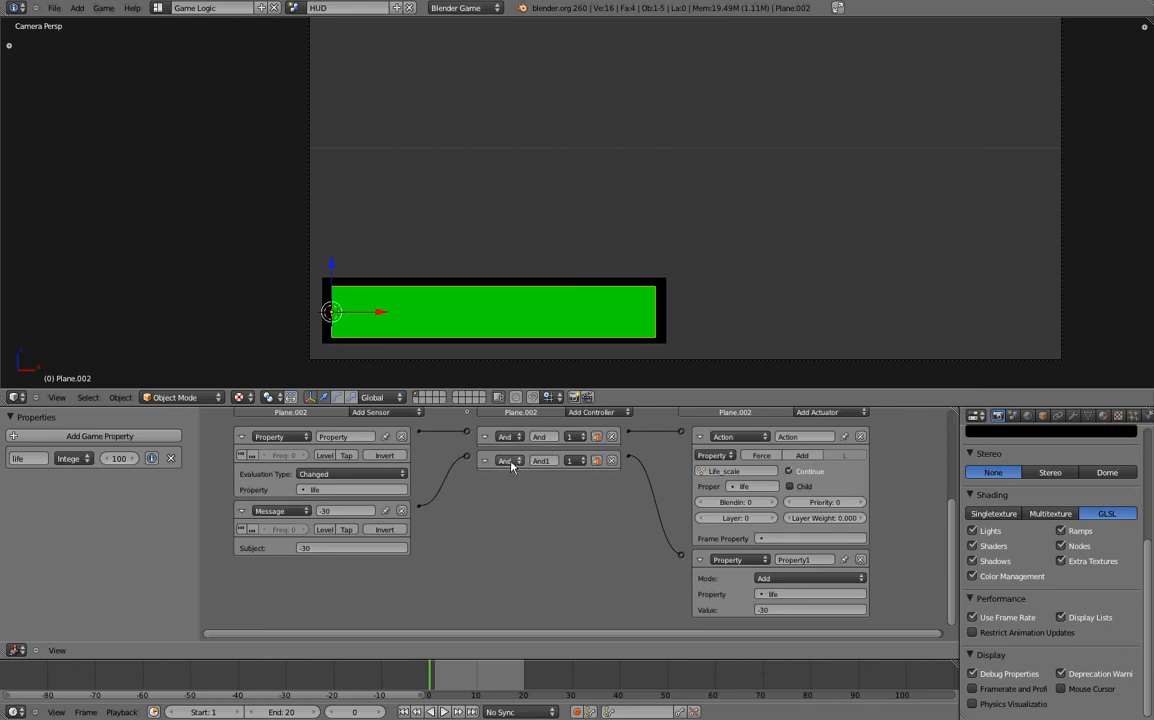
- Change the second controller to Or and add a Keyboard sensor
{"action": "left_click", "coordinate": [506, 436]}
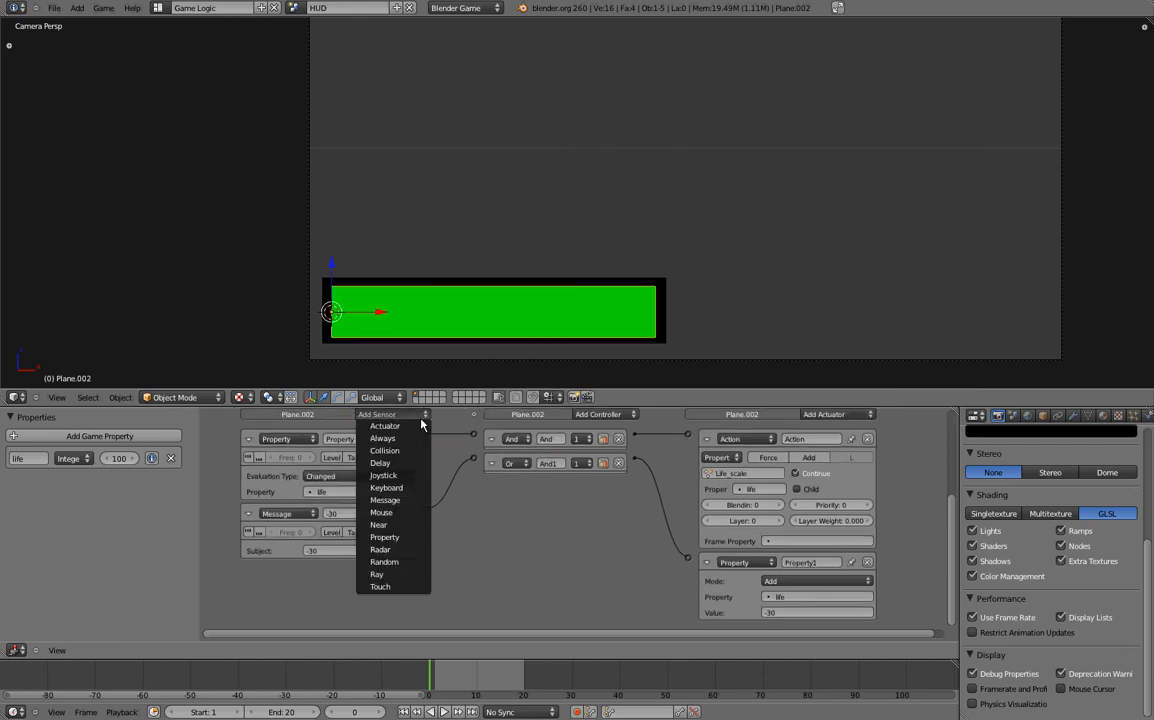
{"action": "left_click", "coordinate": [386, 488]}
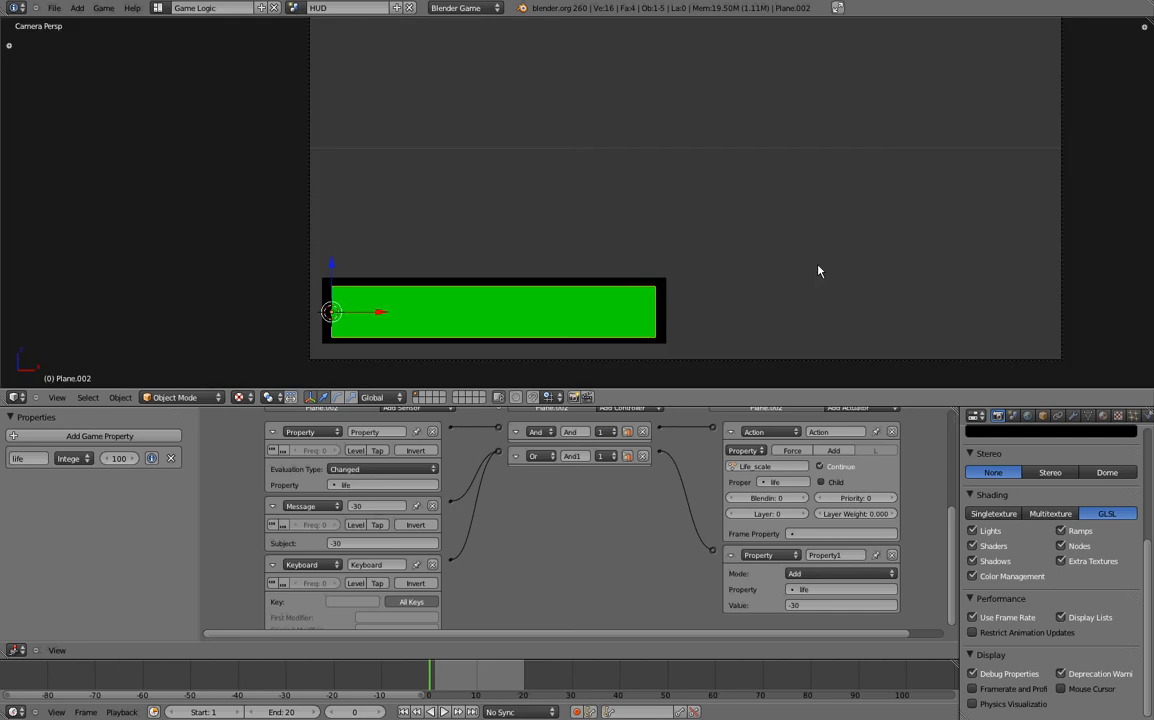
{"action": "mouse_move", "coordinate": [665, 346]}
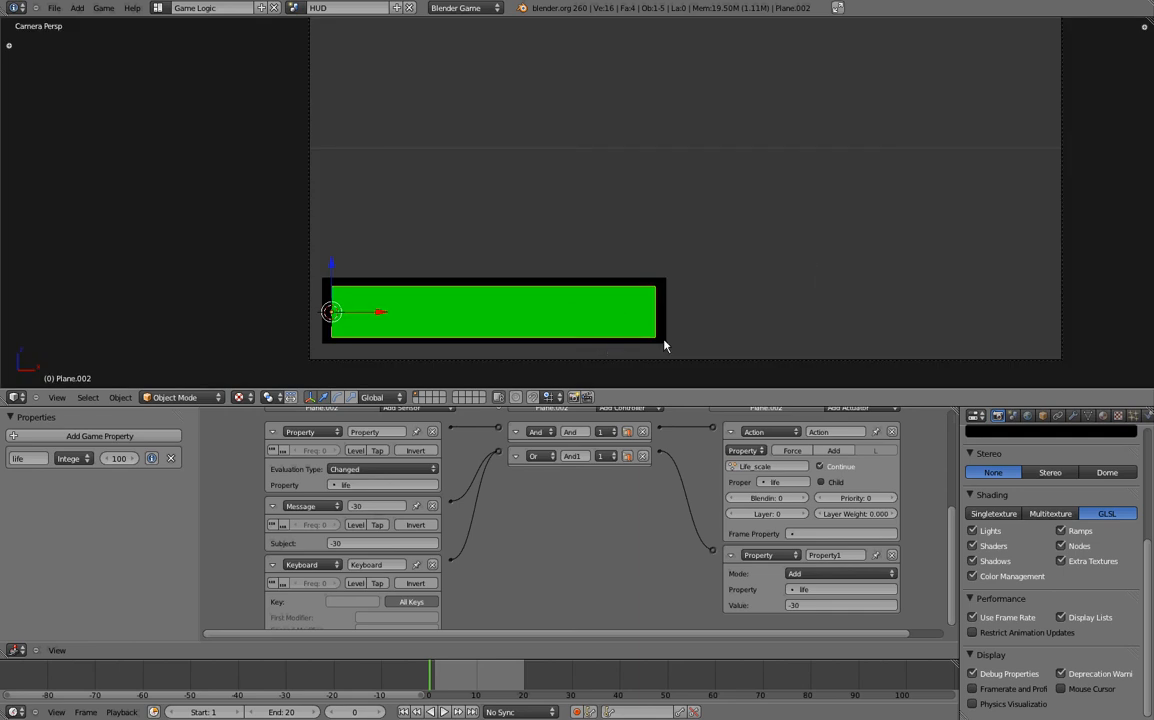
{"action": "mouse_move", "coordinate": [594, 329]}
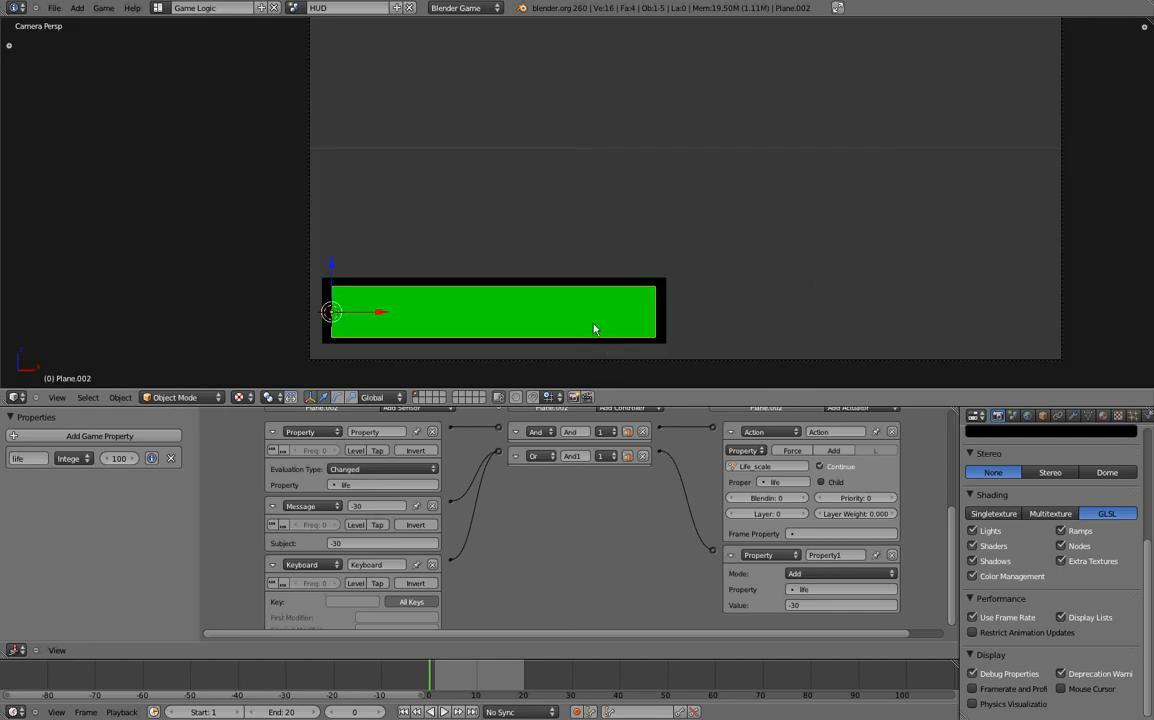
{"action": "mouse_move", "coordinate": [640, 265]}
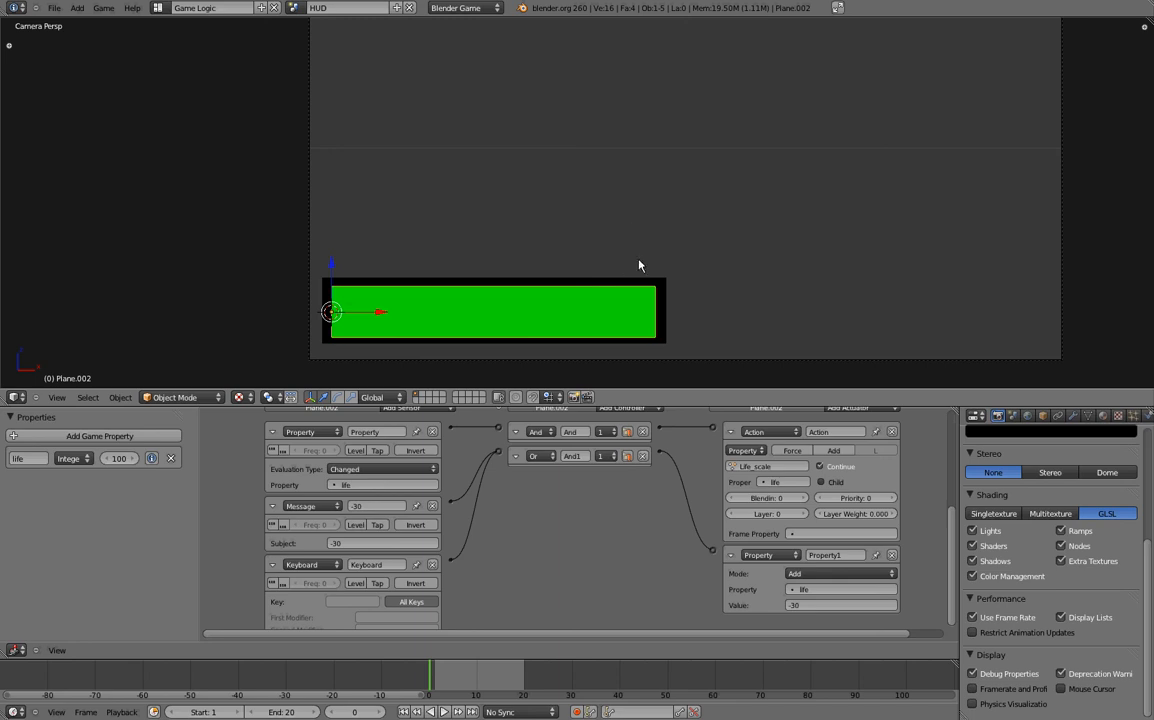
{"action": "mouse_move", "coordinate": [642, 318]}
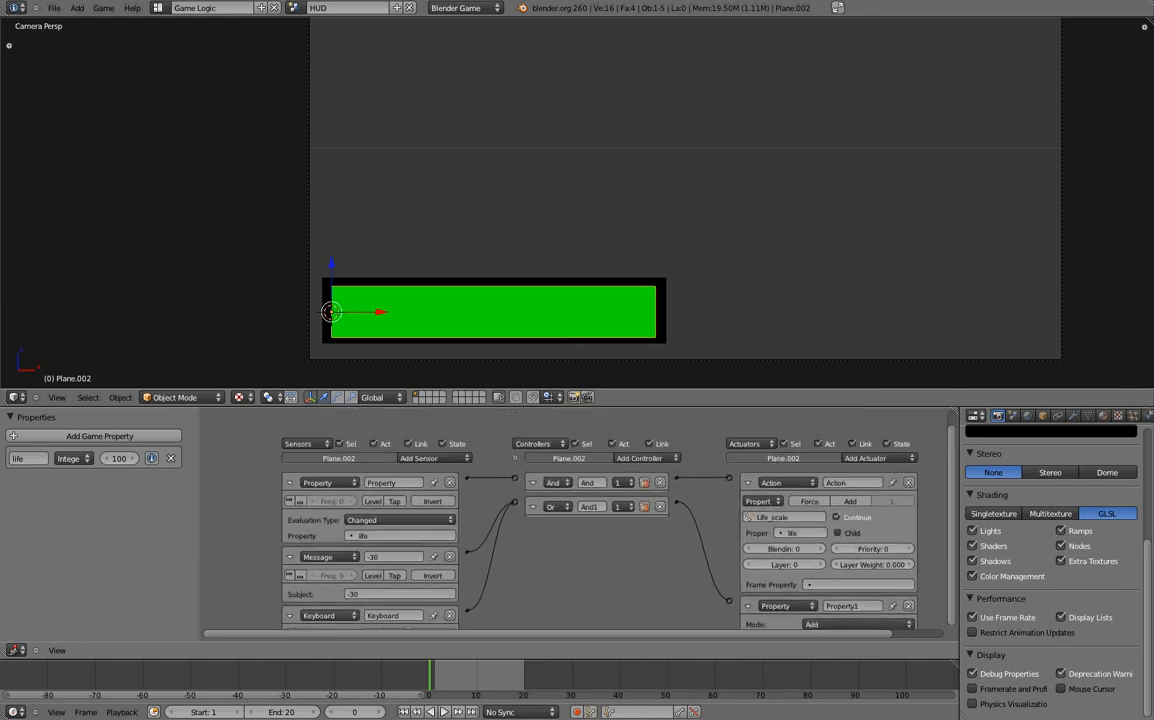
{"action": "left_click", "coordinate": [423, 458]}
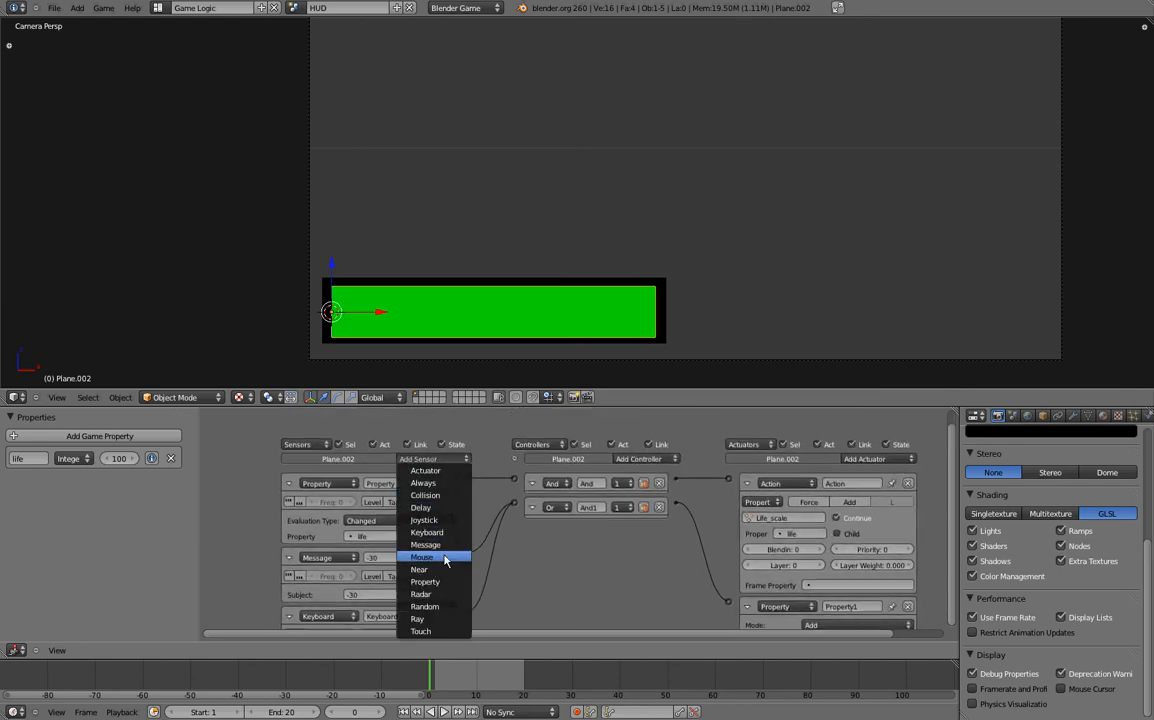
{"action": "mouse_move", "coordinate": [424, 581]}
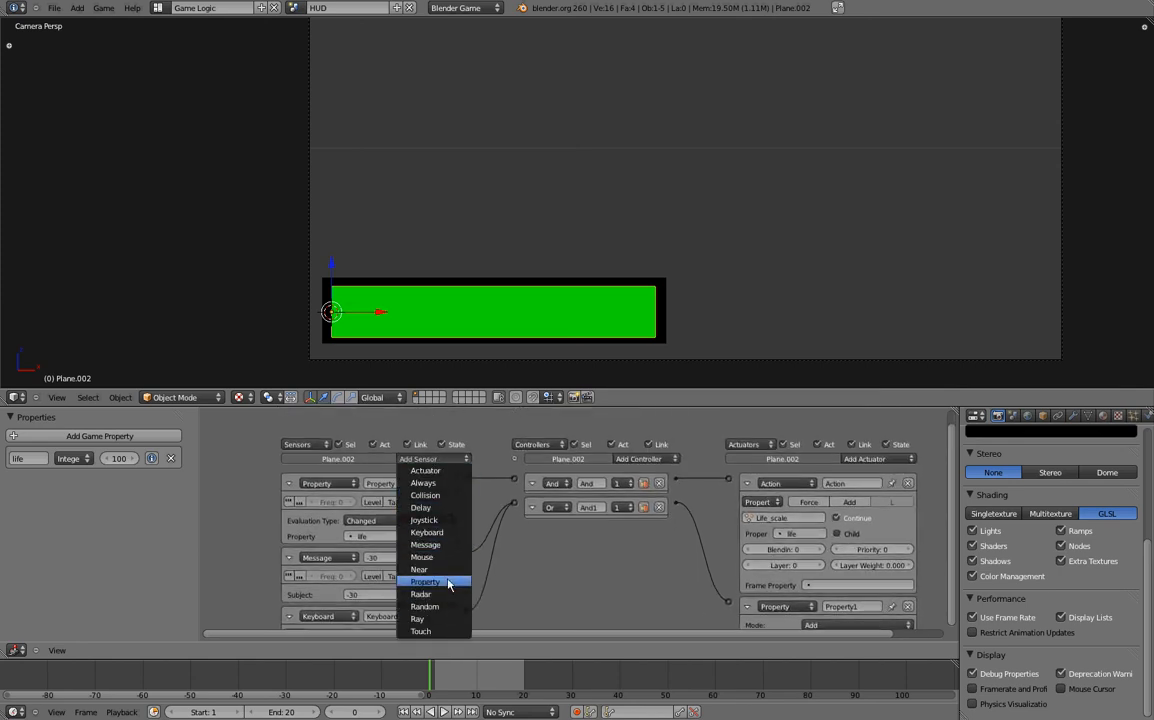
- Add a Property sensor on life with Interval evaluation, -9999 to 0
{"action": "left_click", "coordinate": [425, 582]}
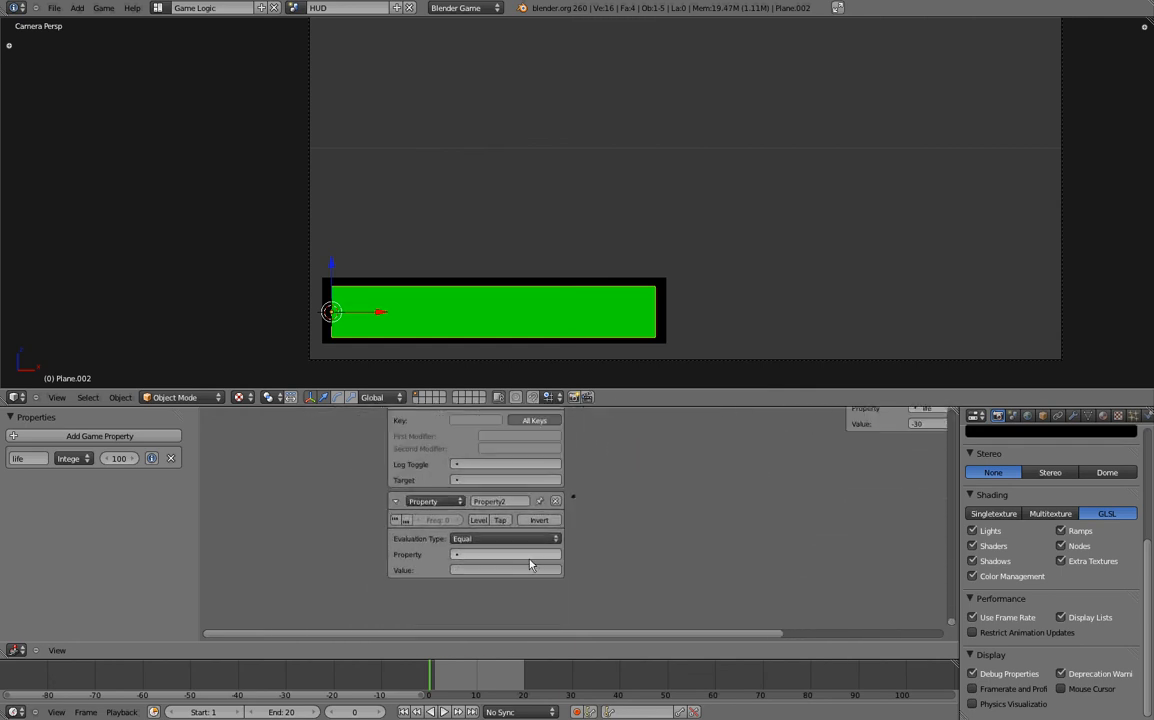
{"action": "left_click", "coordinate": [505, 538]}
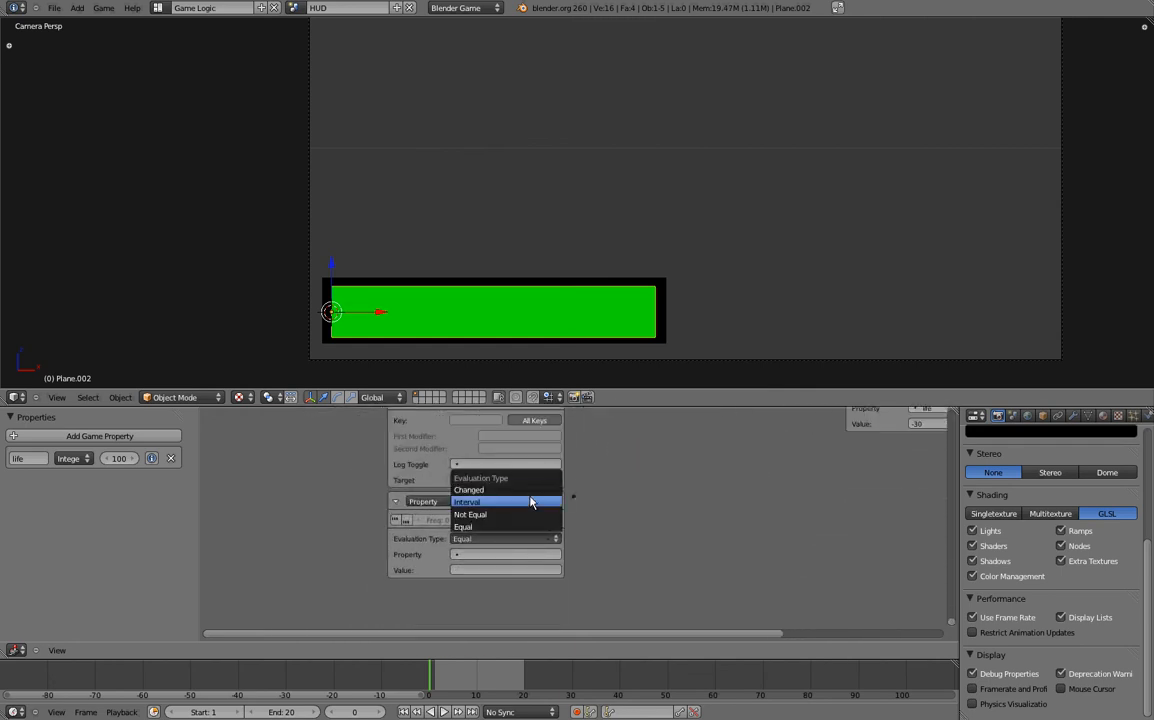
{"action": "left_click", "coordinate": [466, 501]}
{"action": "type", "text": "-9999"}
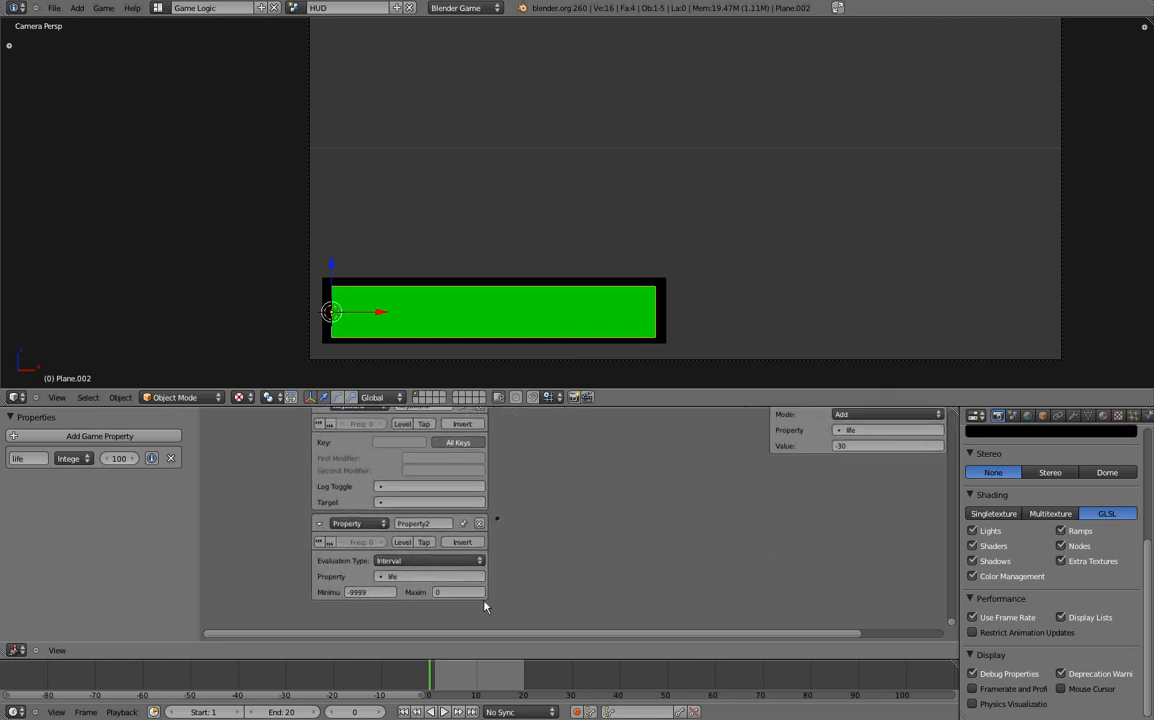
{"action": "mouse_move", "coordinate": [370, 607]}
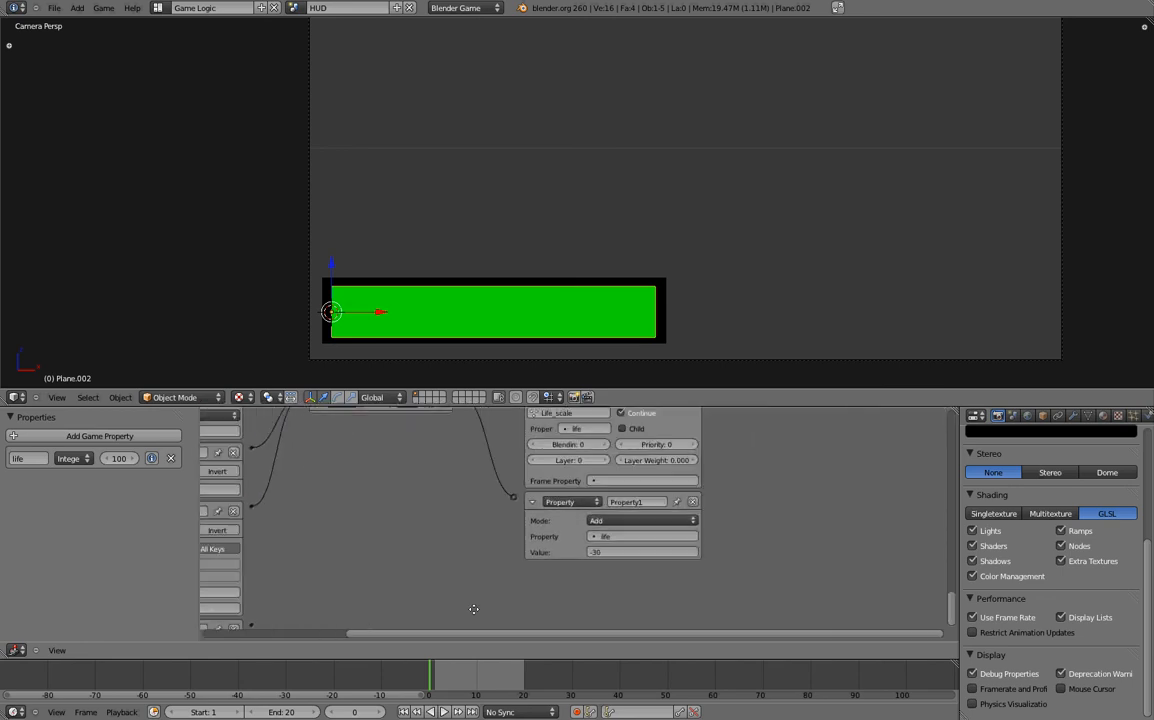
- Add a Scene actuator that sets the scene to Game over
{"action": "left_click", "coordinate": [643, 455]}
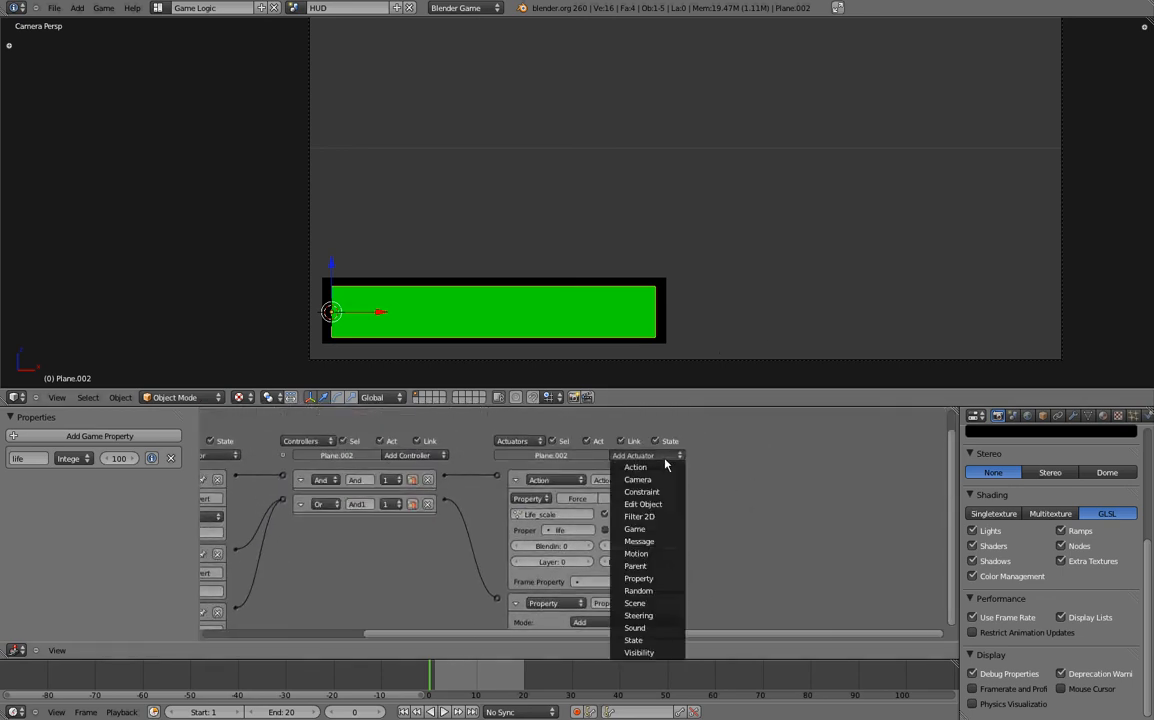
{"action": "mouse_move", "coordinate": [660, 603]}
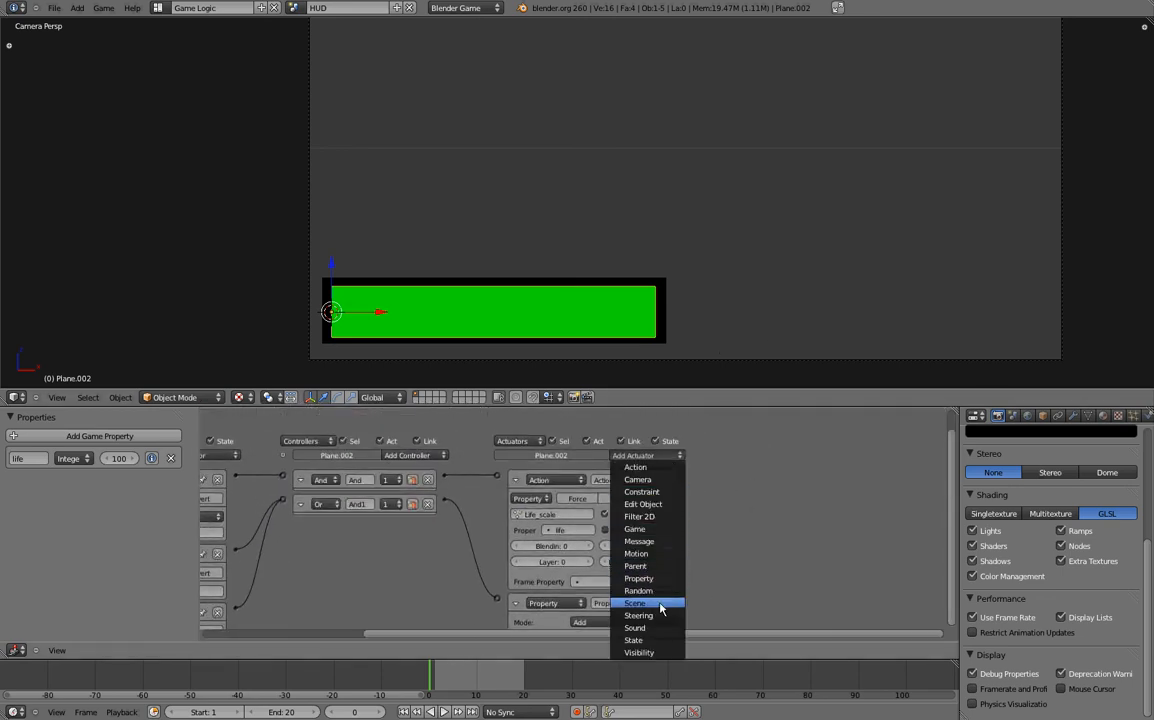
{"action": "left_click", "coordinate": [635, 467]}
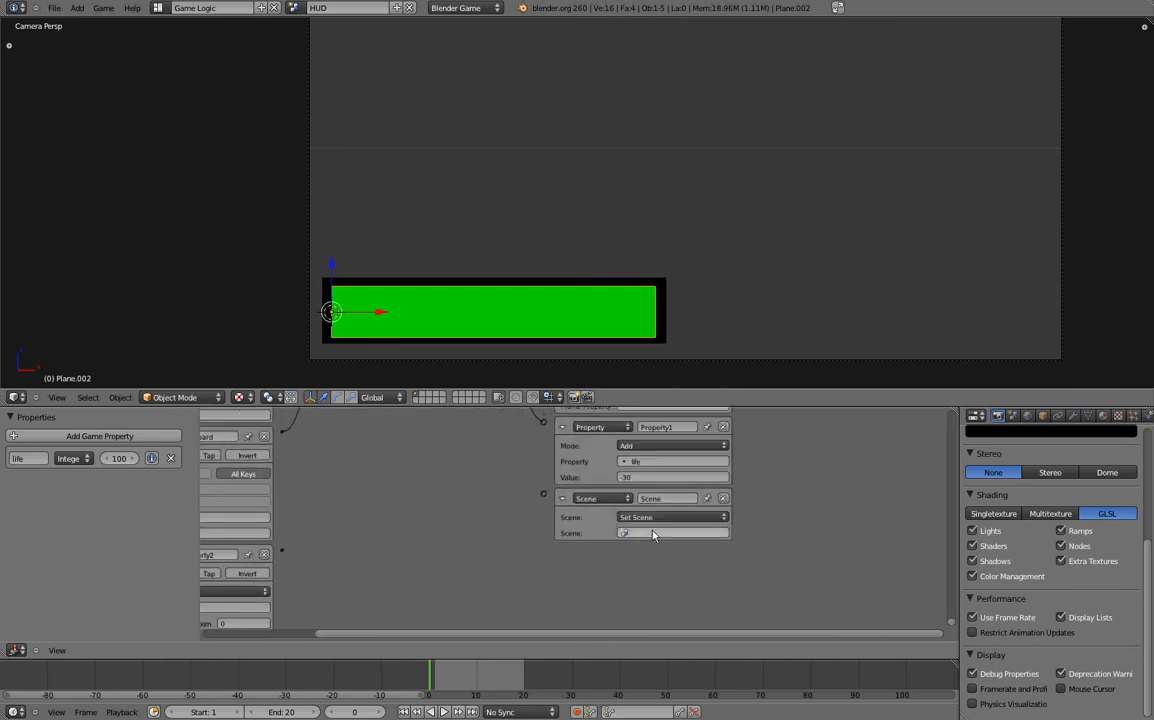
{"action": "type", "text": "Game over"}
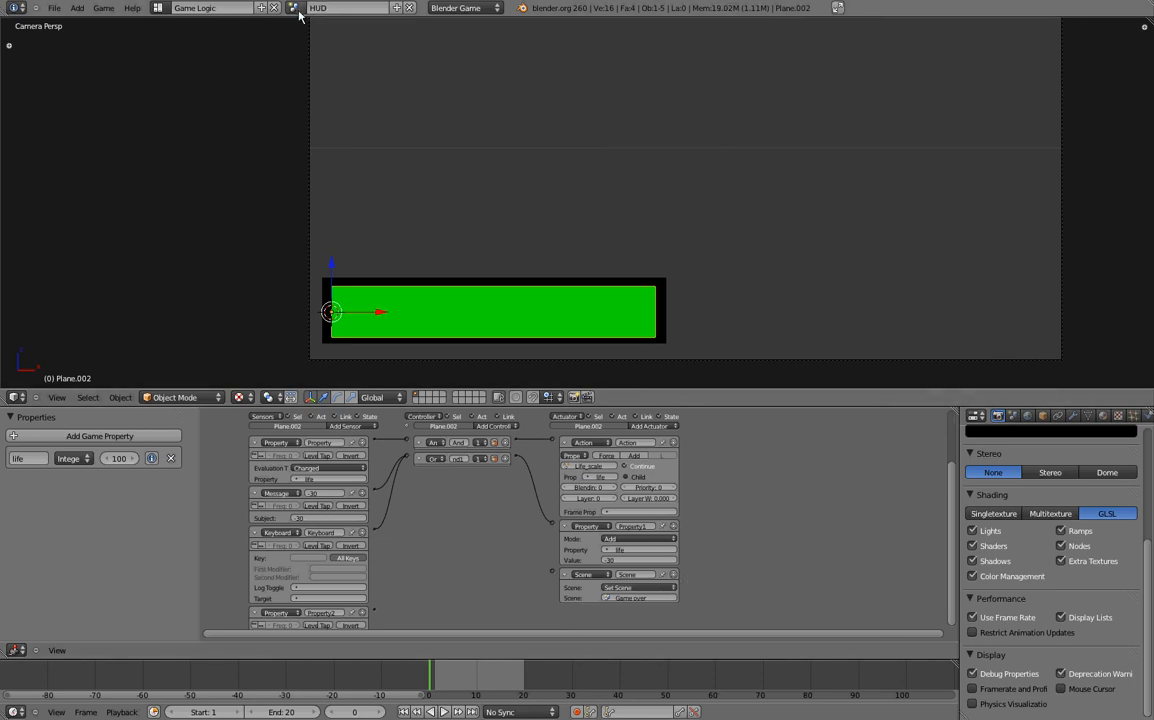
{"action": "mouse_move", "coordinate": [840, 278]}
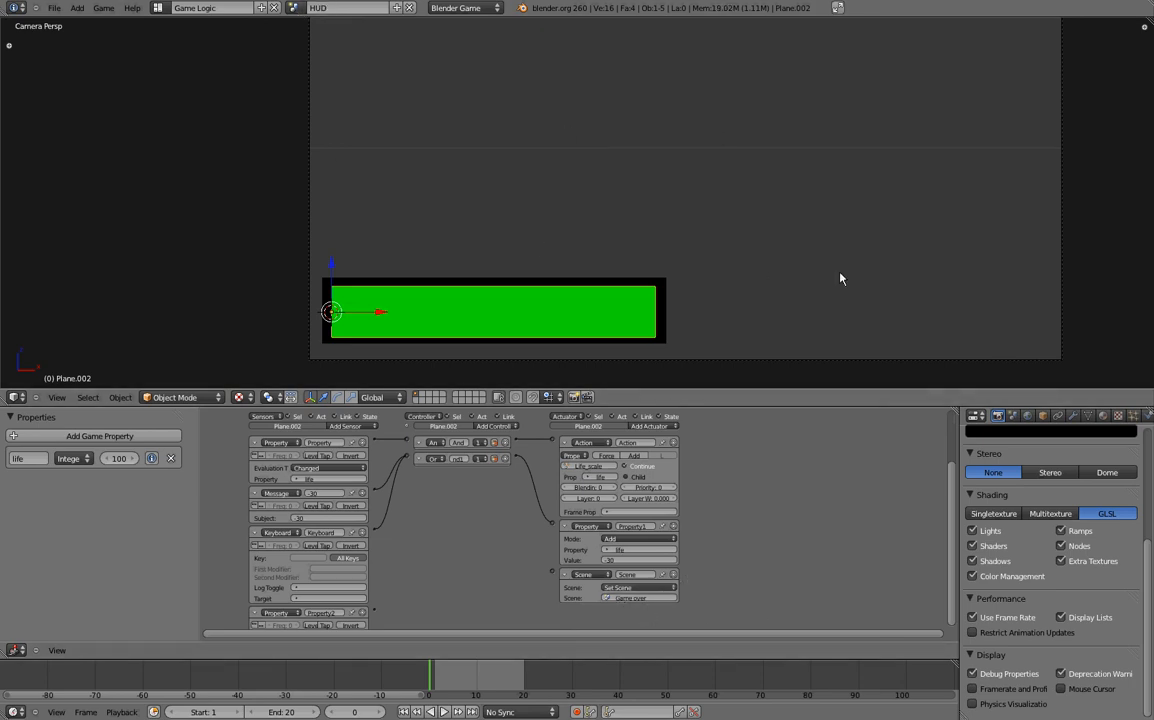
{"action": "mouse_move", "coordinate": [535, 357]}
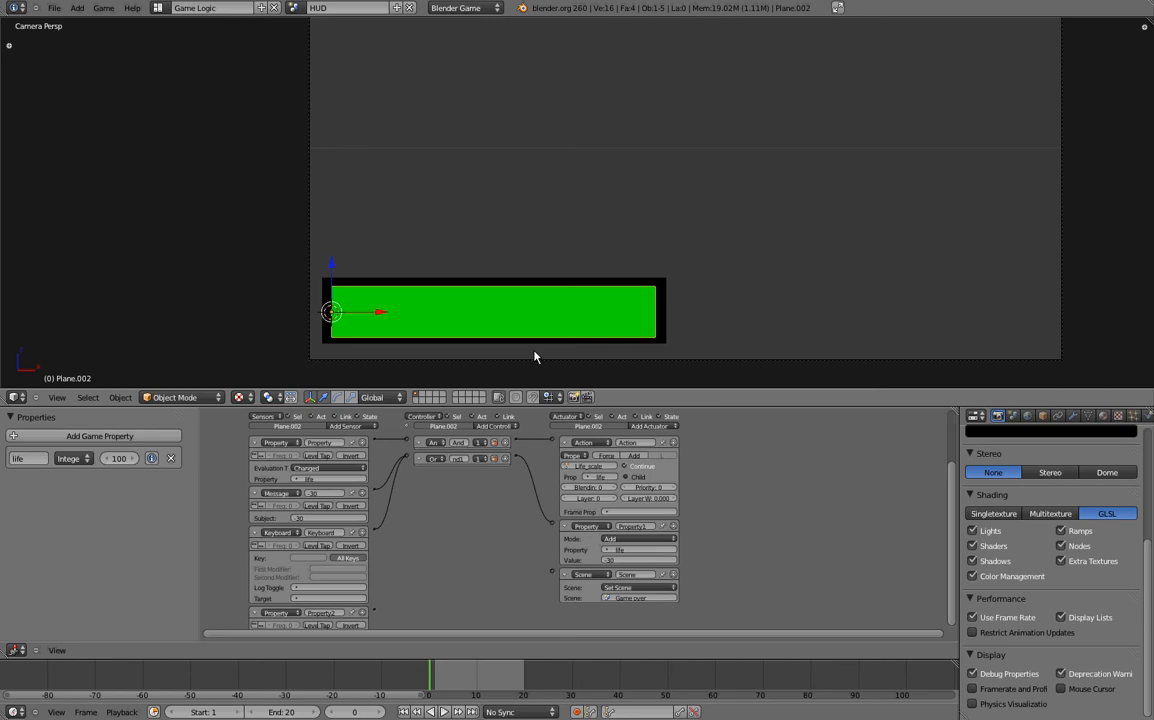
- Add another Scene actuator in Remove Scene mode targeting Level 1
{"action": "left_click", "coordinate": [627, 442]}
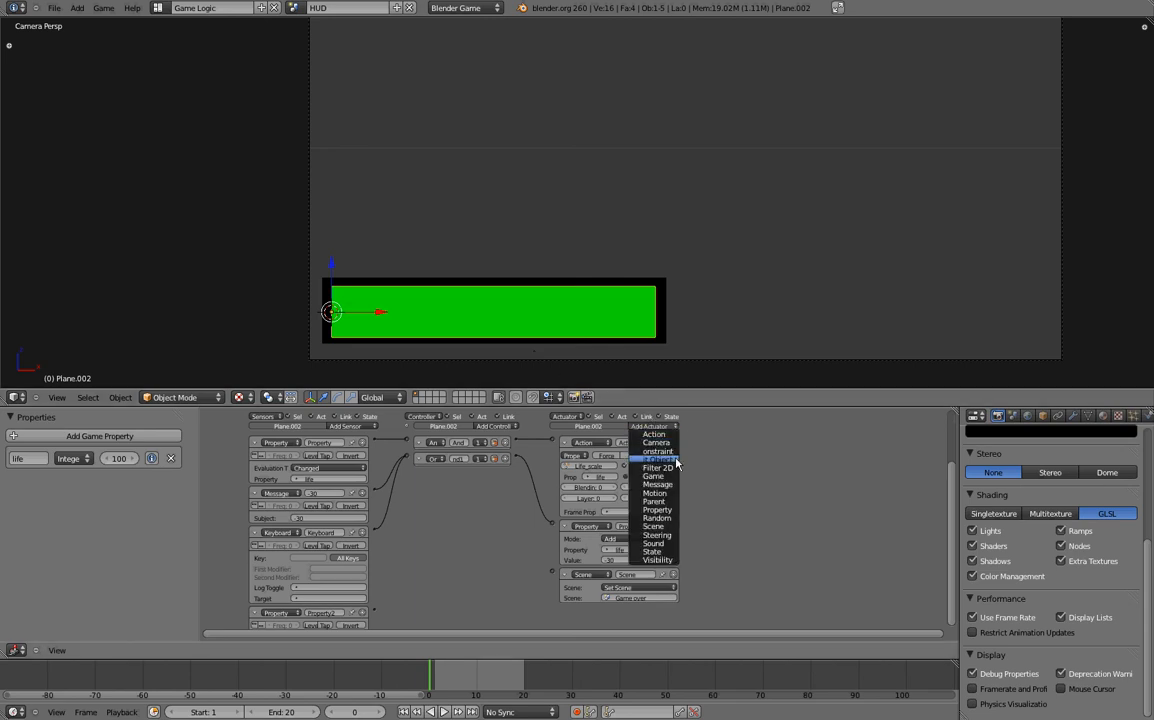
{"action": "mouse_move", "coordinate": [667, 558]}
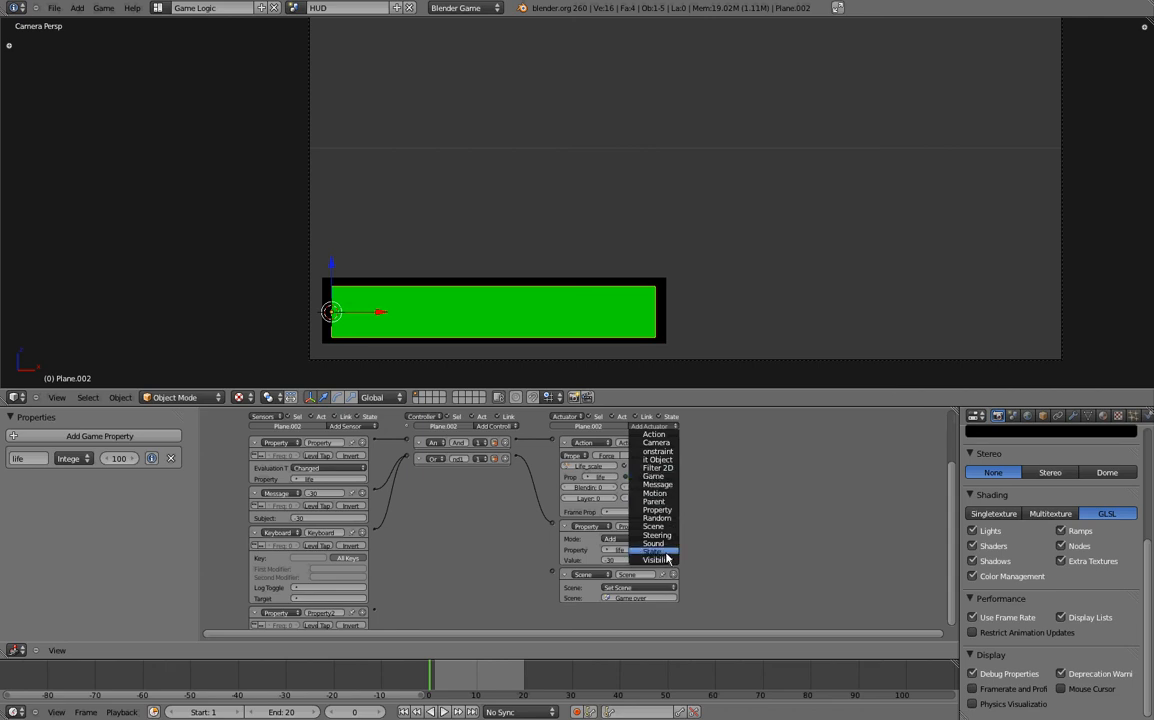
{"action": "left_click", "coordinate": [654, 551]}
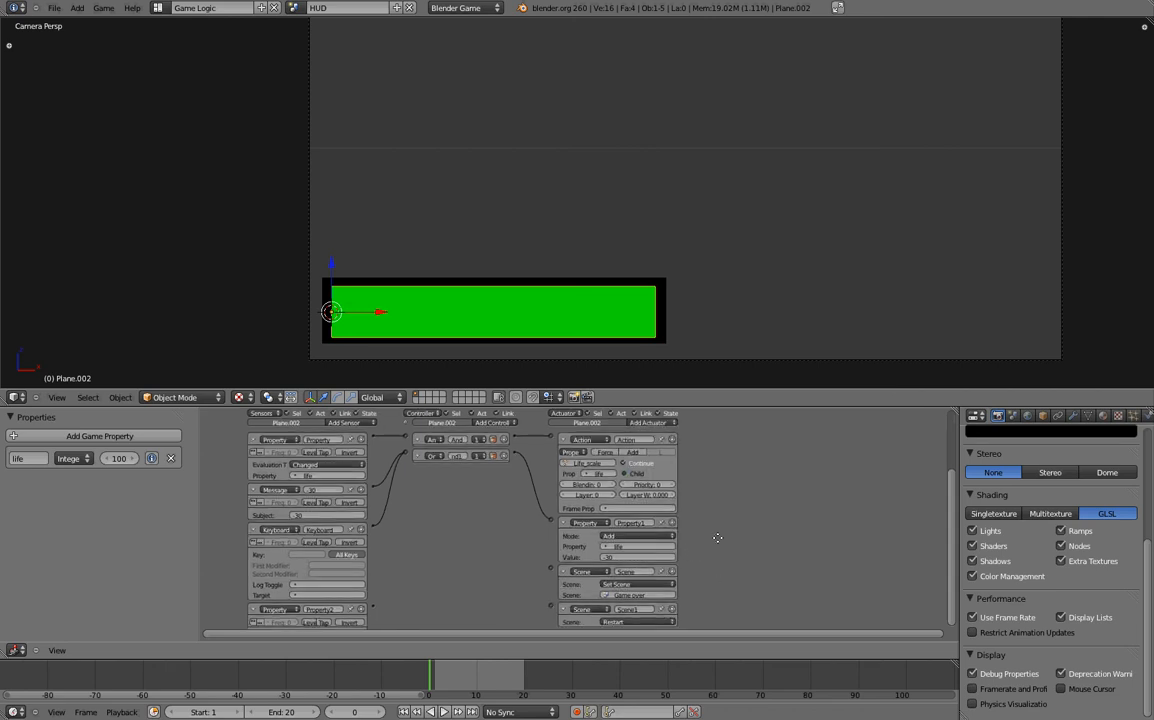
{"action": "left_click", "coordinate": [670, 523]}
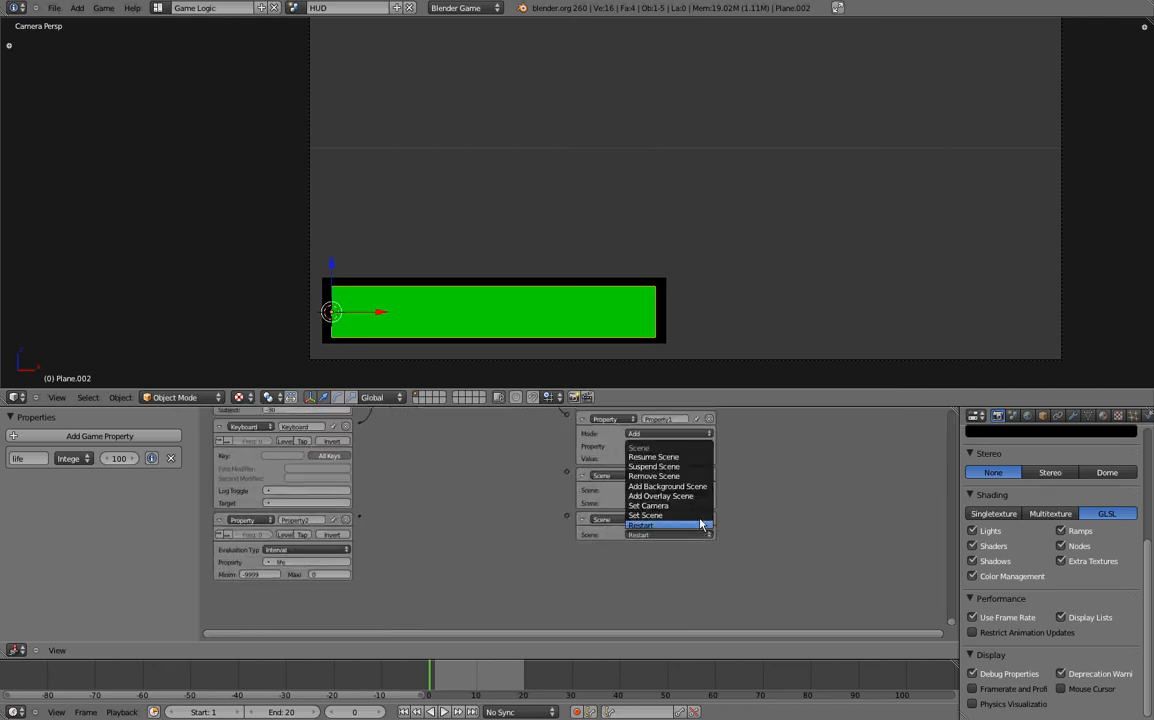
{"action": "mouse_move", "coordinate": [688, 463]}
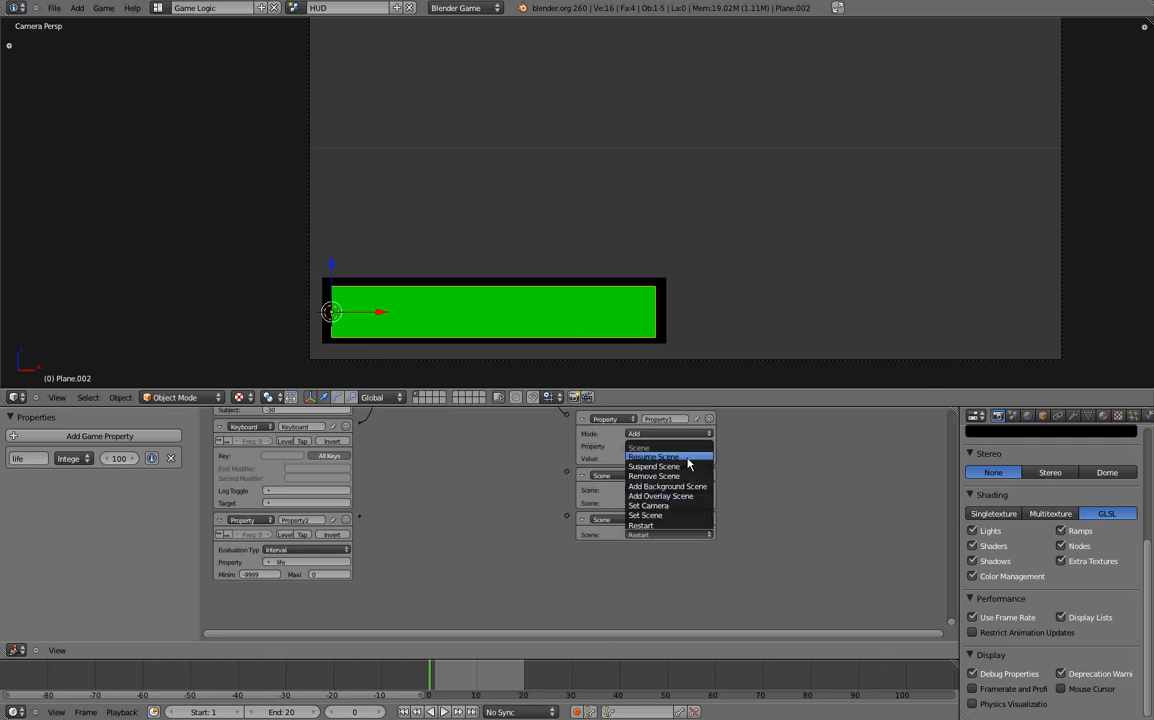
{"action": "left_click", "coordinate": [668, 475]}
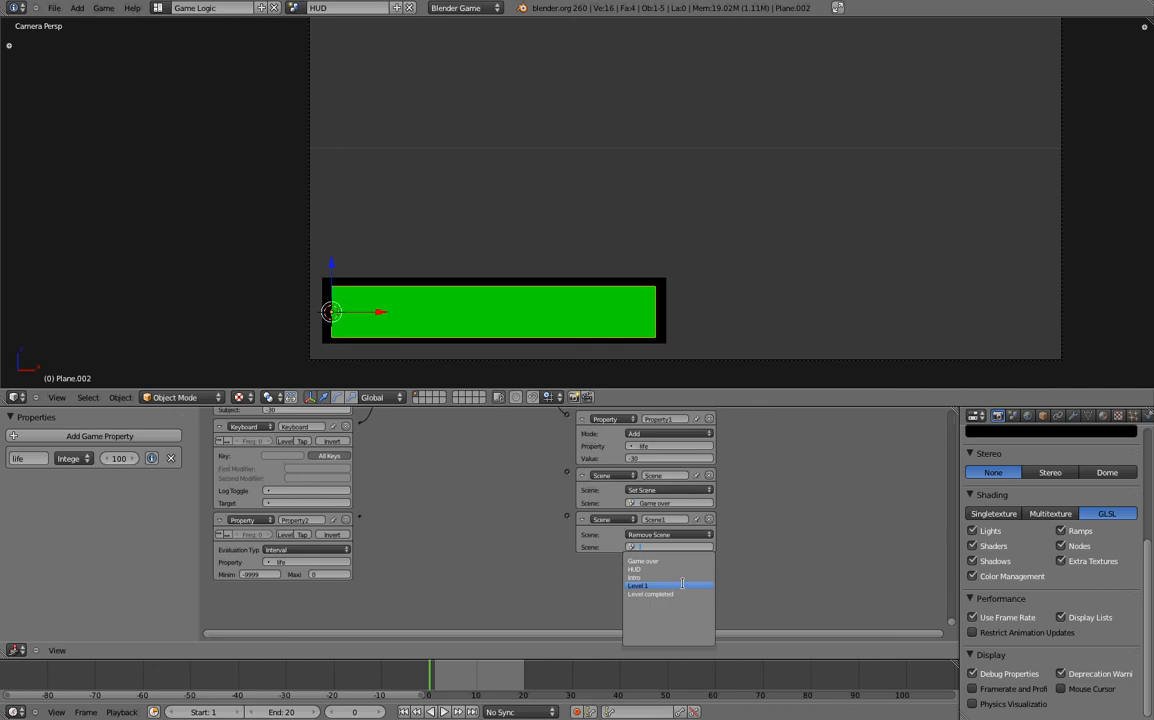
{"action": "left_click", "coordinate": [638, 585]}
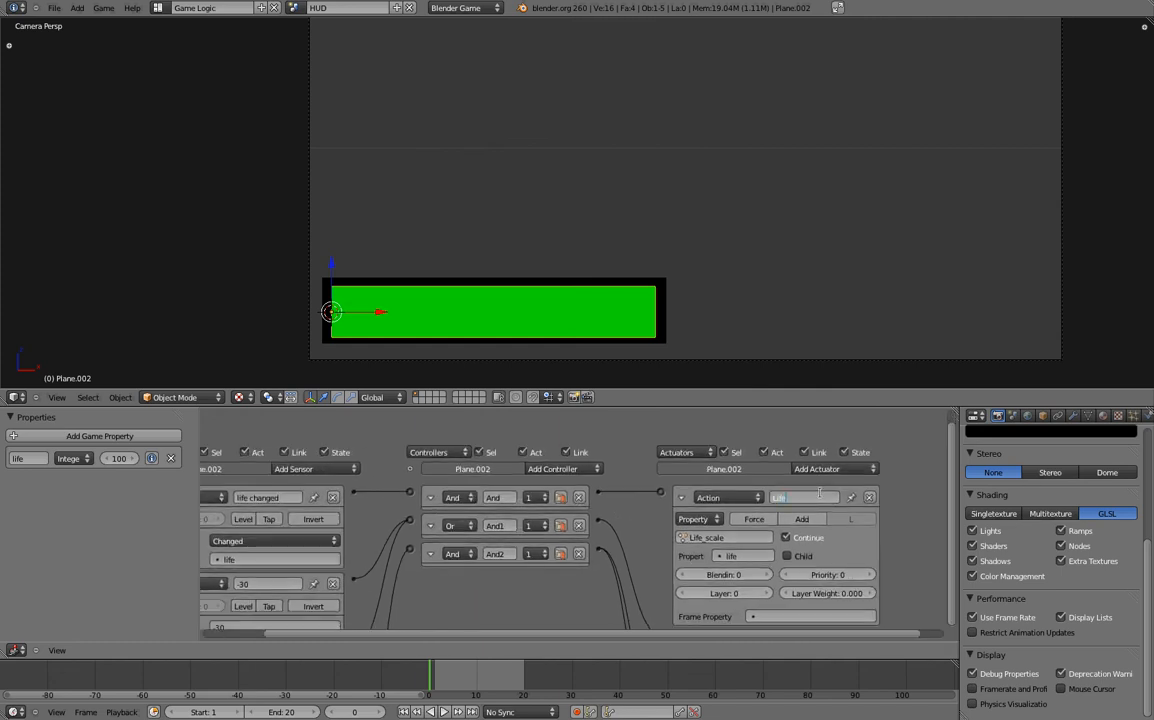
- Rename the Action actuator to Life_scale, then scroll to the Interval sensor on life
{"action": "type", "text": "Life_scale"}
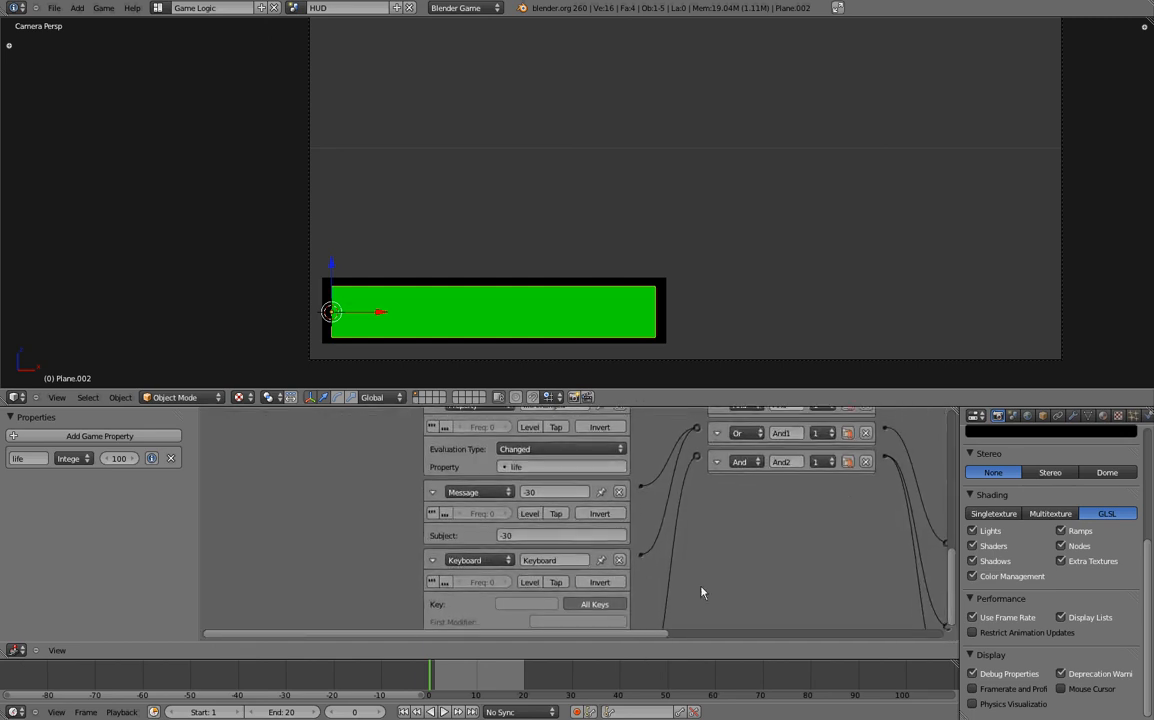
{"action": "scroll", "scroll_direction": "down", "scroll_amount": 3}
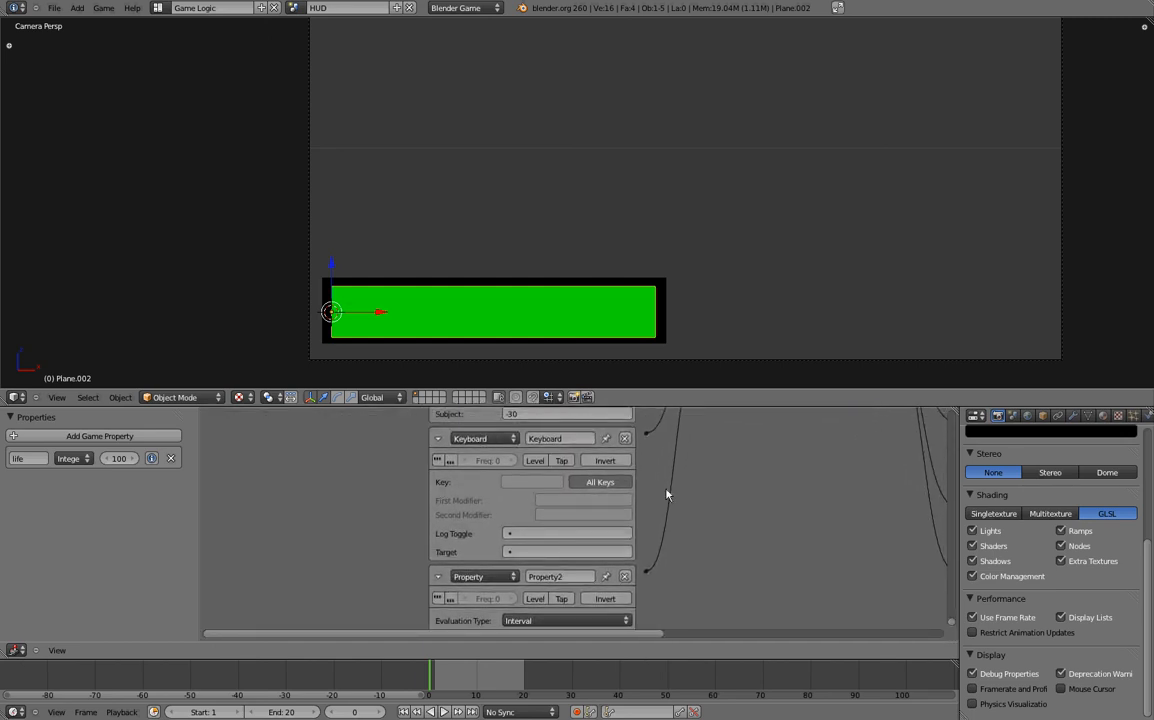
{"action": "scroll", "scroll_direction": "down", "scroll_amount": 3}
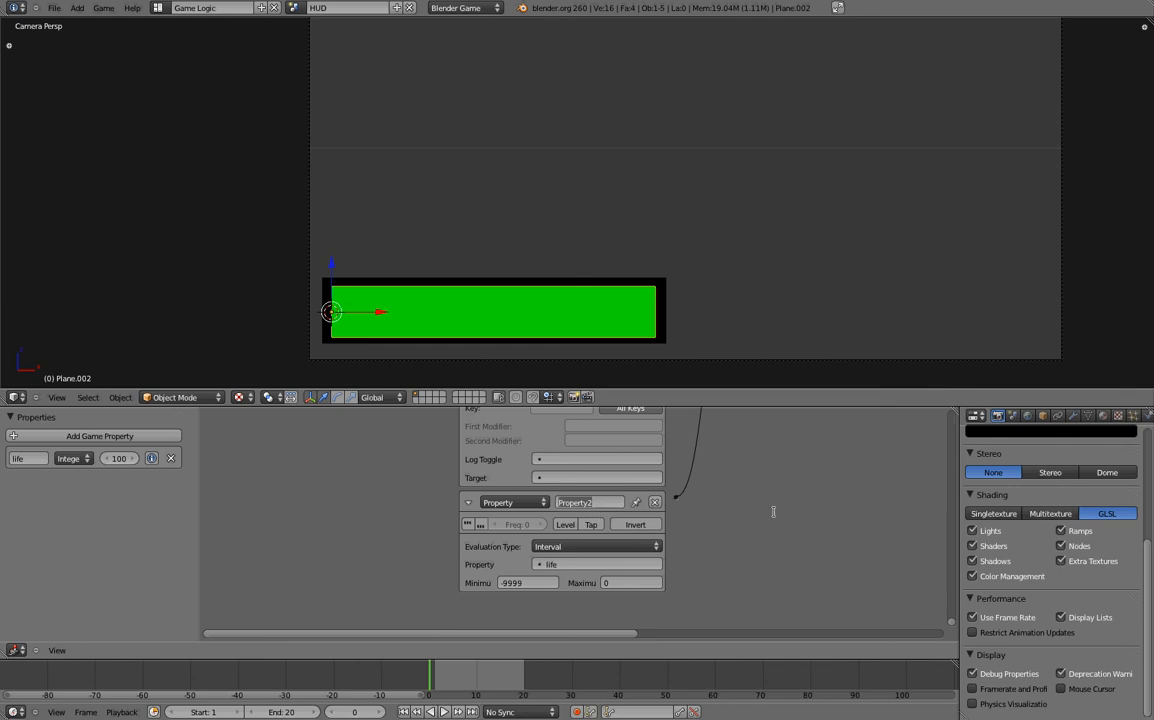
{"action": "mouse_move", "coordinate": [784, 500]}
{"action": "type", "text": "life < 0"}
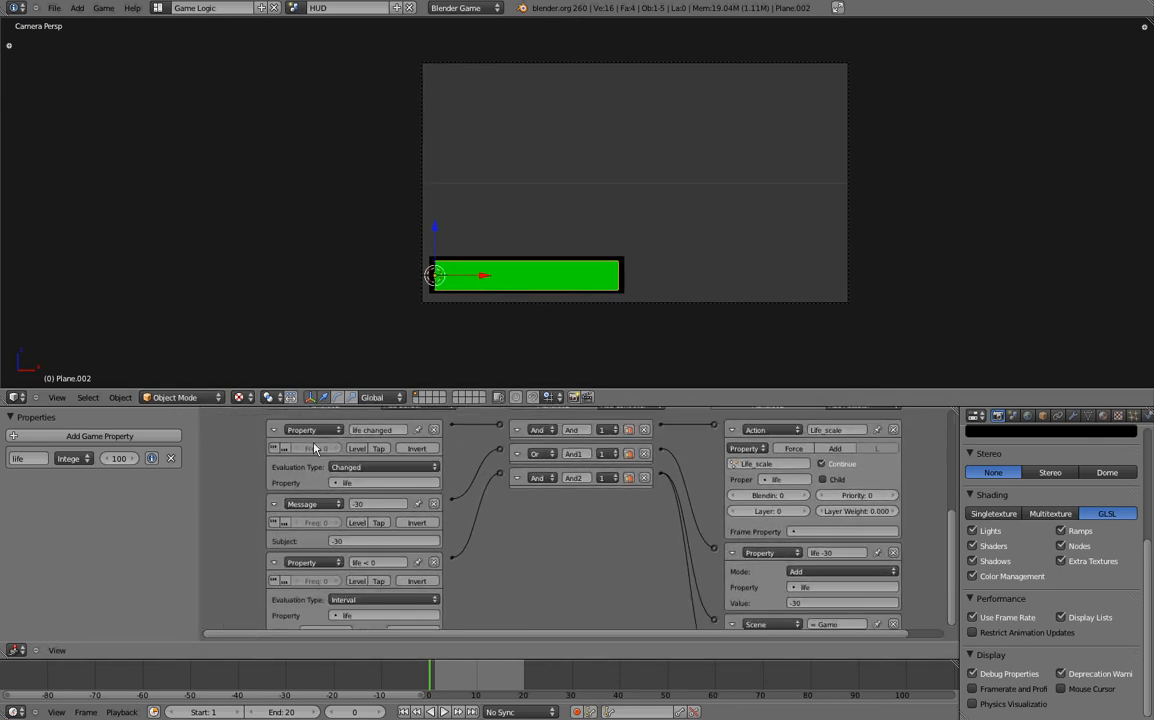
- Collapse the HUD bar's logic bricks and open the Level 1 scene
{"action": "left_click", "coordinate": [273, 429]}
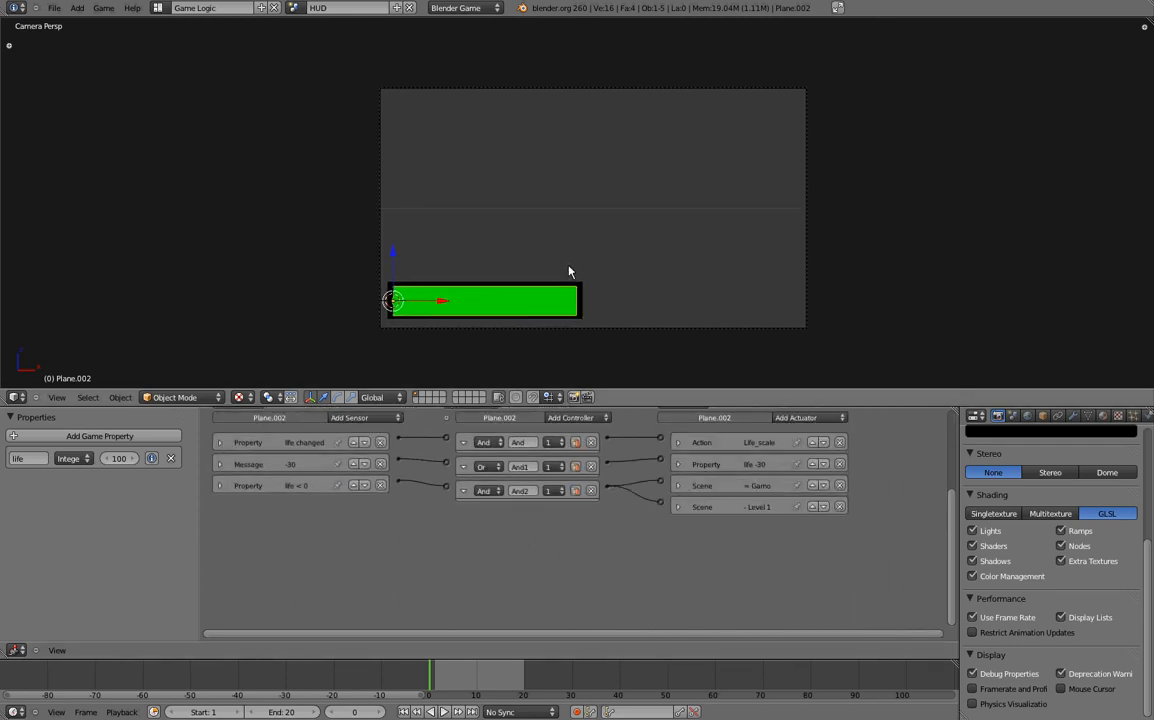
{"action": "left_click", "coordinate": [345, 8]}
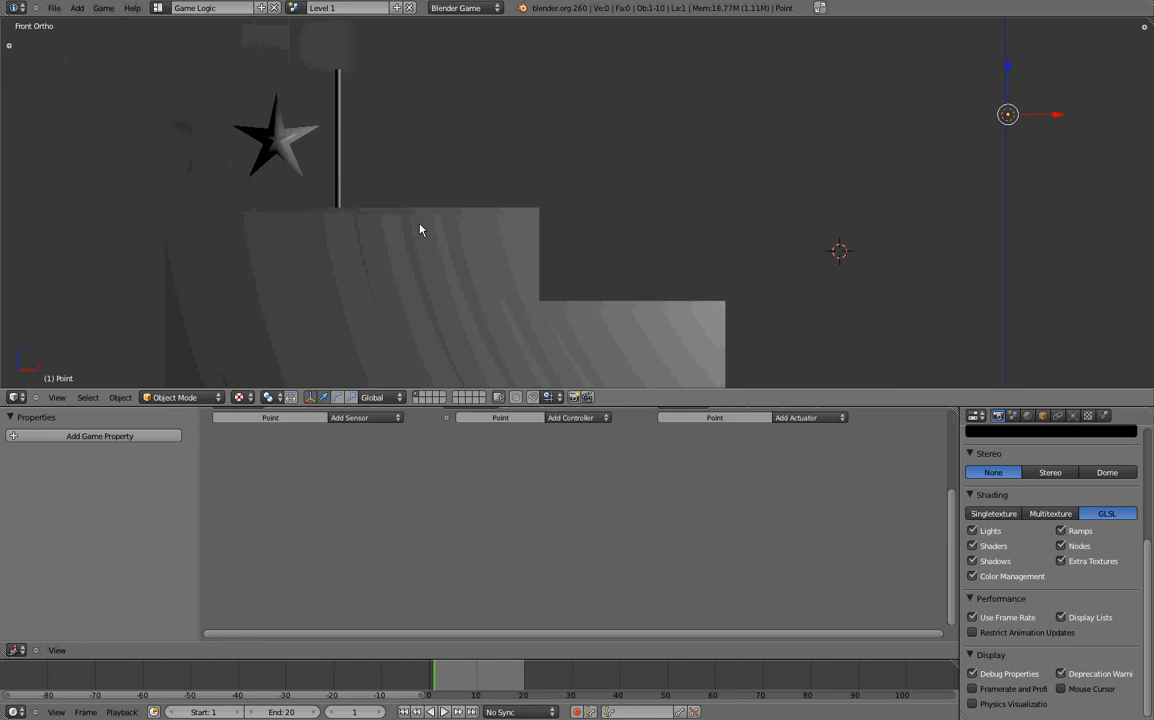
- Select the Star object and add a Collision sensor to it
{"action": "left_click", "coordinate": [276, 139]}
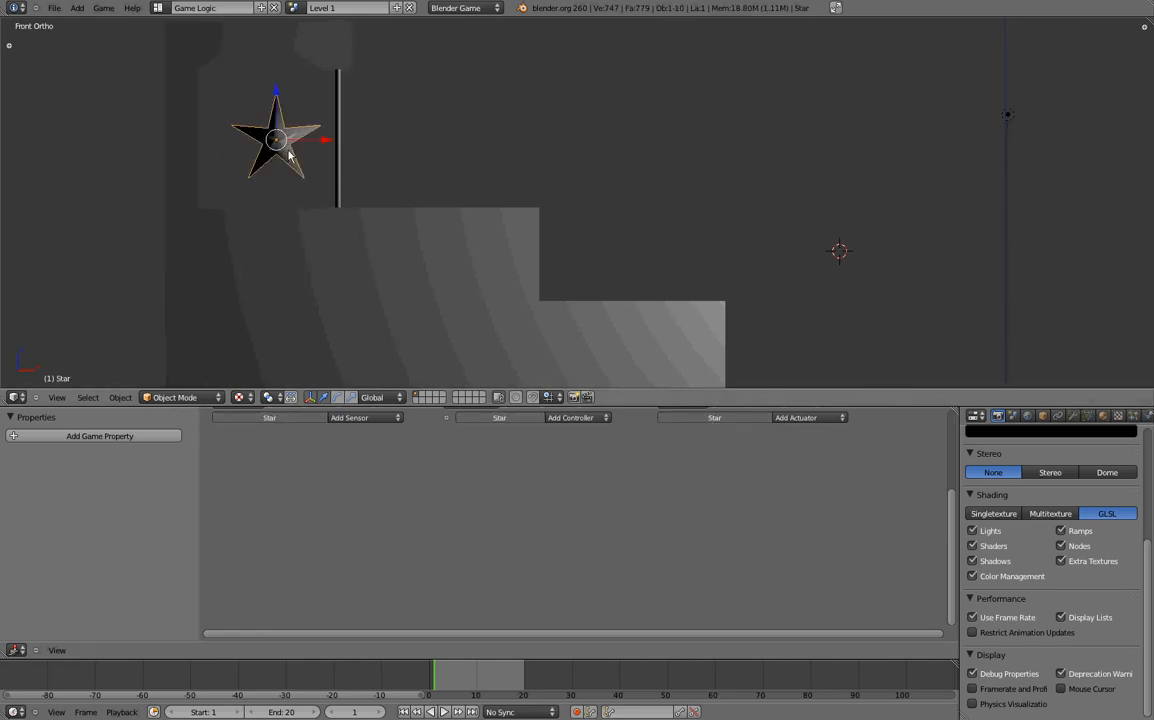
{"action": "mouse_move", "coordinate": [303, 153]}
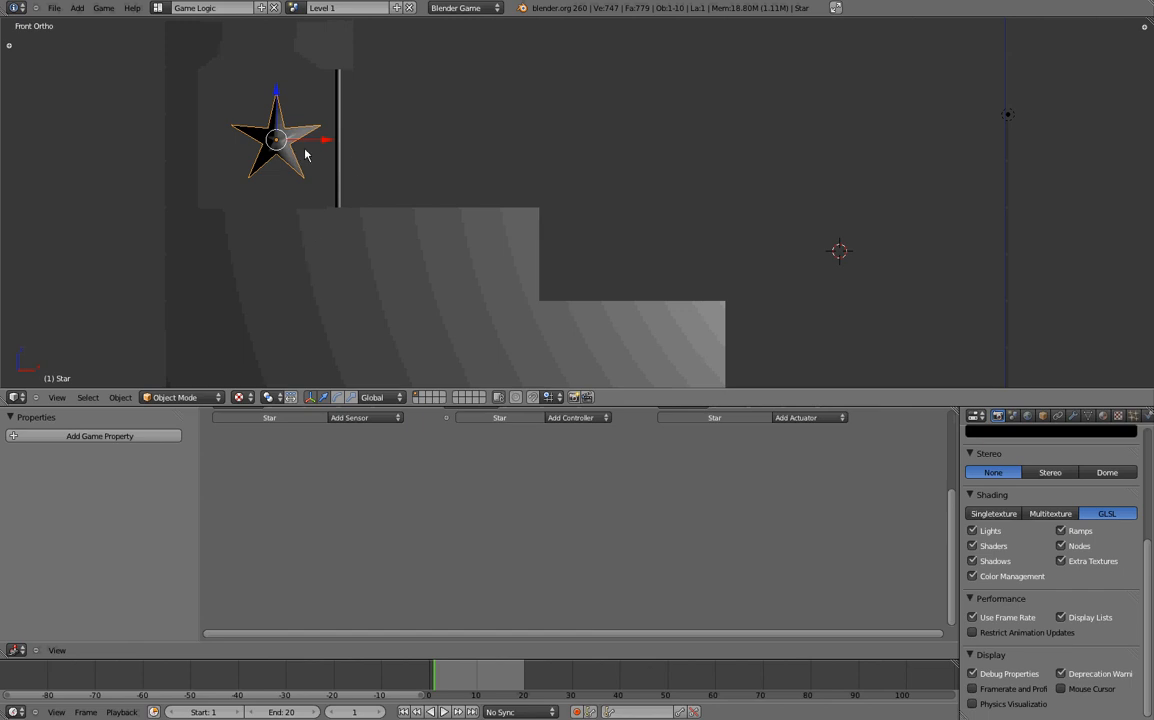
{"action": "left_click", "coordinate": [365, 417]}
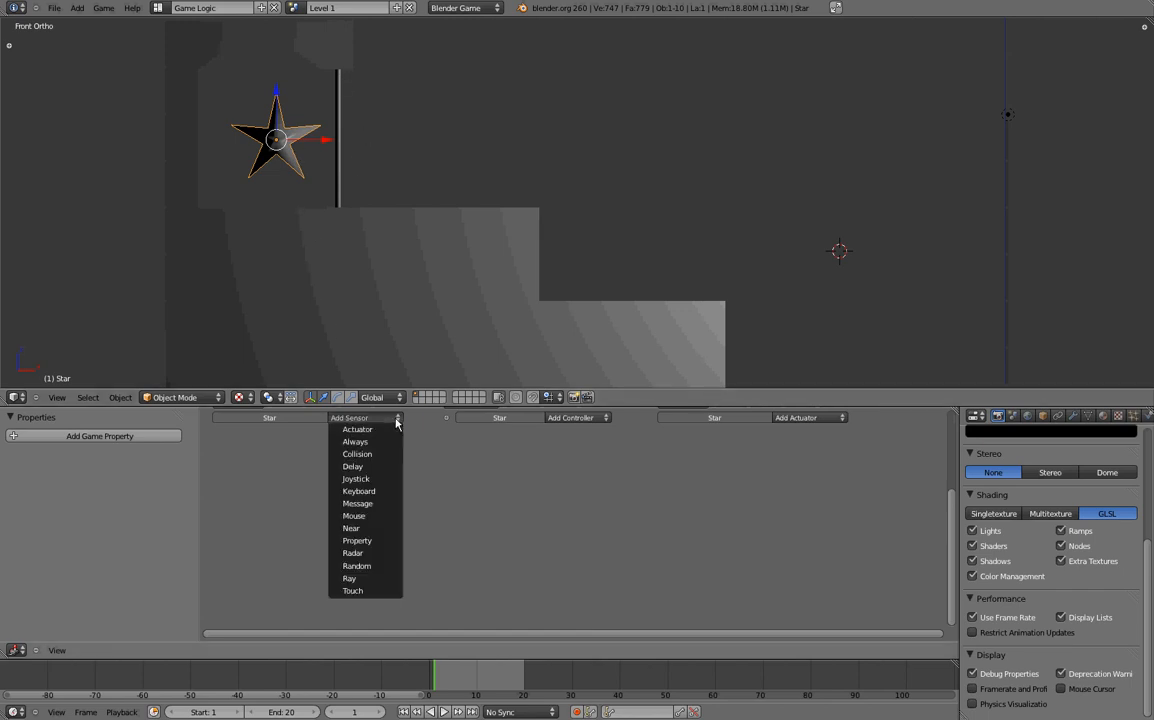
{"action": "mouse_move", "coordinate": [356, 478]}
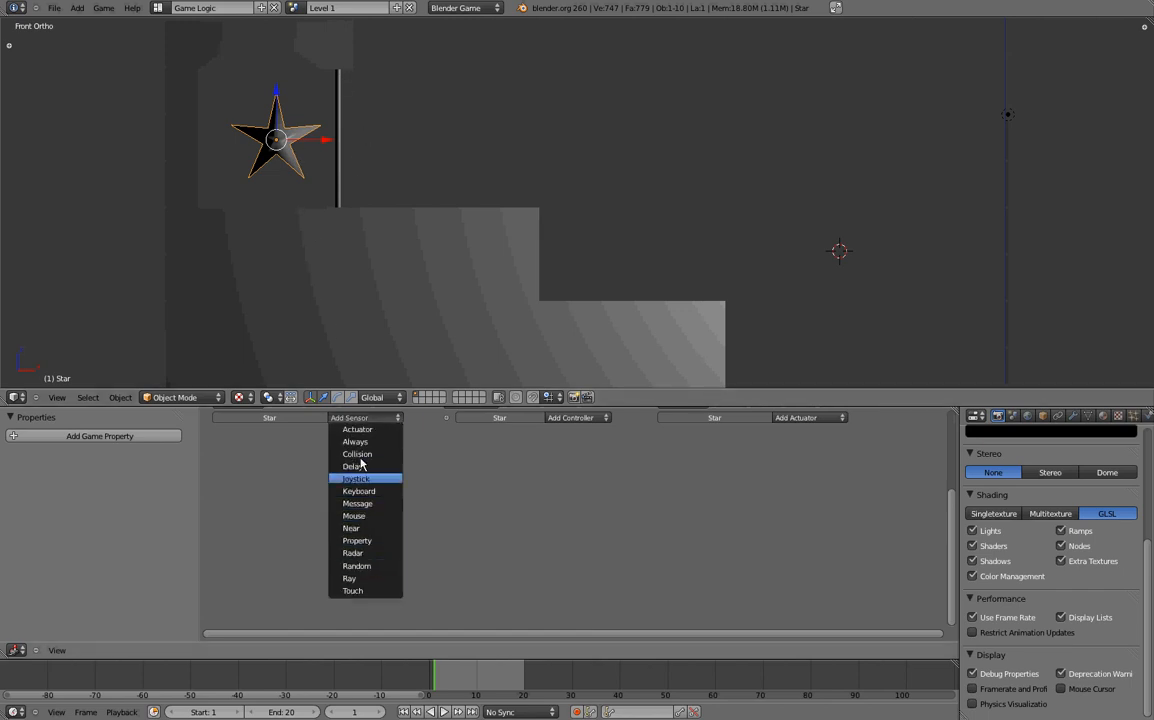
{"action": "left_click", "coordinate": [357, 454]}
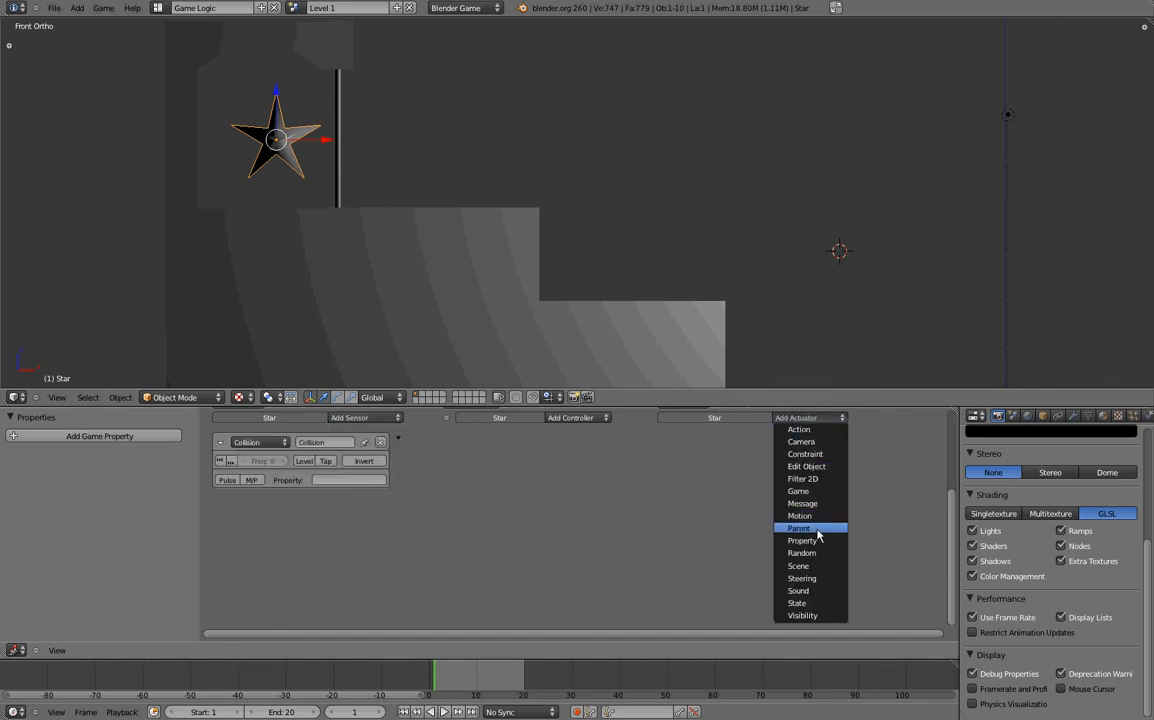
- Add two Scene actuators: one setting Level completed, one removing the HUD scene
{"action": "left_click", "coordinate": [798, 565]}
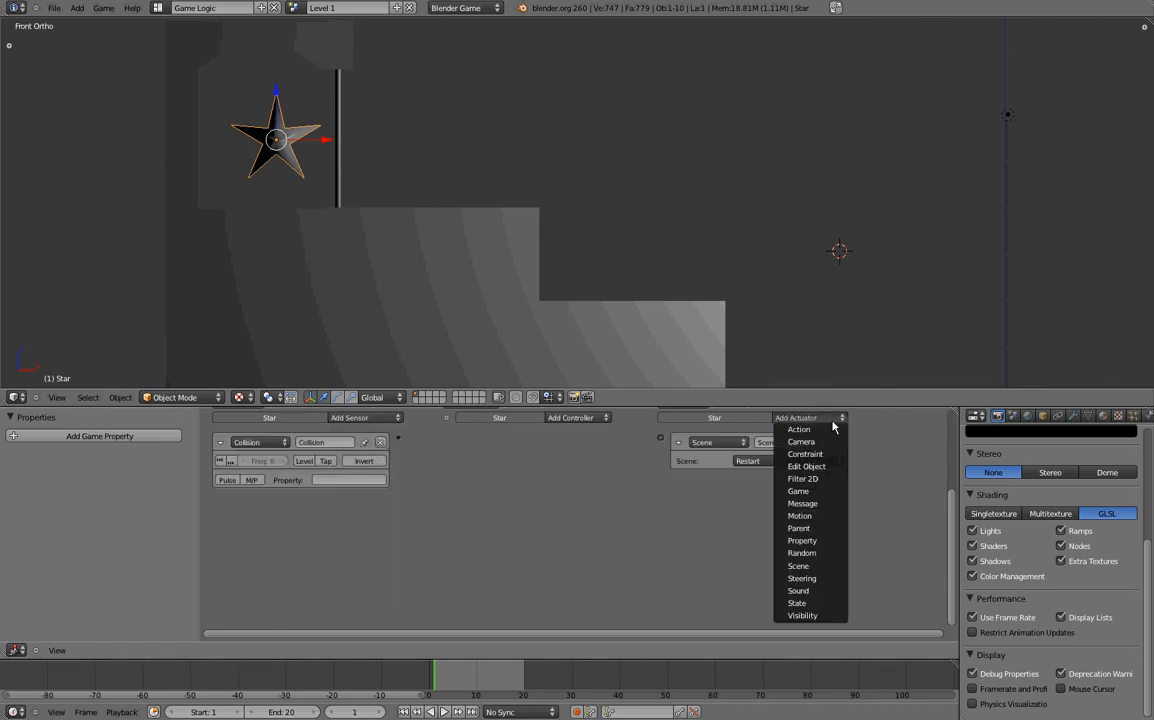
{"action": "left_click", "coordinate": [798, 565]}
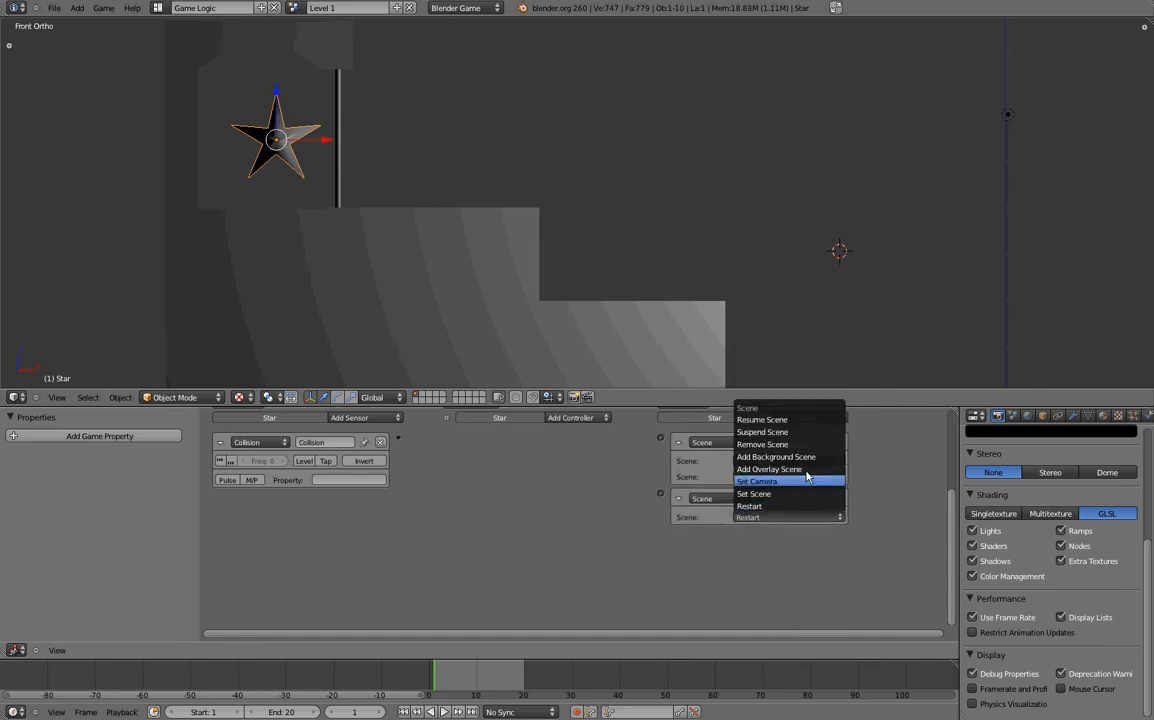
{"action": "left_click", "coordinate": [757, 481]}
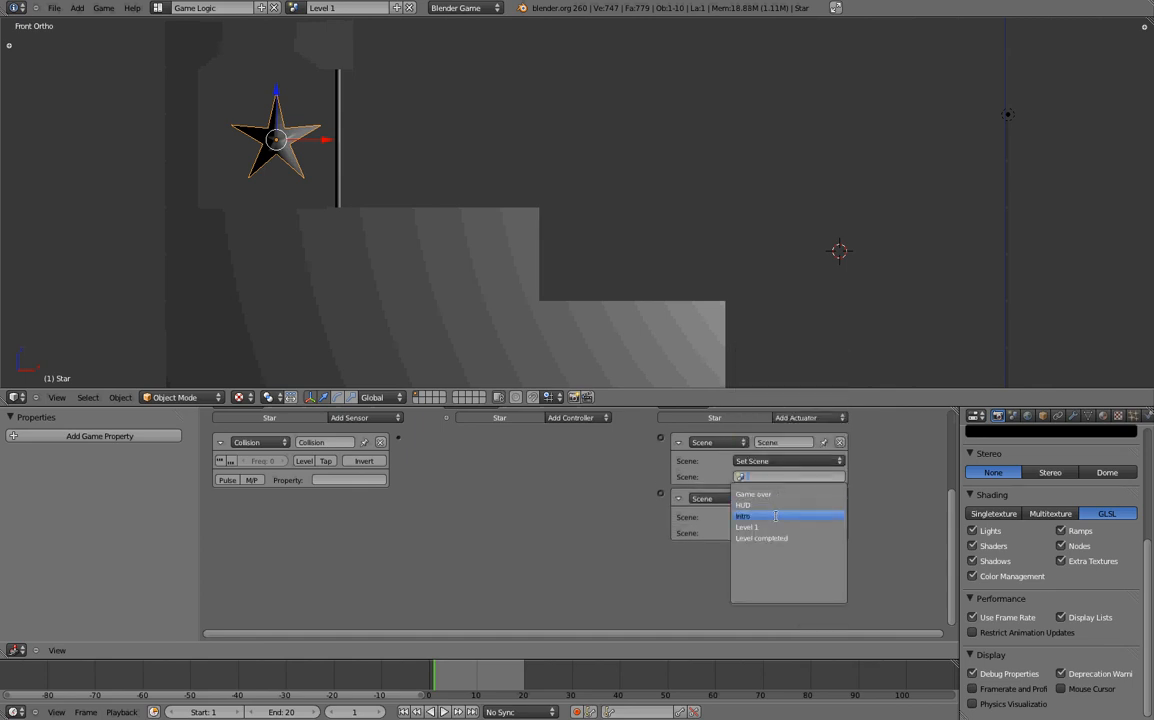
{"action": "mouse_move", "coordinate": [762, 538]}
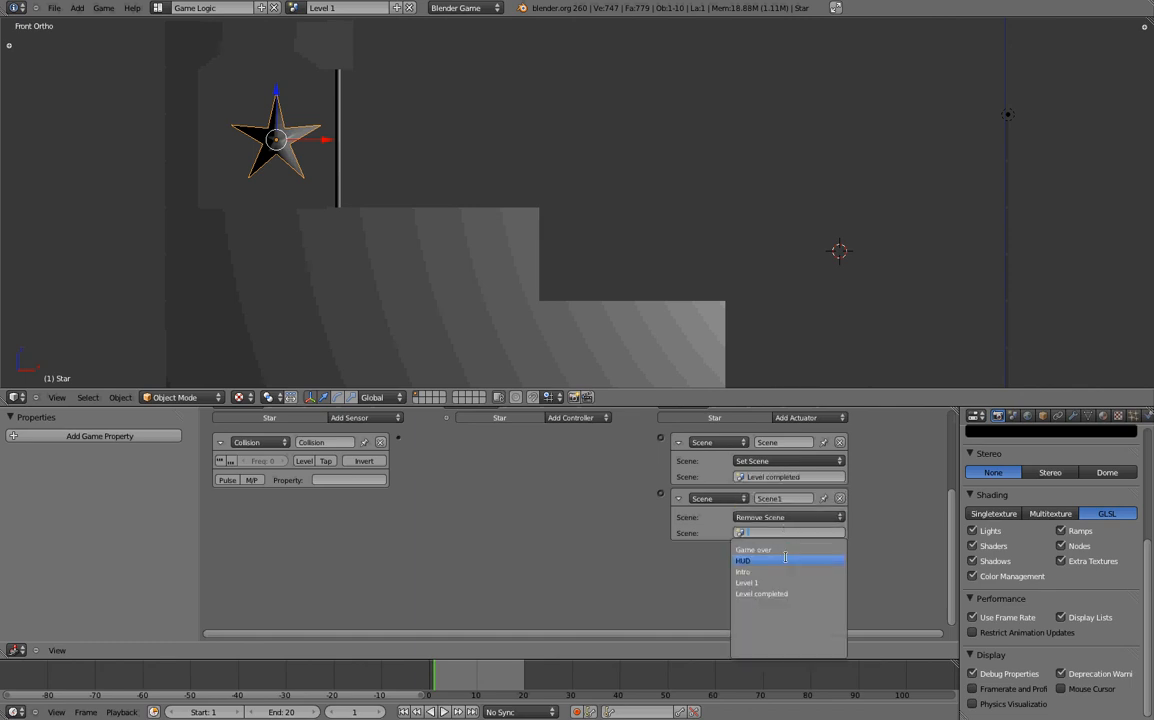
{"action": "left_click", "coordinate": [743, 560]}
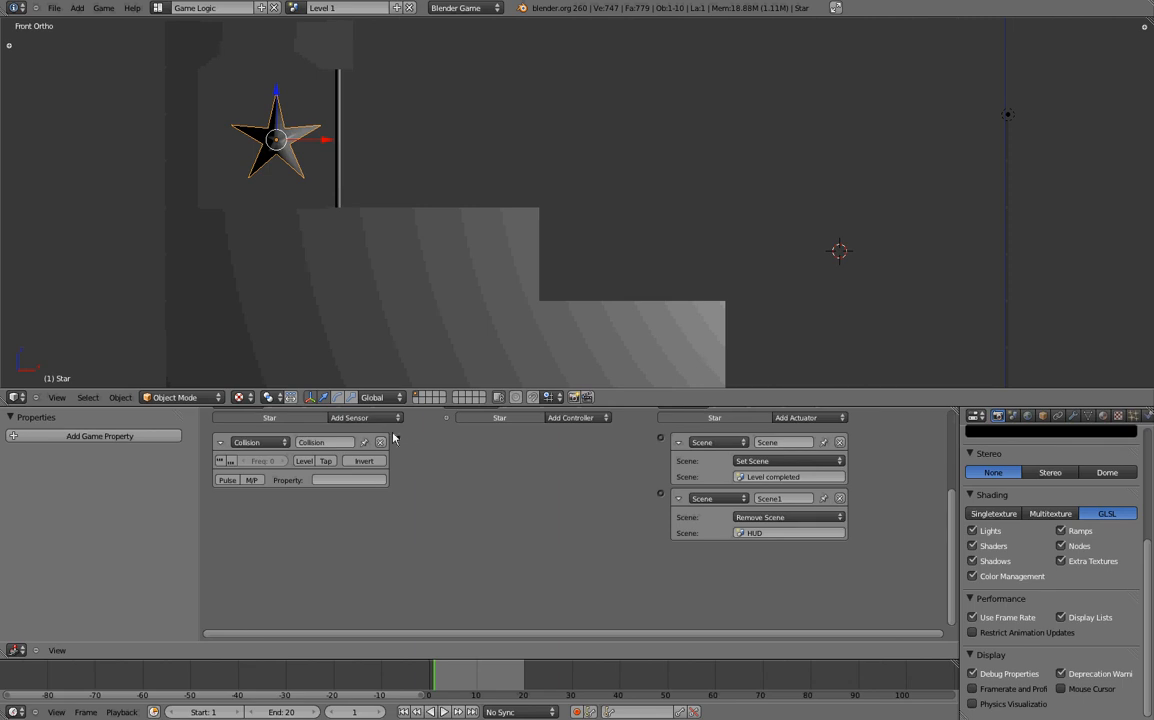
- Make the Collision sensor detect the 'player' property, linked through an And controller
{"action": "left_click", "coordinate": [350, 480]}
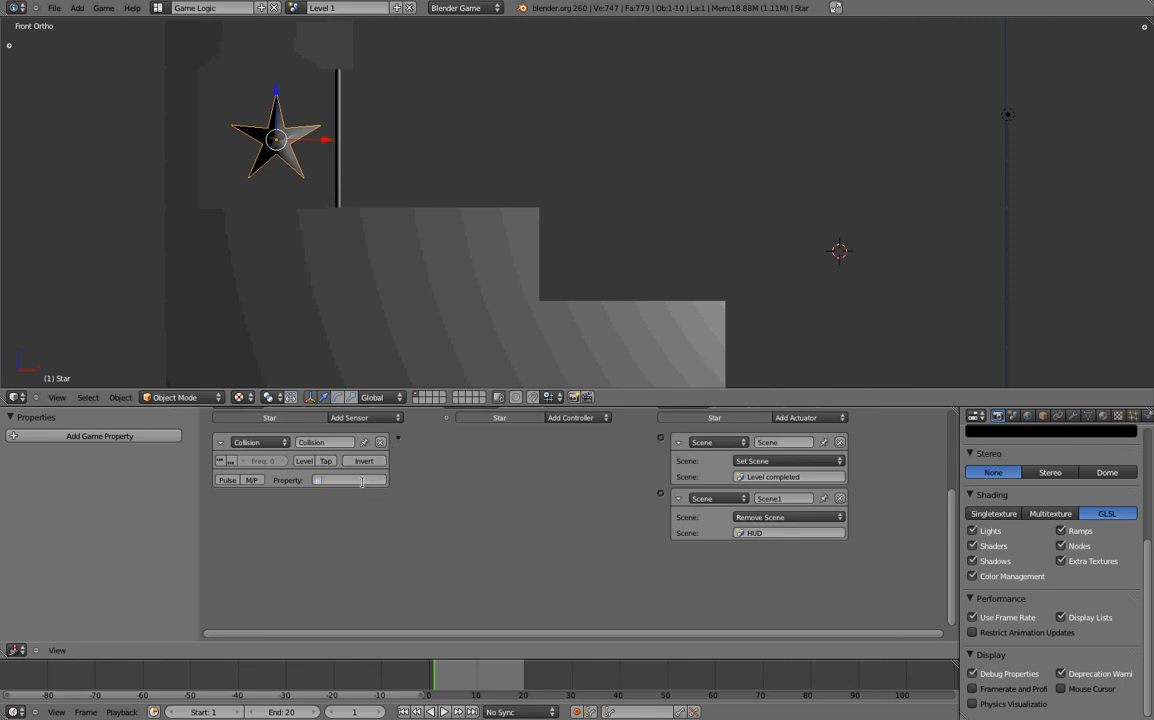
{"action": "type", "text": "player"}
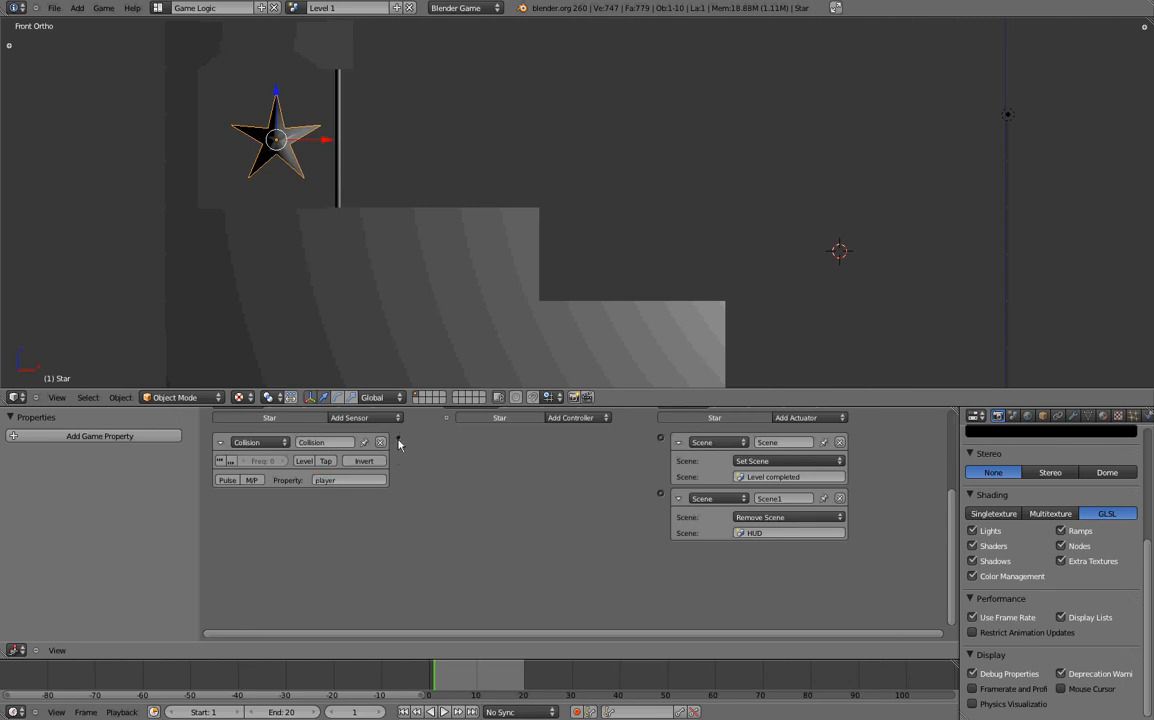
{"action": "left_click", "coordinate": [577, 417]}
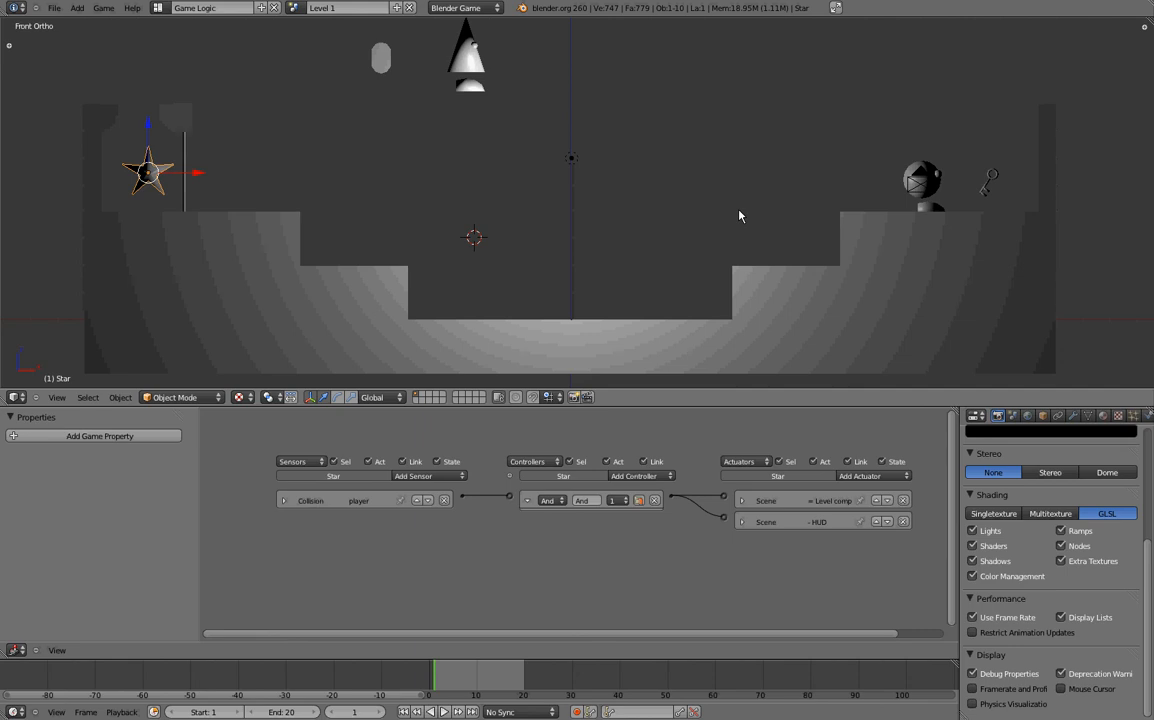
{"action": "mouse_move", "coordinate": [711, 176]}
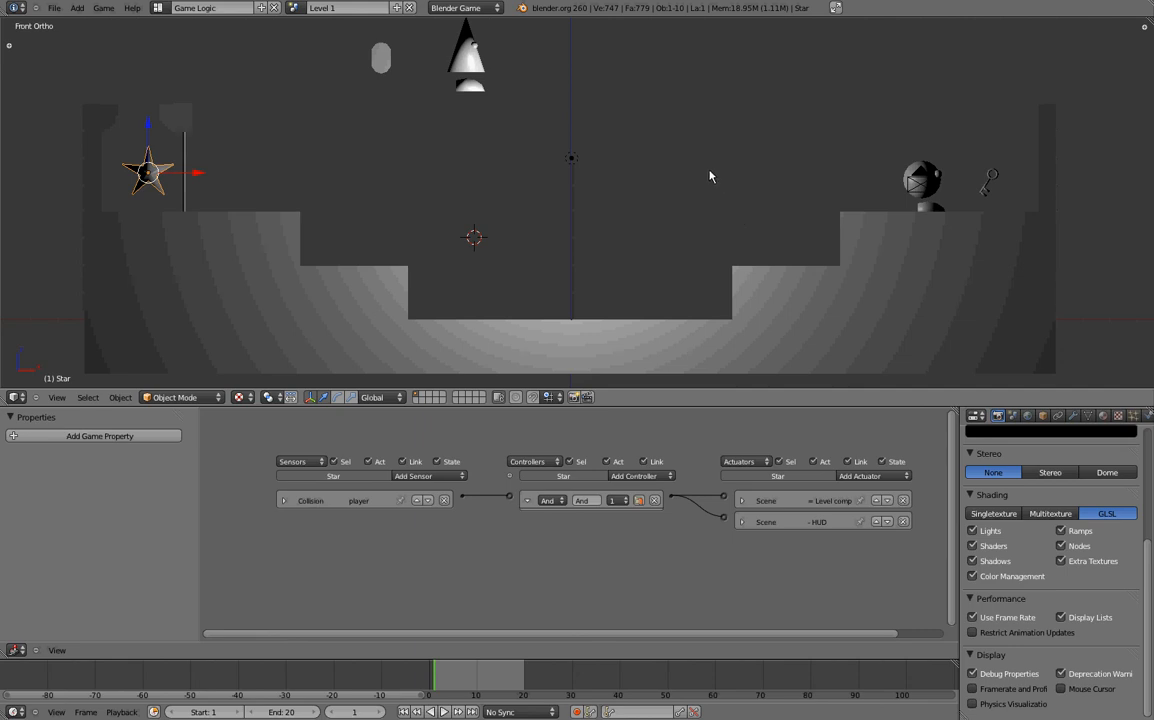